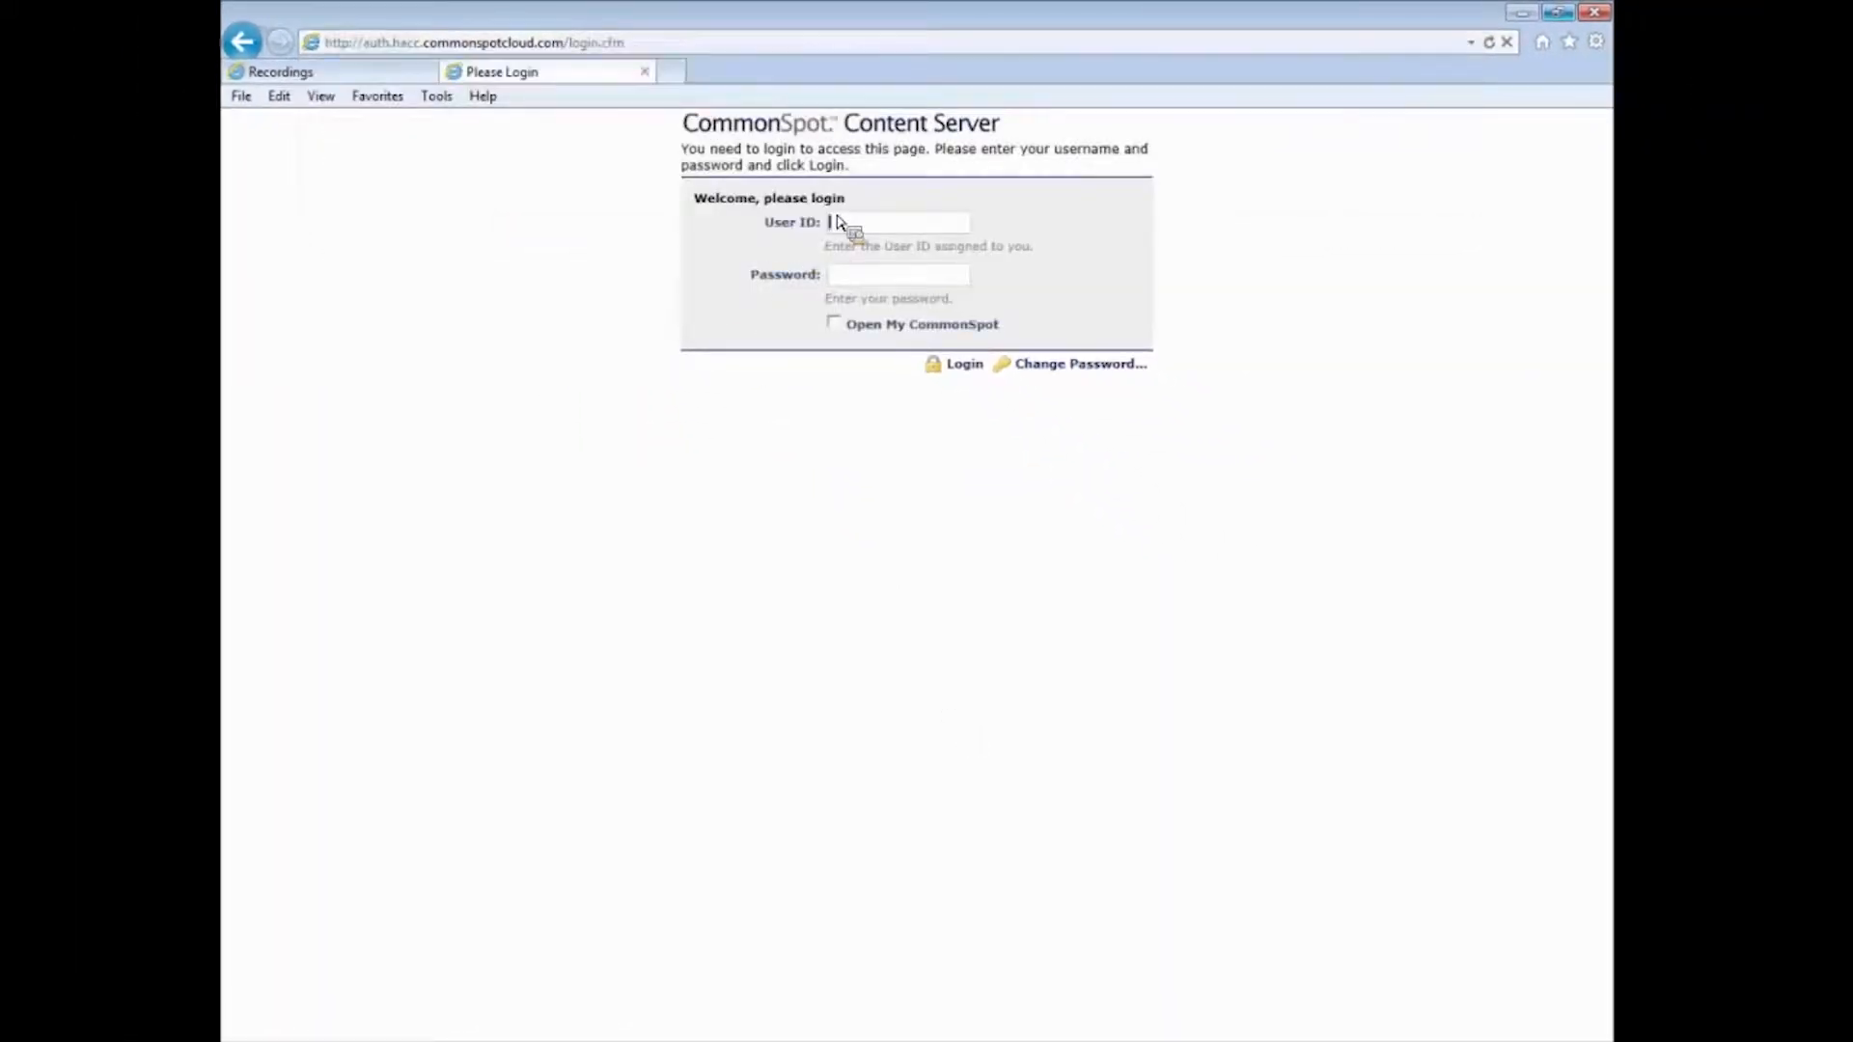
text(tanichwi)
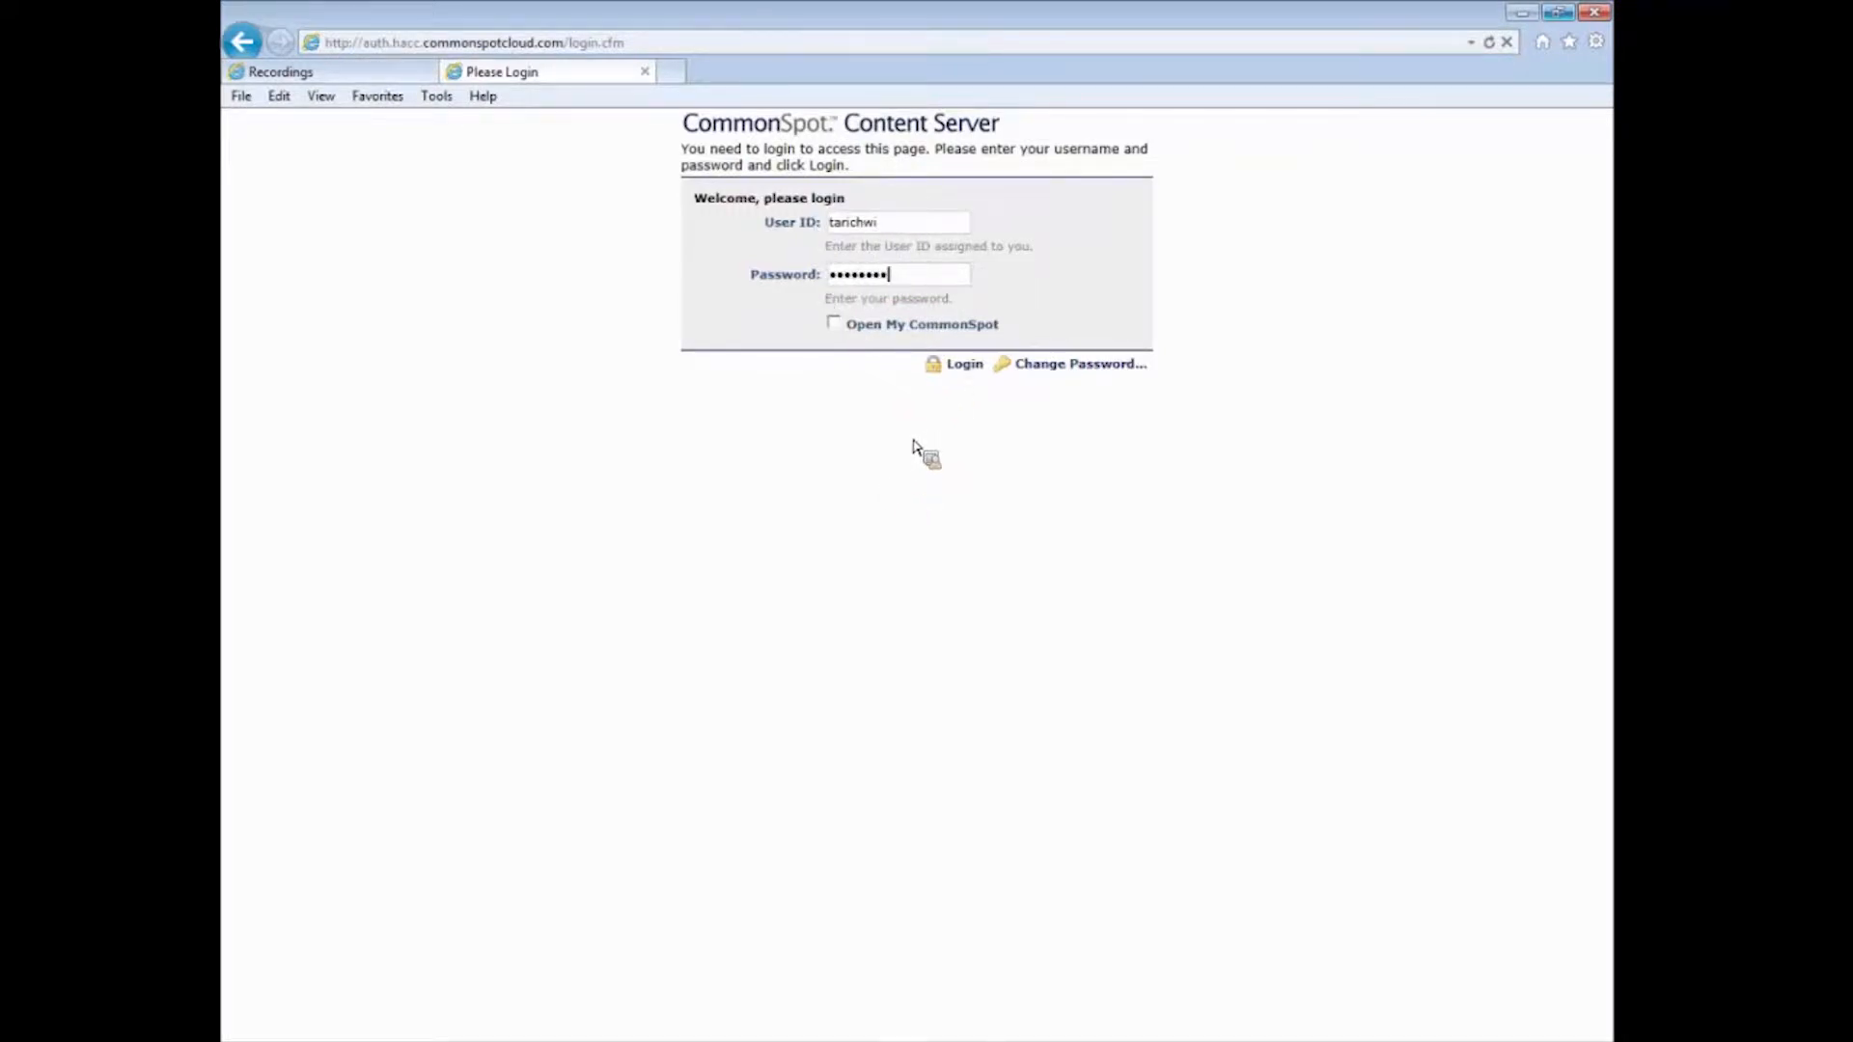
click(963, 363)
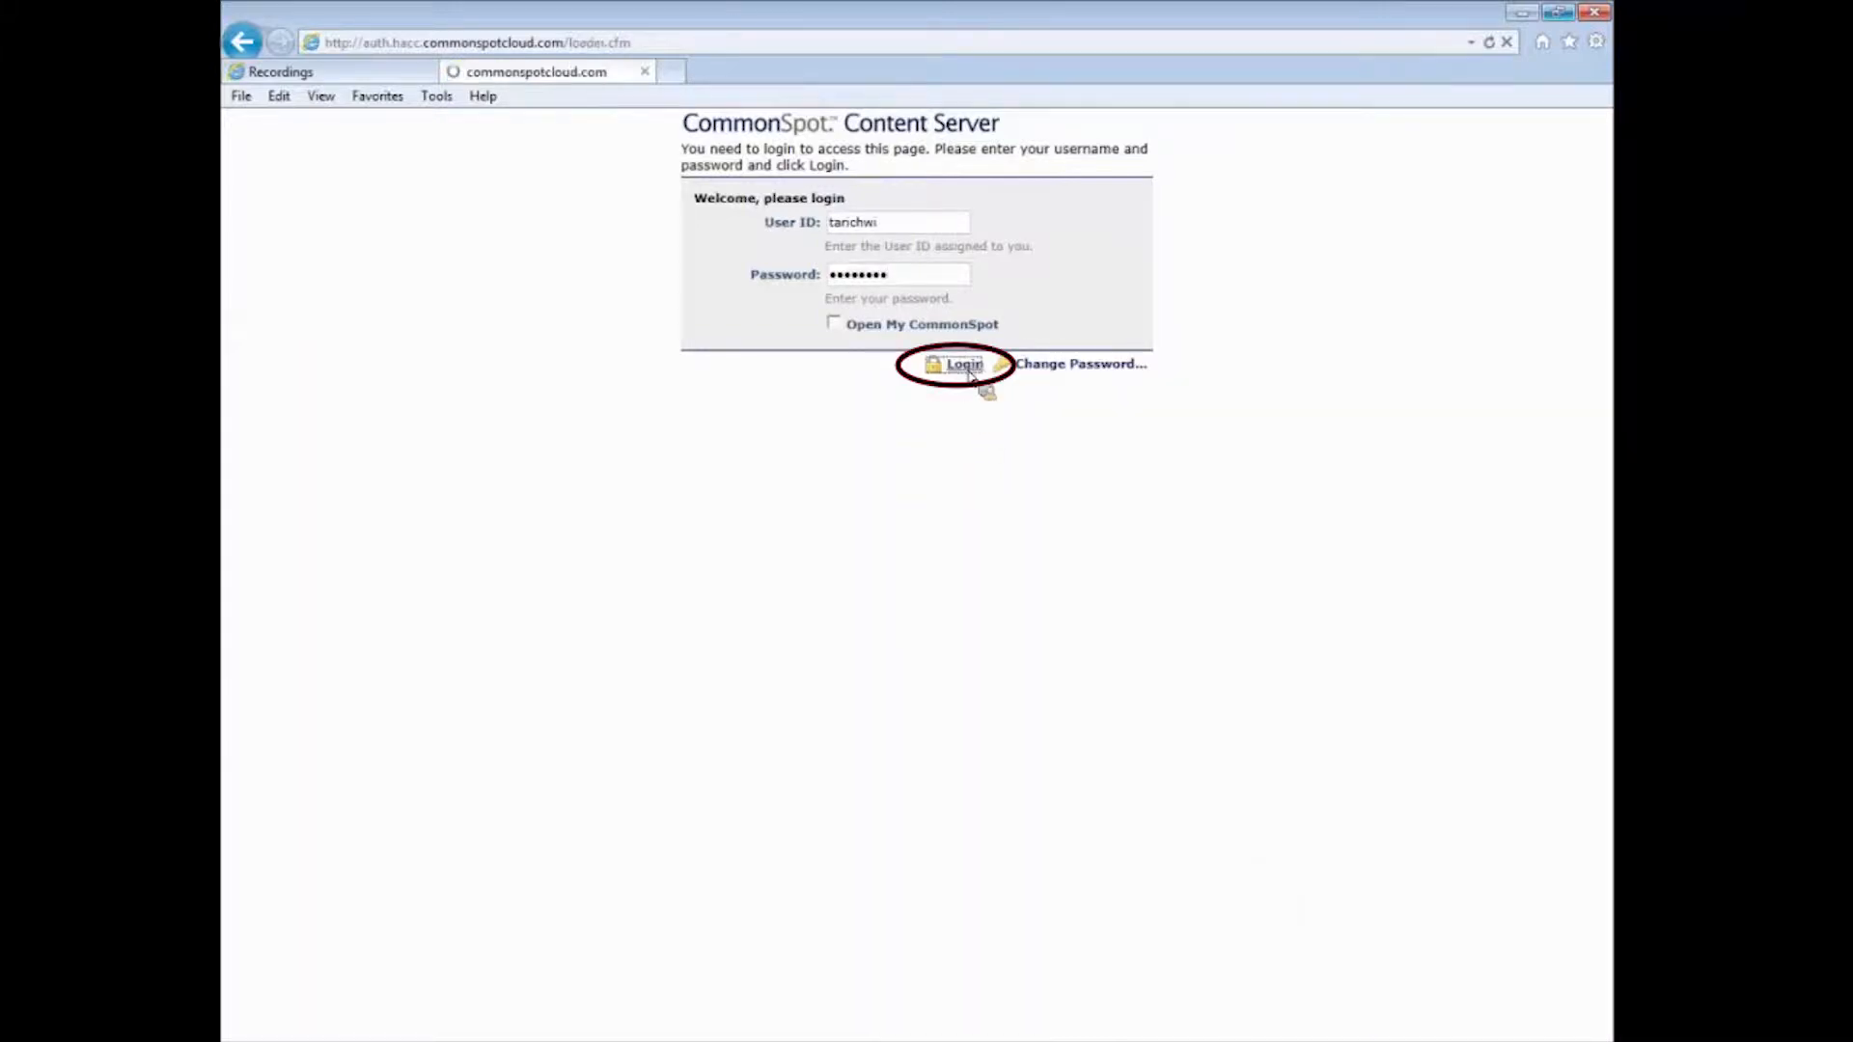
Reach the Student Activities page and show the CommonSpot Entrance menu
click(961, 363)
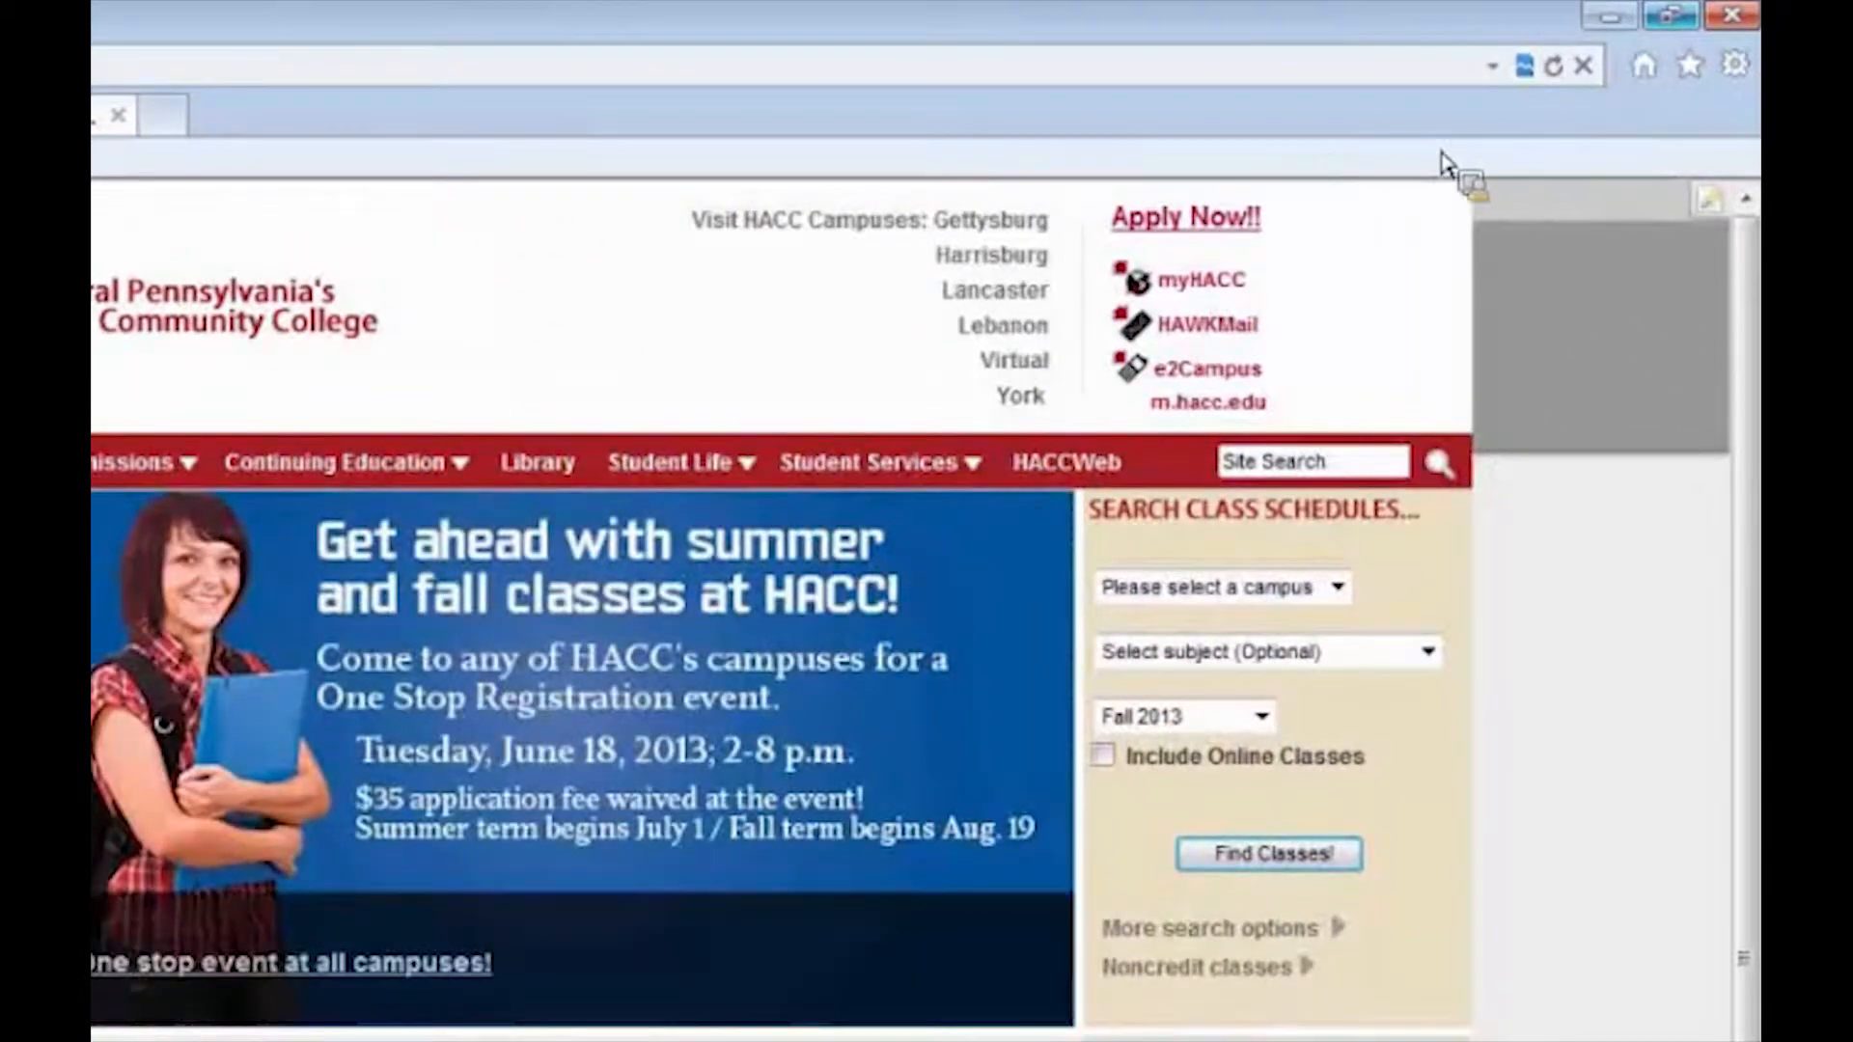
mouse_move(1037, 188)
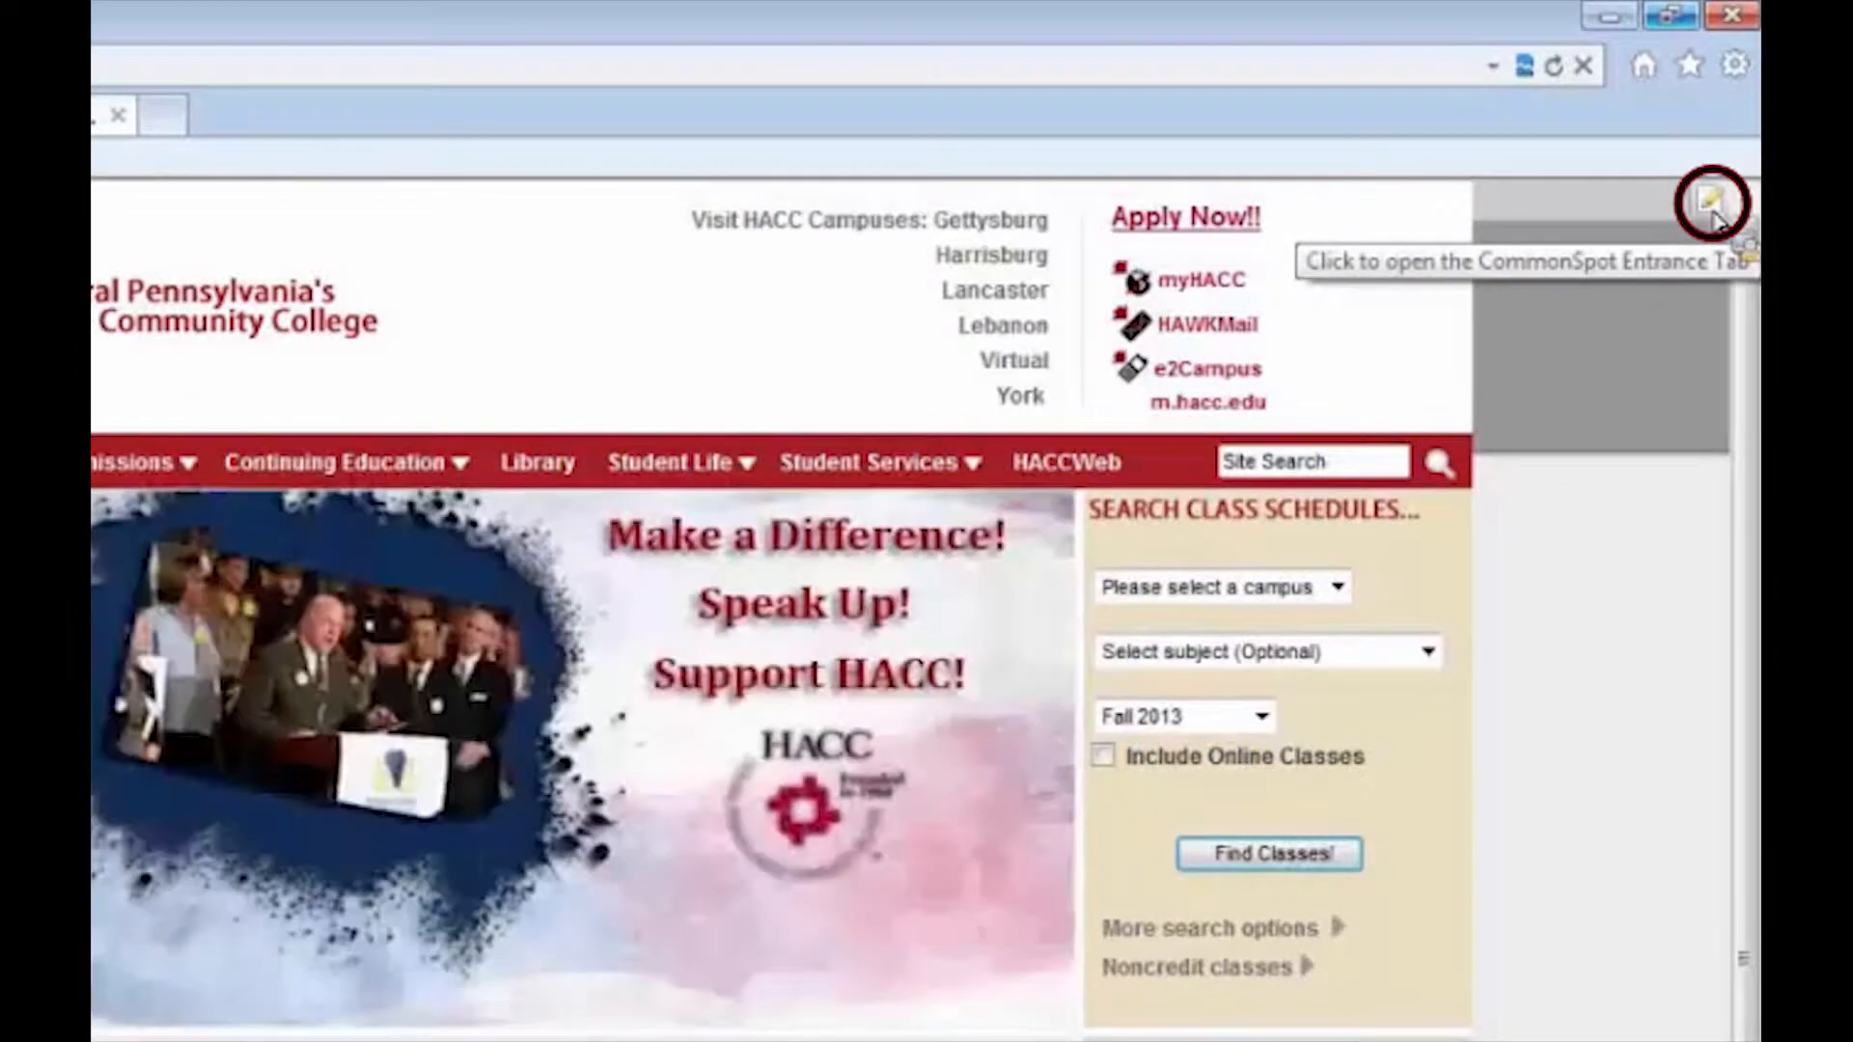
click(1713, 197)
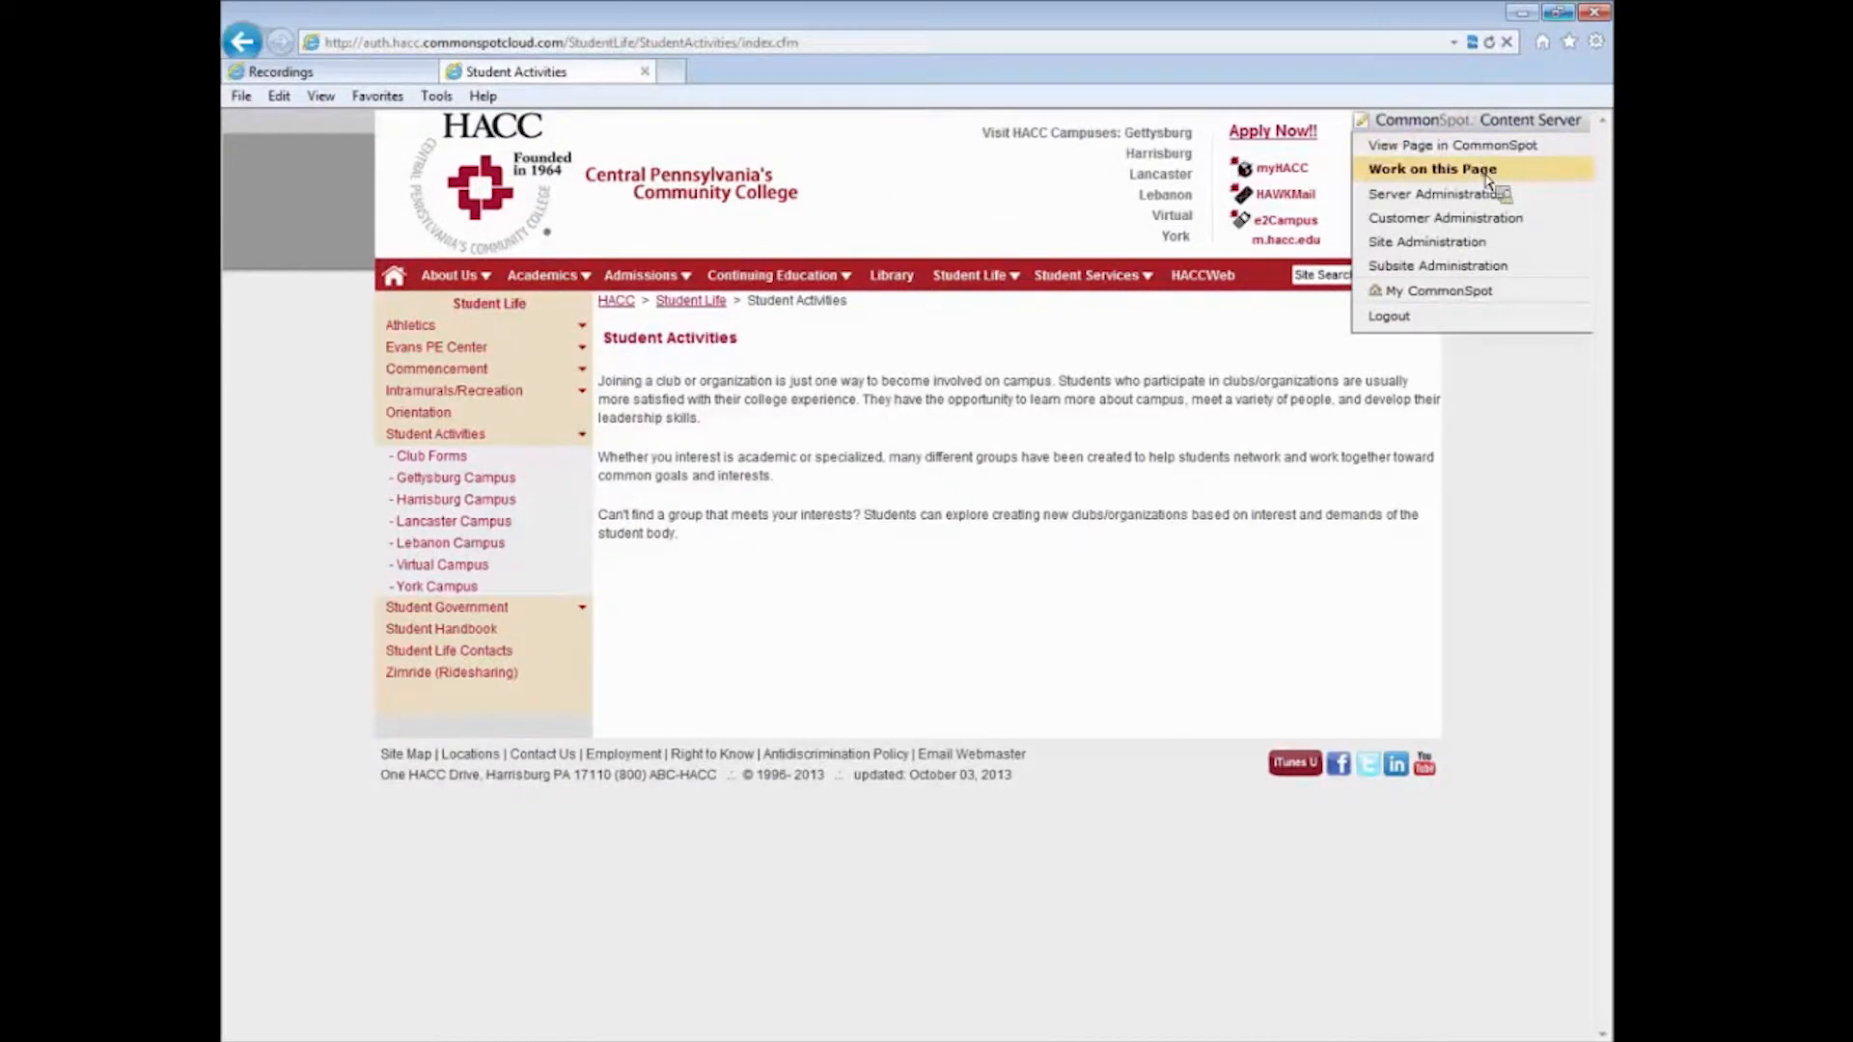
mouse_move(1519, 182)
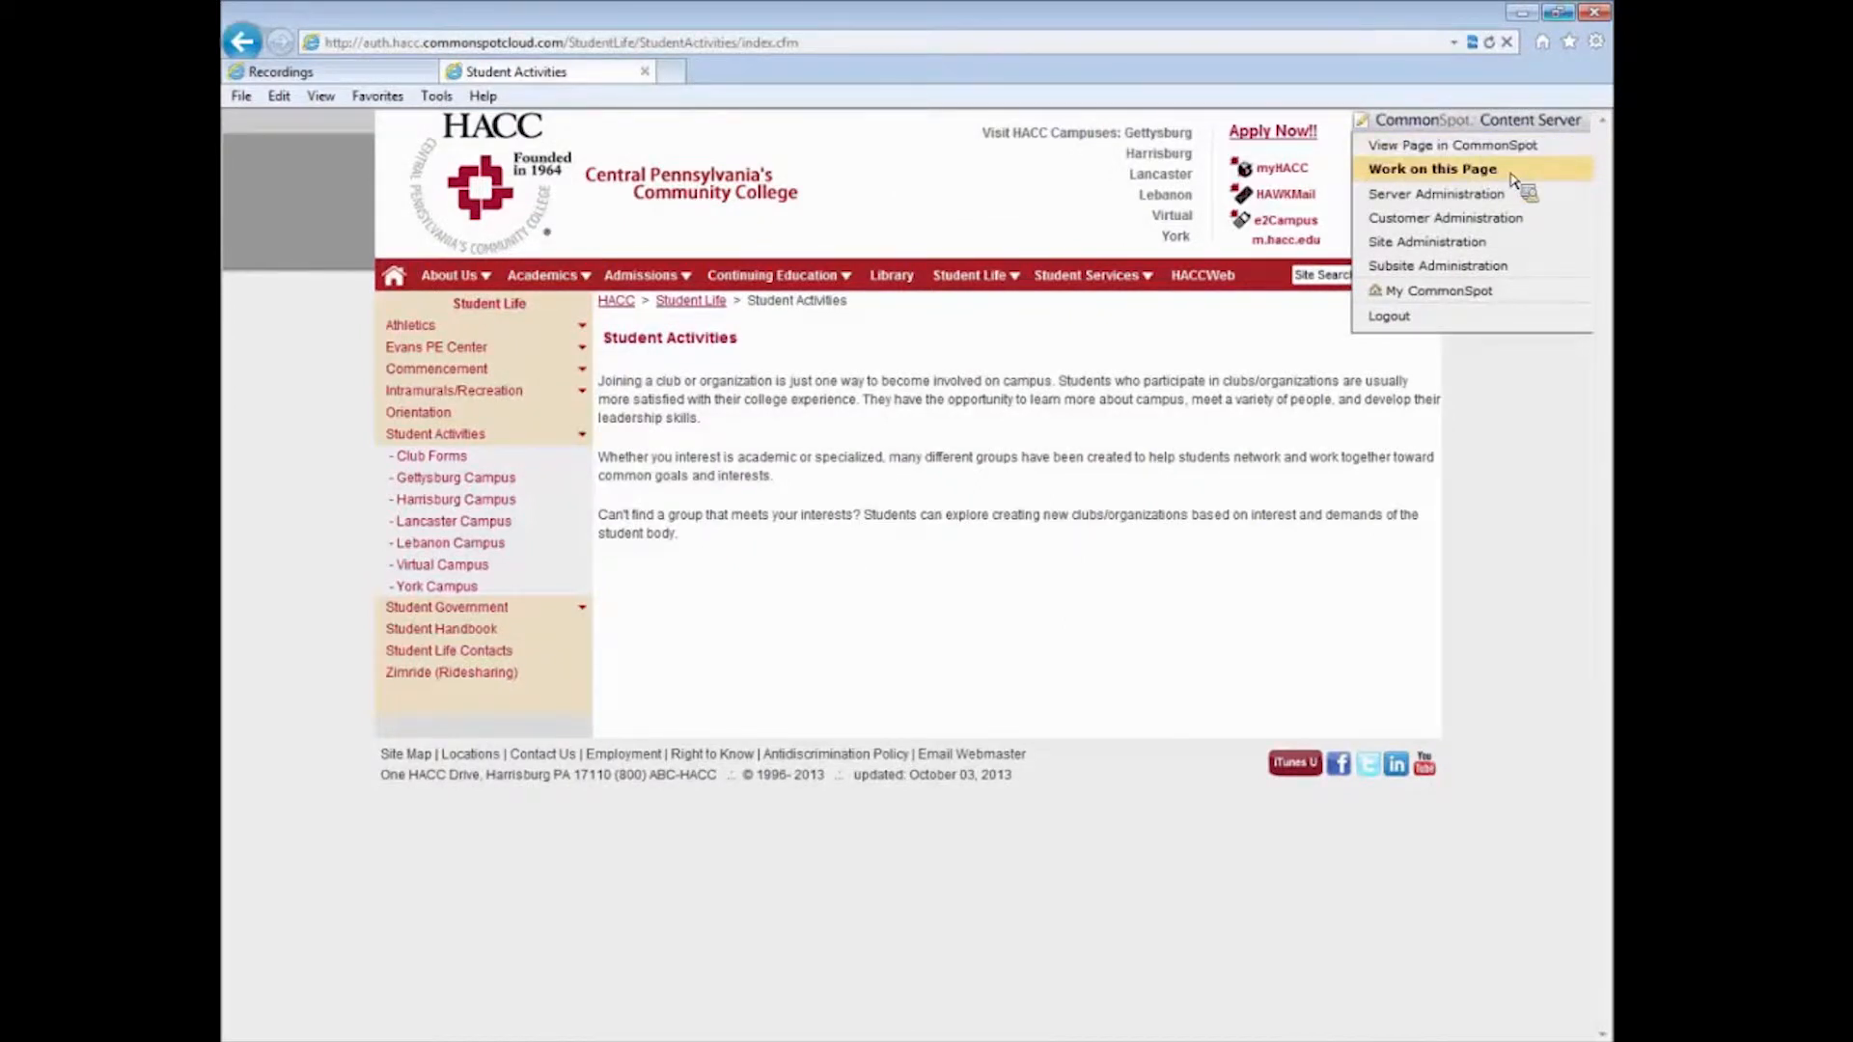
Choose Work on this Page and show the Formatted Text Block's Text, Layout, Style menu
click(1432, 170)
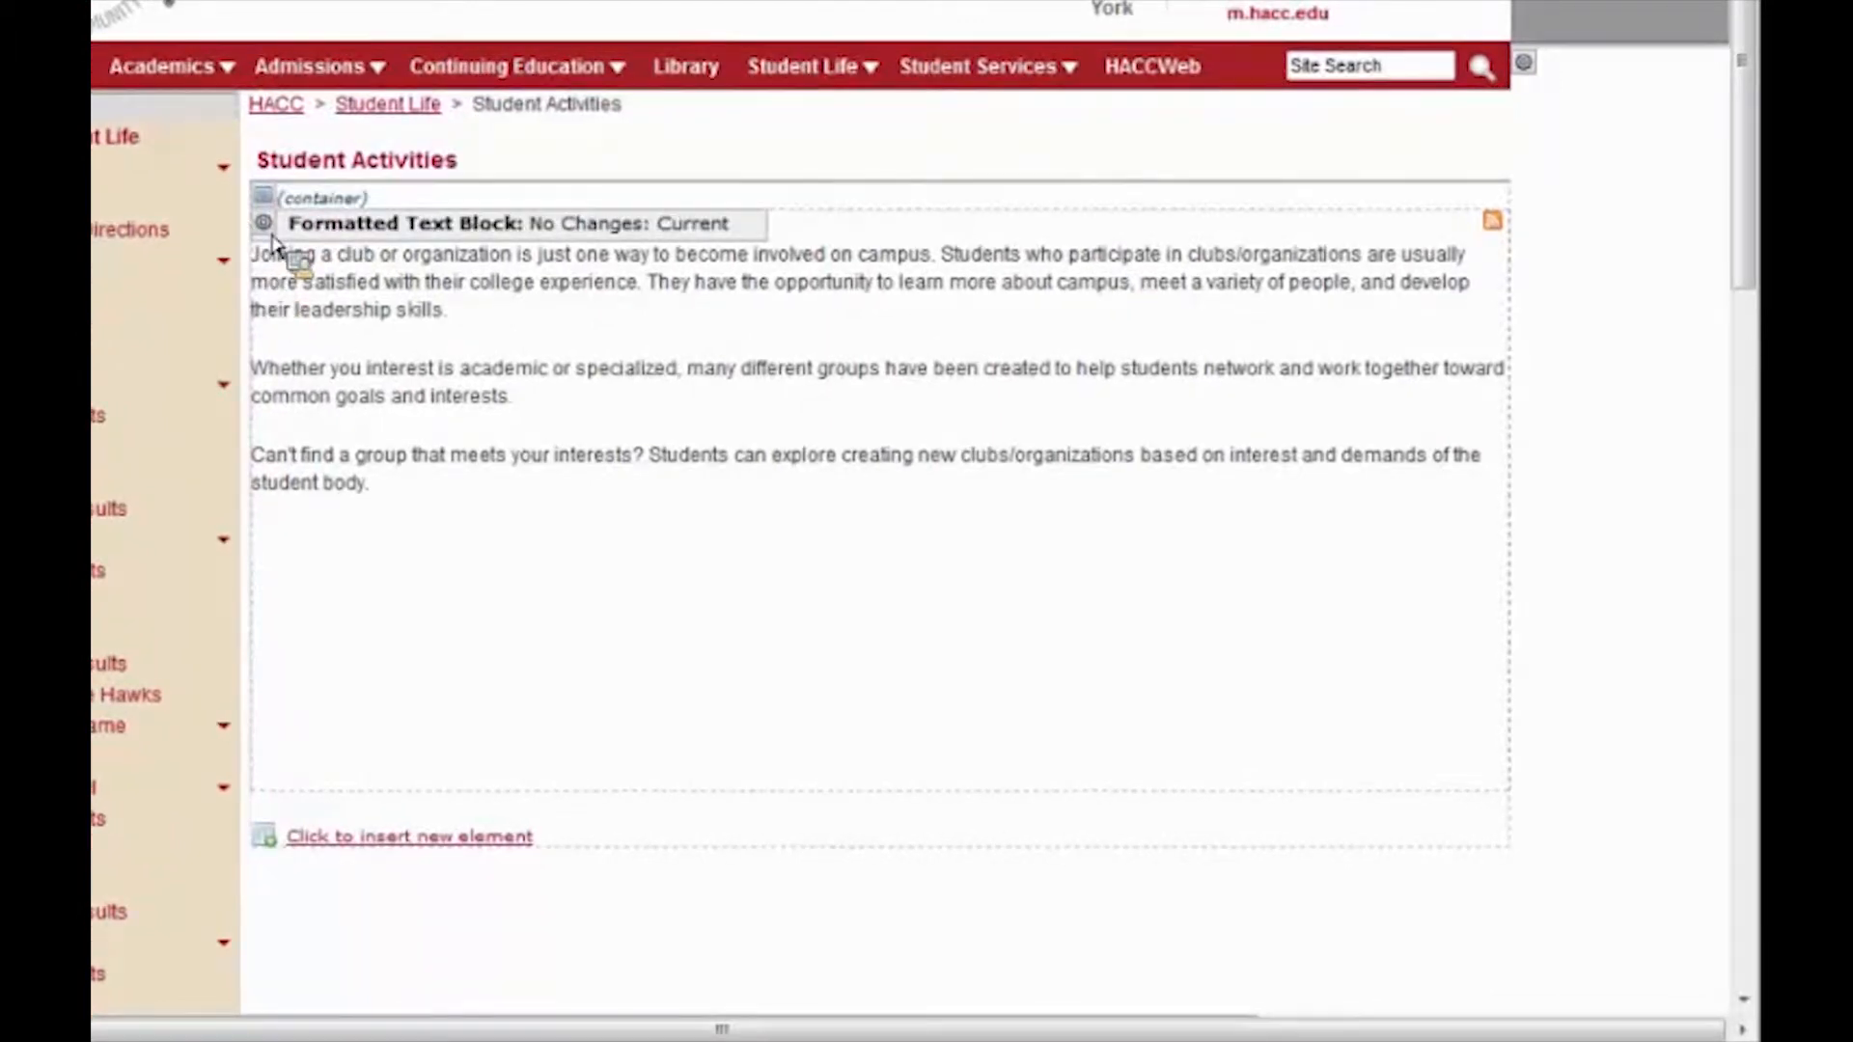
click(266, 224)
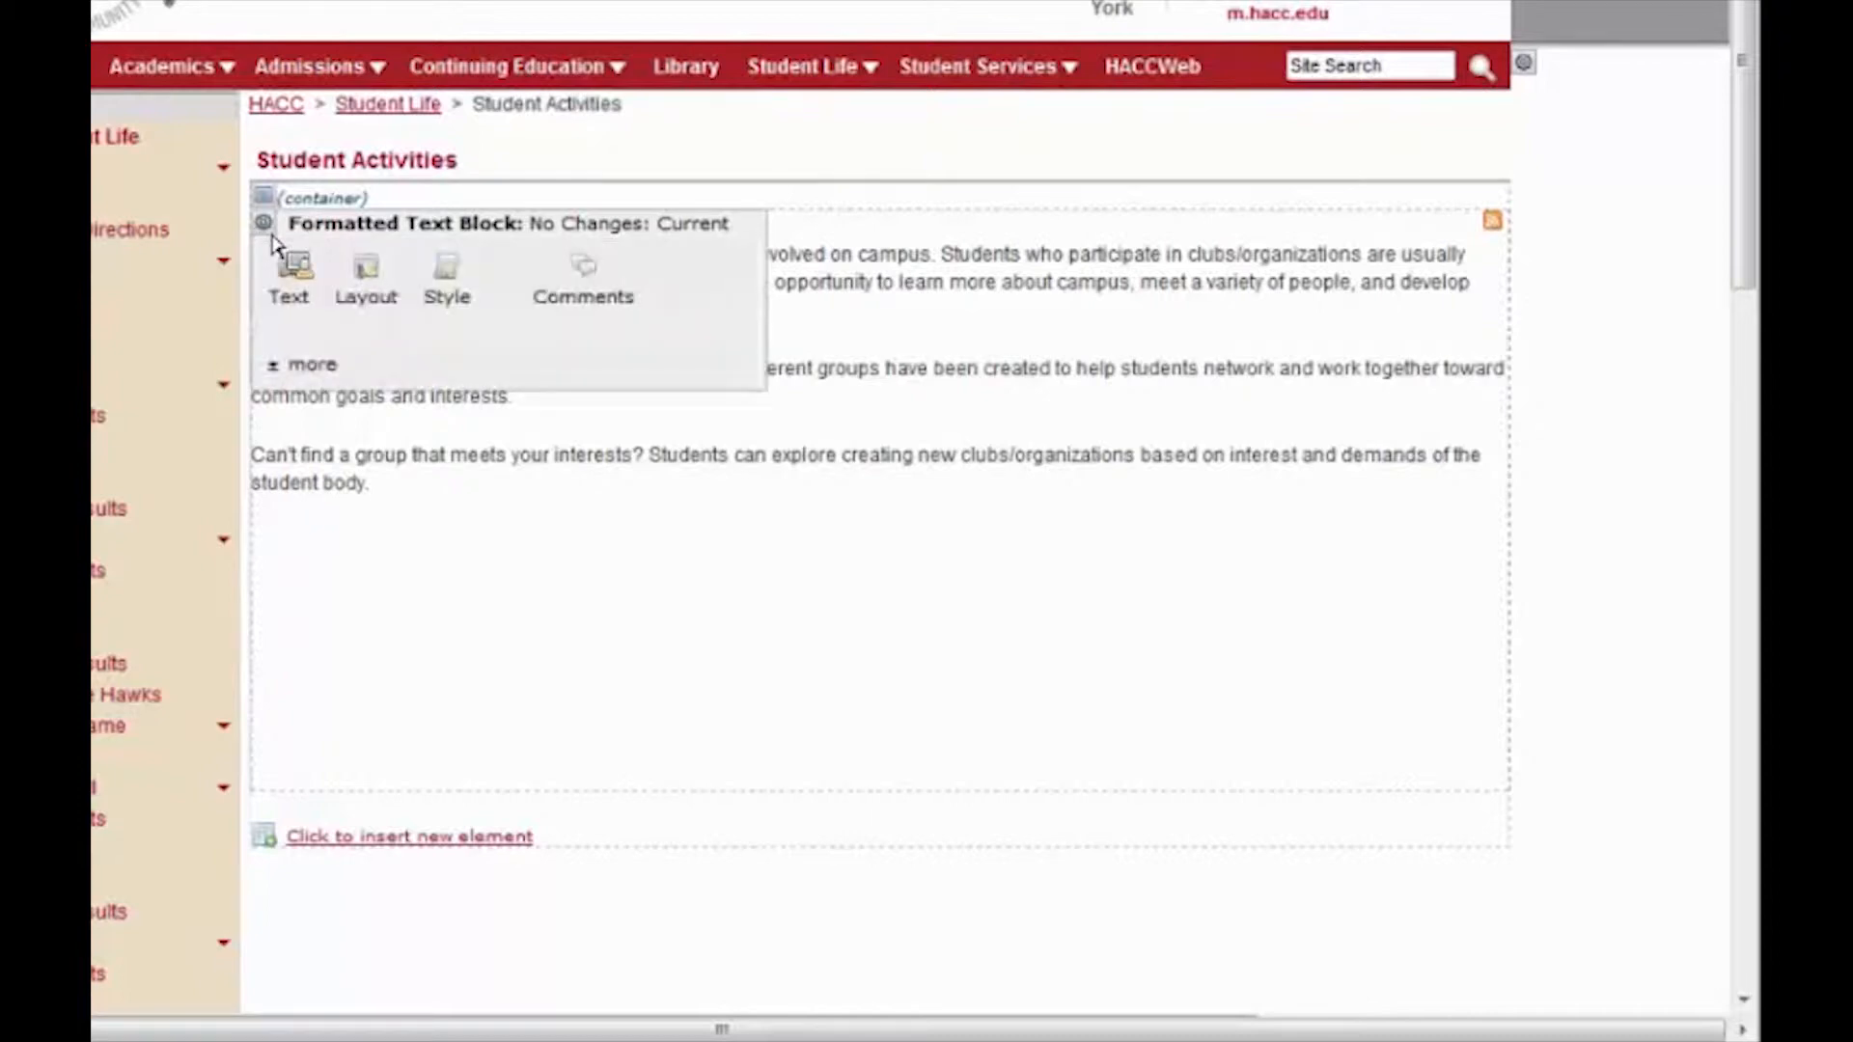
mouse_move(289, 280)
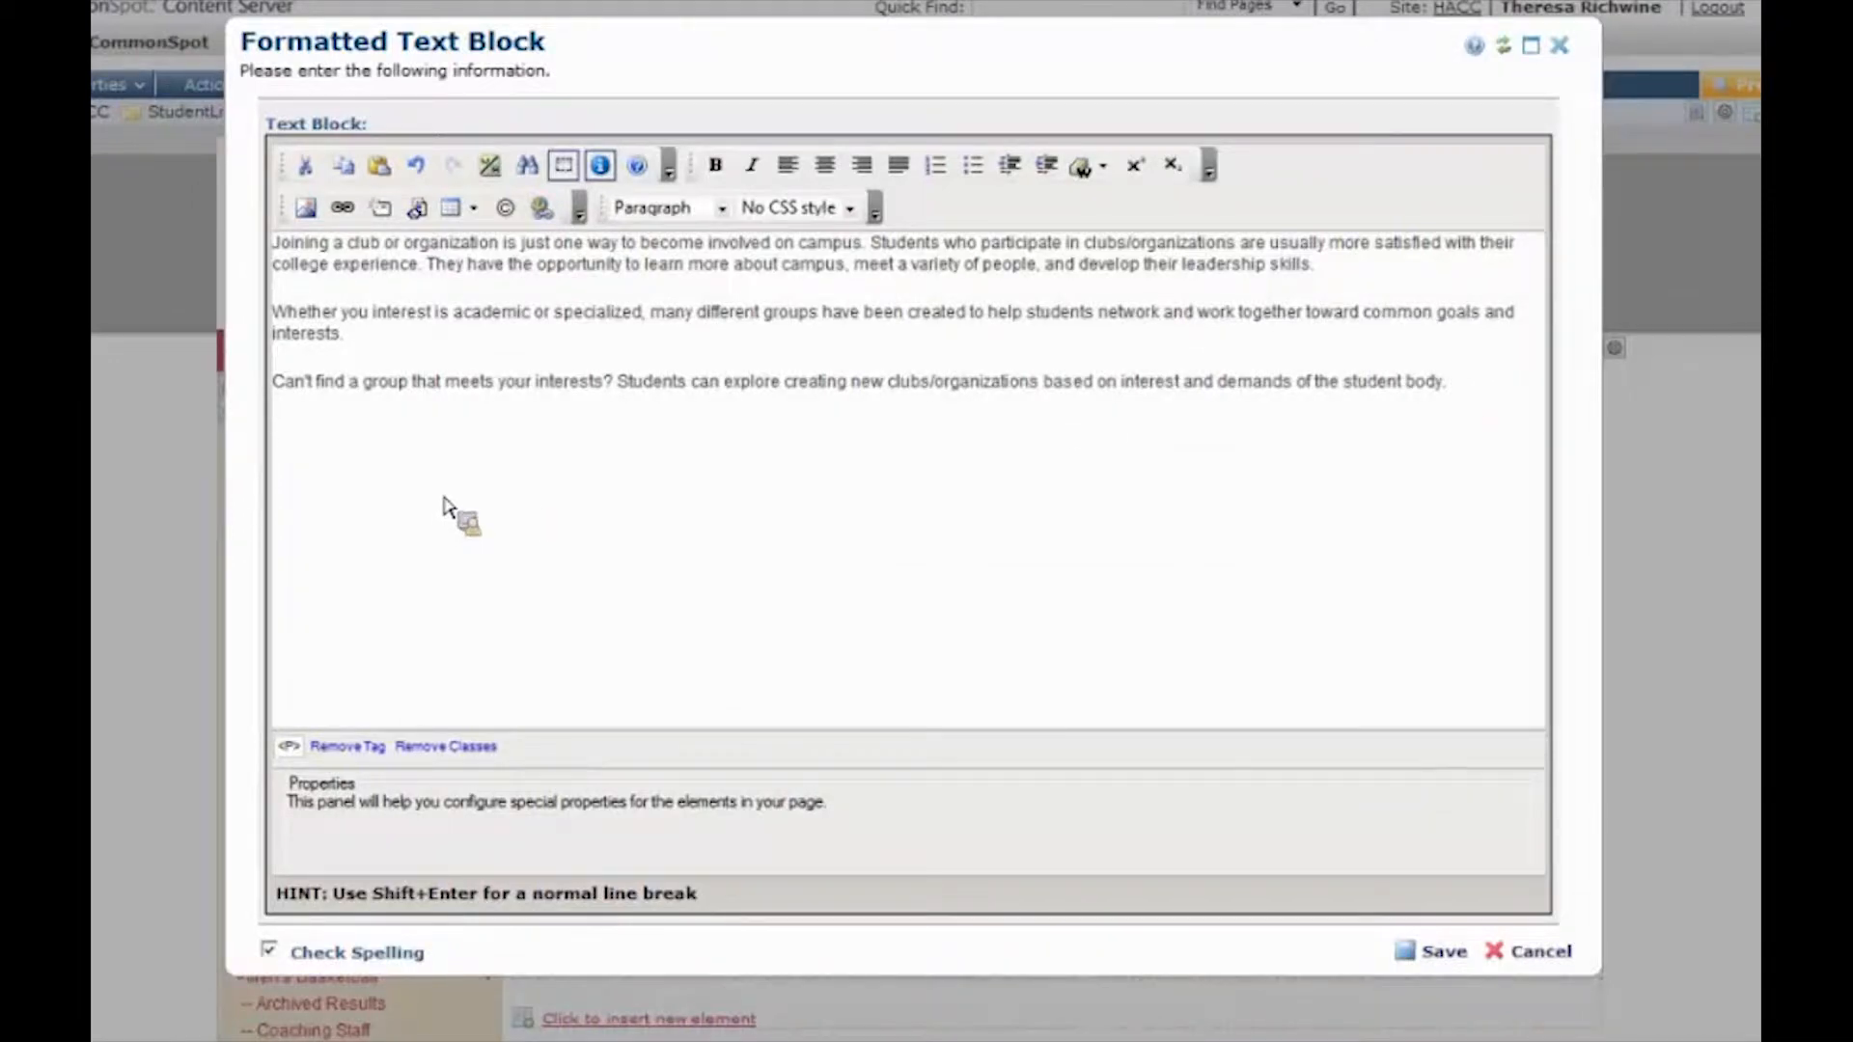
Select a few words in the second paragraph of the text block
drag(427, 264, 683, 264)
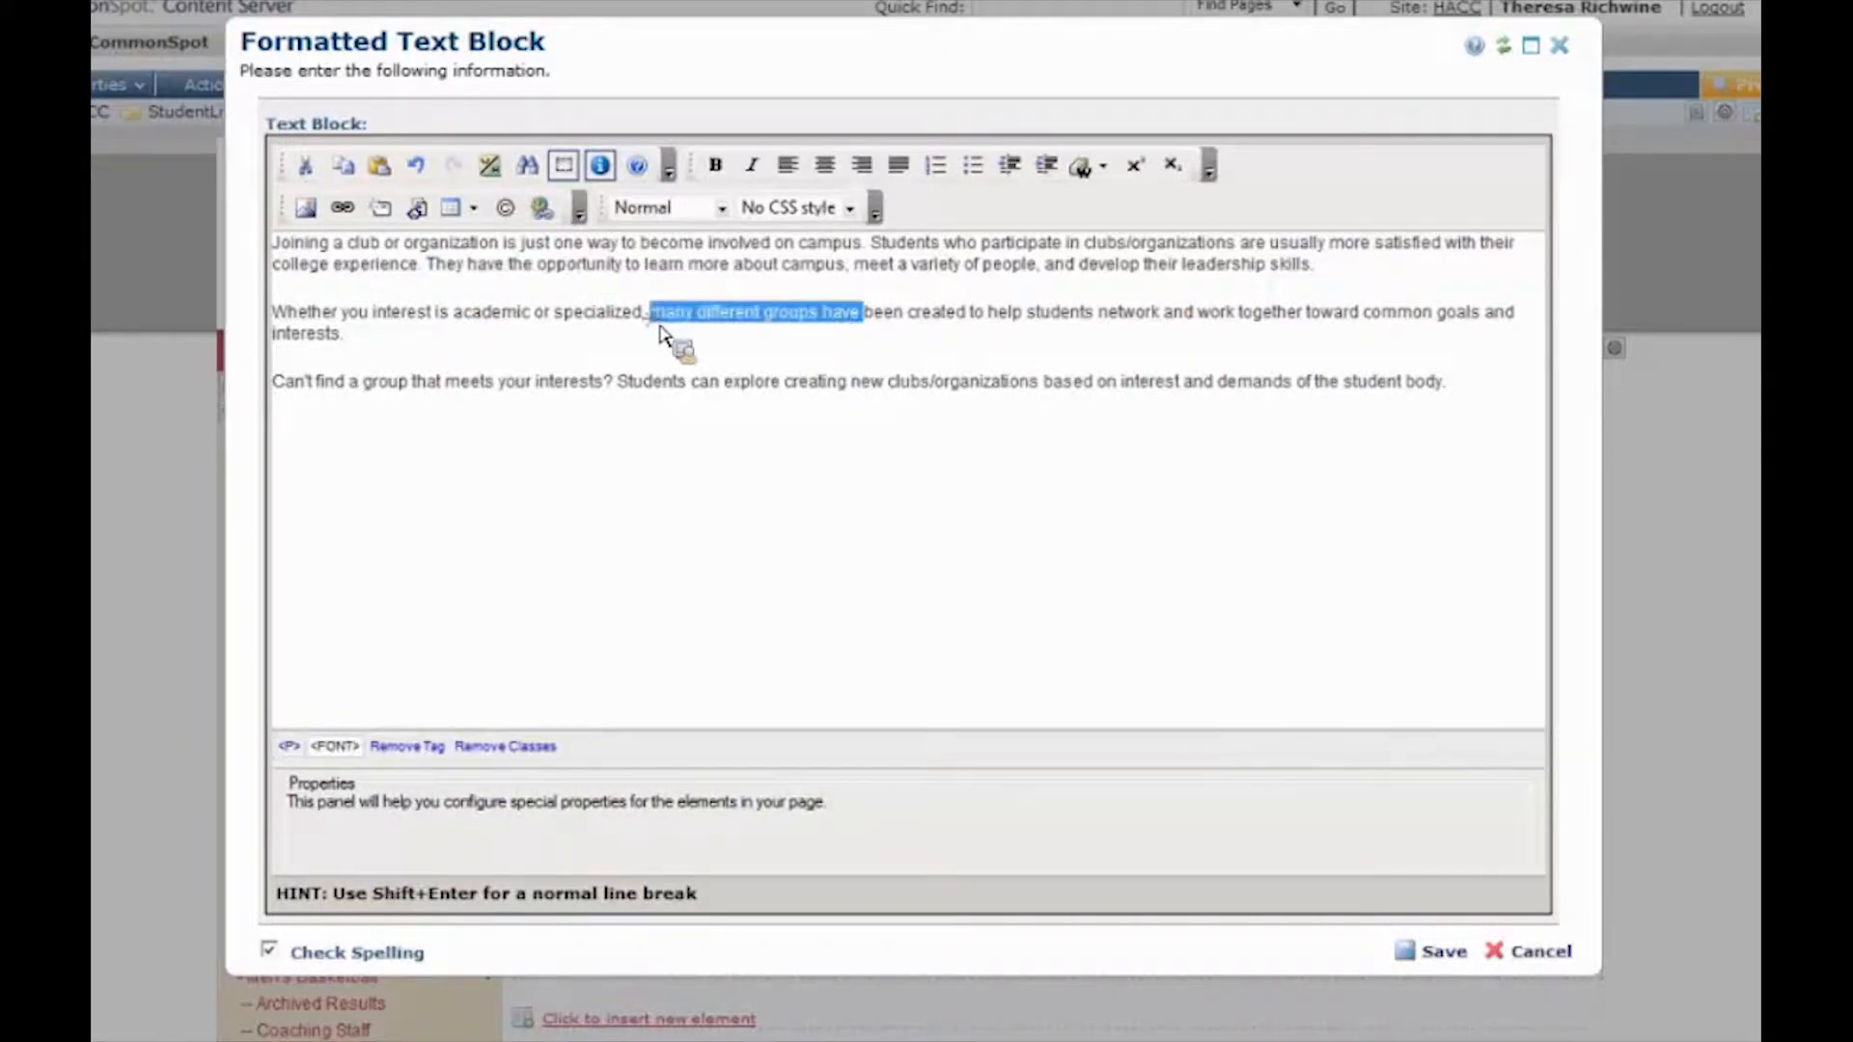
mouse_move(357, 460)
text(This will be my link (pdf))
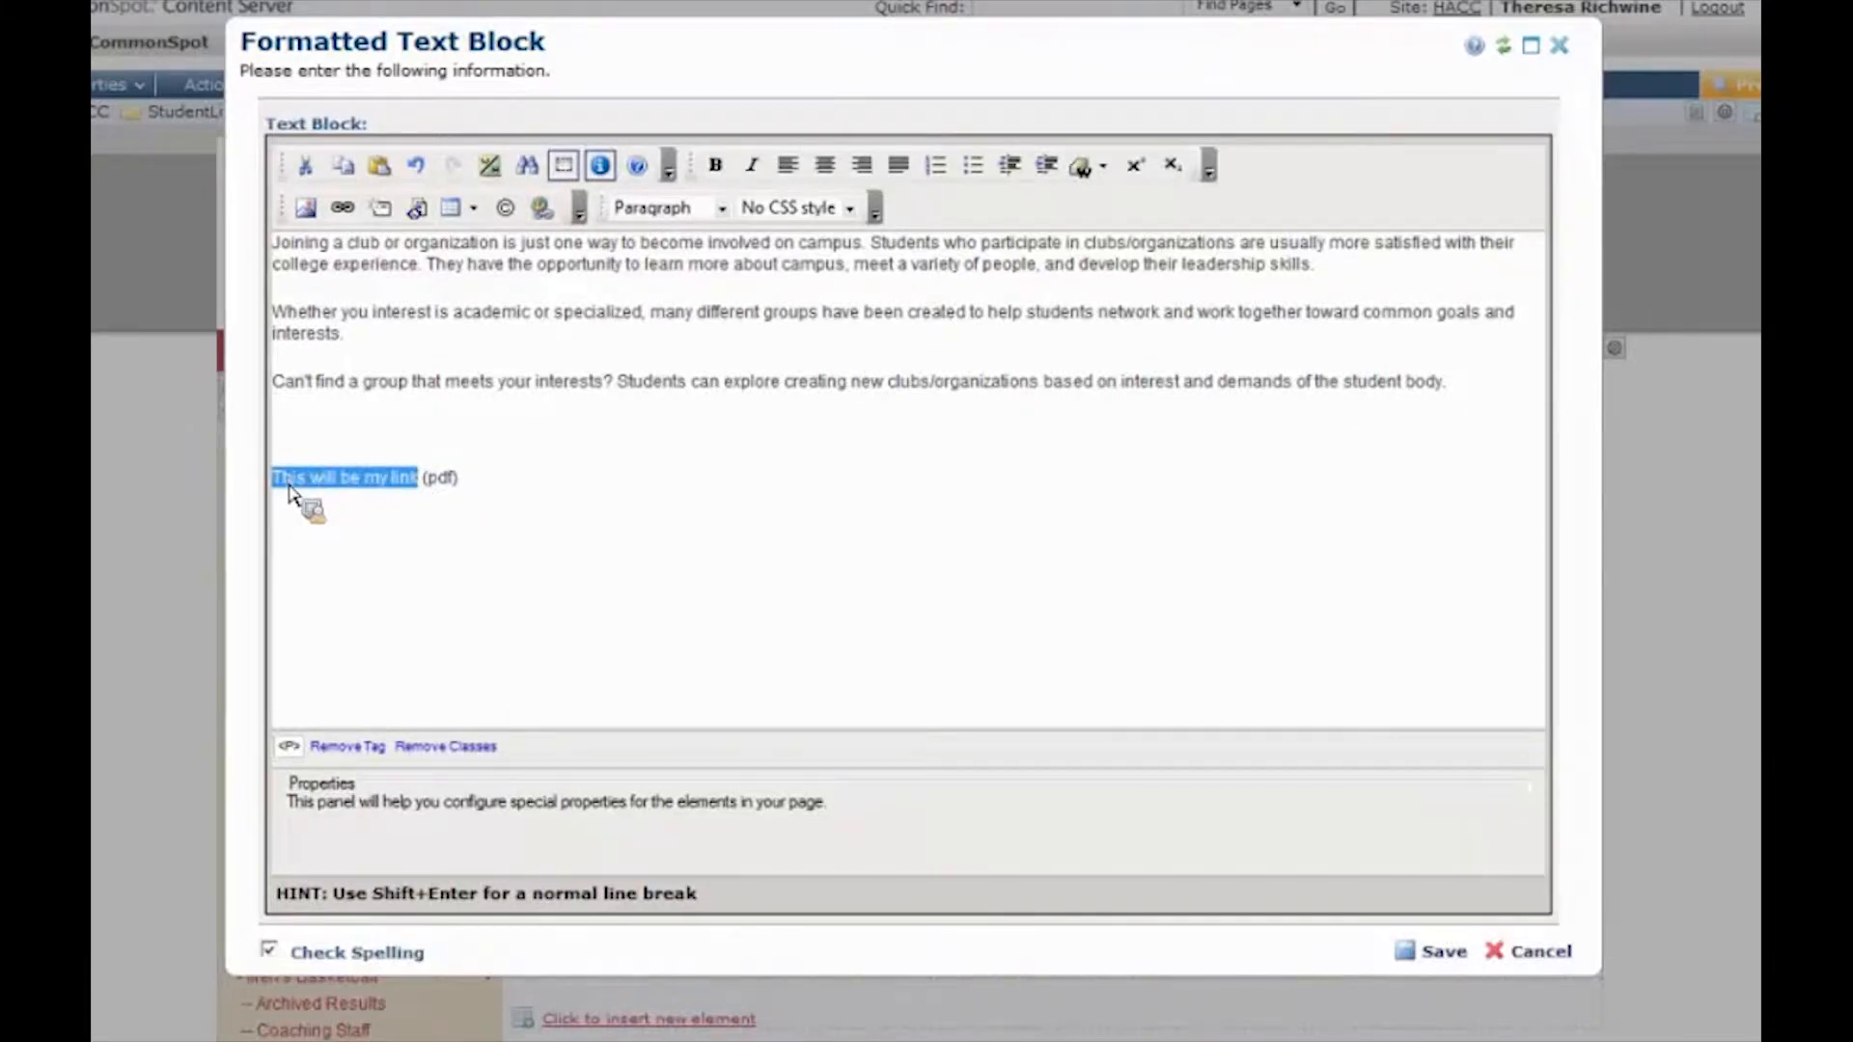
mouse_move(382, 494)
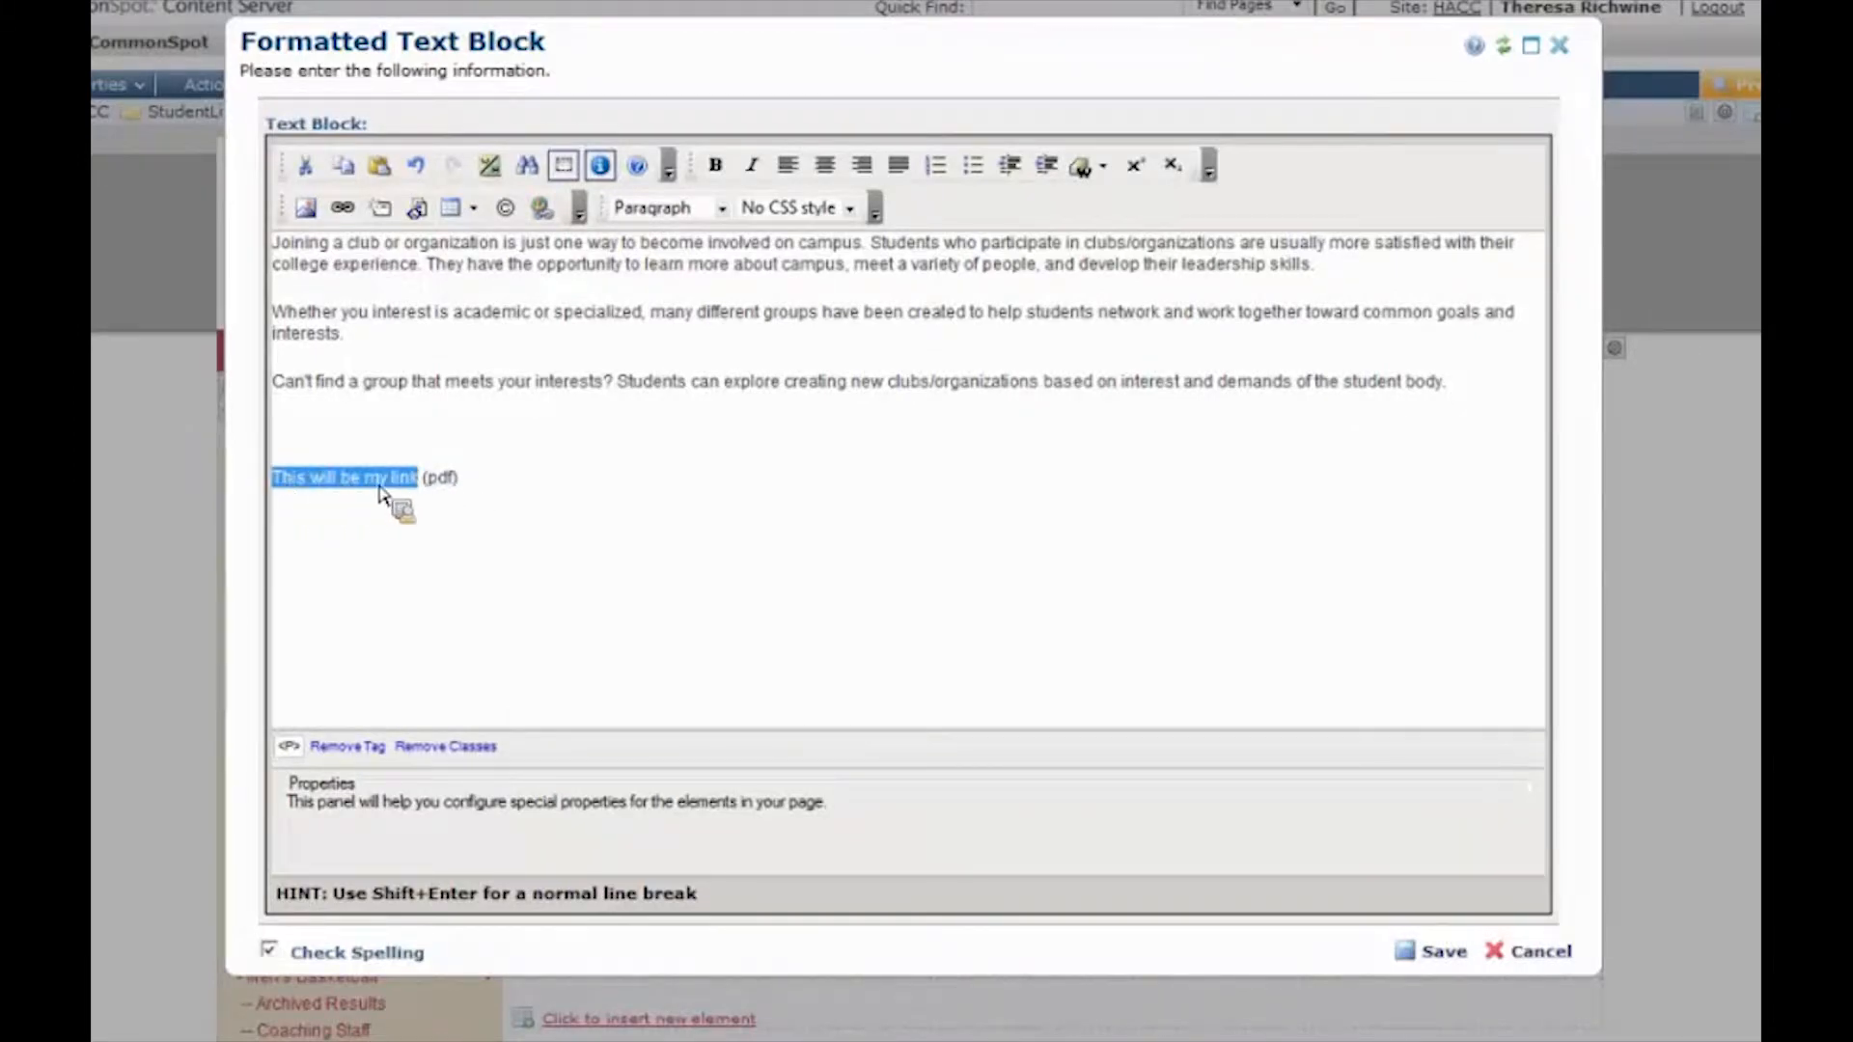
mouse_move(338, 510)
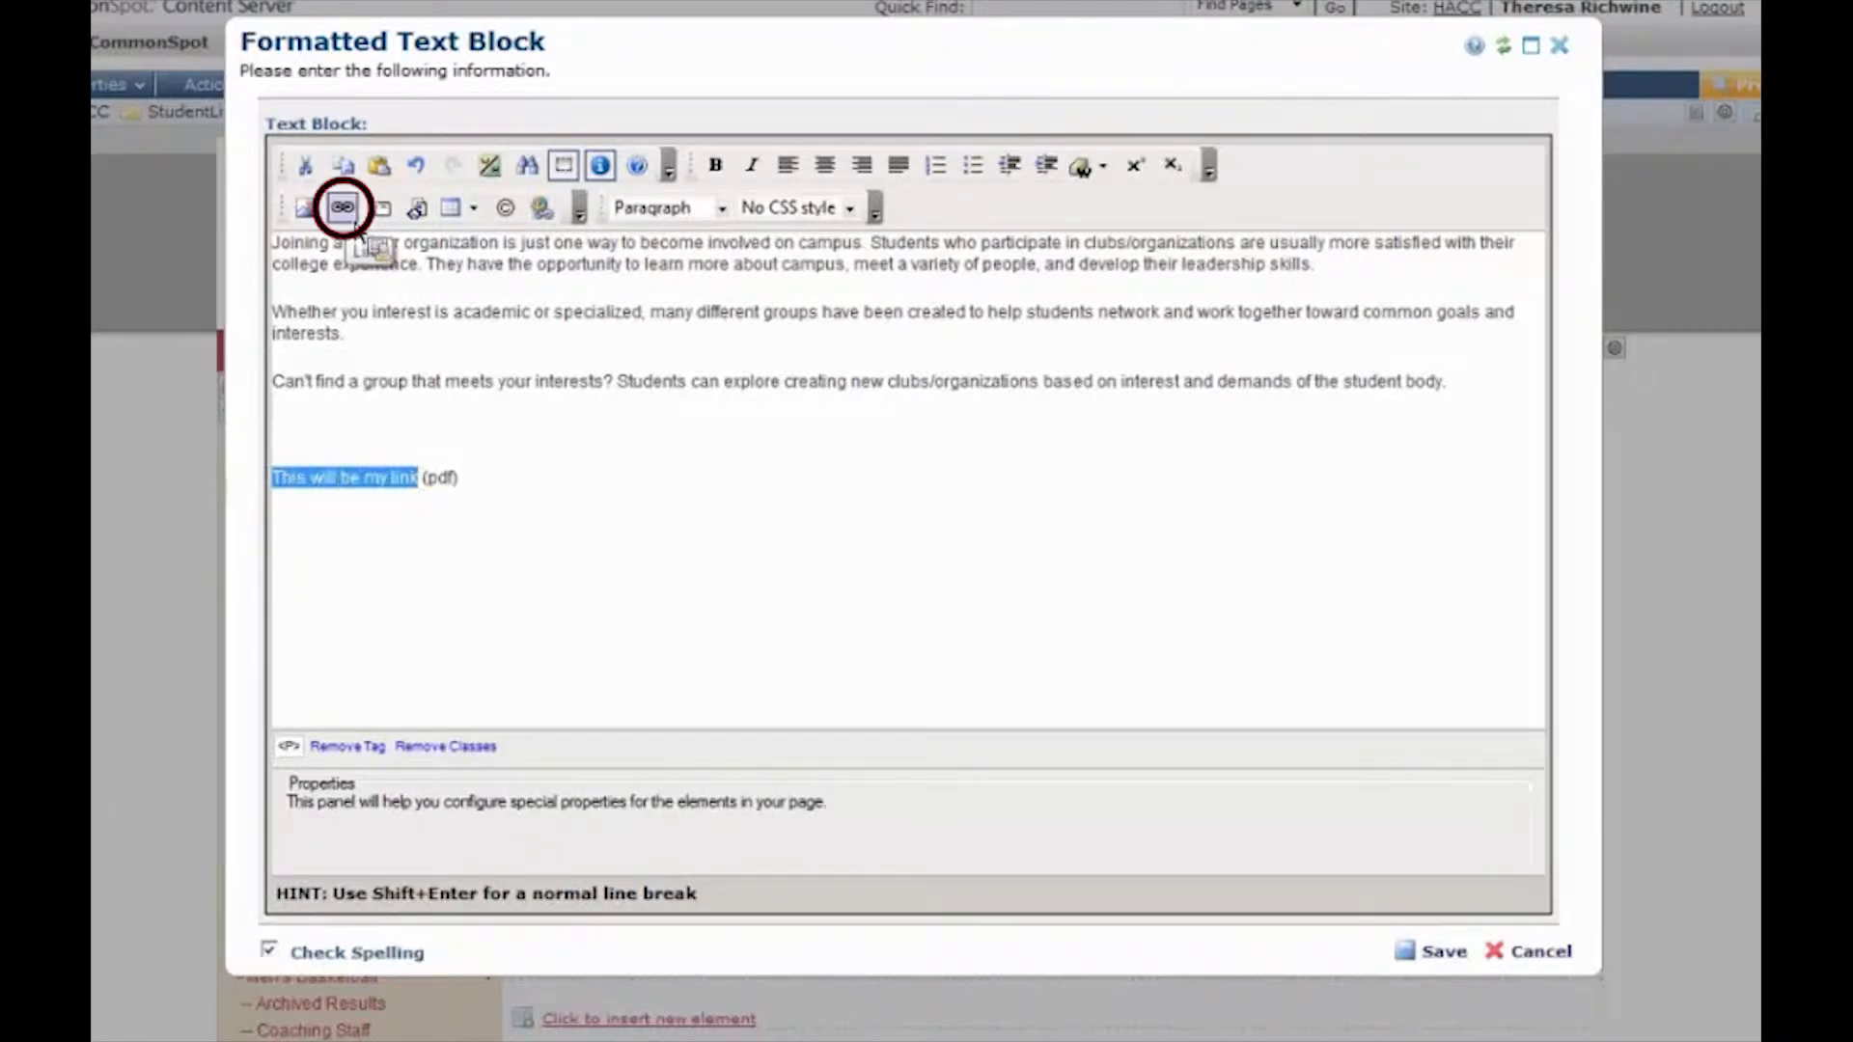
Insert a link of type New Uploaded Document, displayed as a Normal Link, and continue to the upload form
click(344, 208)
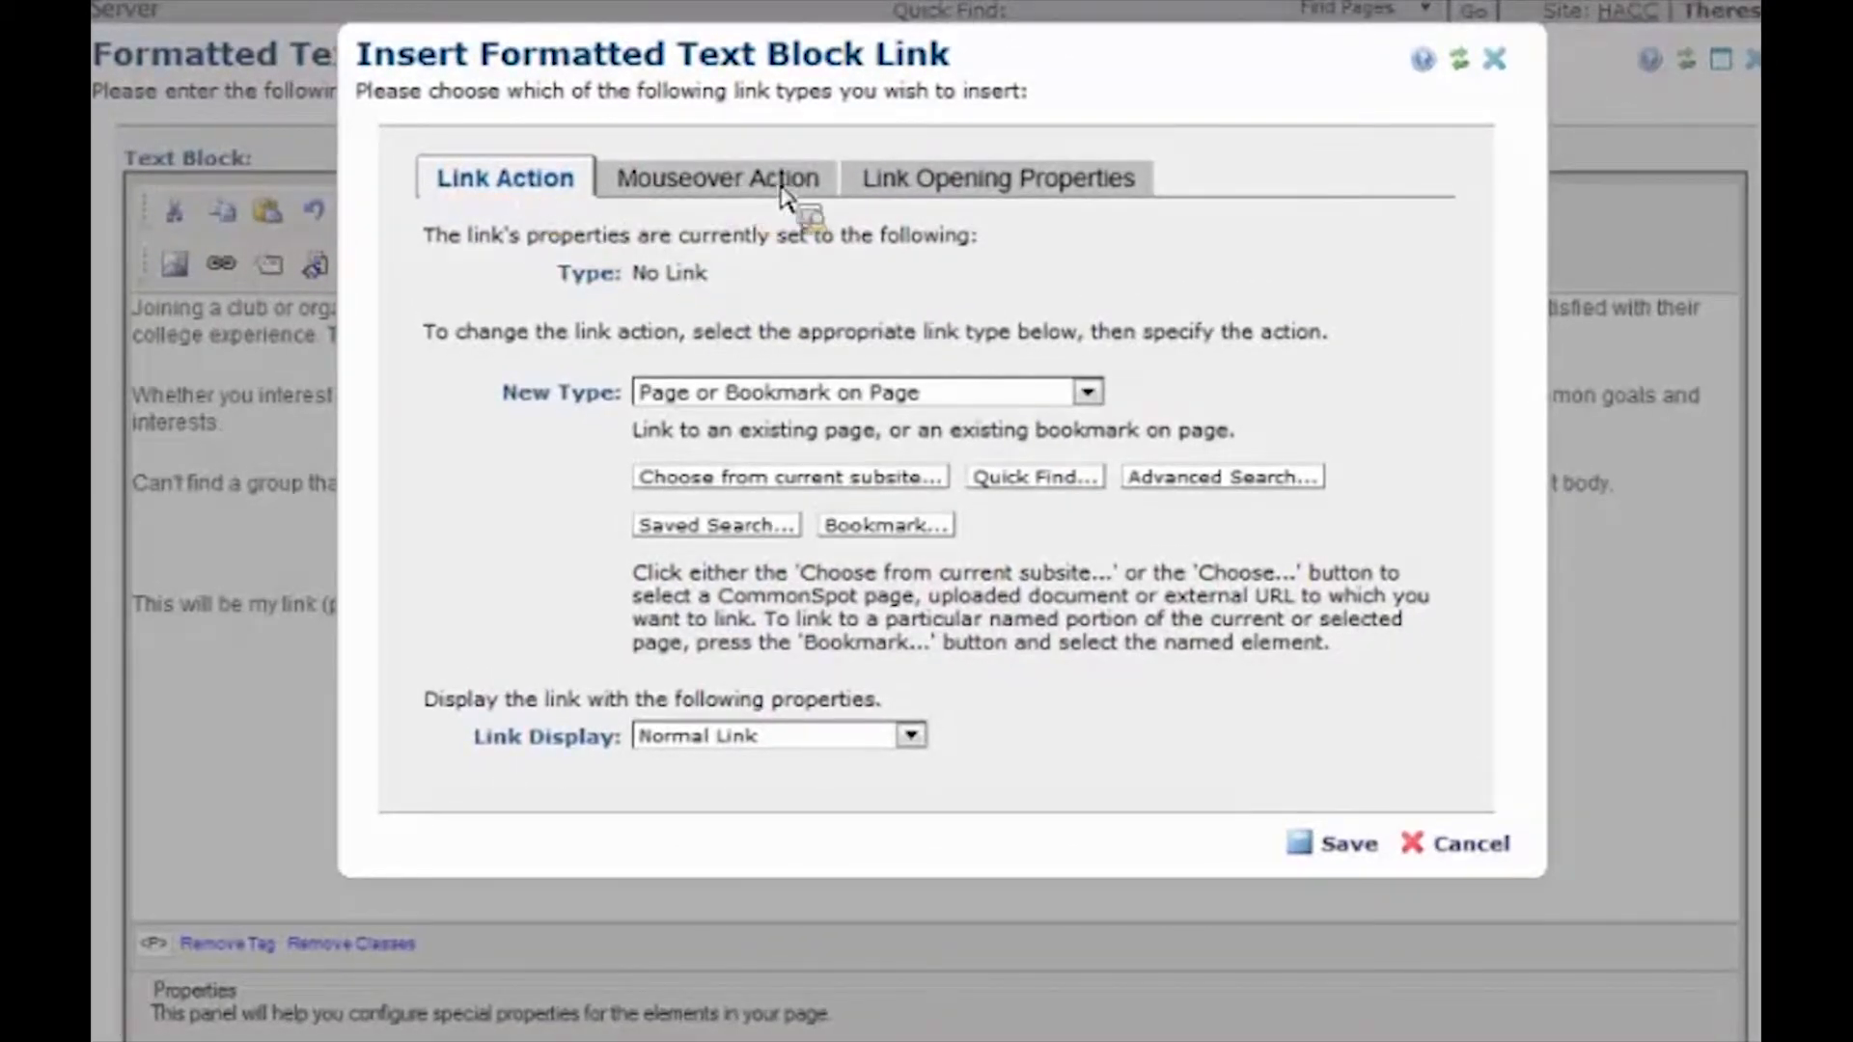
mouse_move(528, 203)
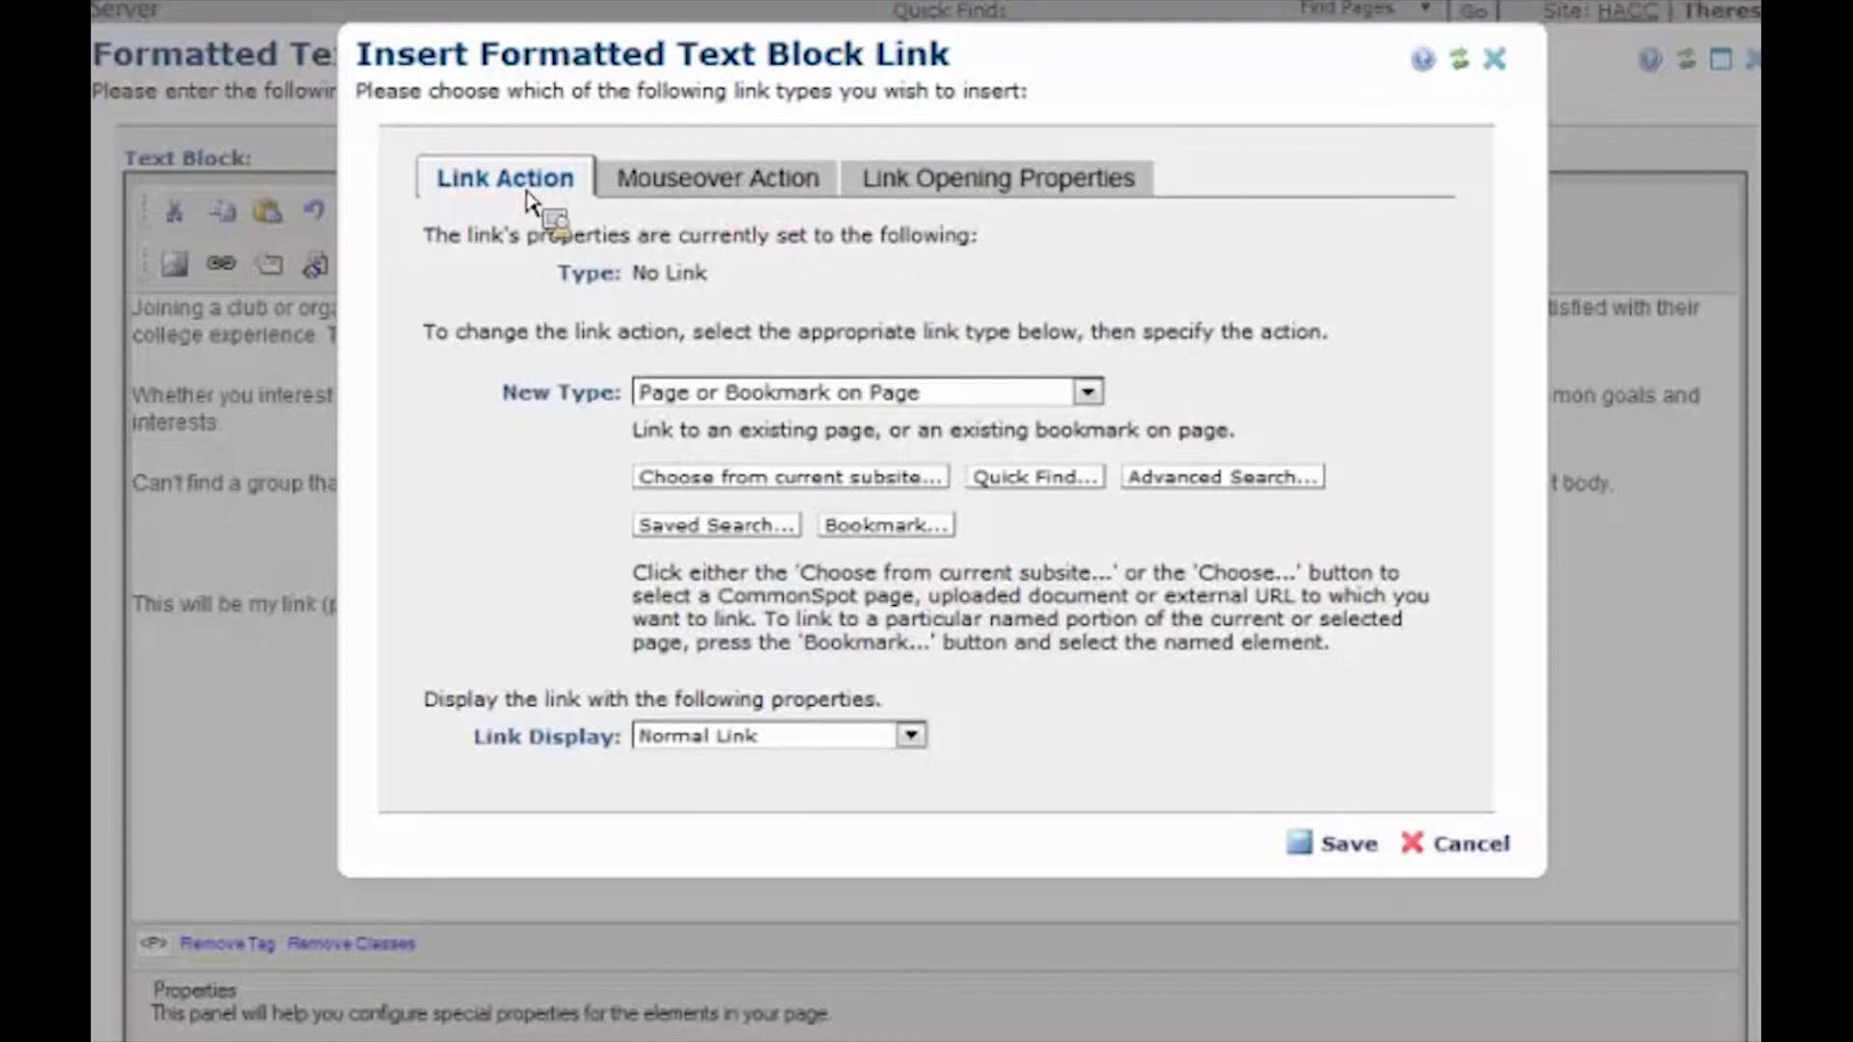
mouse_move(1119, 422)
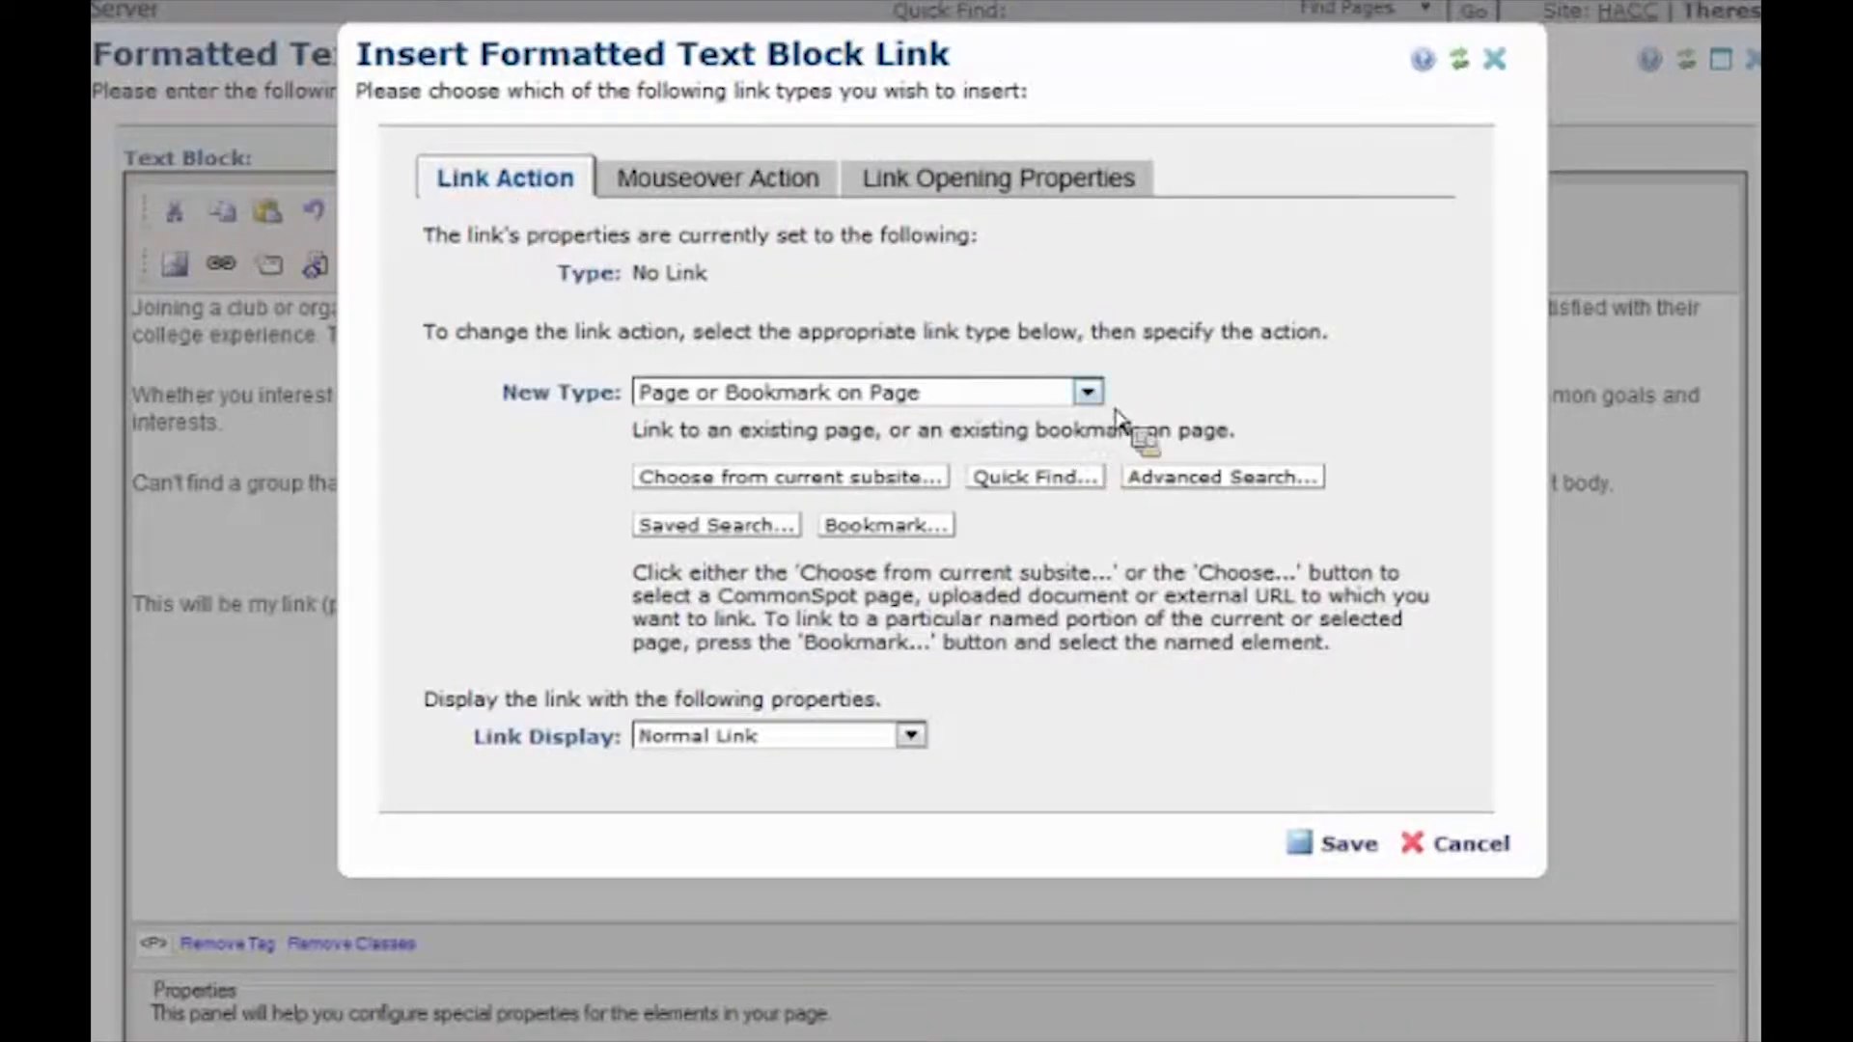
click(1087, 389)
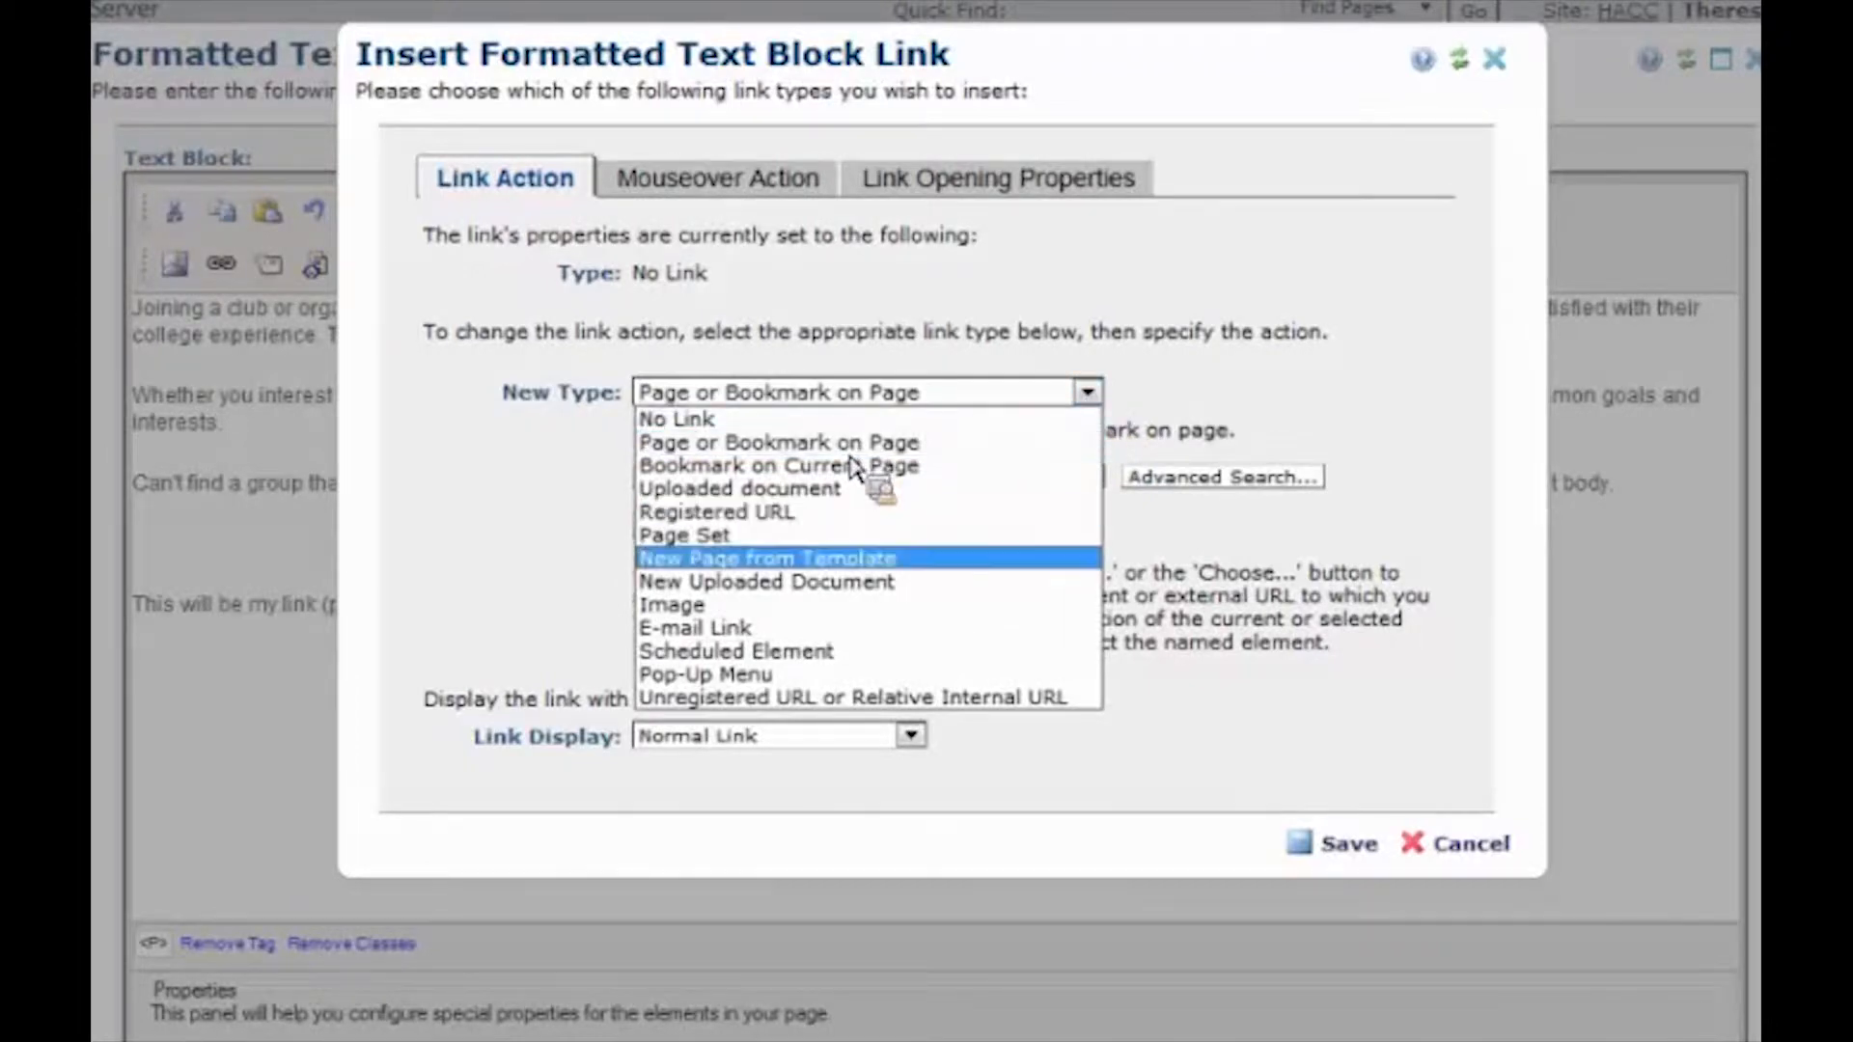
mouse_move(812, 590)
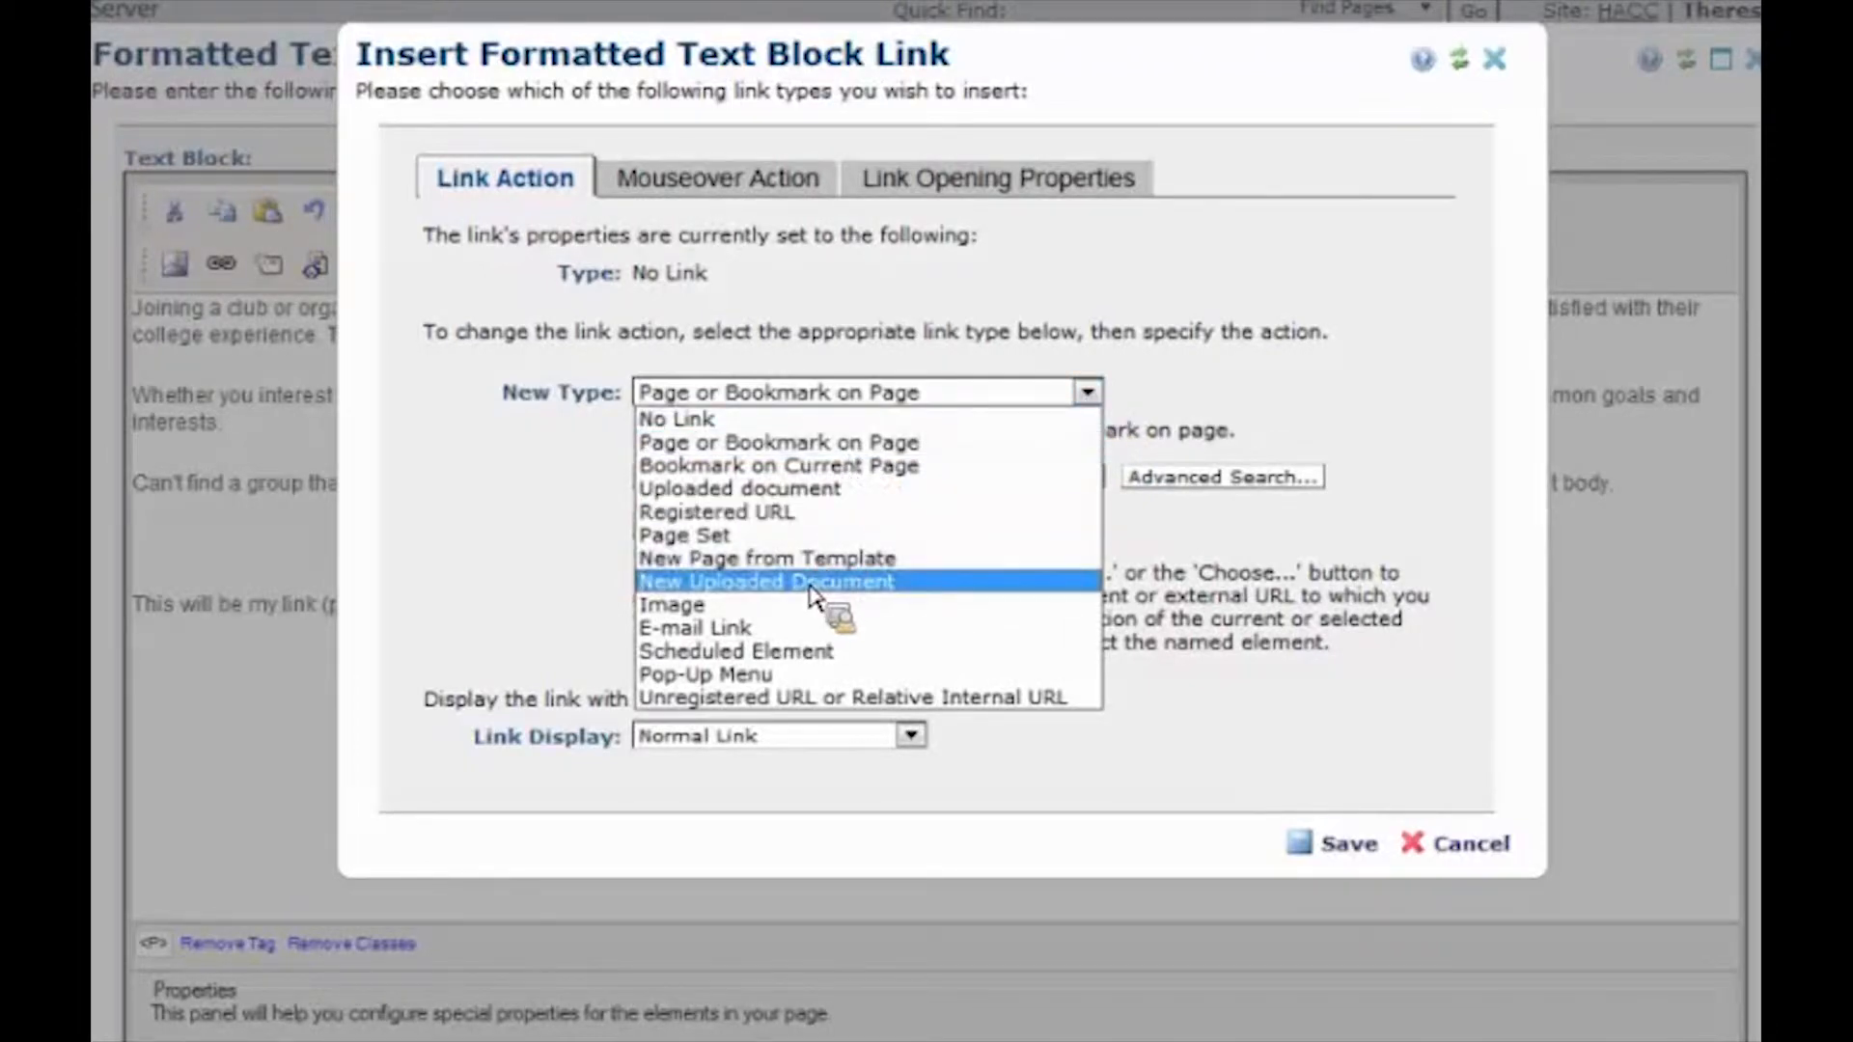
mouse_move(818, 606)
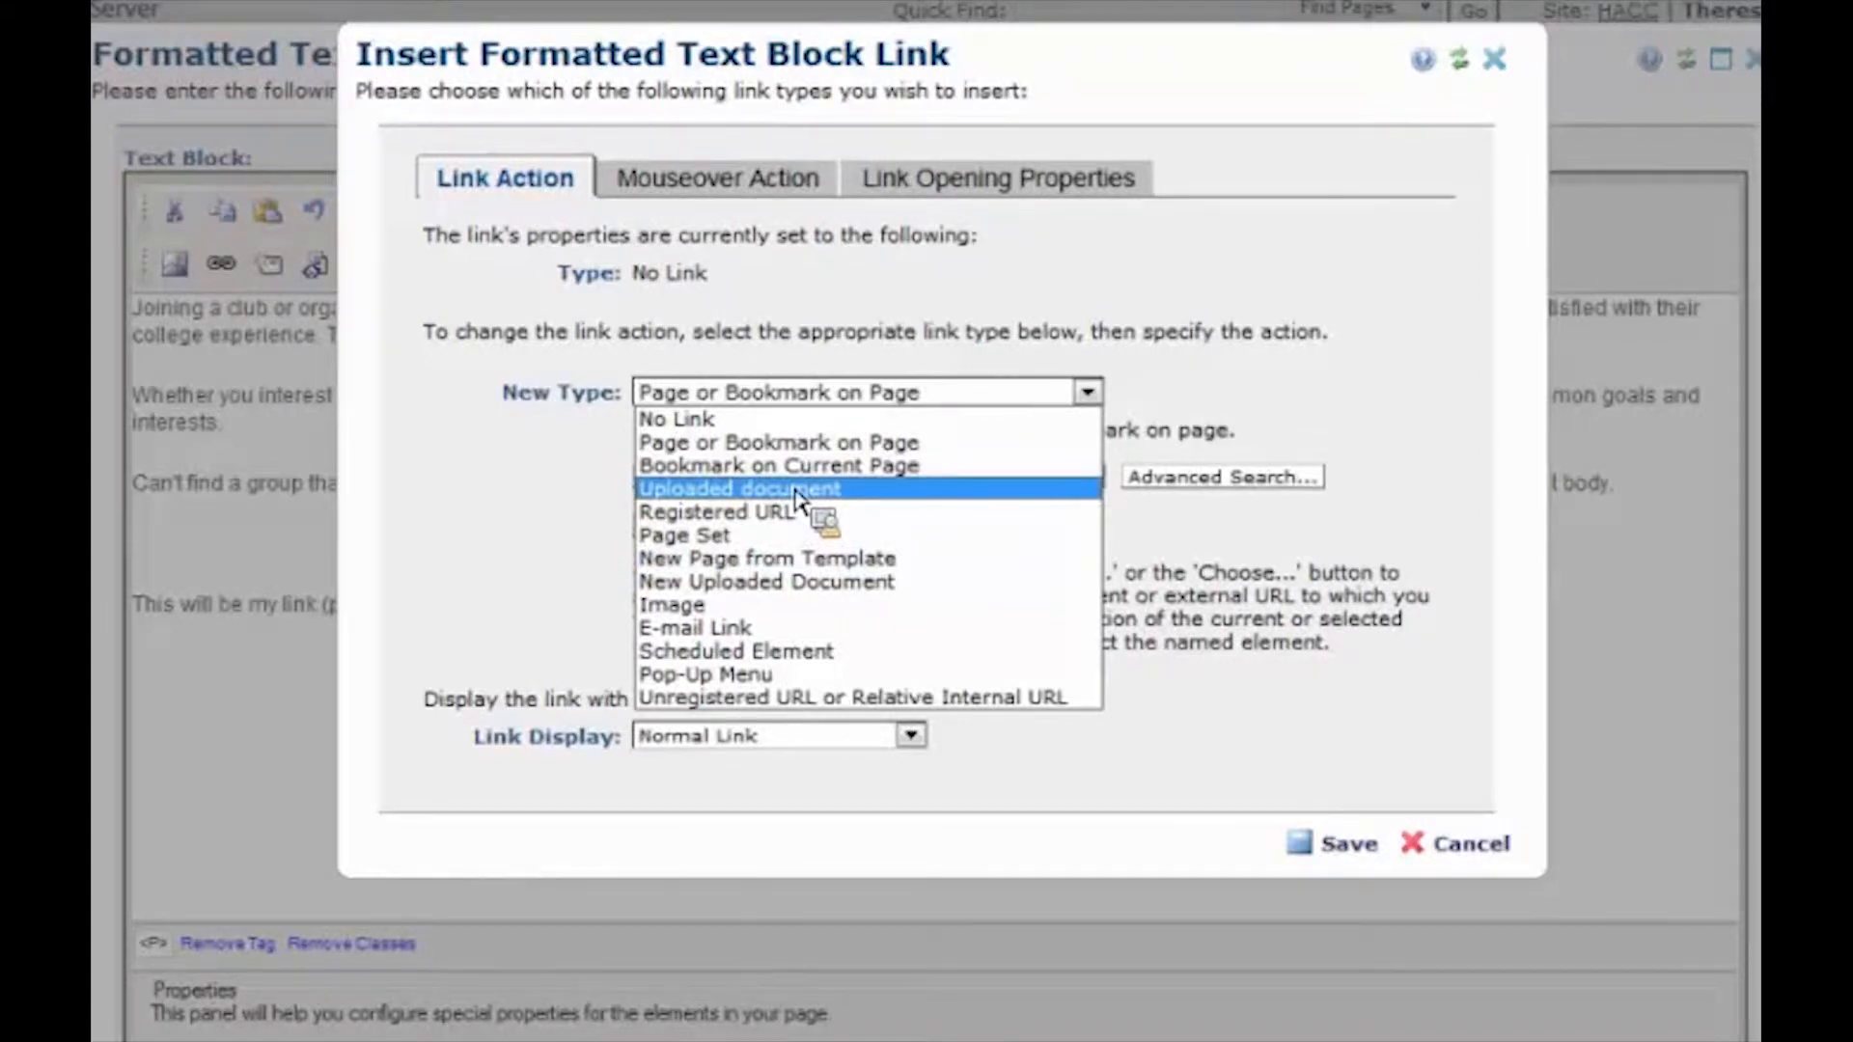
mouse_move(787, 500)
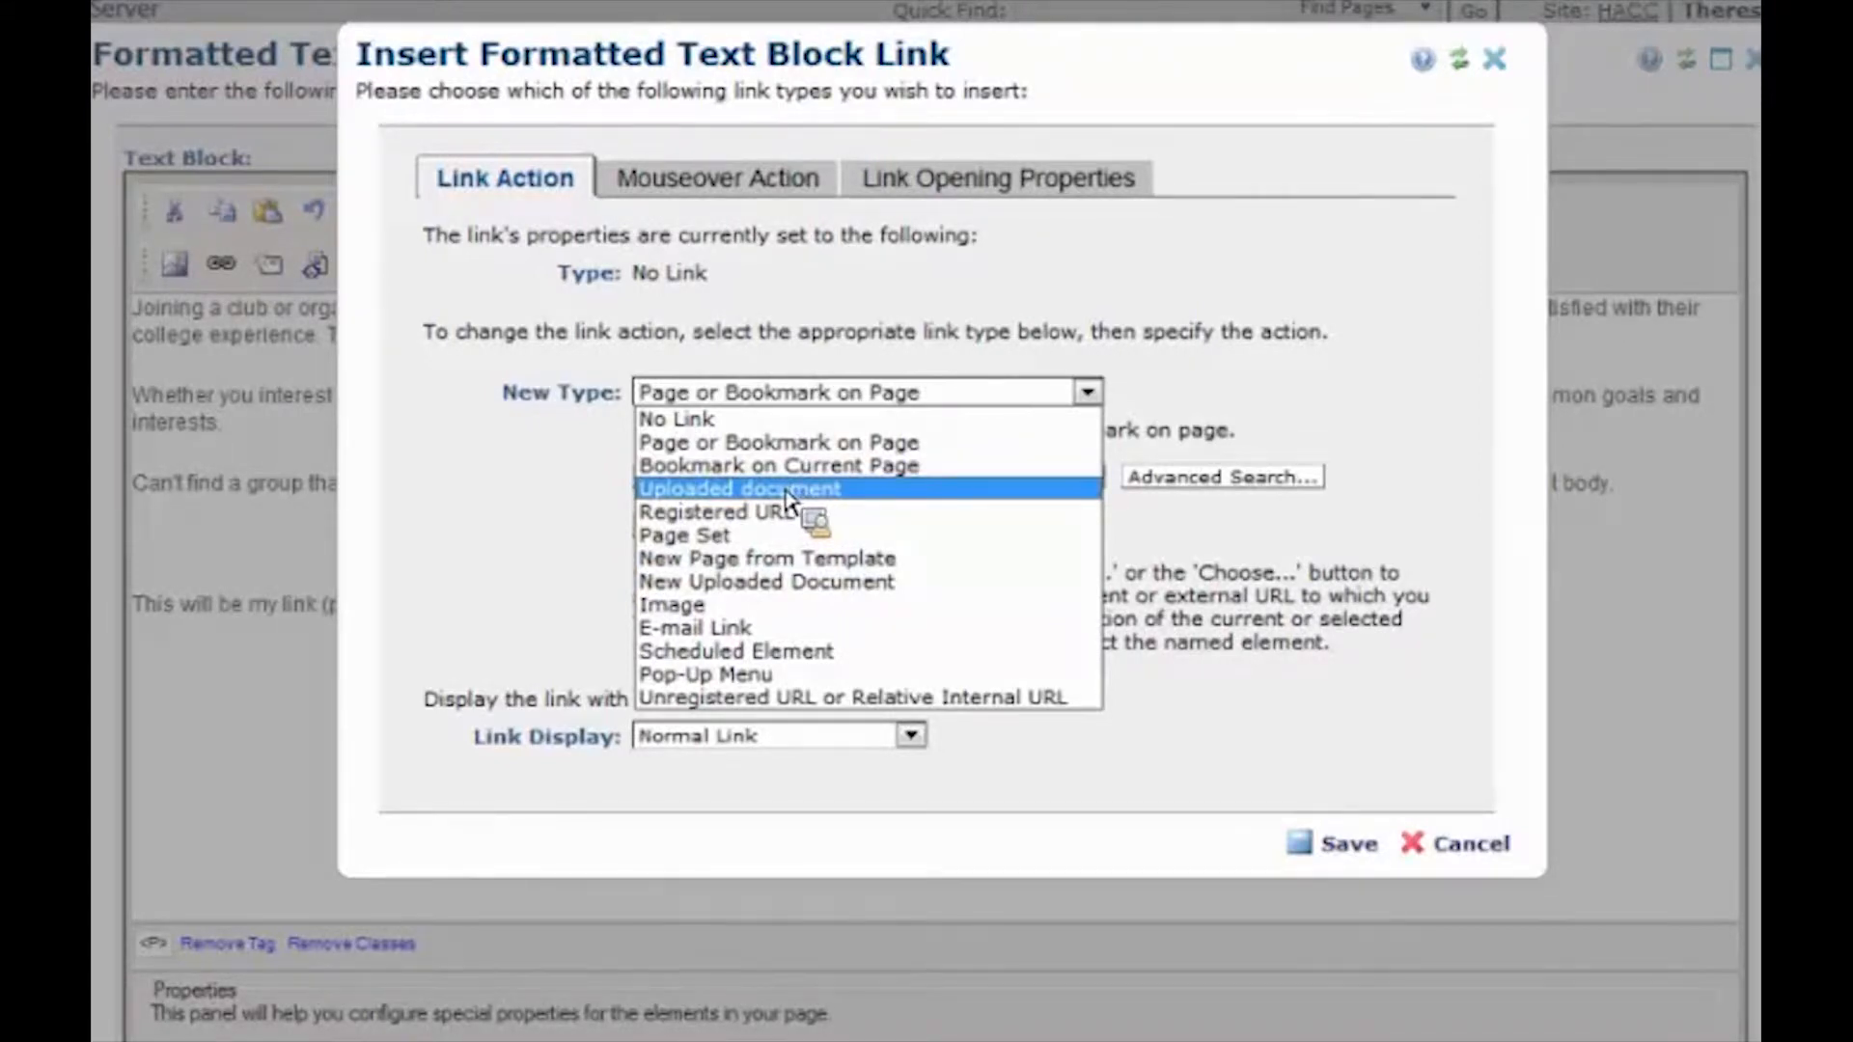
mouse_move(776, 598)
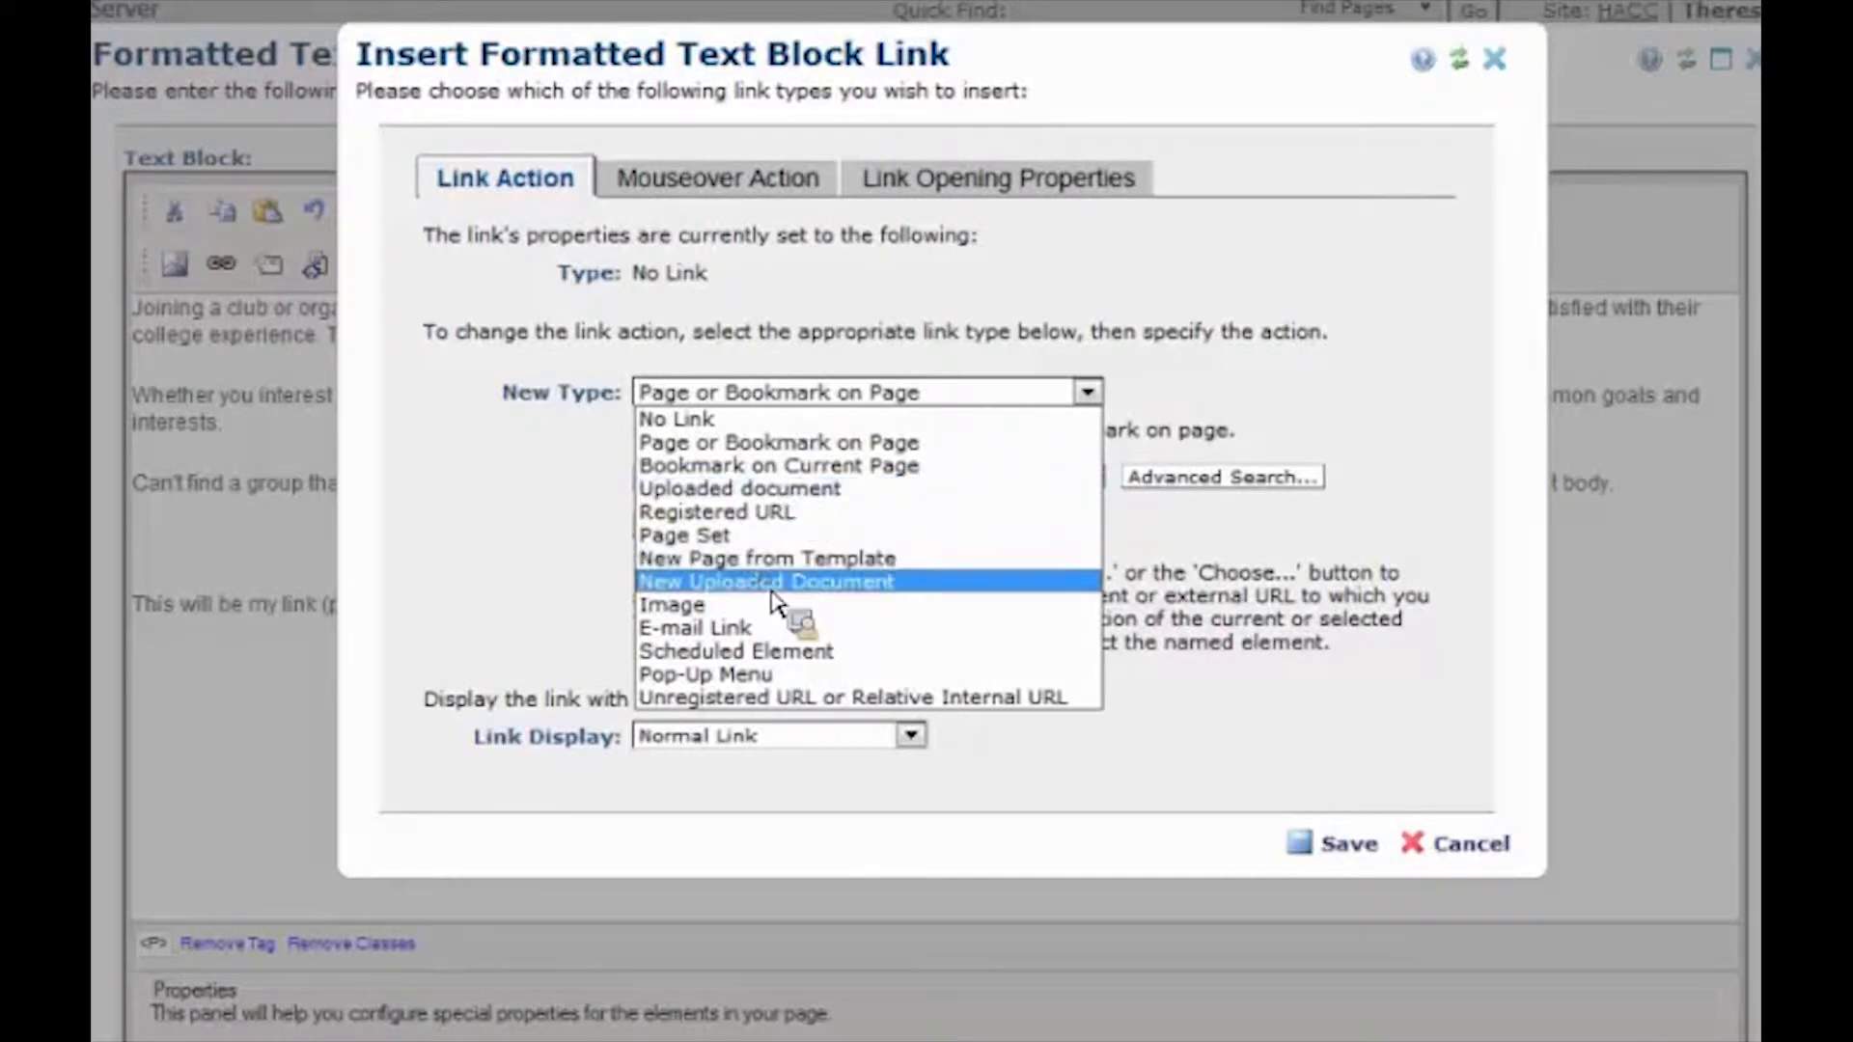
click(767, 583)
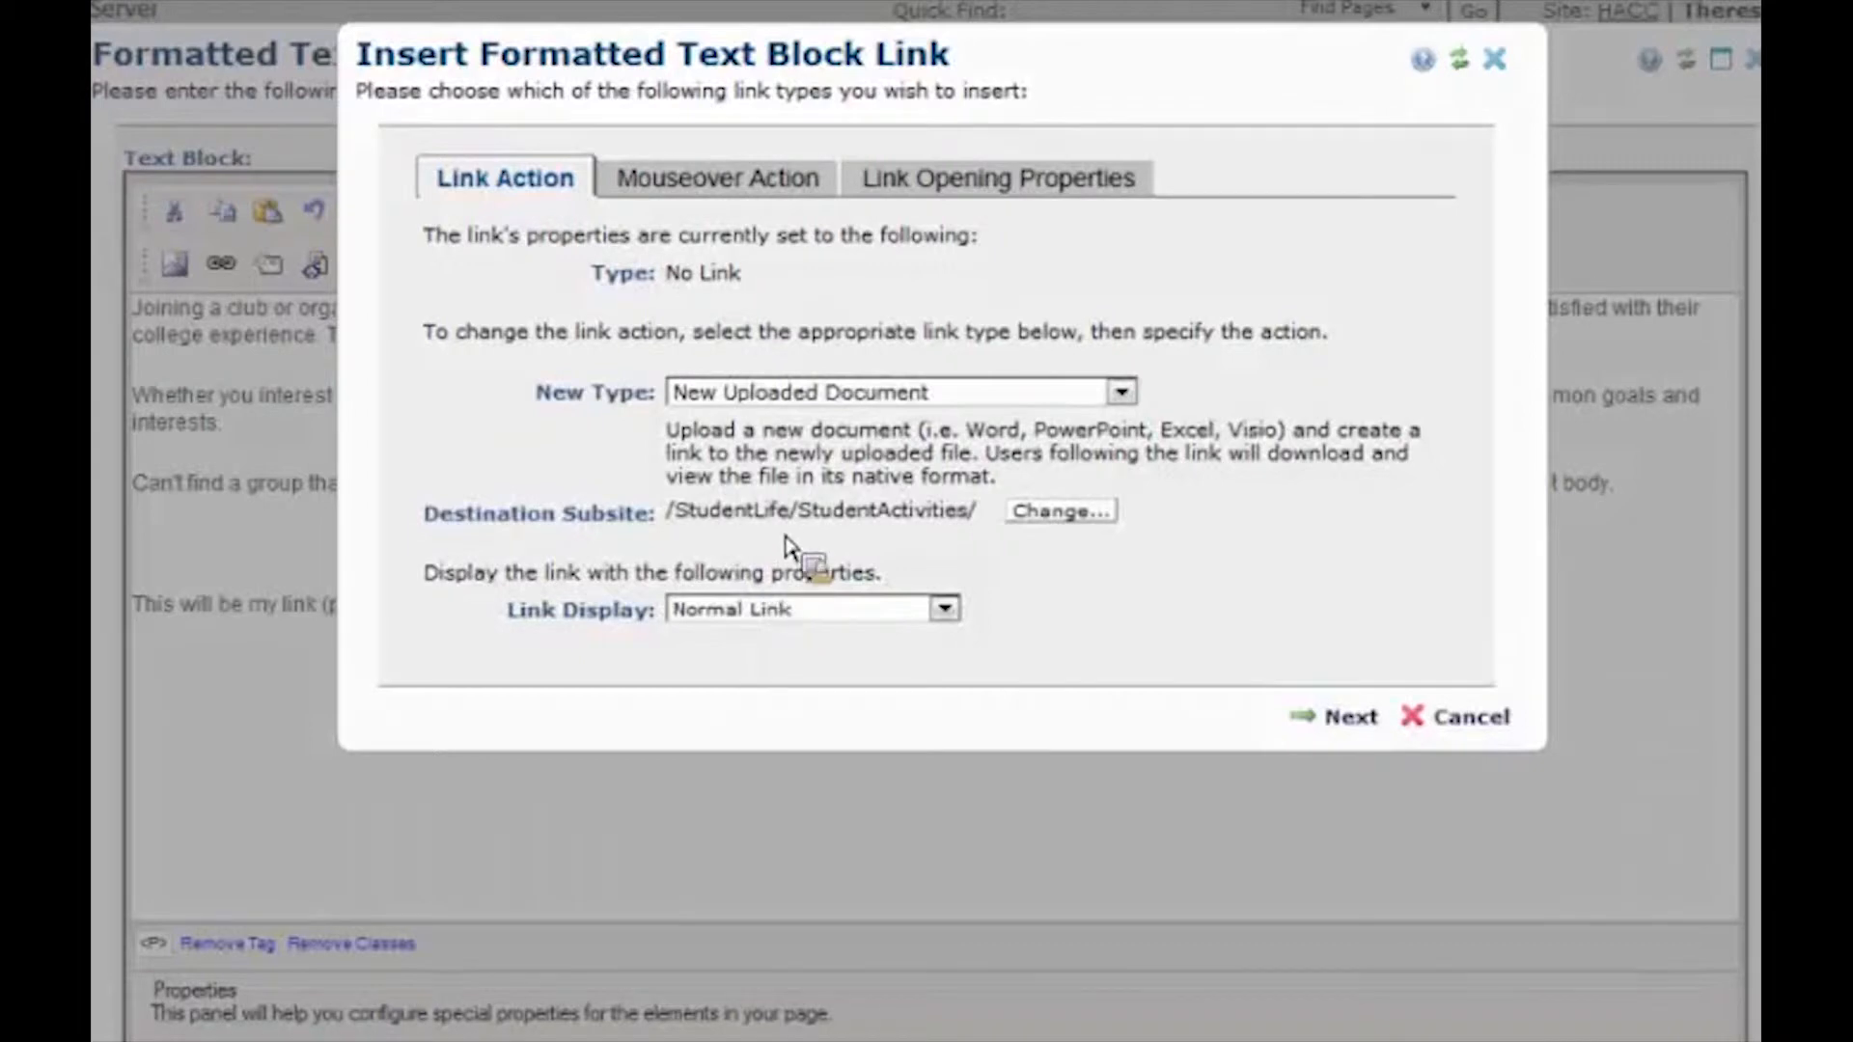
mouse_move(496, 533)
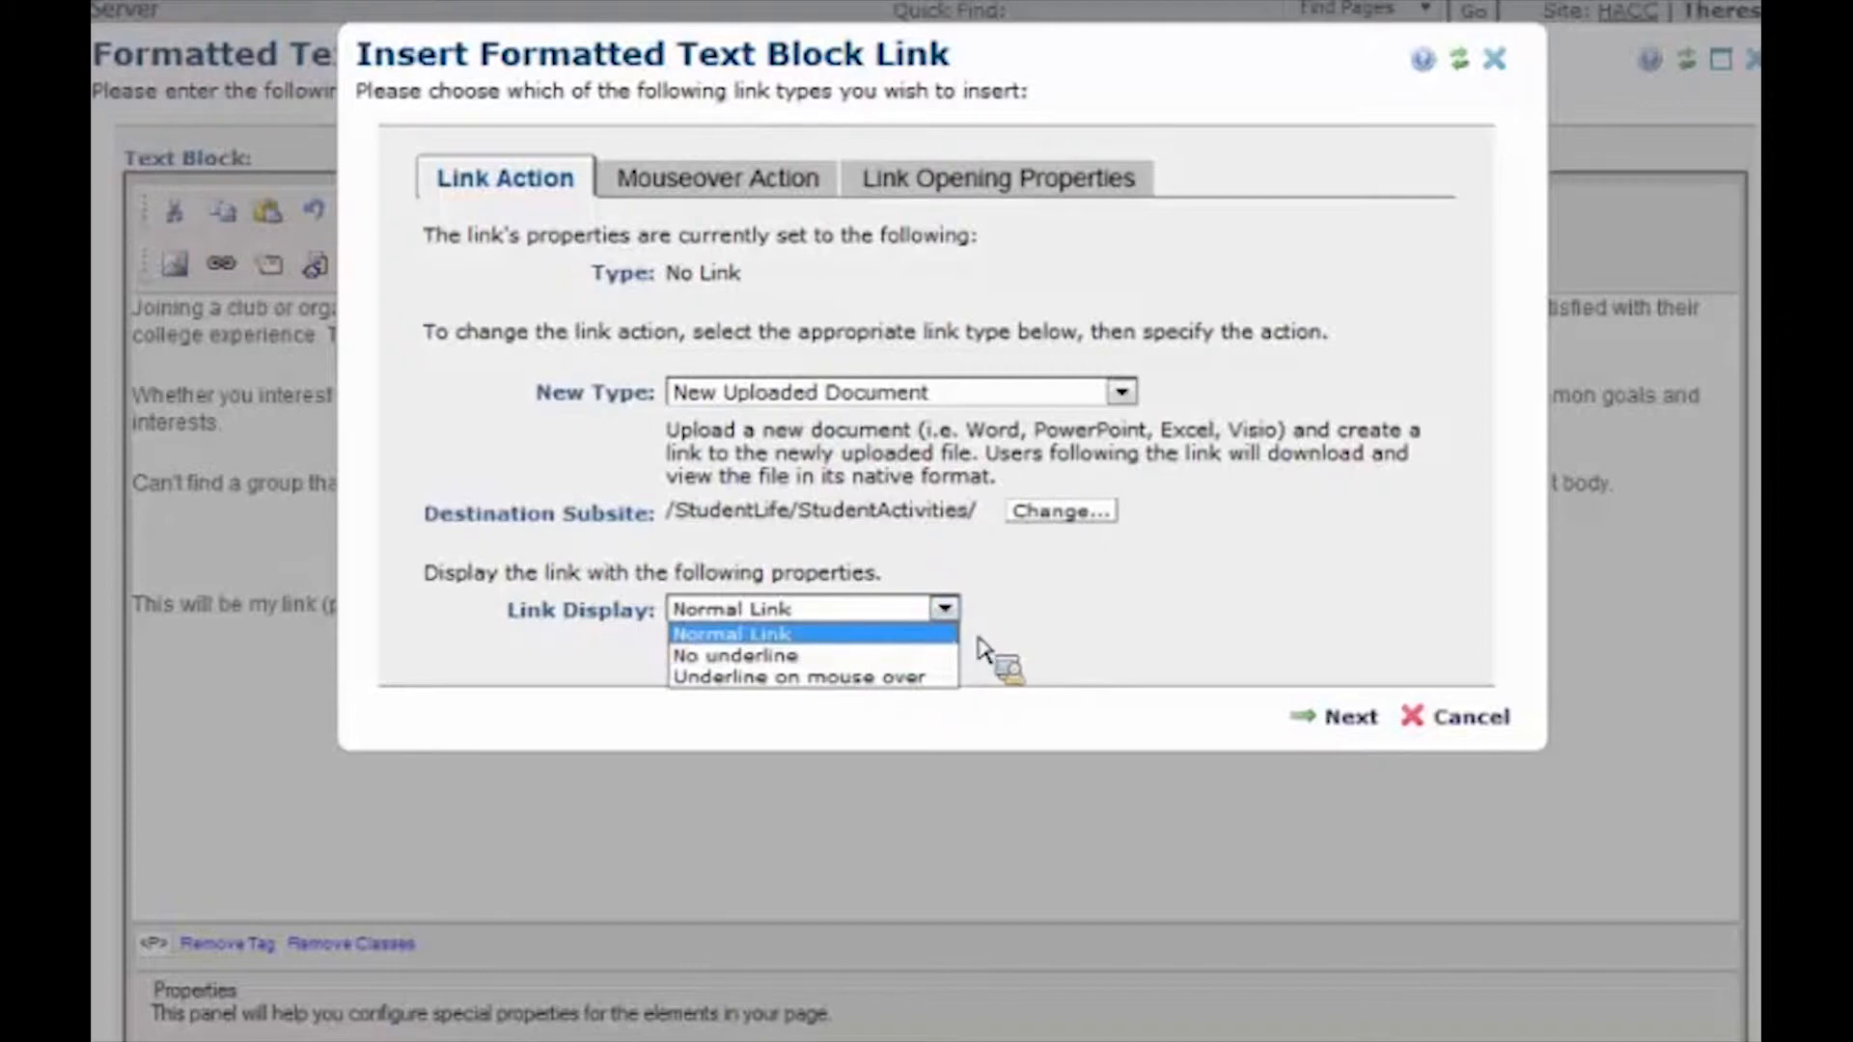
click(745, 633)
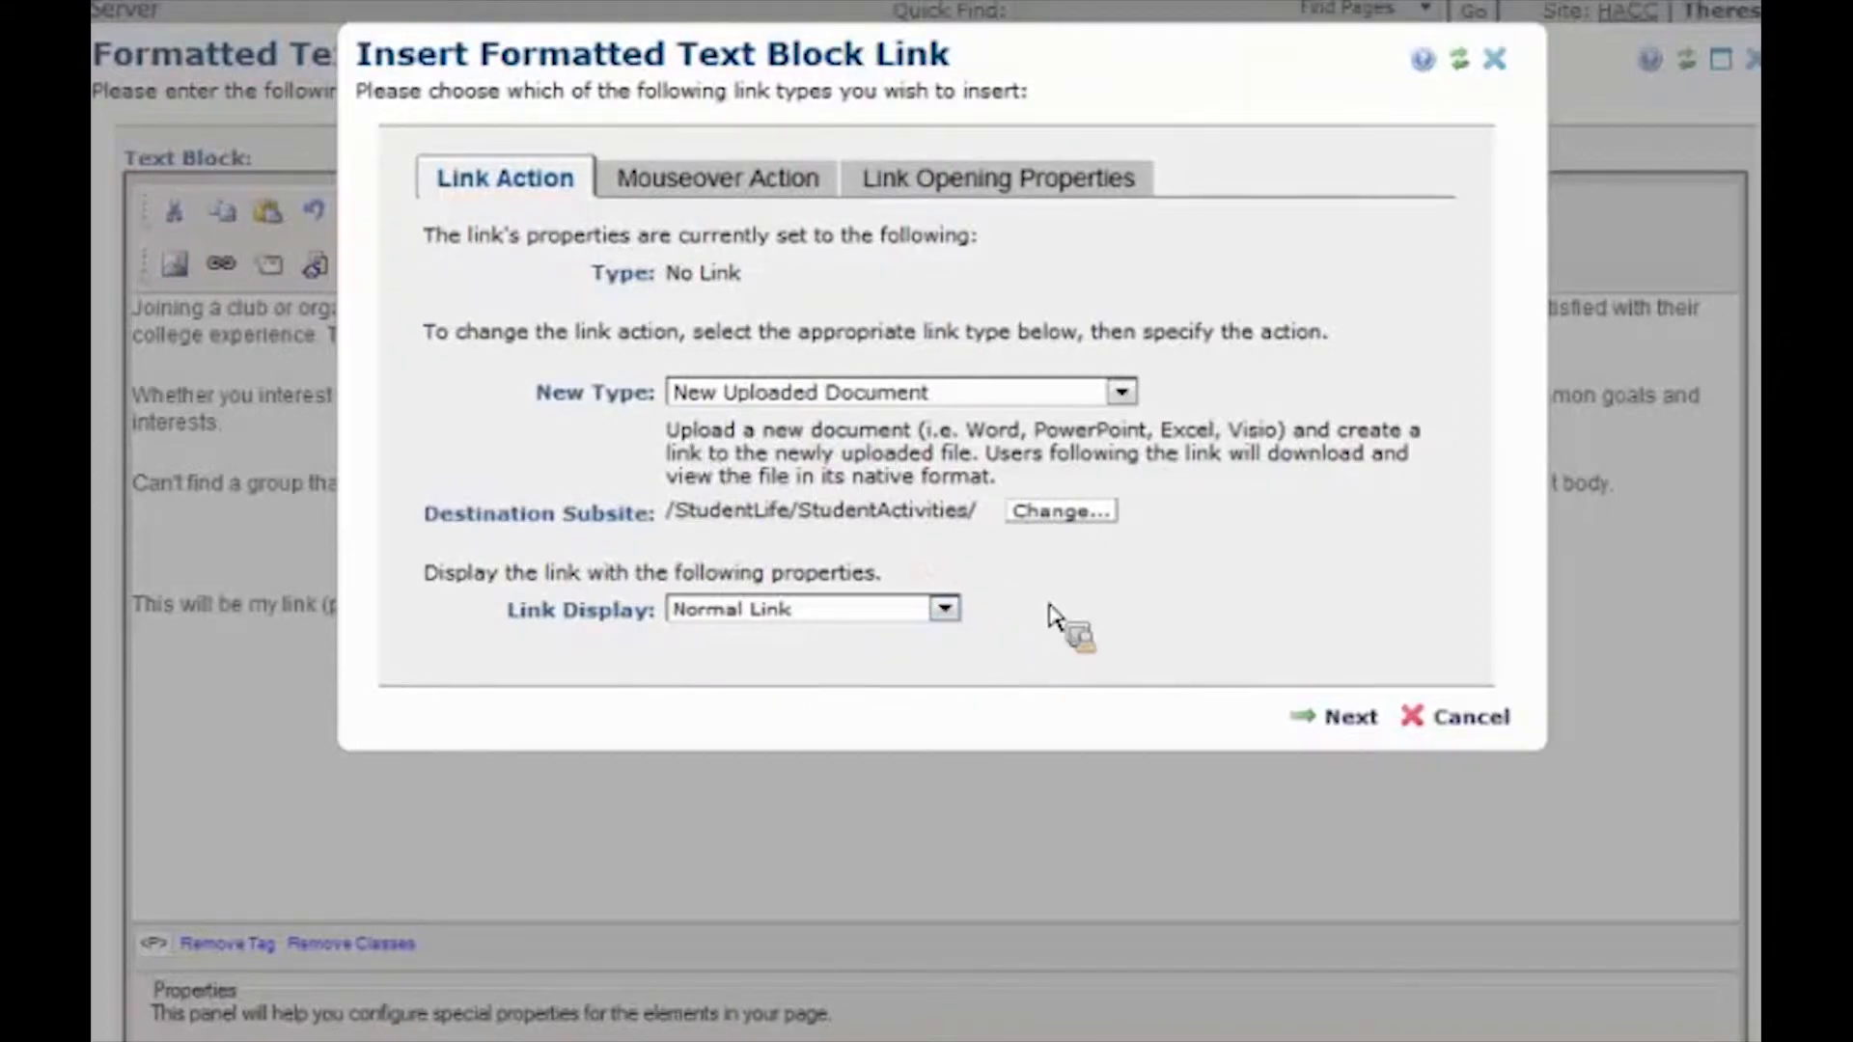
click(1351, 716)
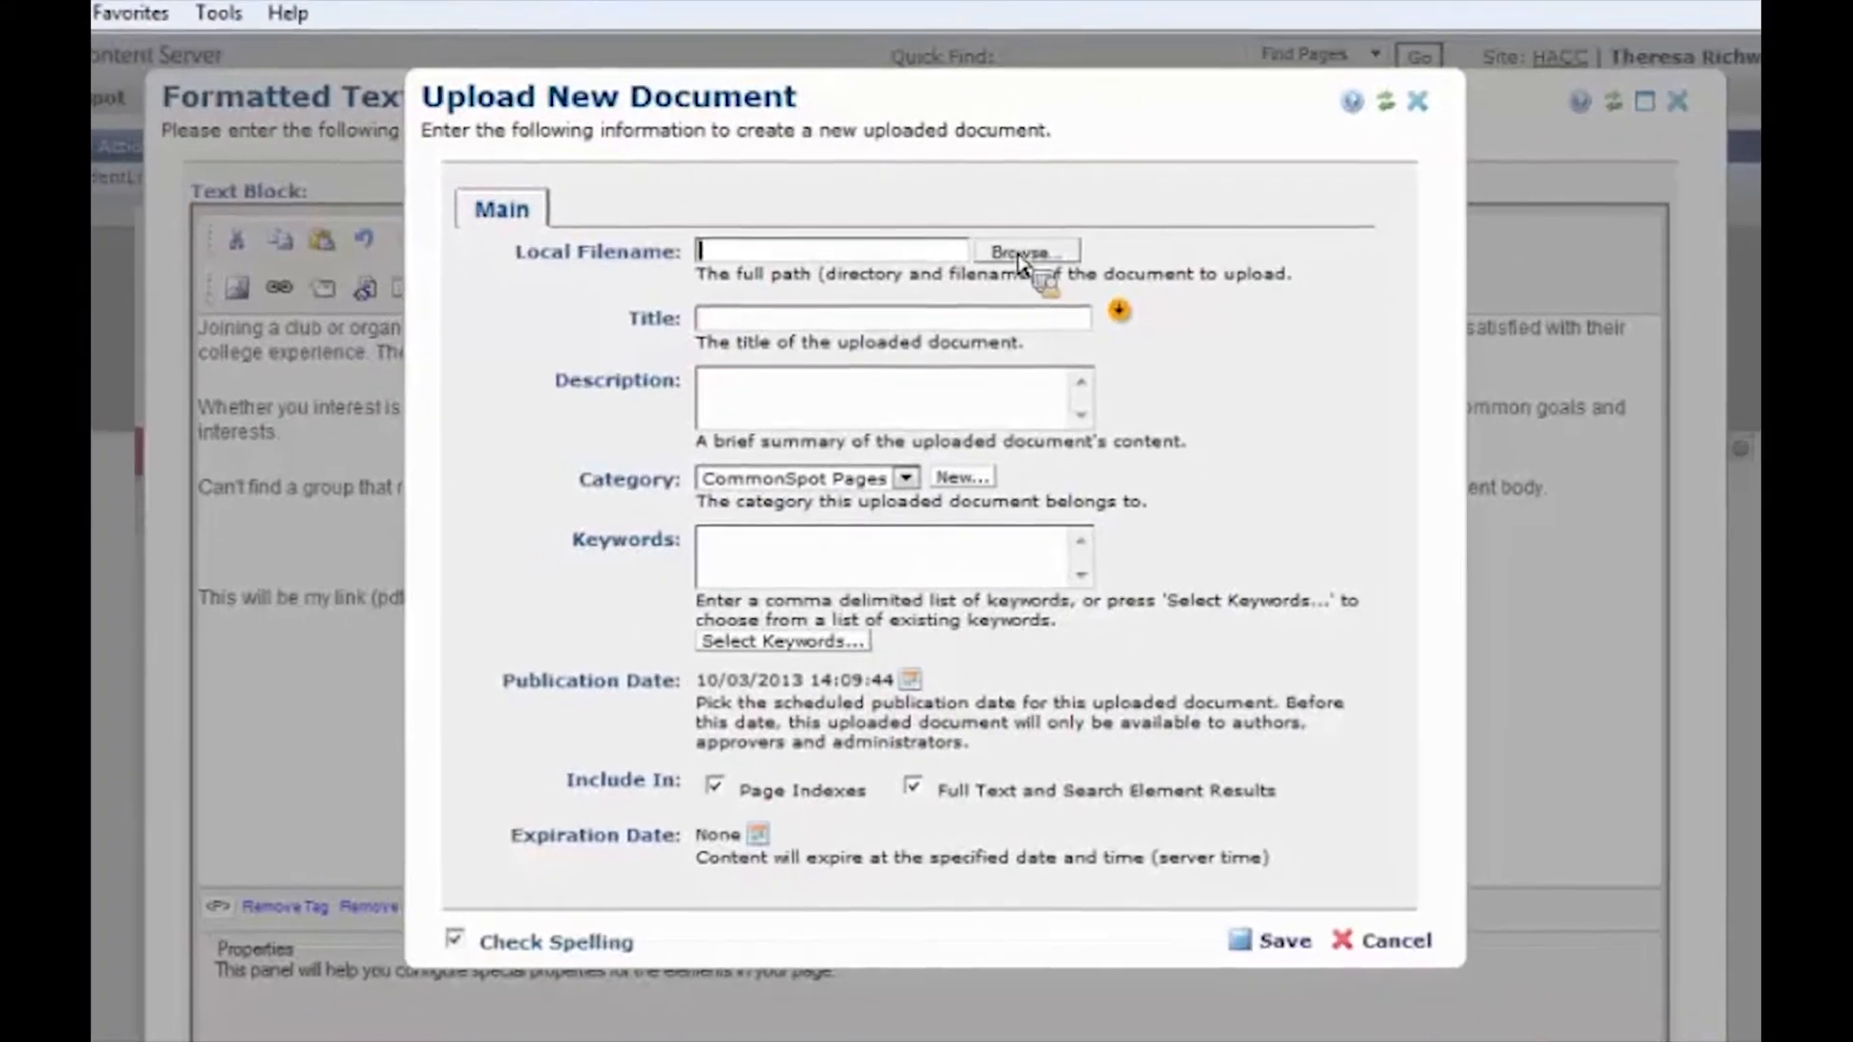
Browse to the pdf holding folder and choose '2013 Golf Brochure' as the file to upload
click(1027, 249)
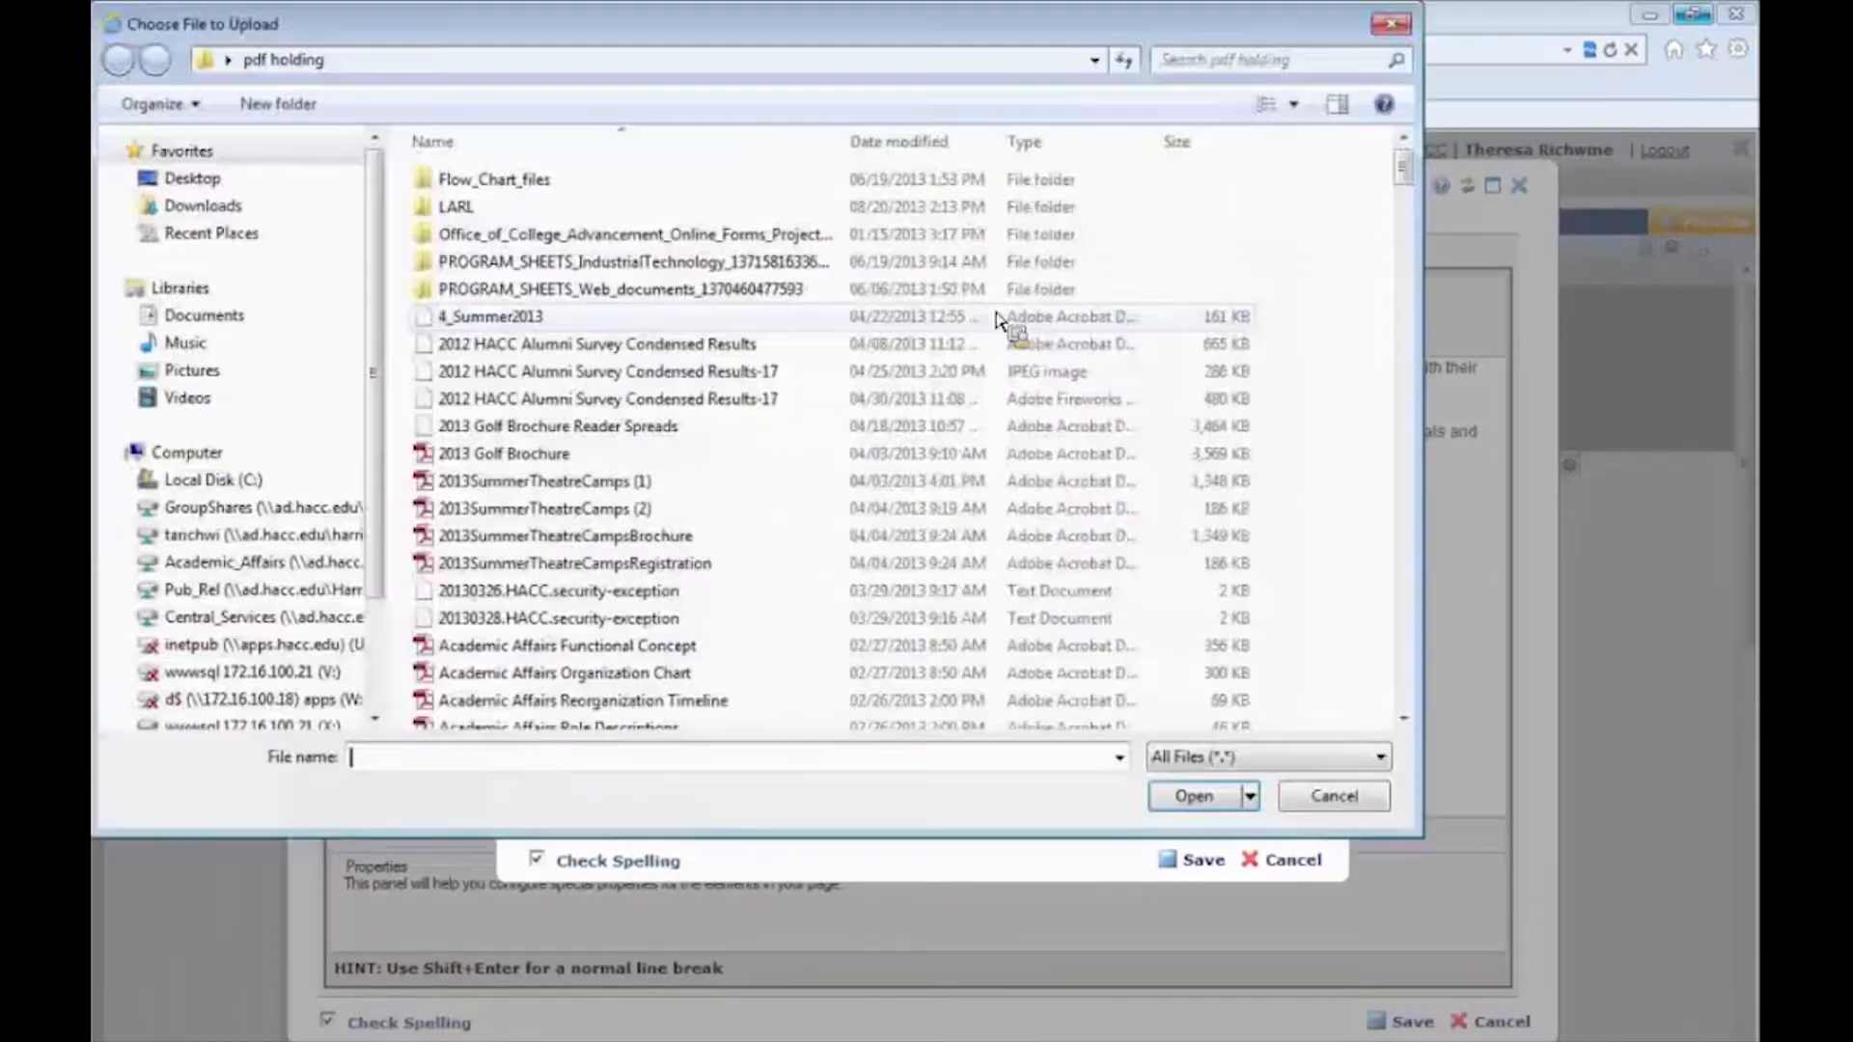
click(503, 454)
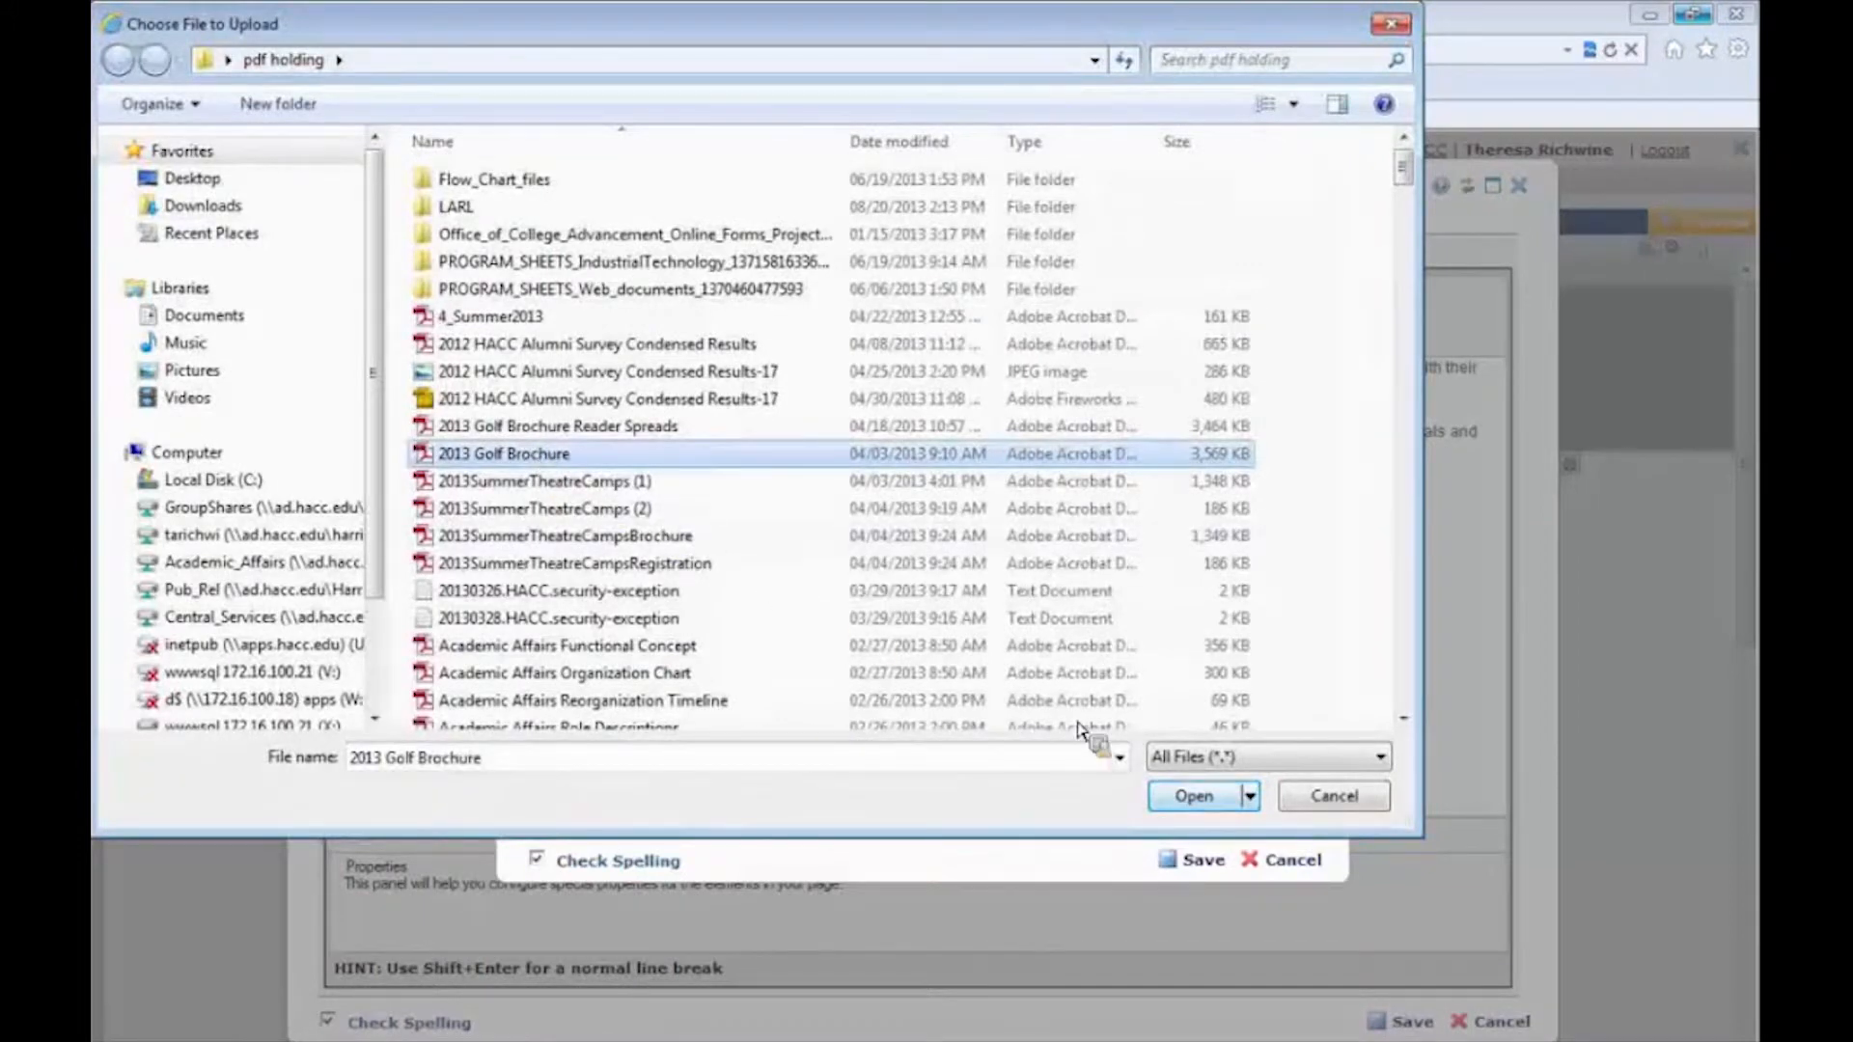
click(1193, 795)
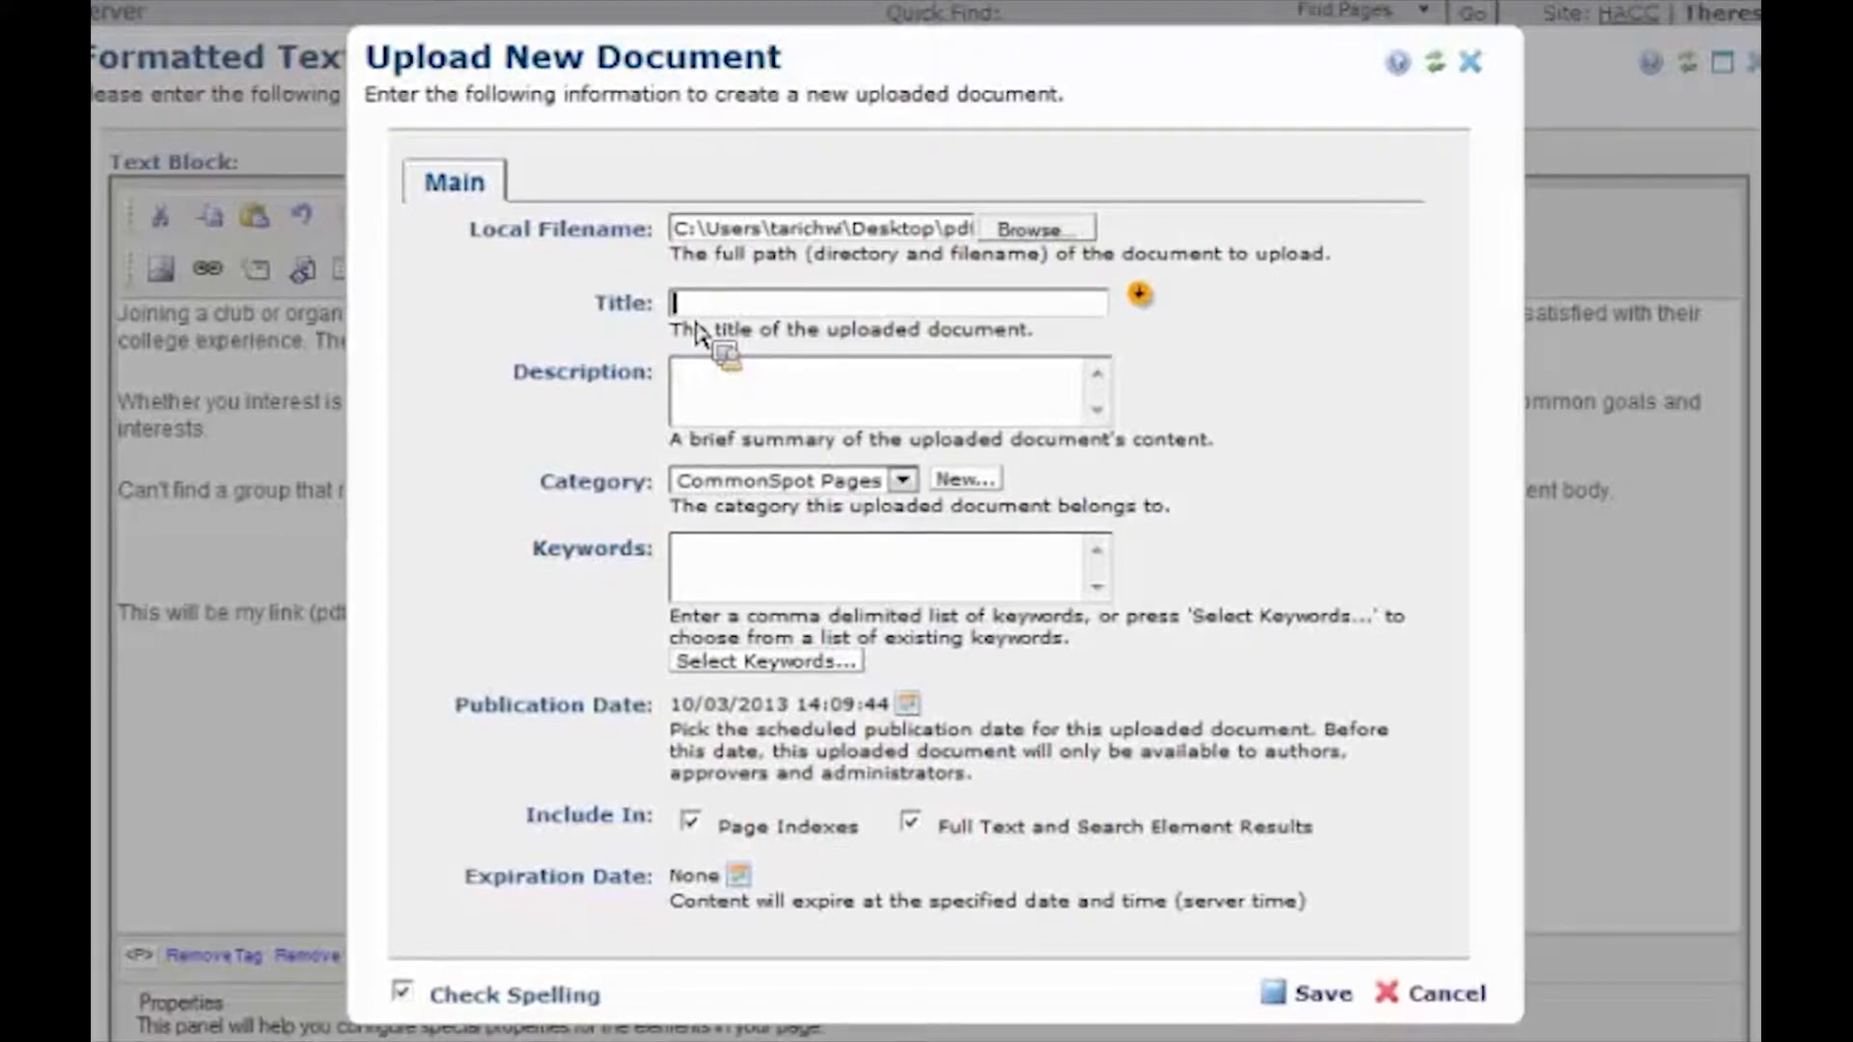
Enter title and description 'Golf Tournament 2013 Brochure' and keywords 'golf, tournament, golf tournament 2013'
text(Golf Tournament 2013 Broc)
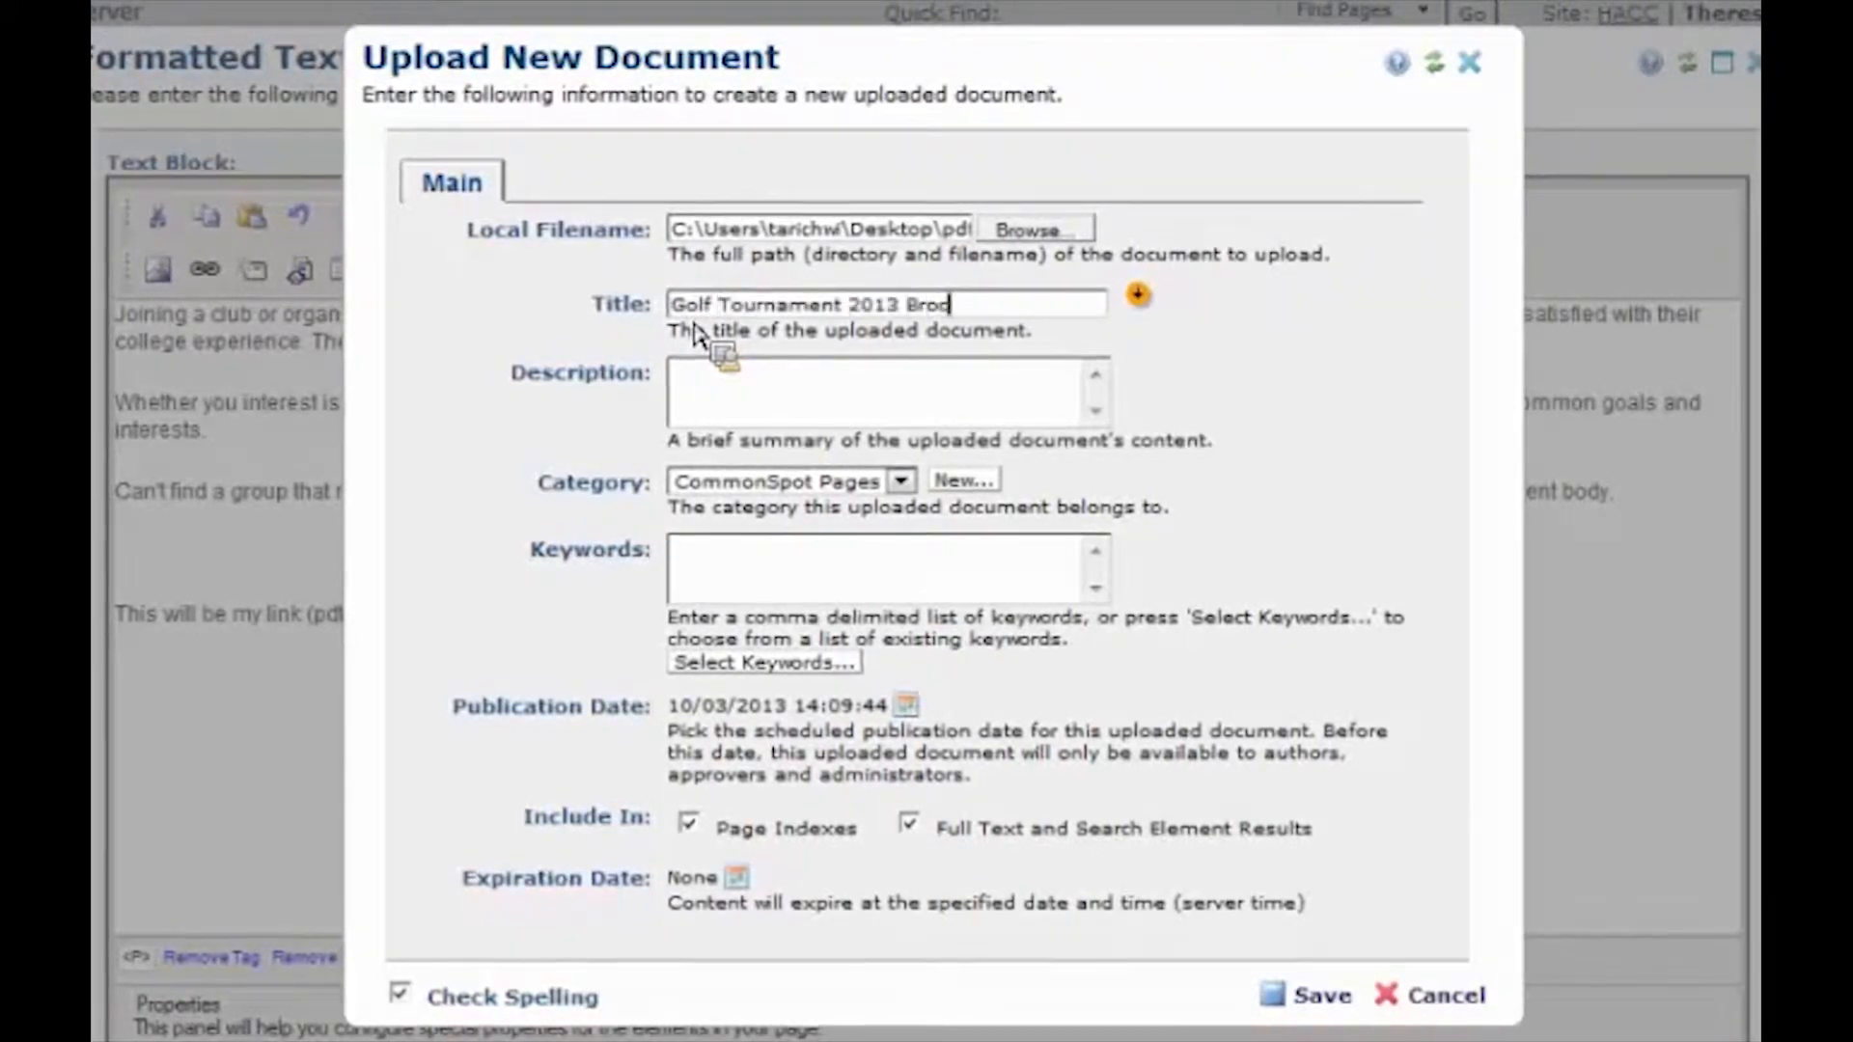
text(hure)
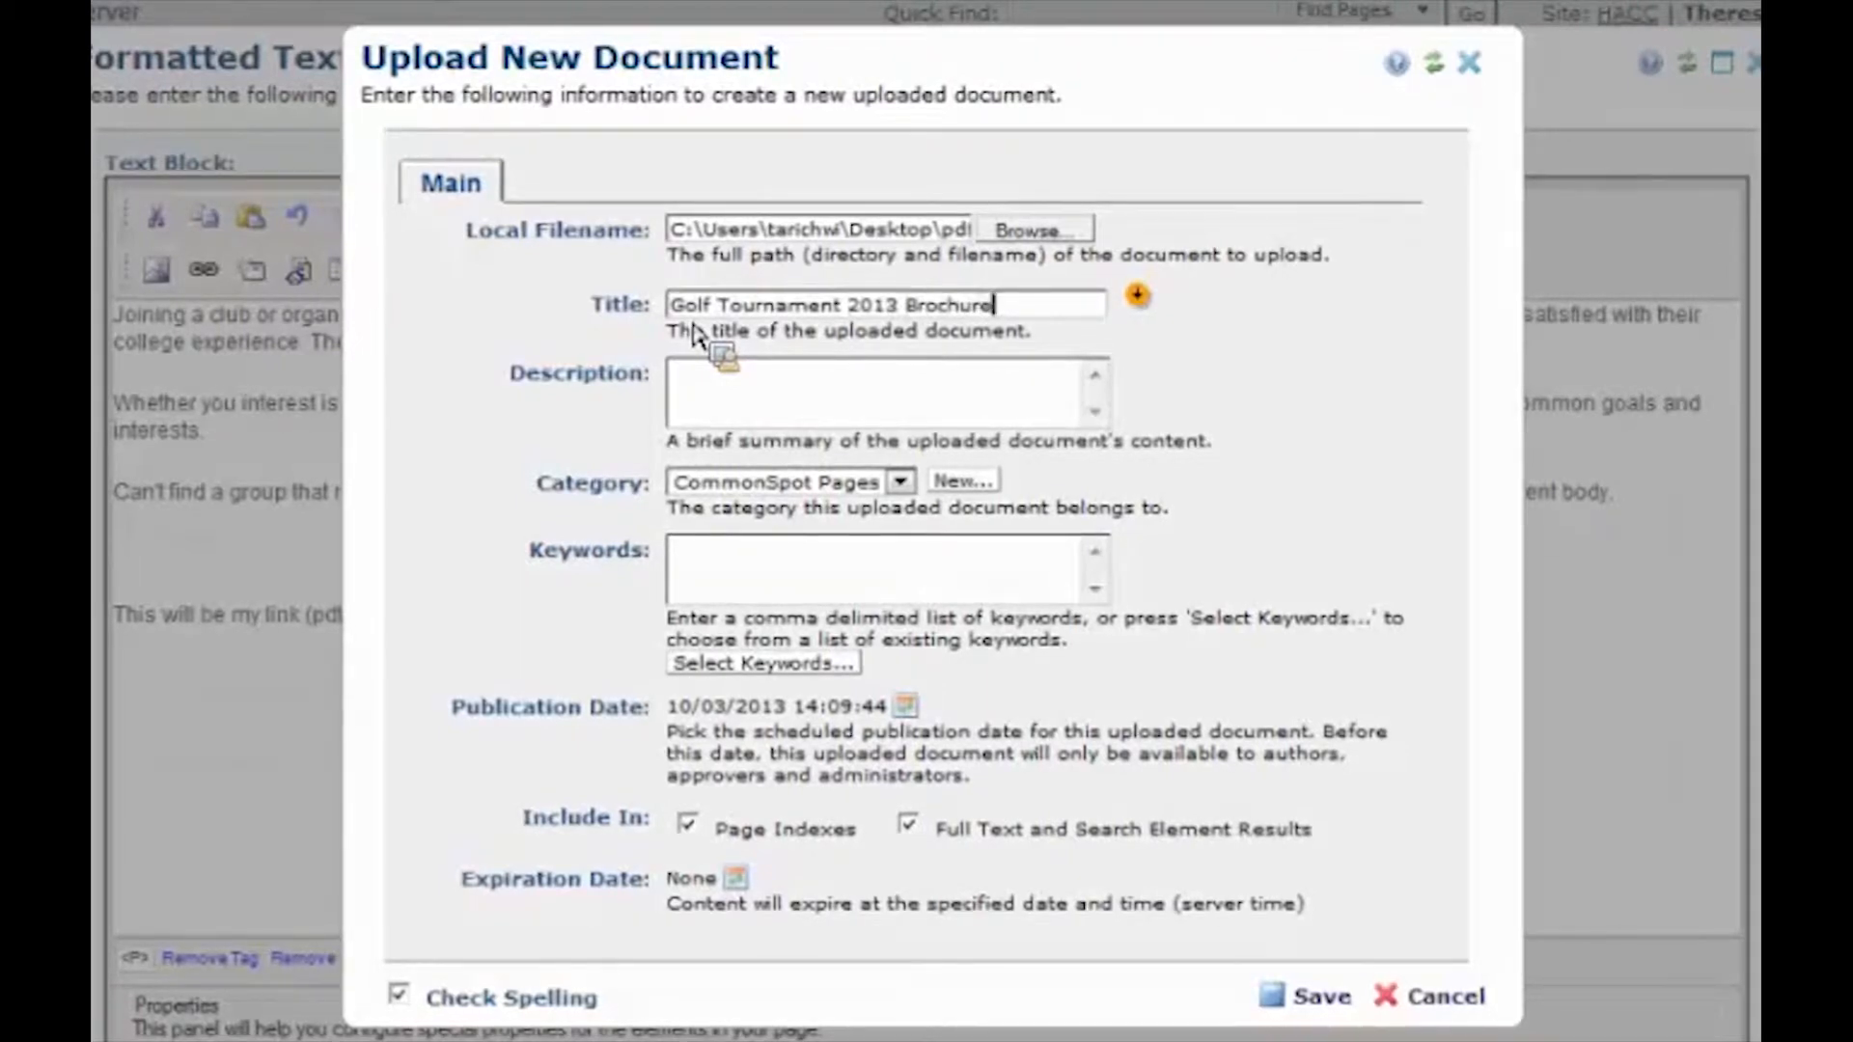
click(1136, 297)
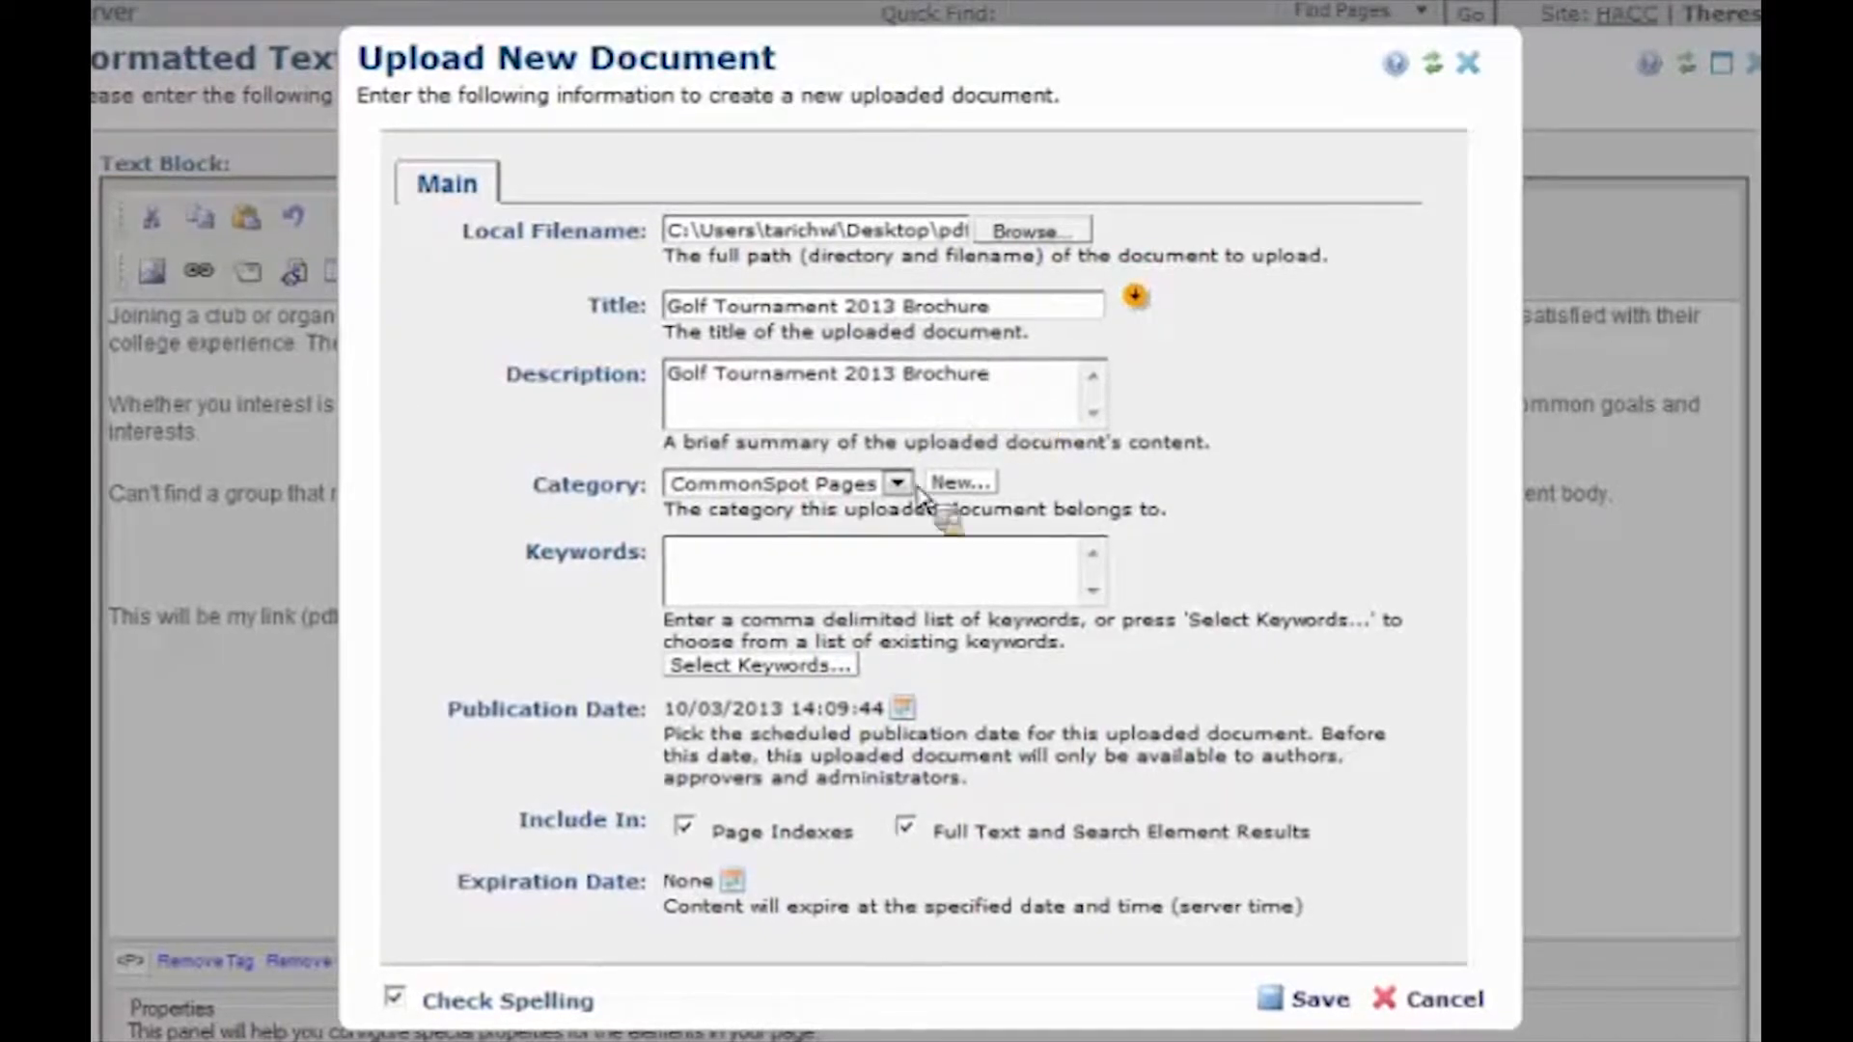
mouse_move(776, 610)
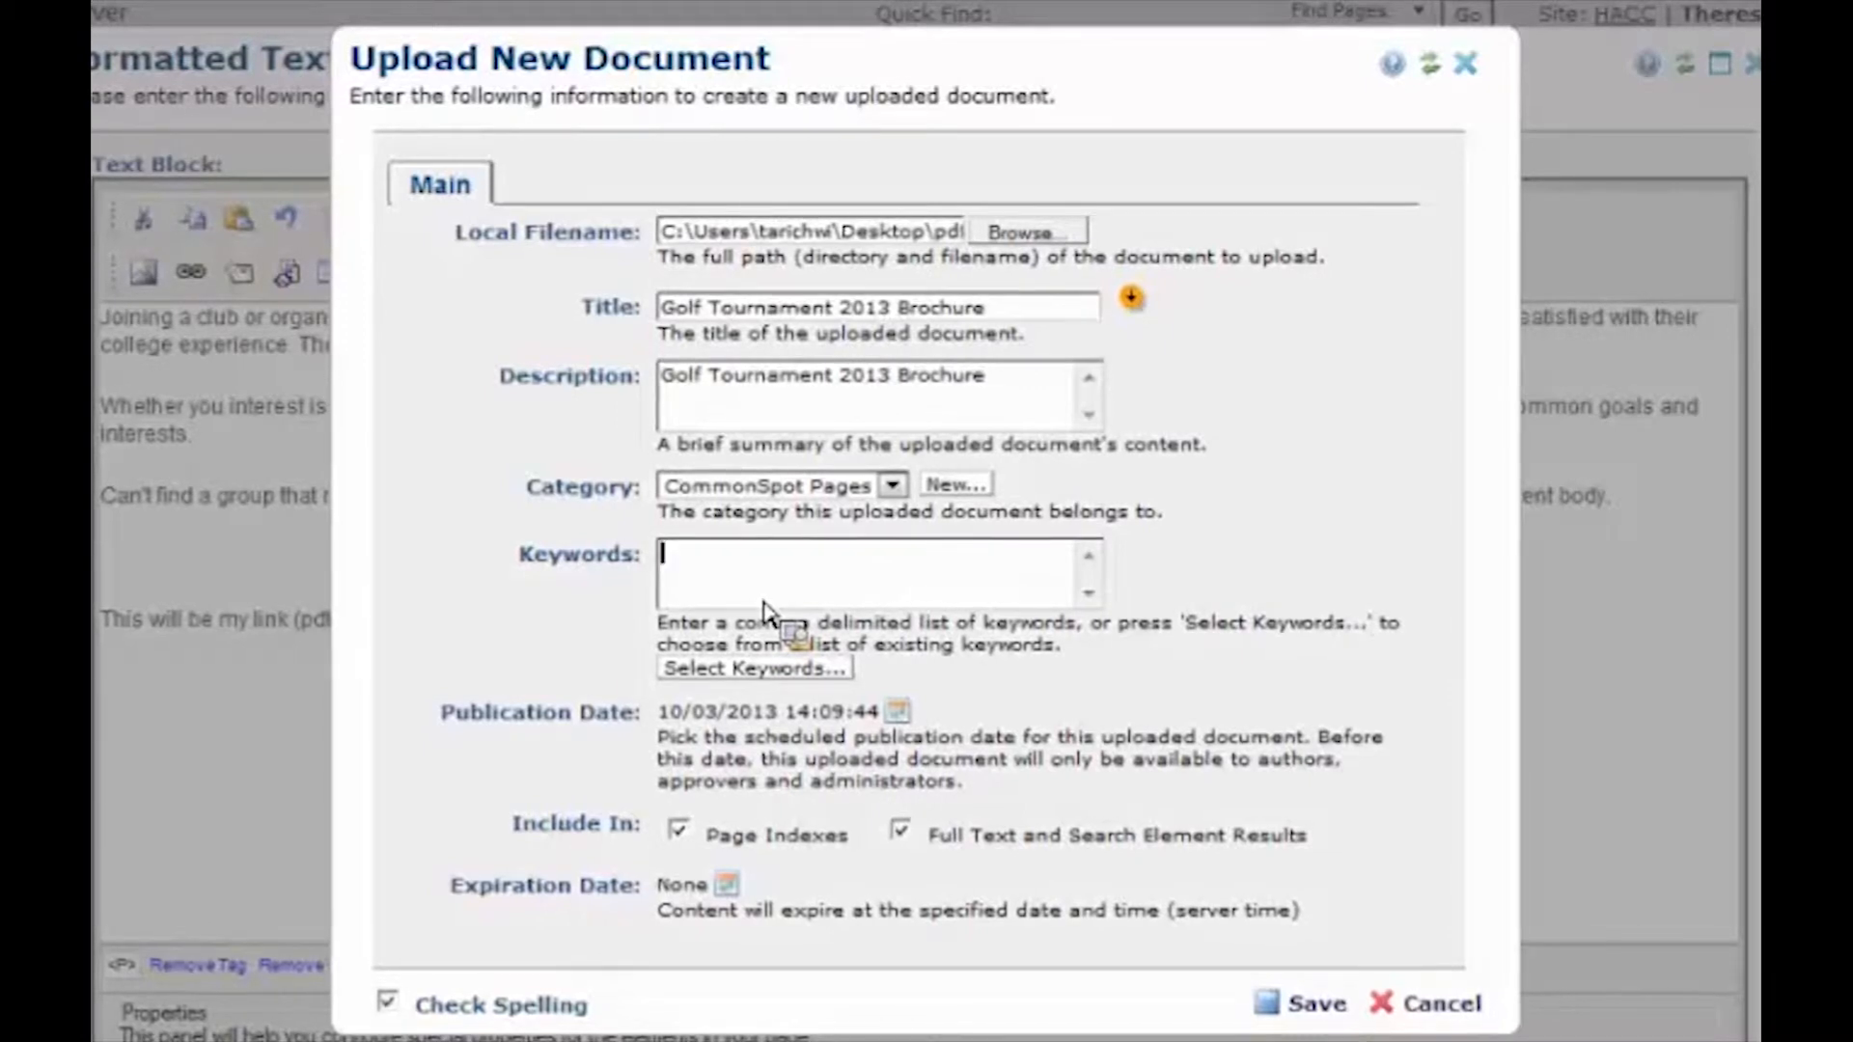
text(golf, tournament,)
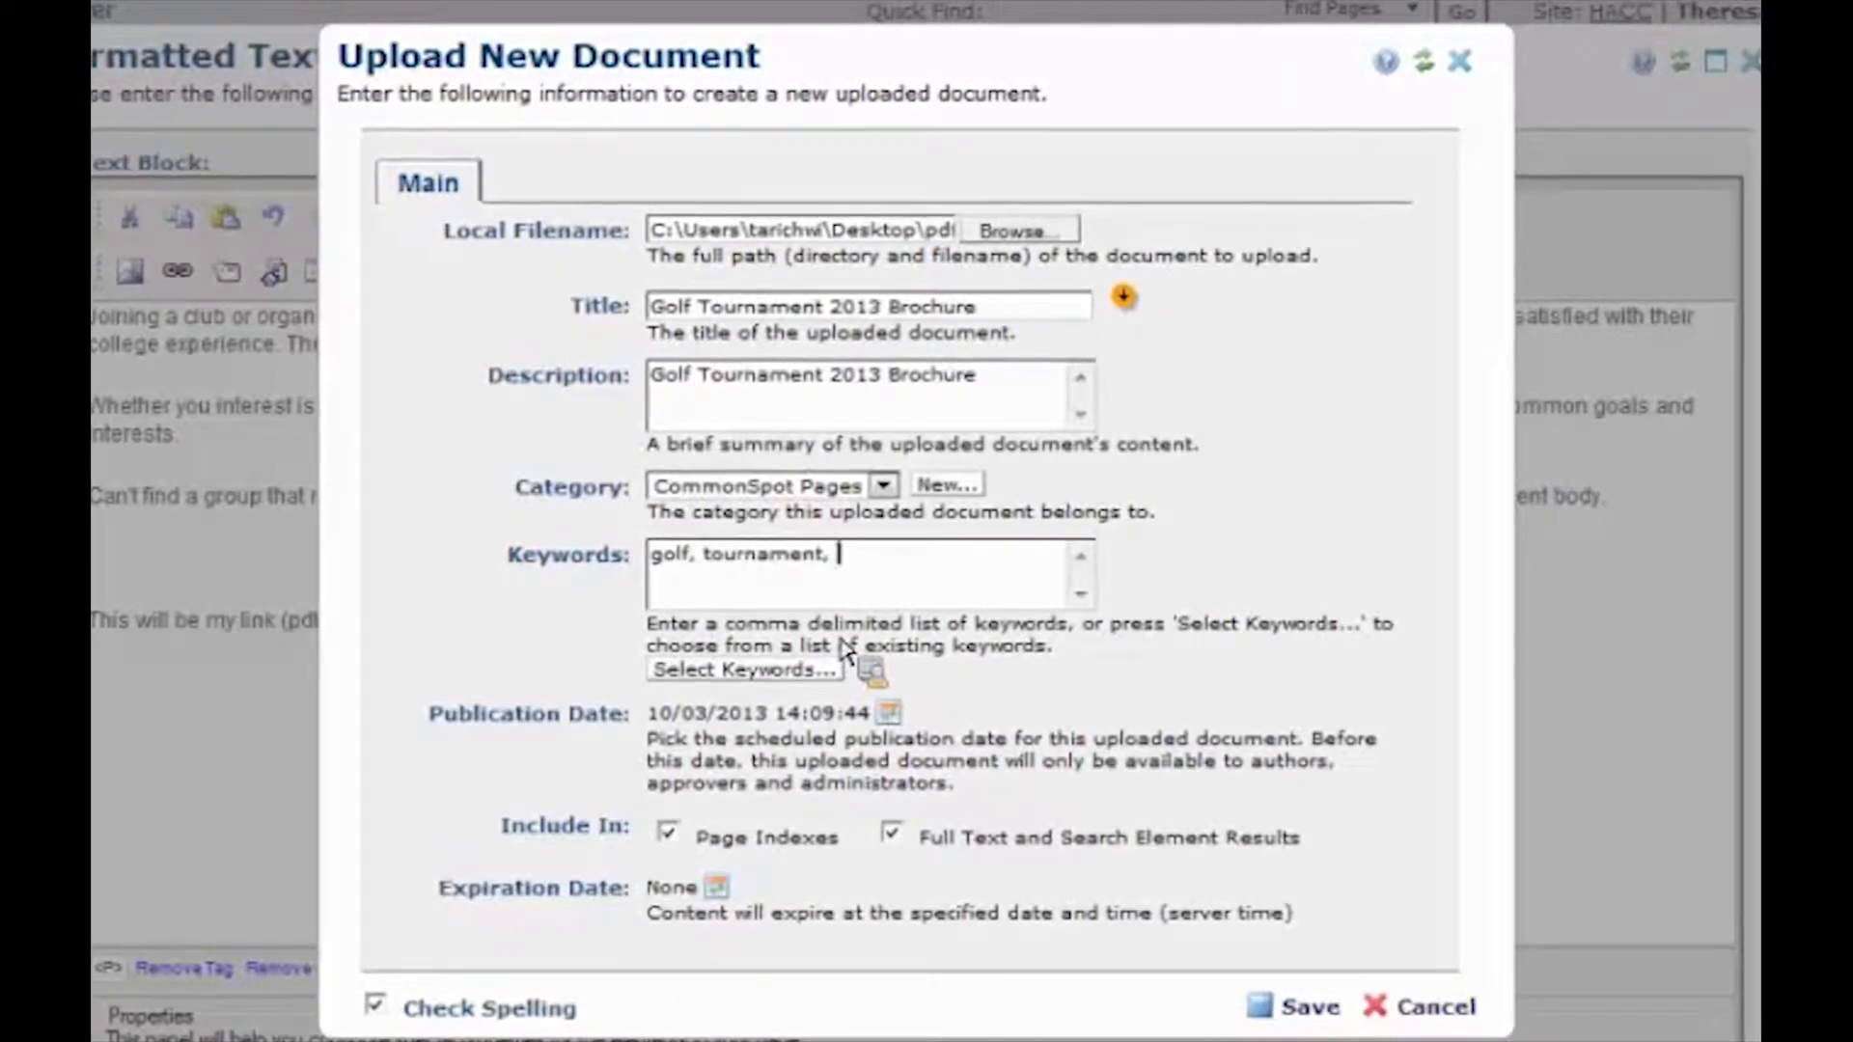
text(golf tournm)
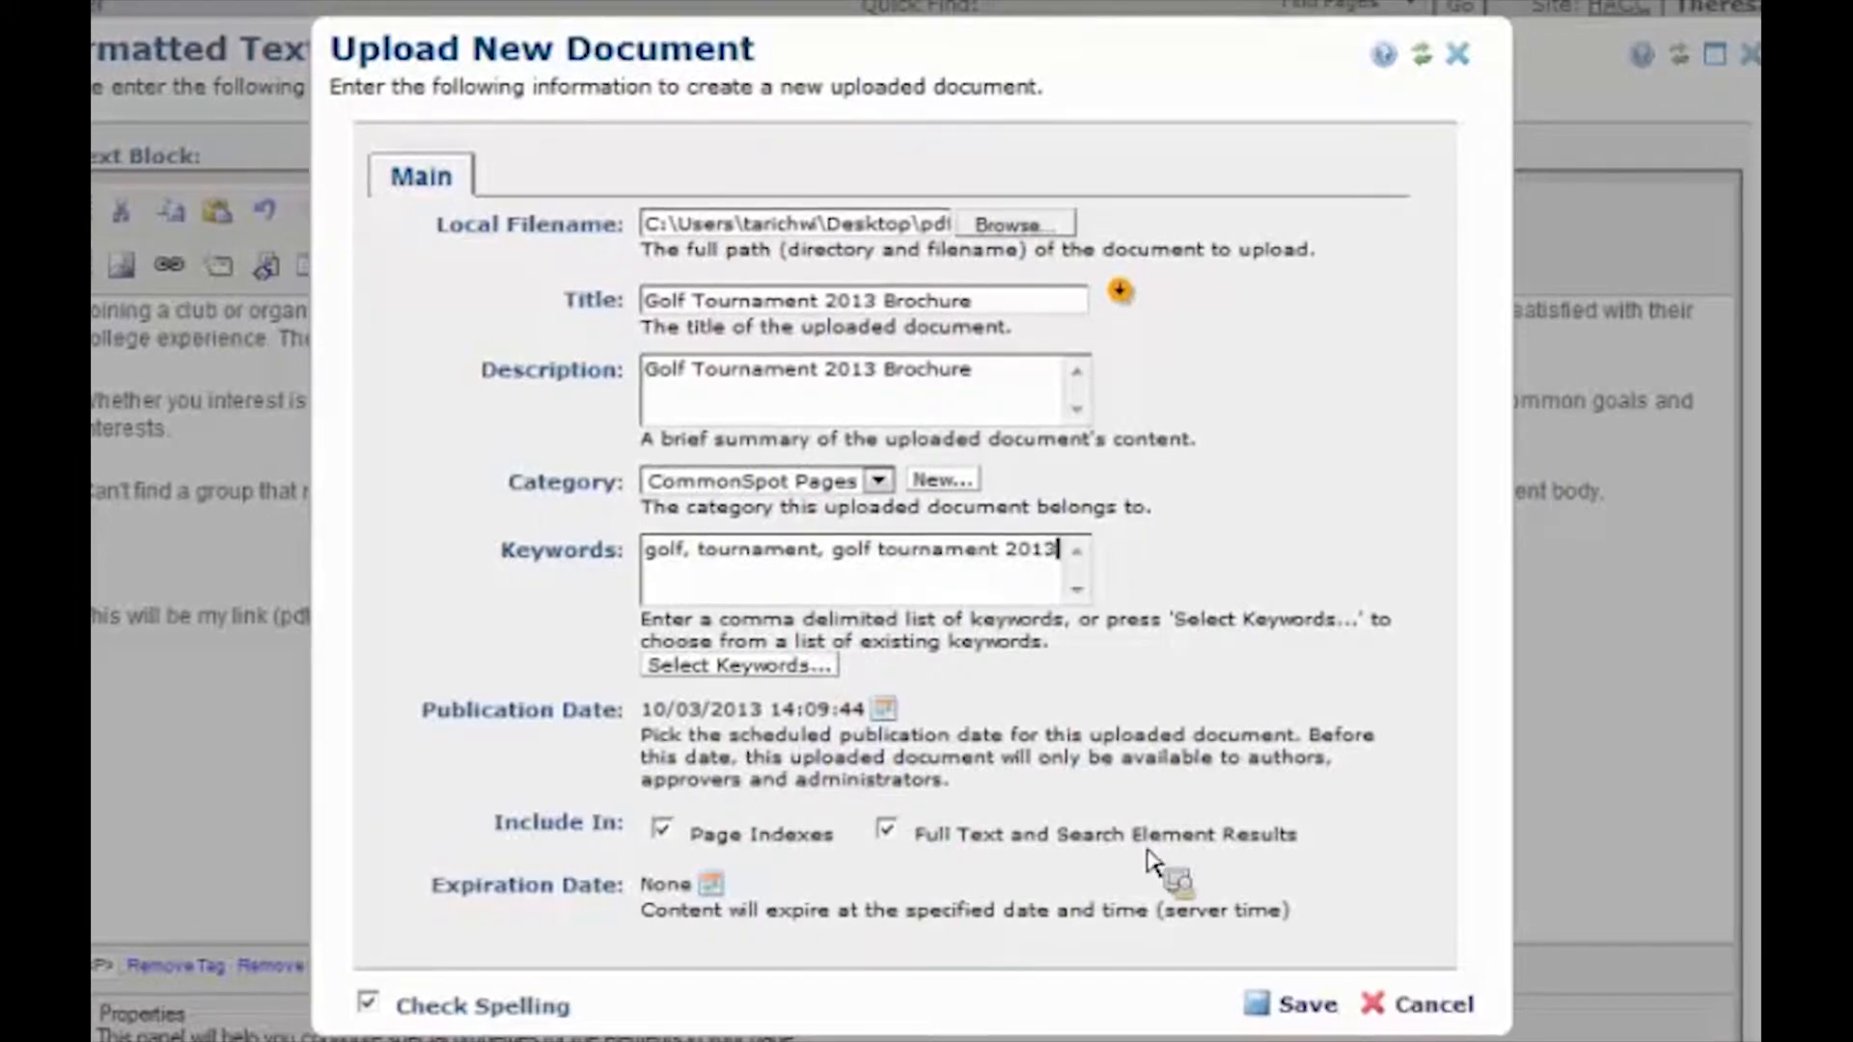
mouse_move(1058, 963)
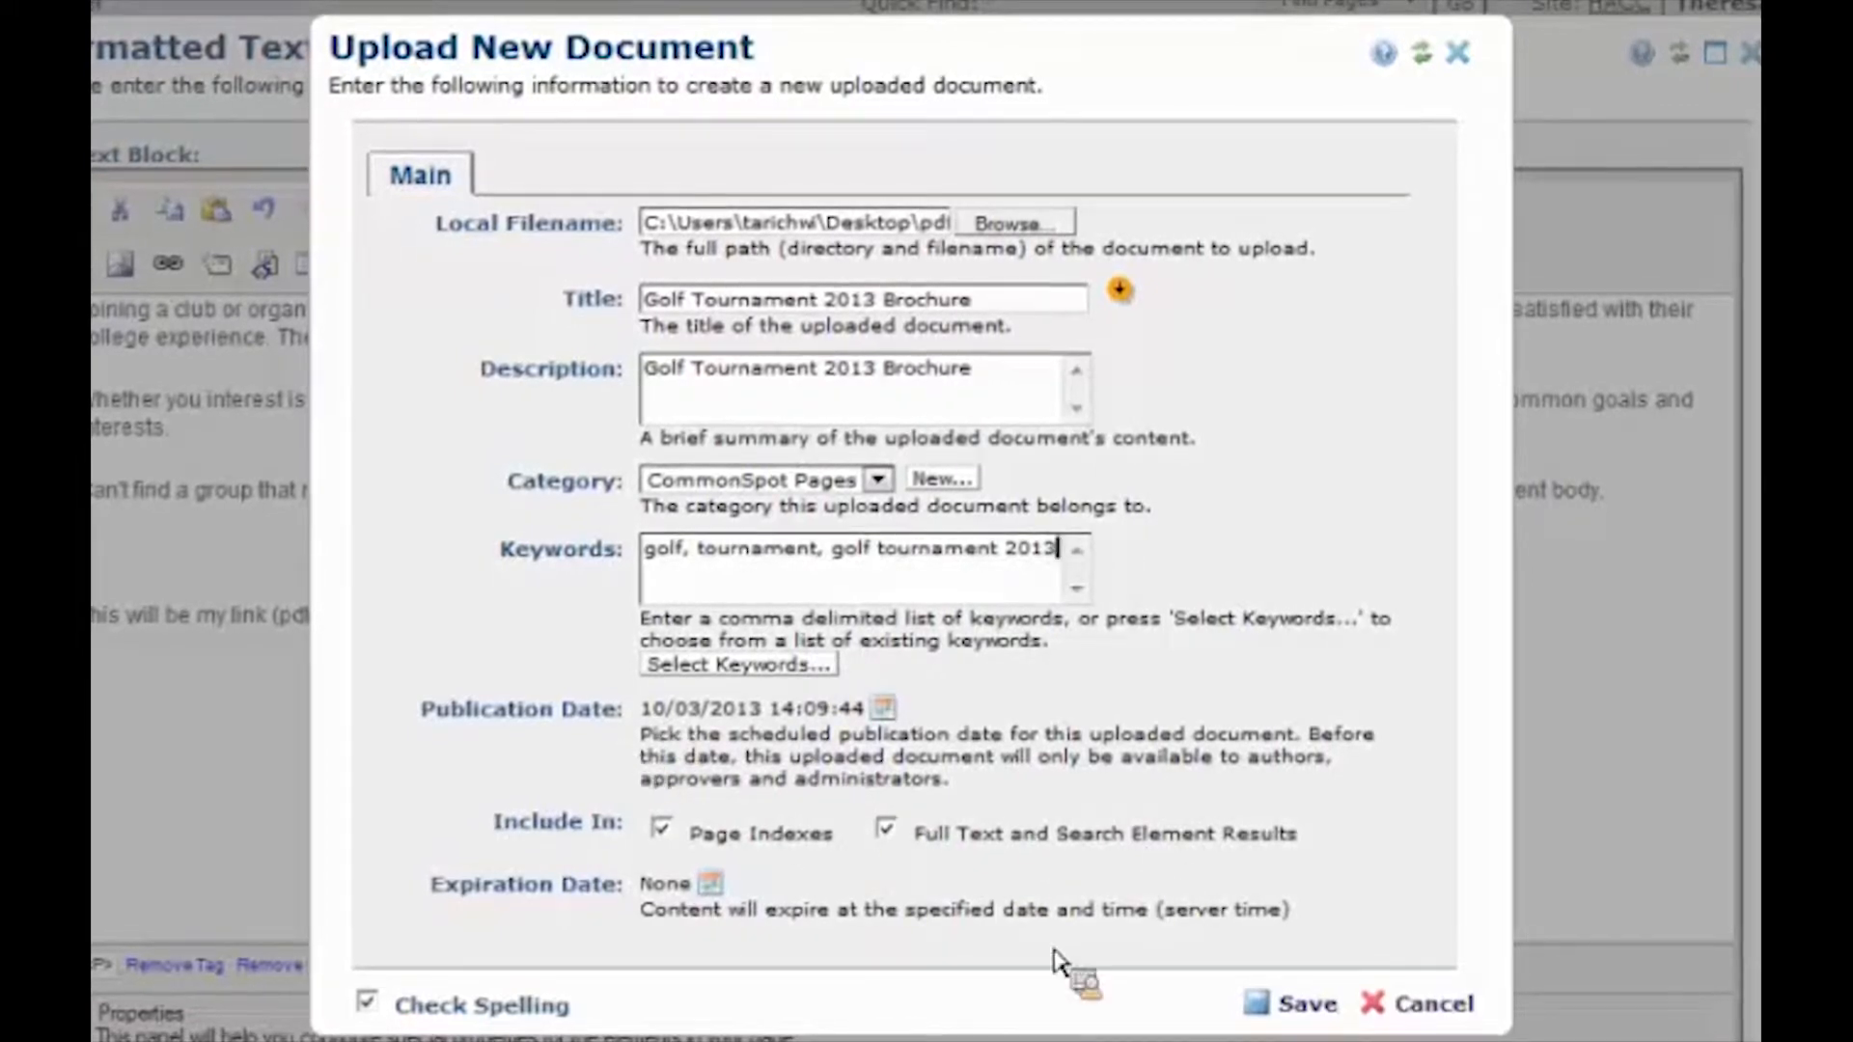
mouse_move(726, 776)
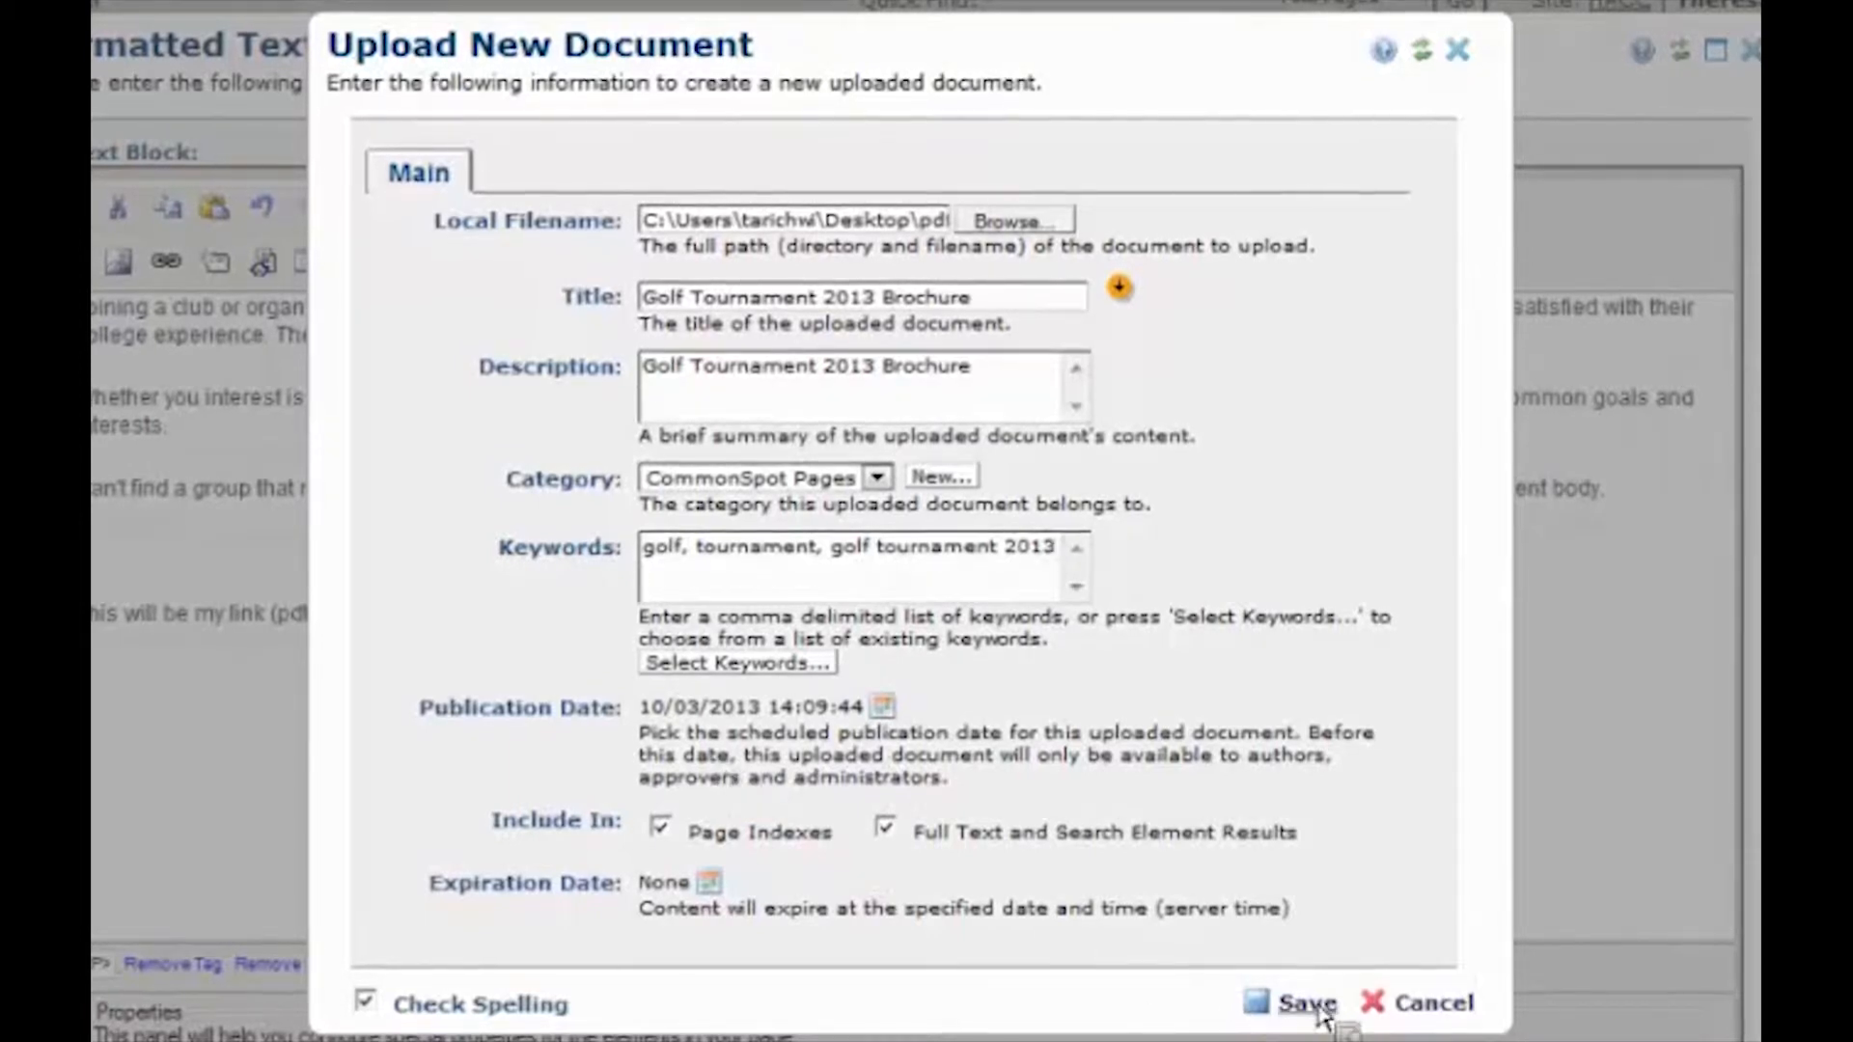
Save the uploaded brochure and verify the link's path in Link Properties points to it
click(1301, 1030)
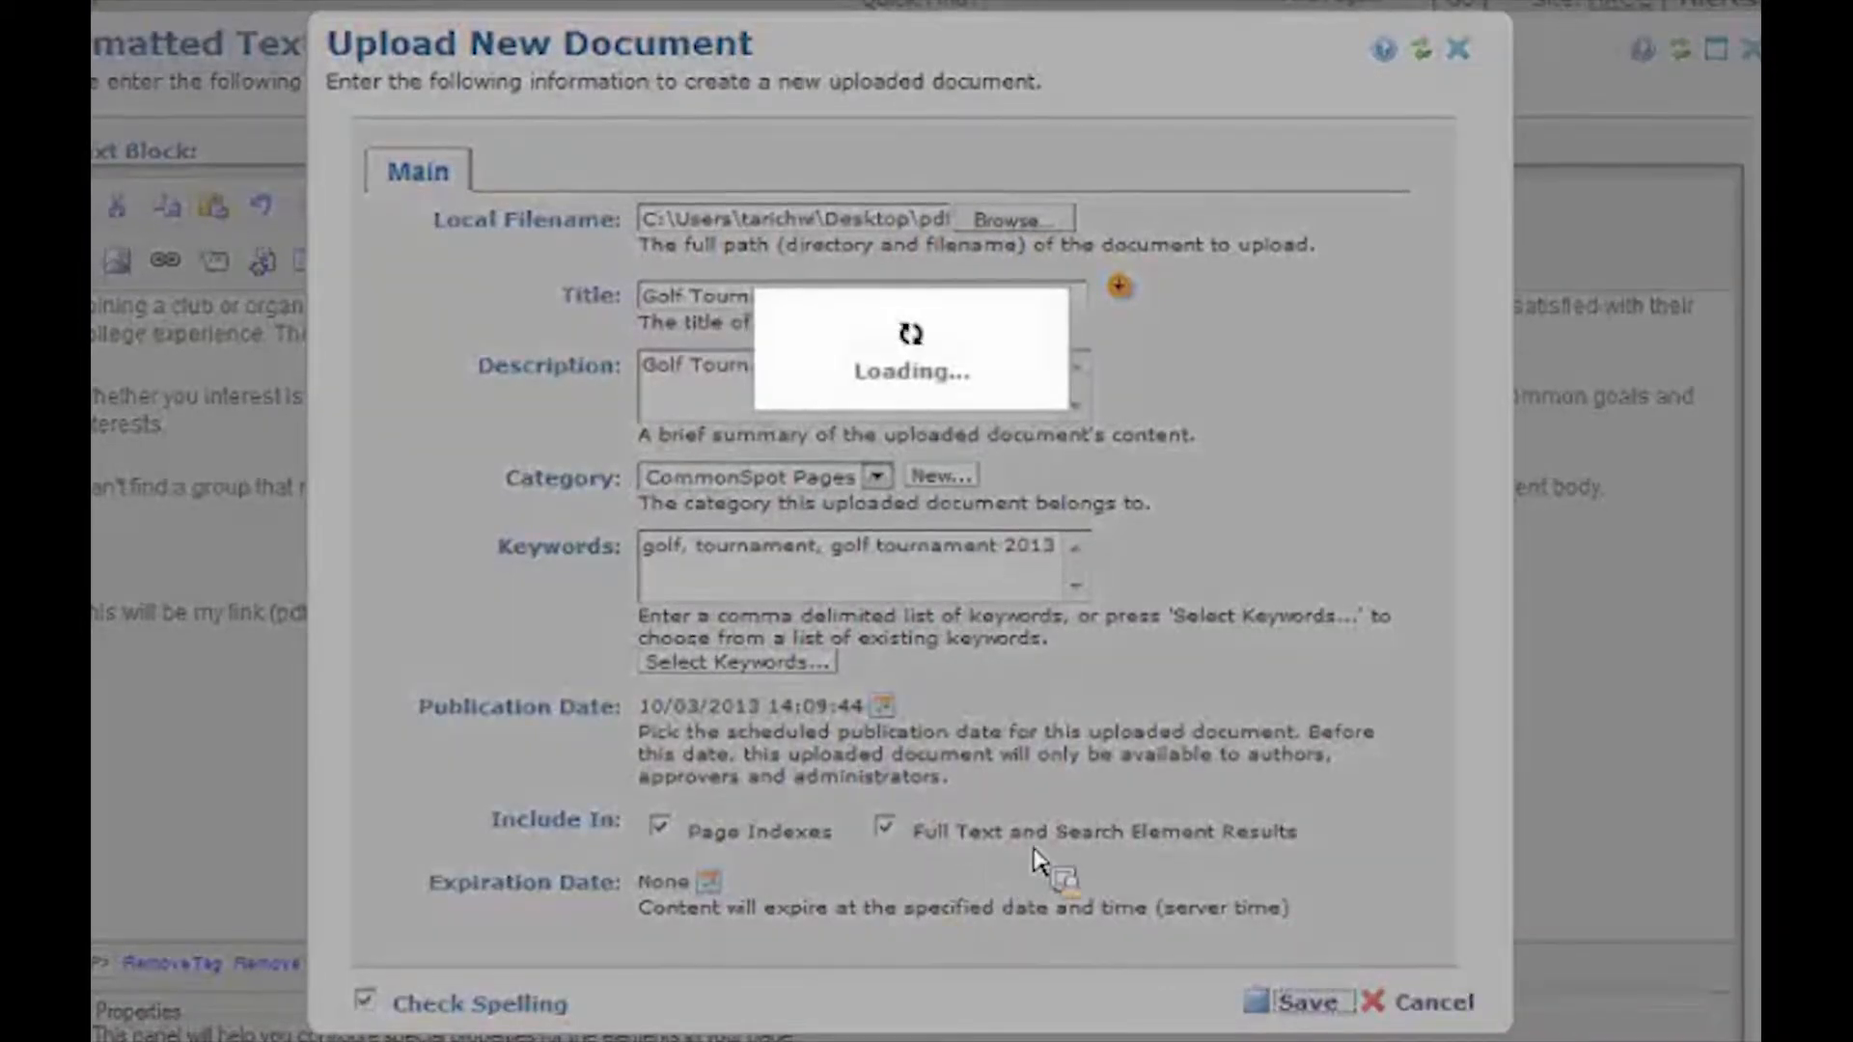
mouse_move(1088, 837)
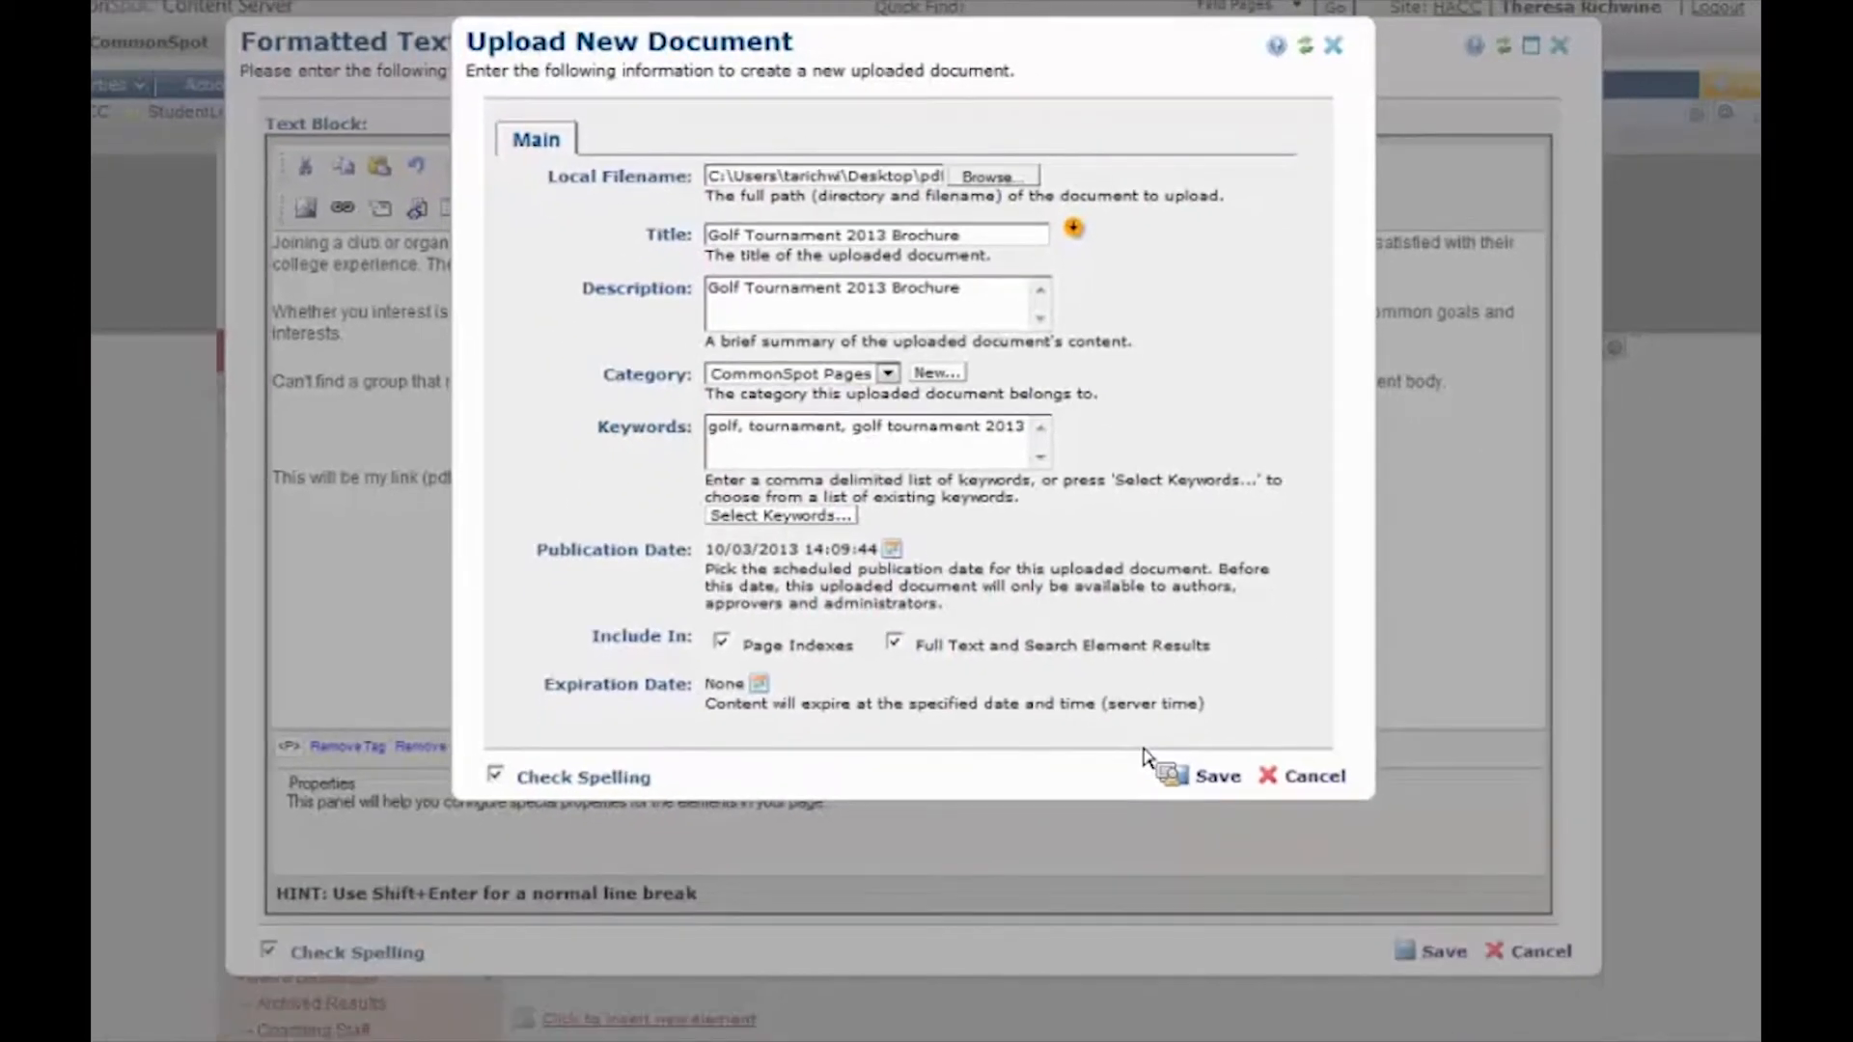
click(1216, 776)
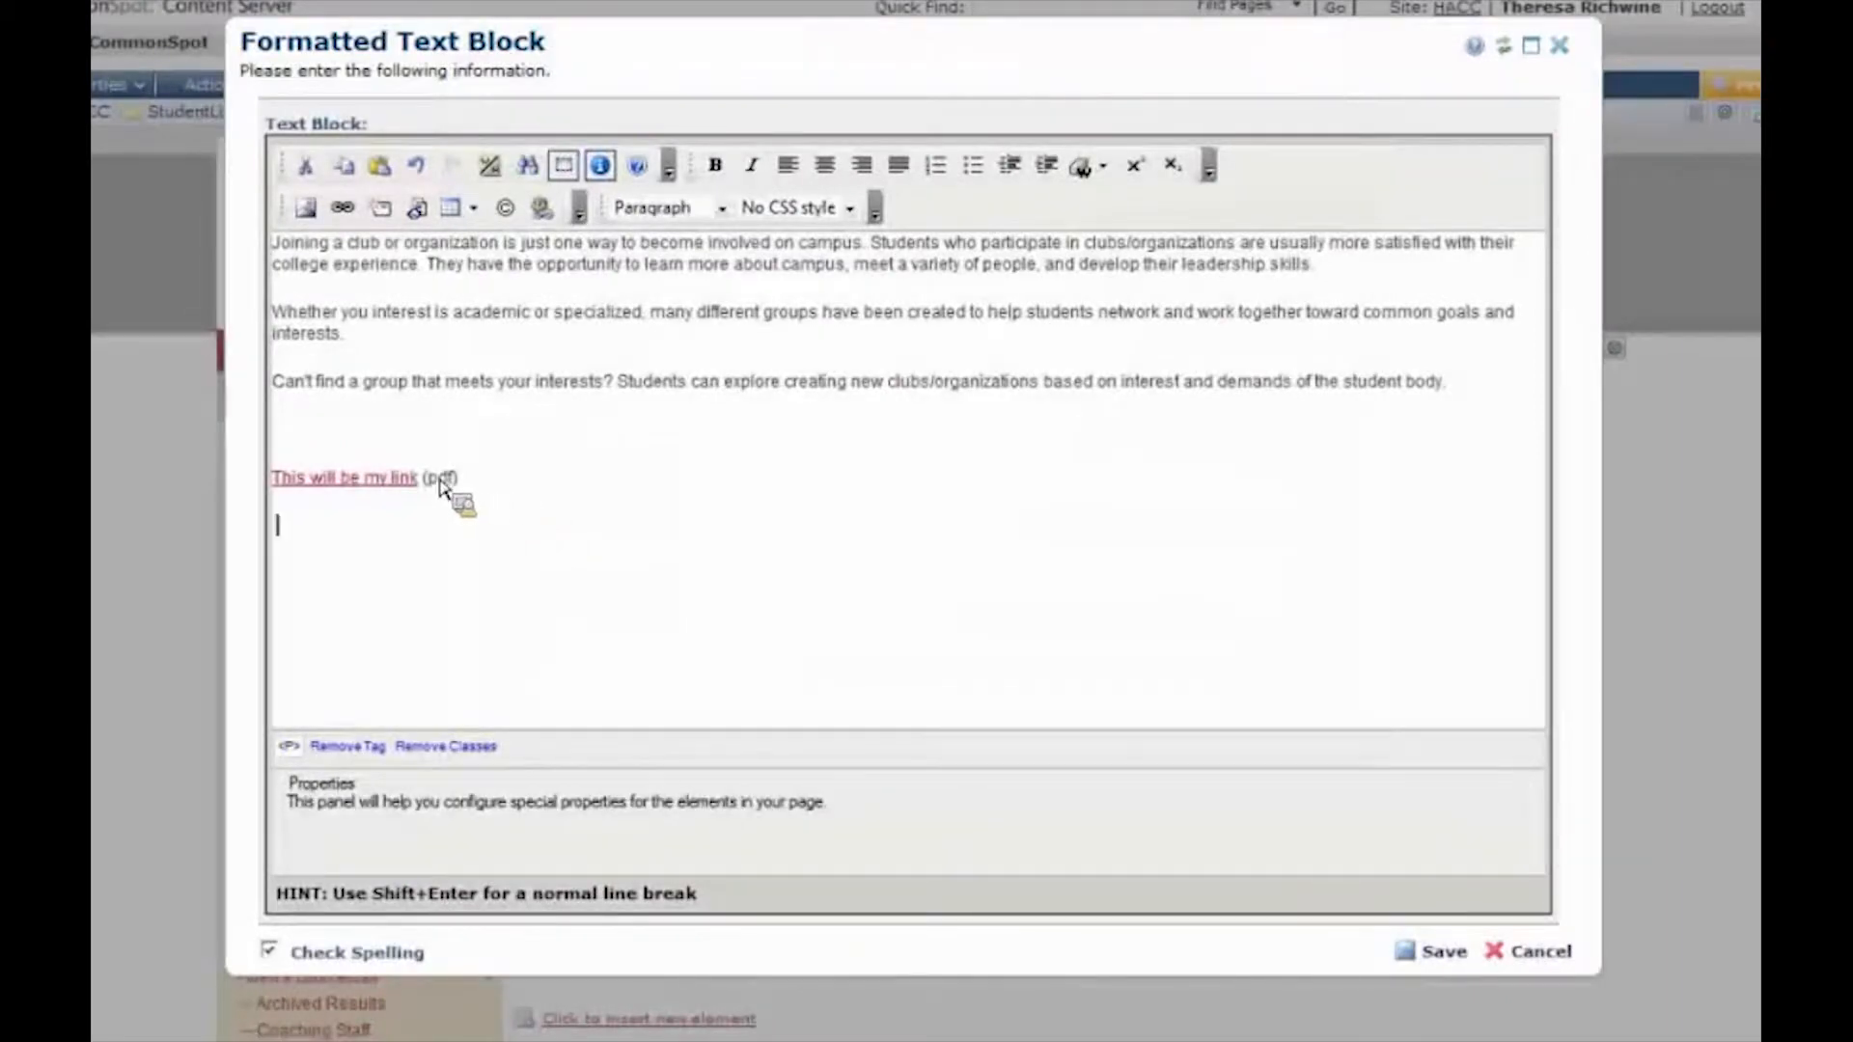
click(352, 479)
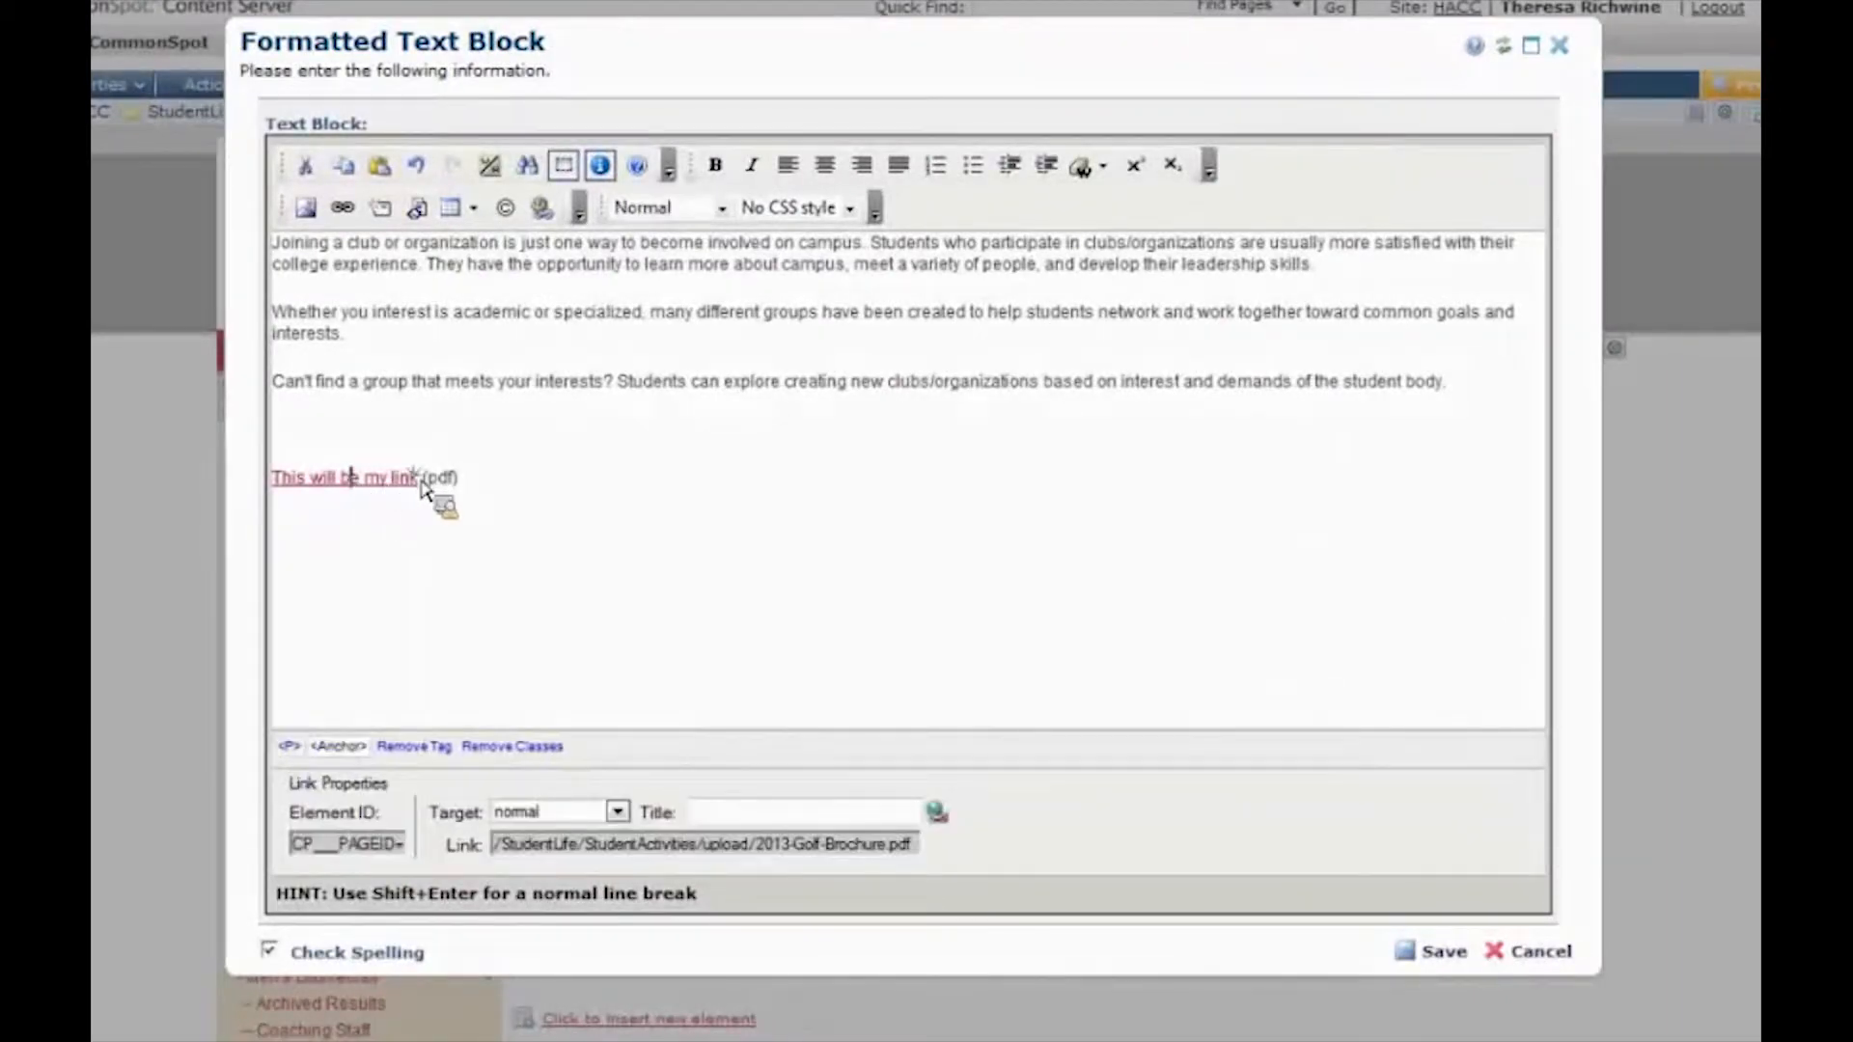
double_click(344, 477)
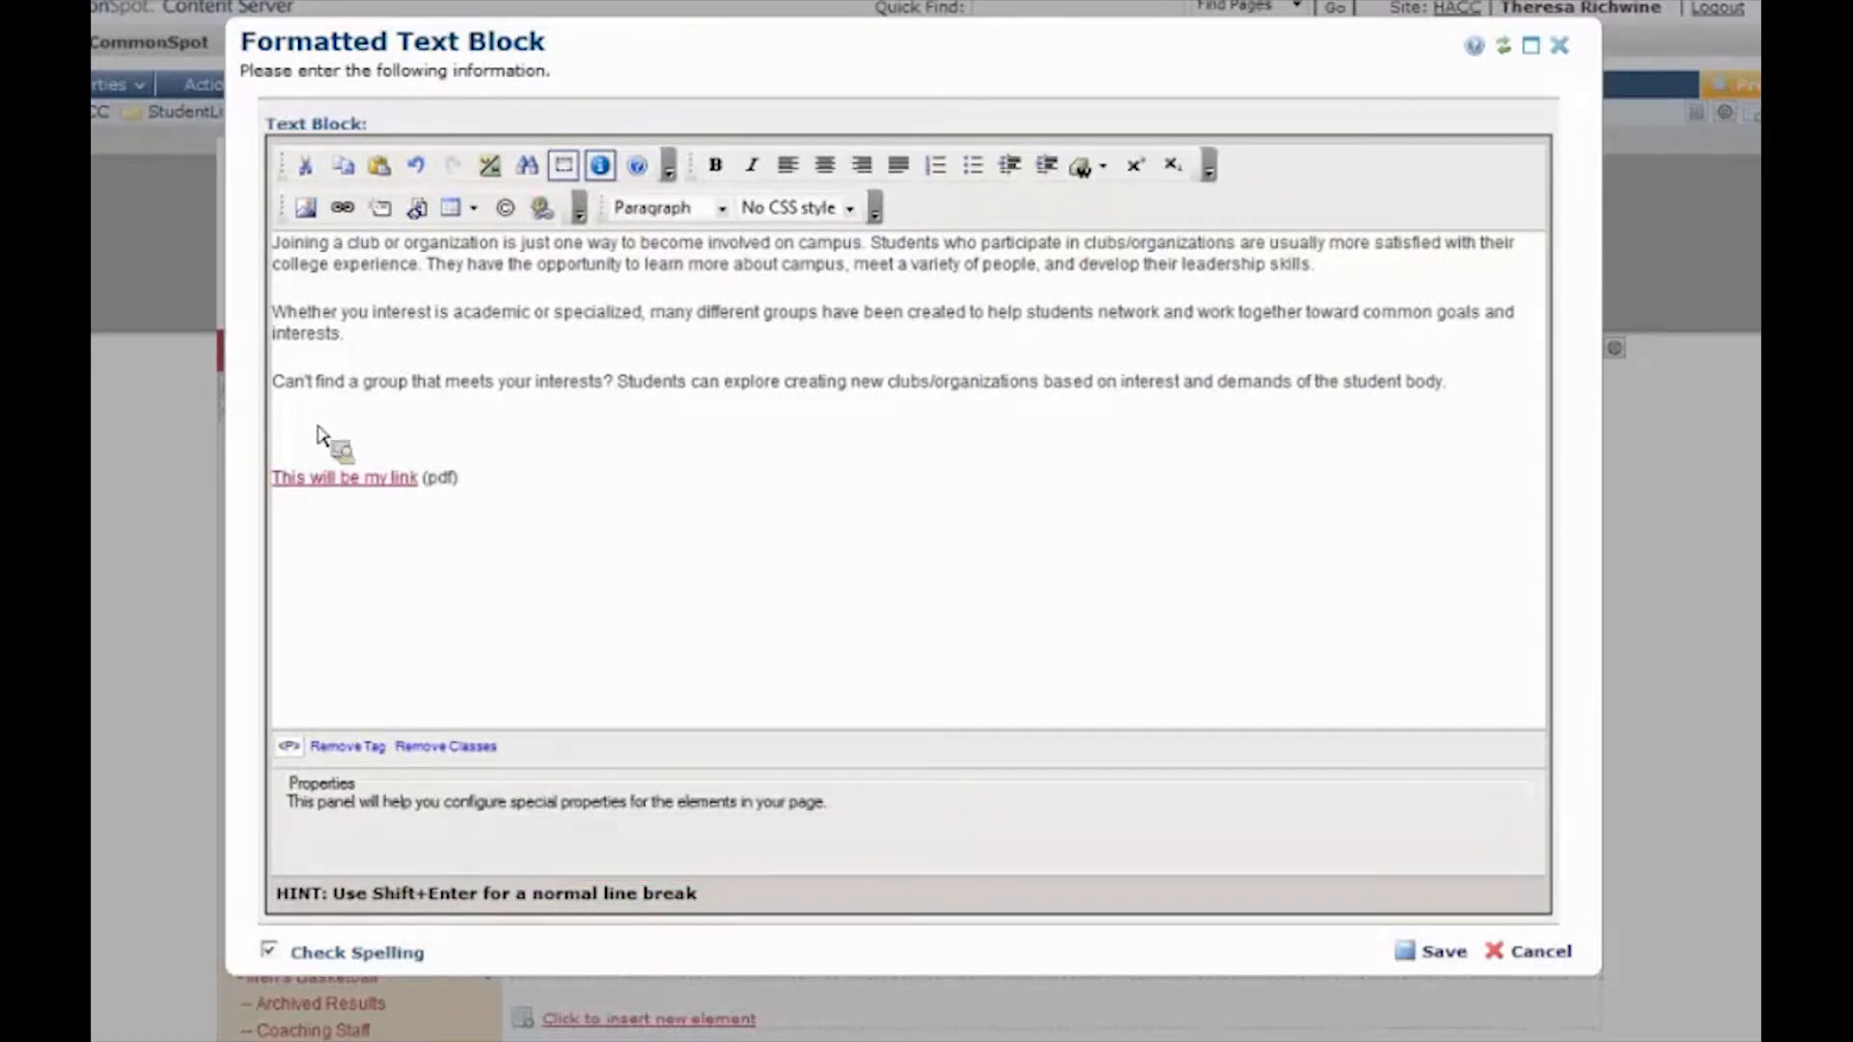
click(289, 428)
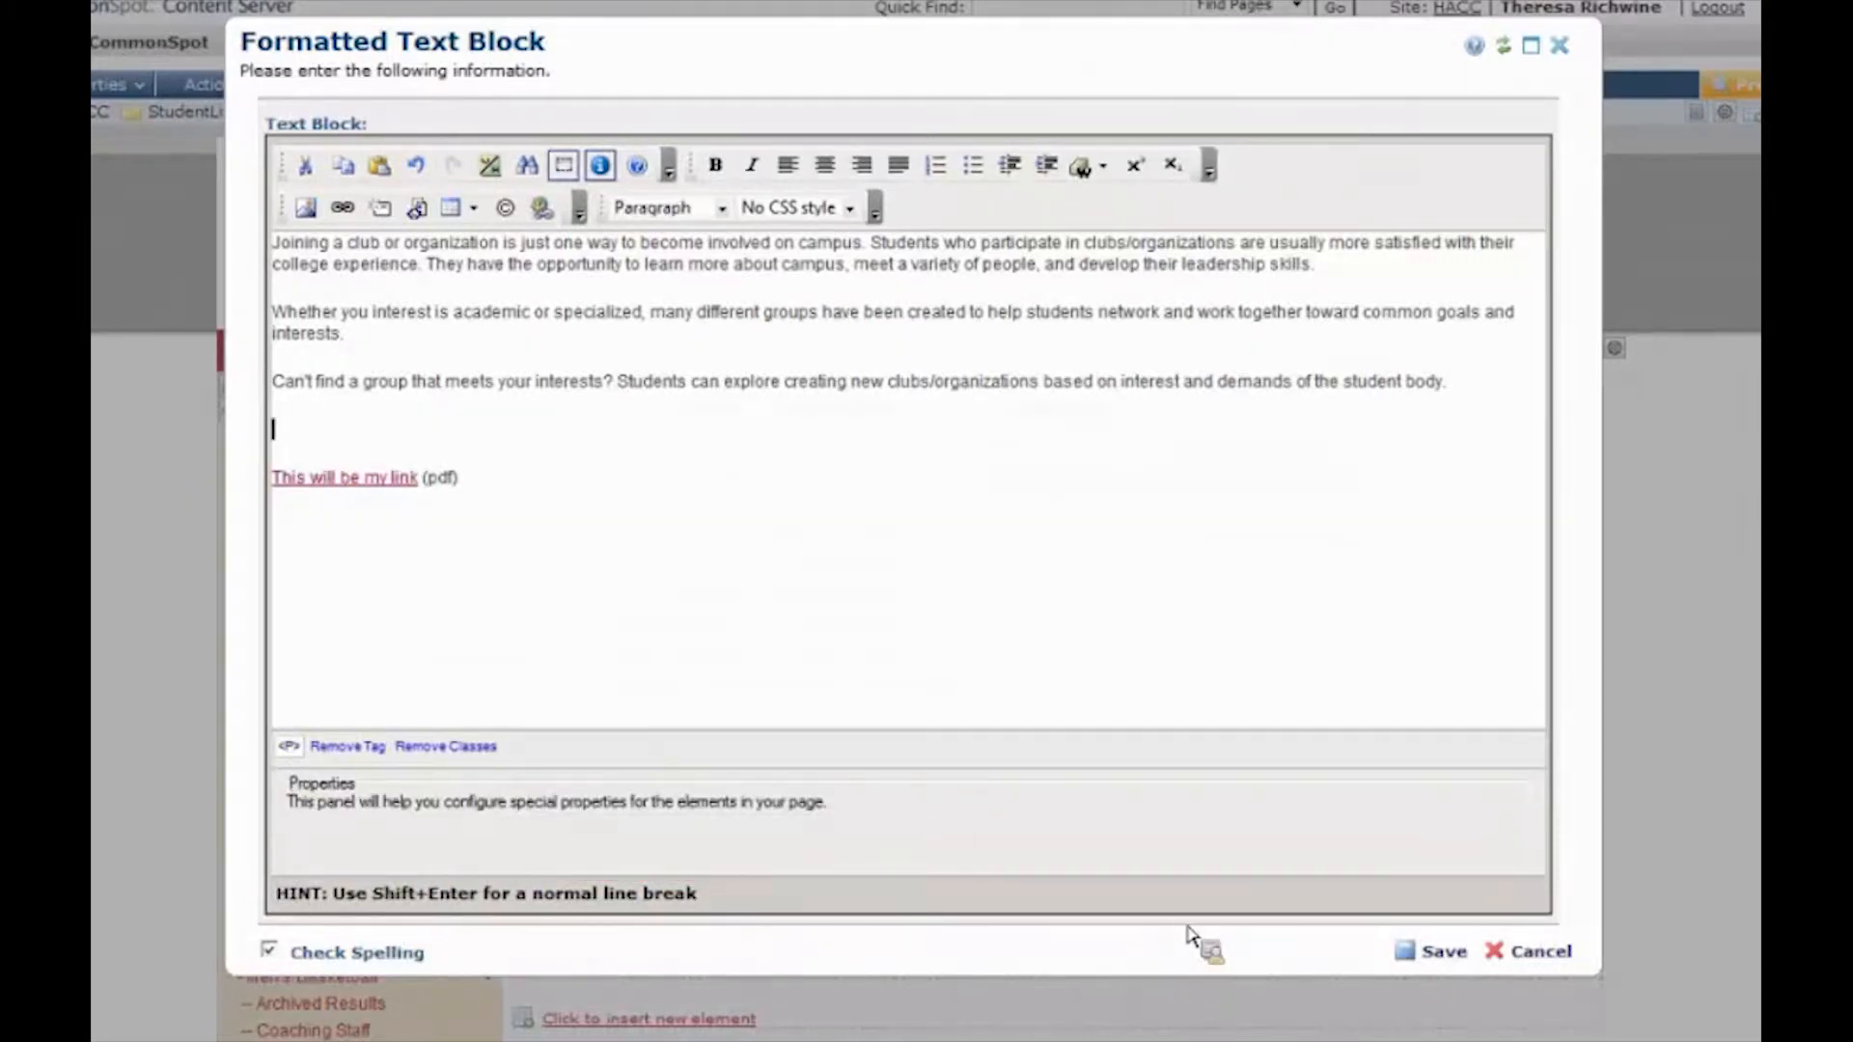
mouse_move(1440, 962)
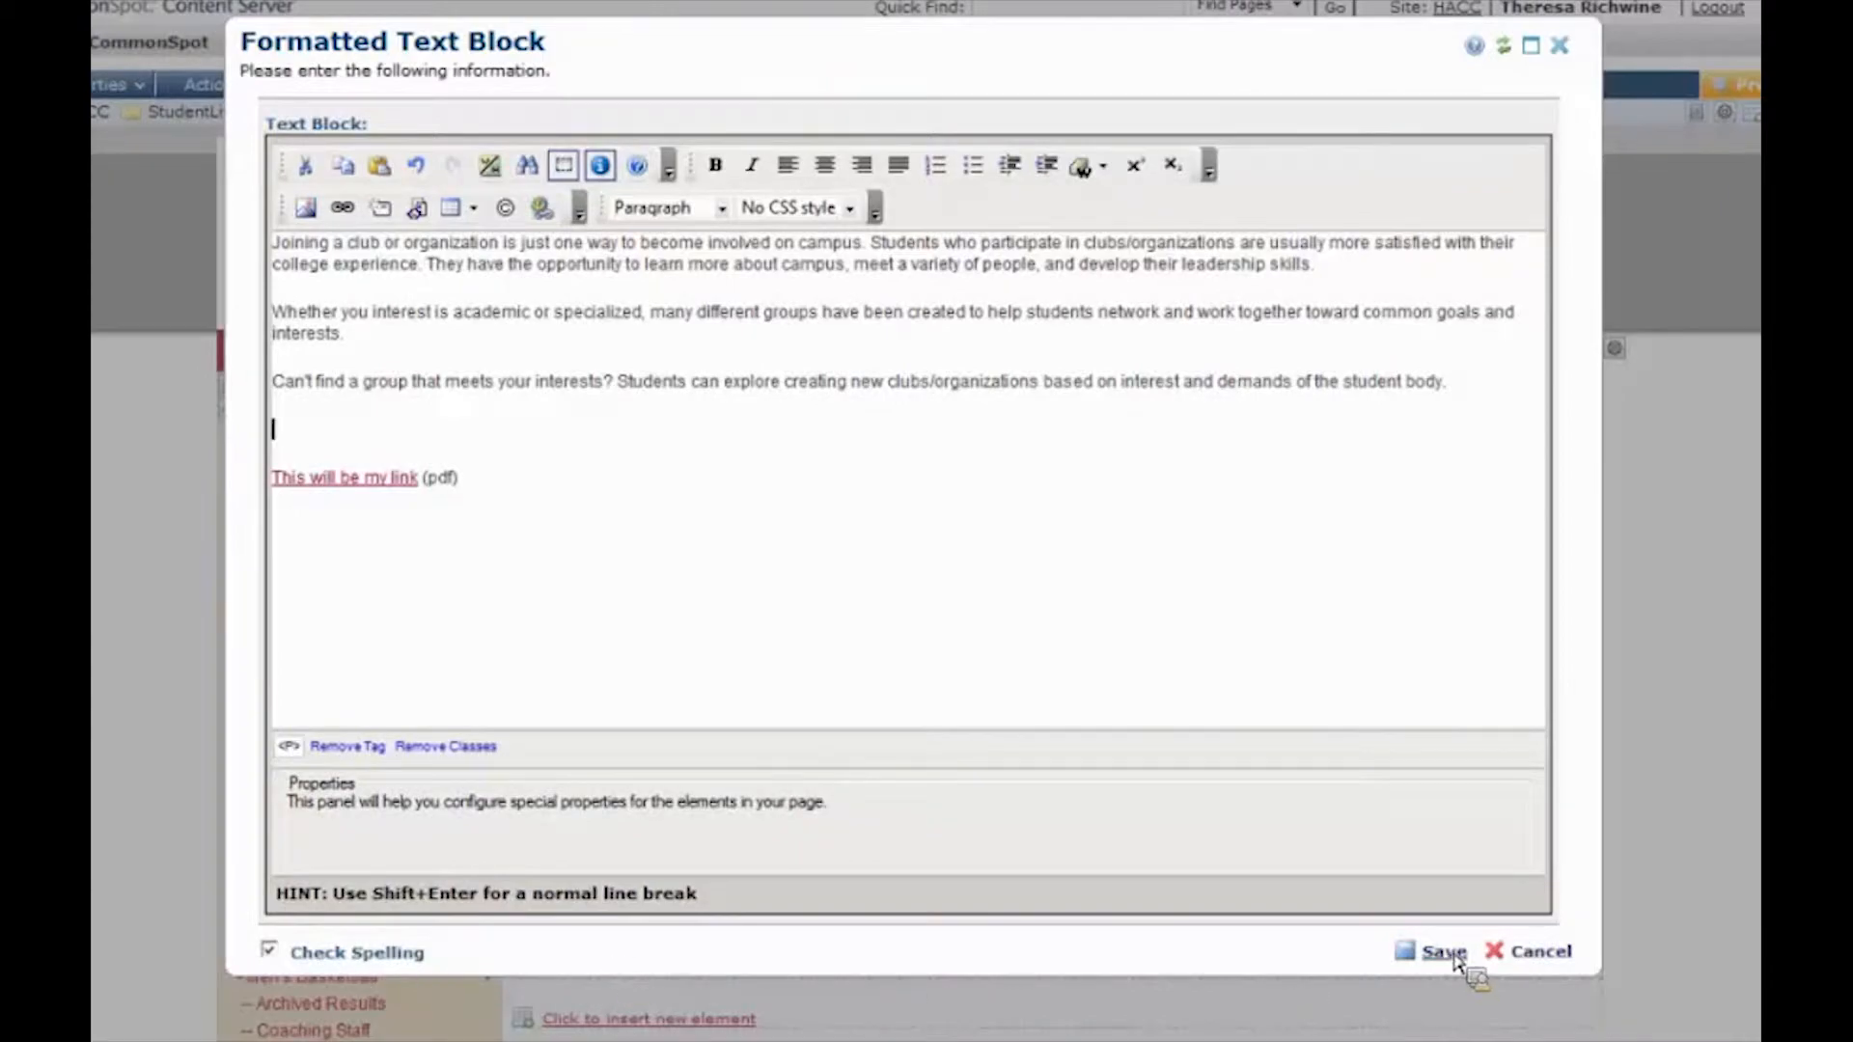
Save the Formatted Text Block and show the text block's Submit options on the page
click(1440, 951)
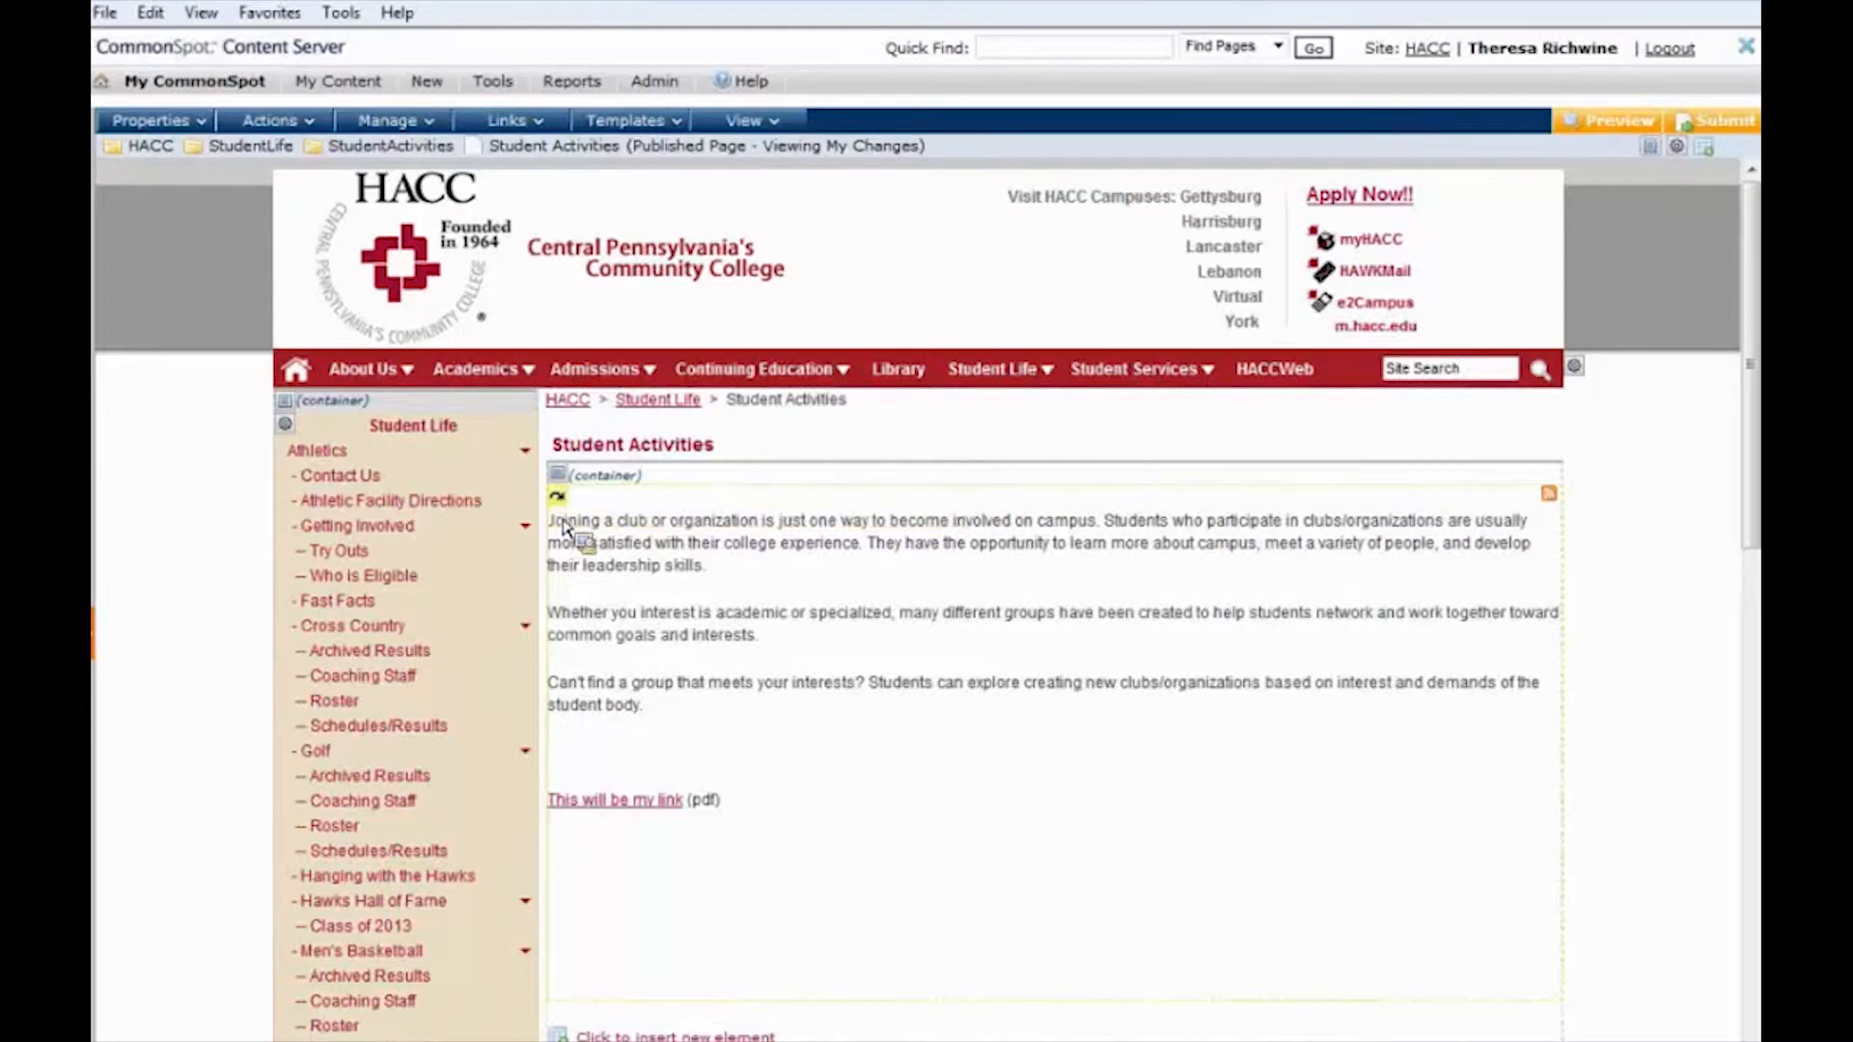
mouse_move(658, 825)
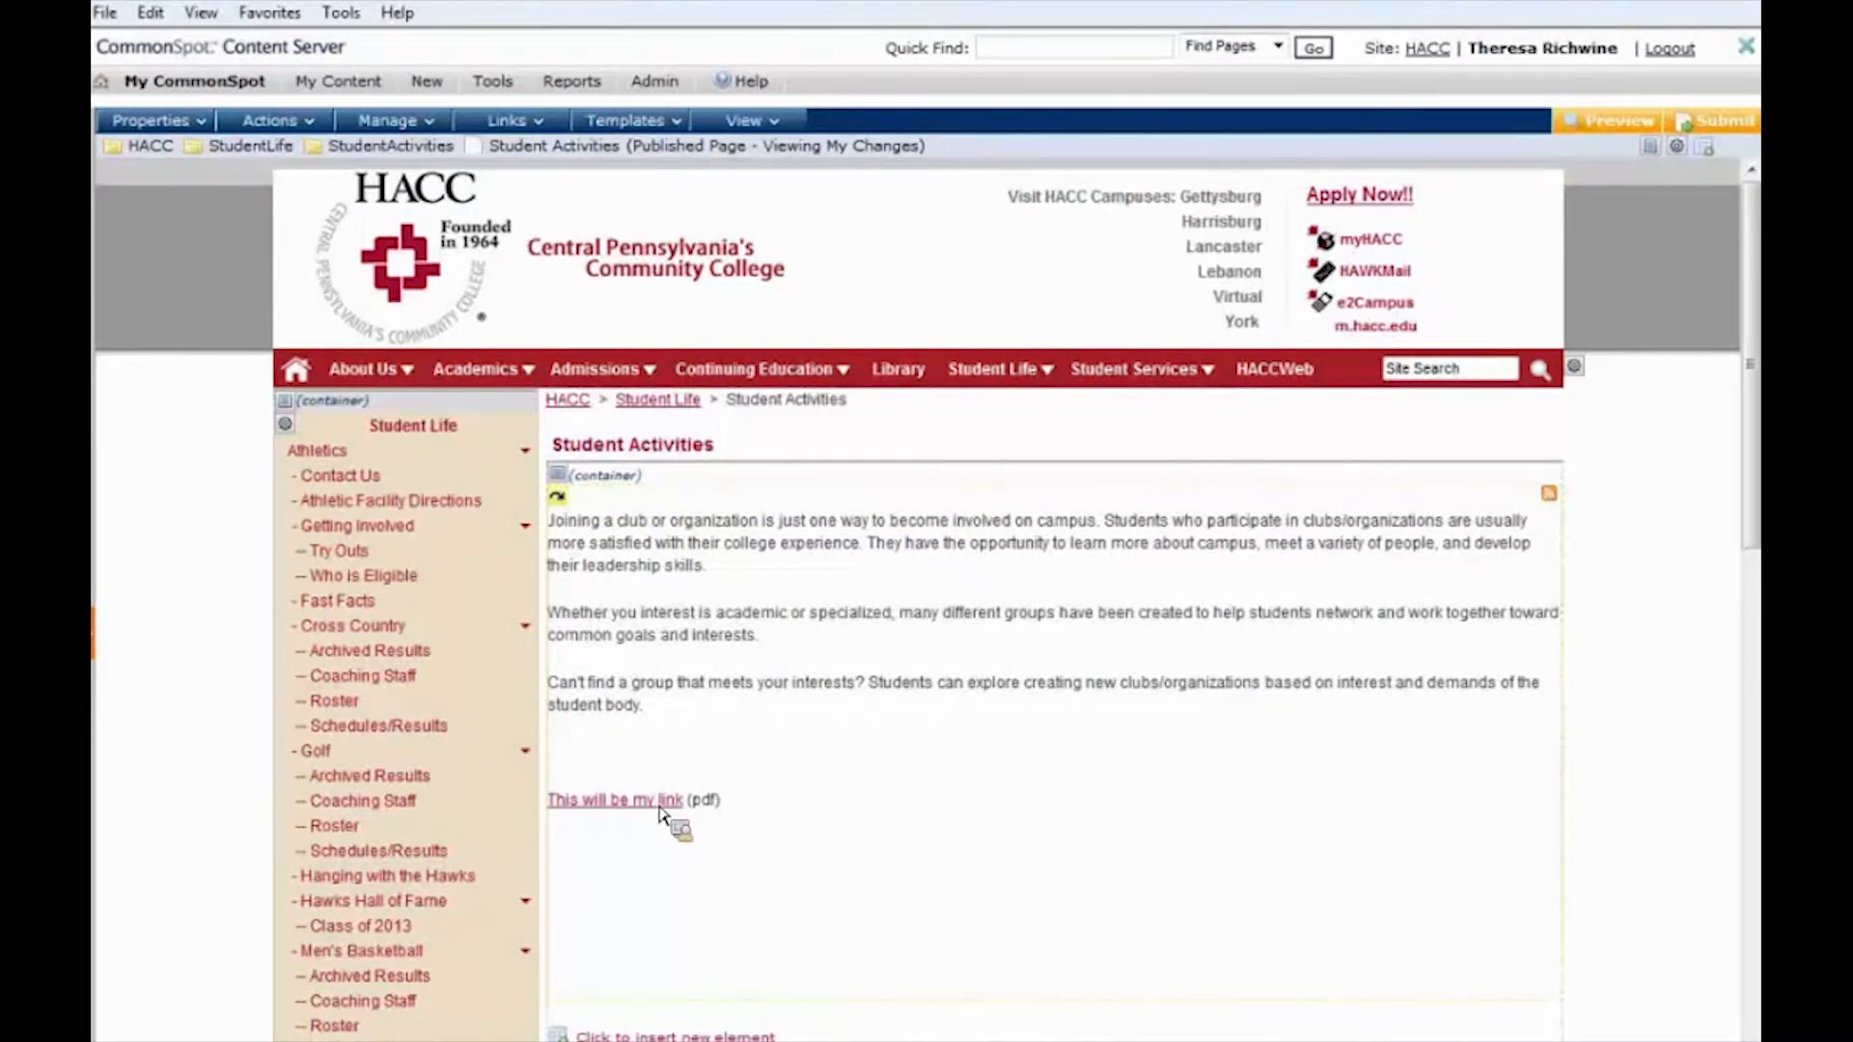
mouse_move(556, 494)
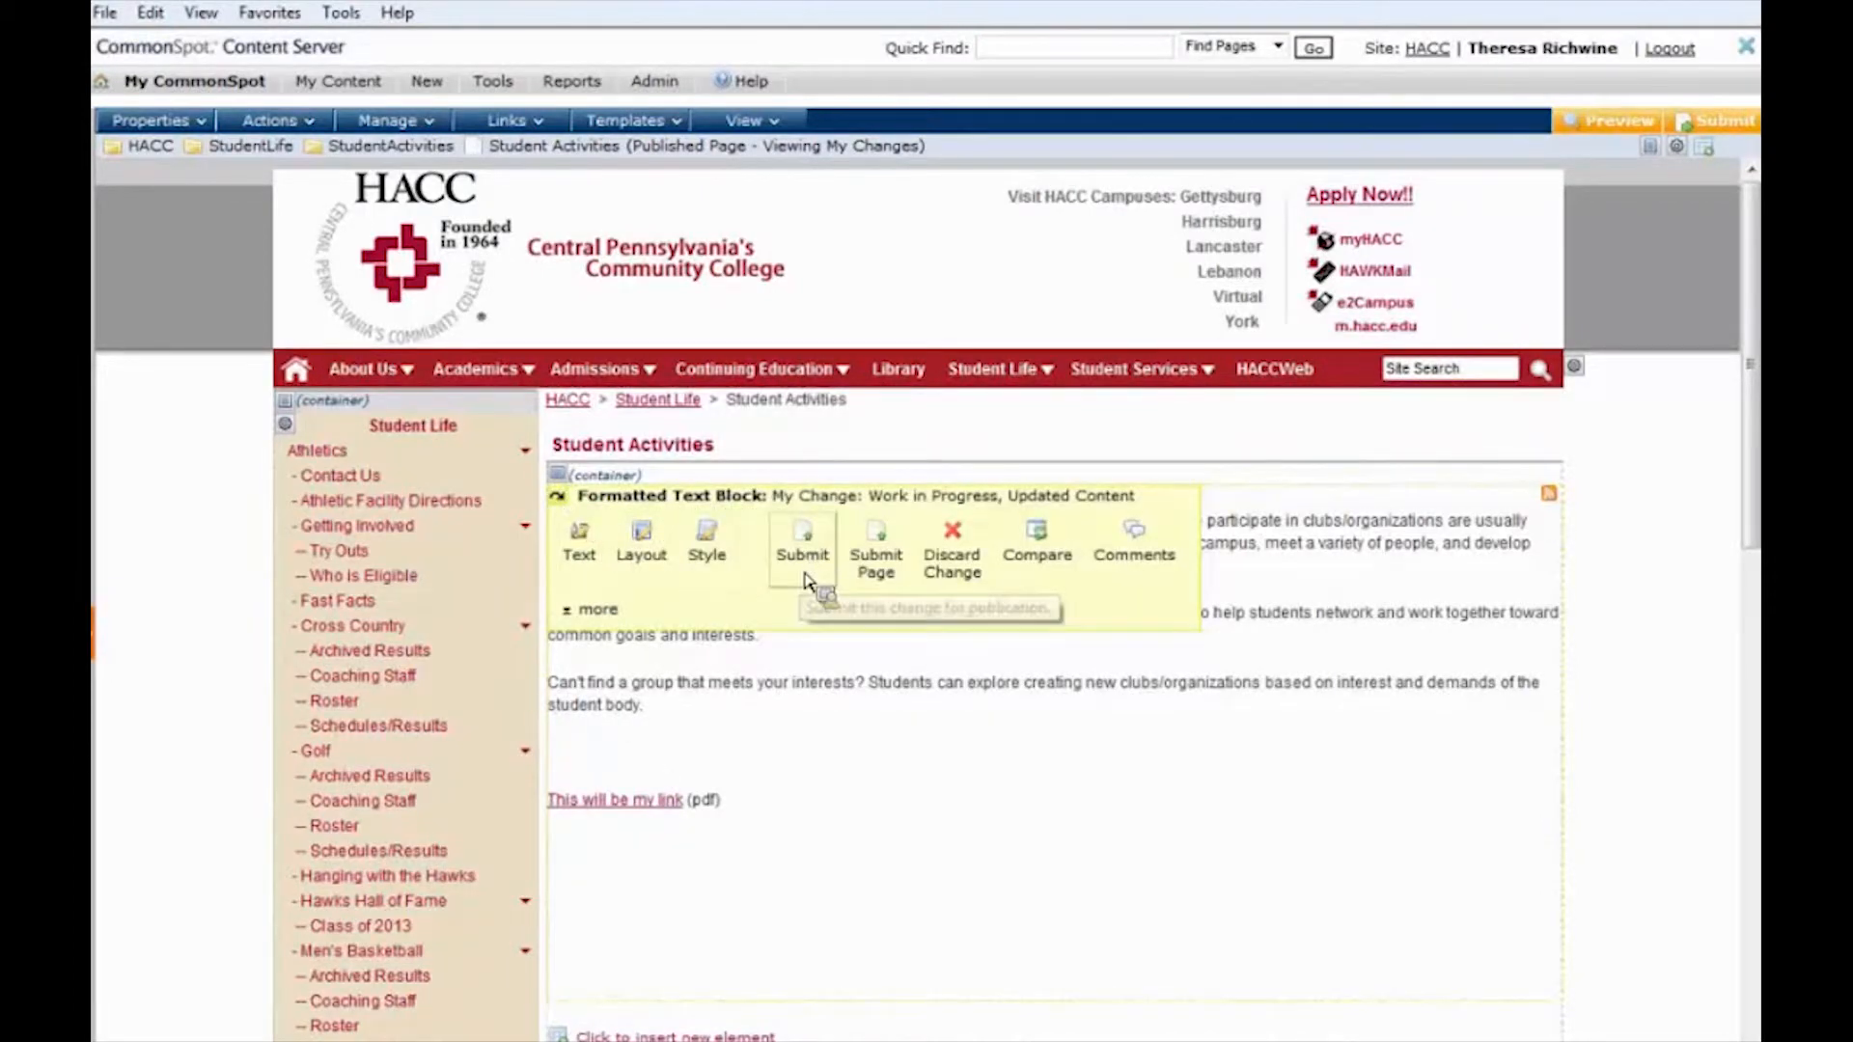
mouse_move(803, 579)
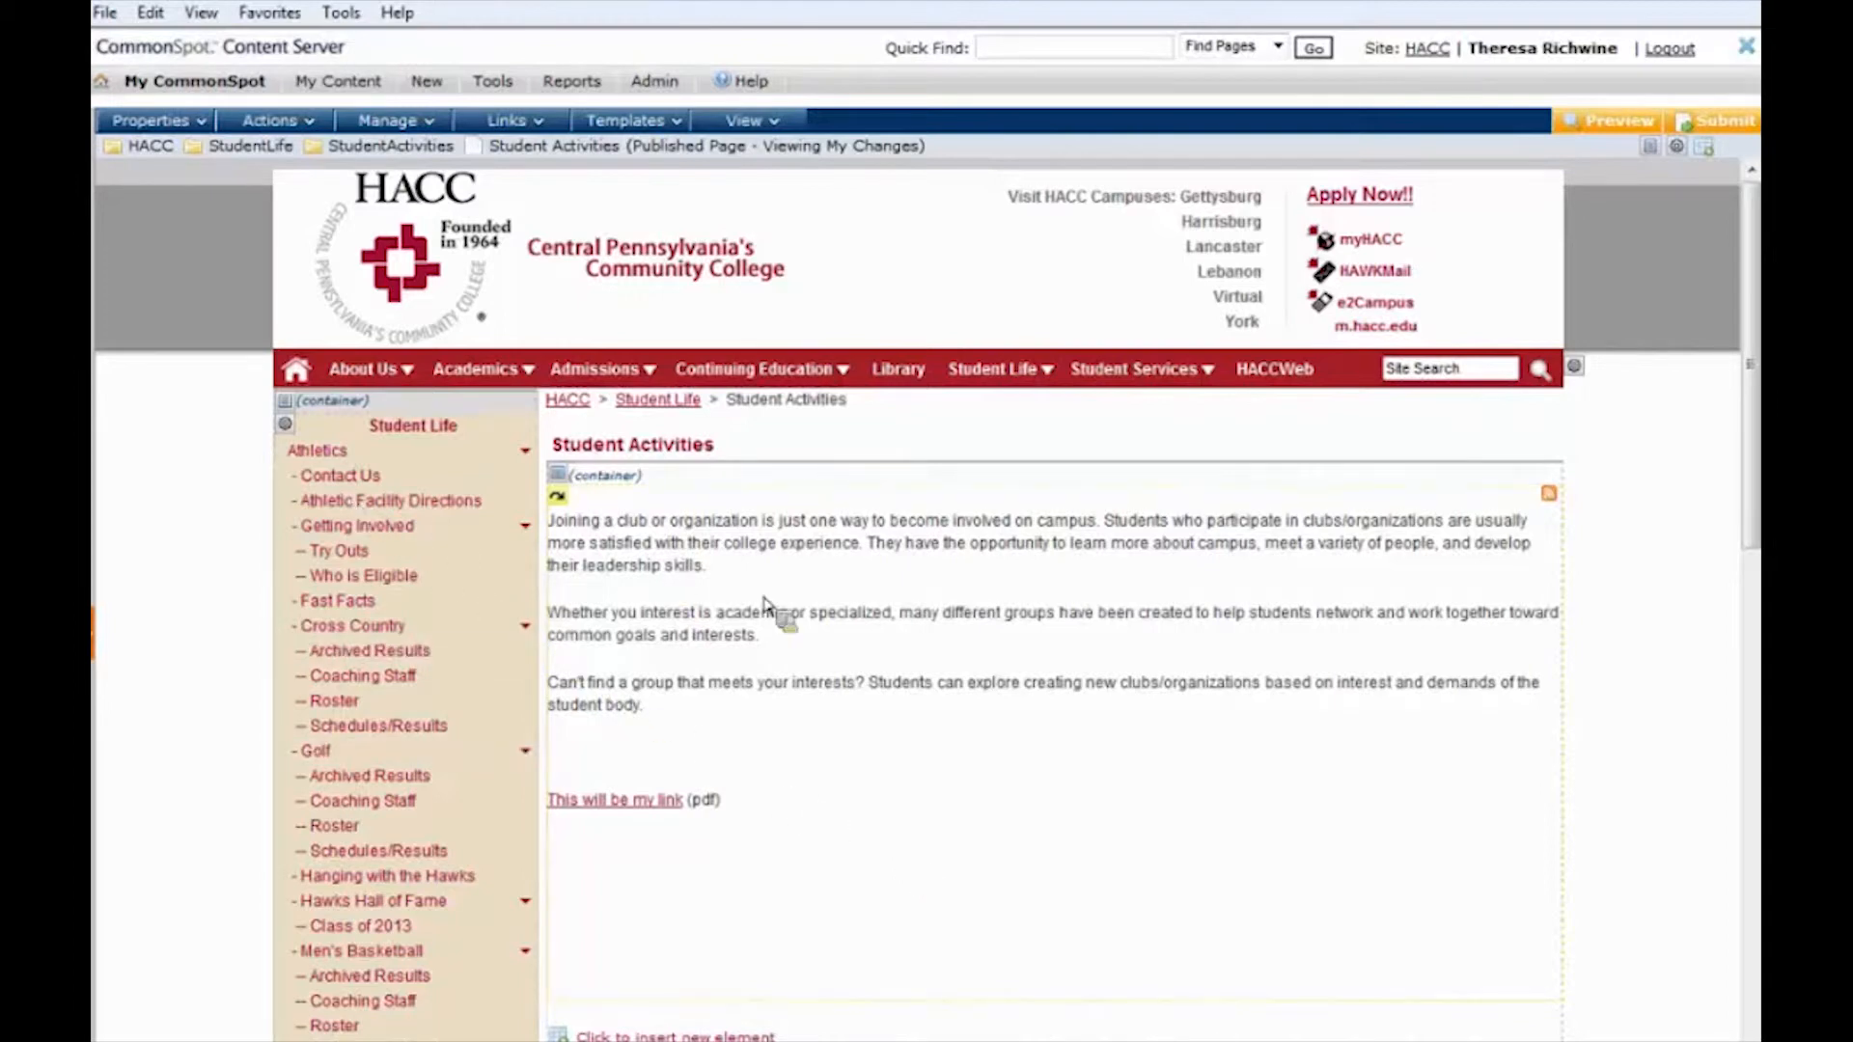
click(555, 494)
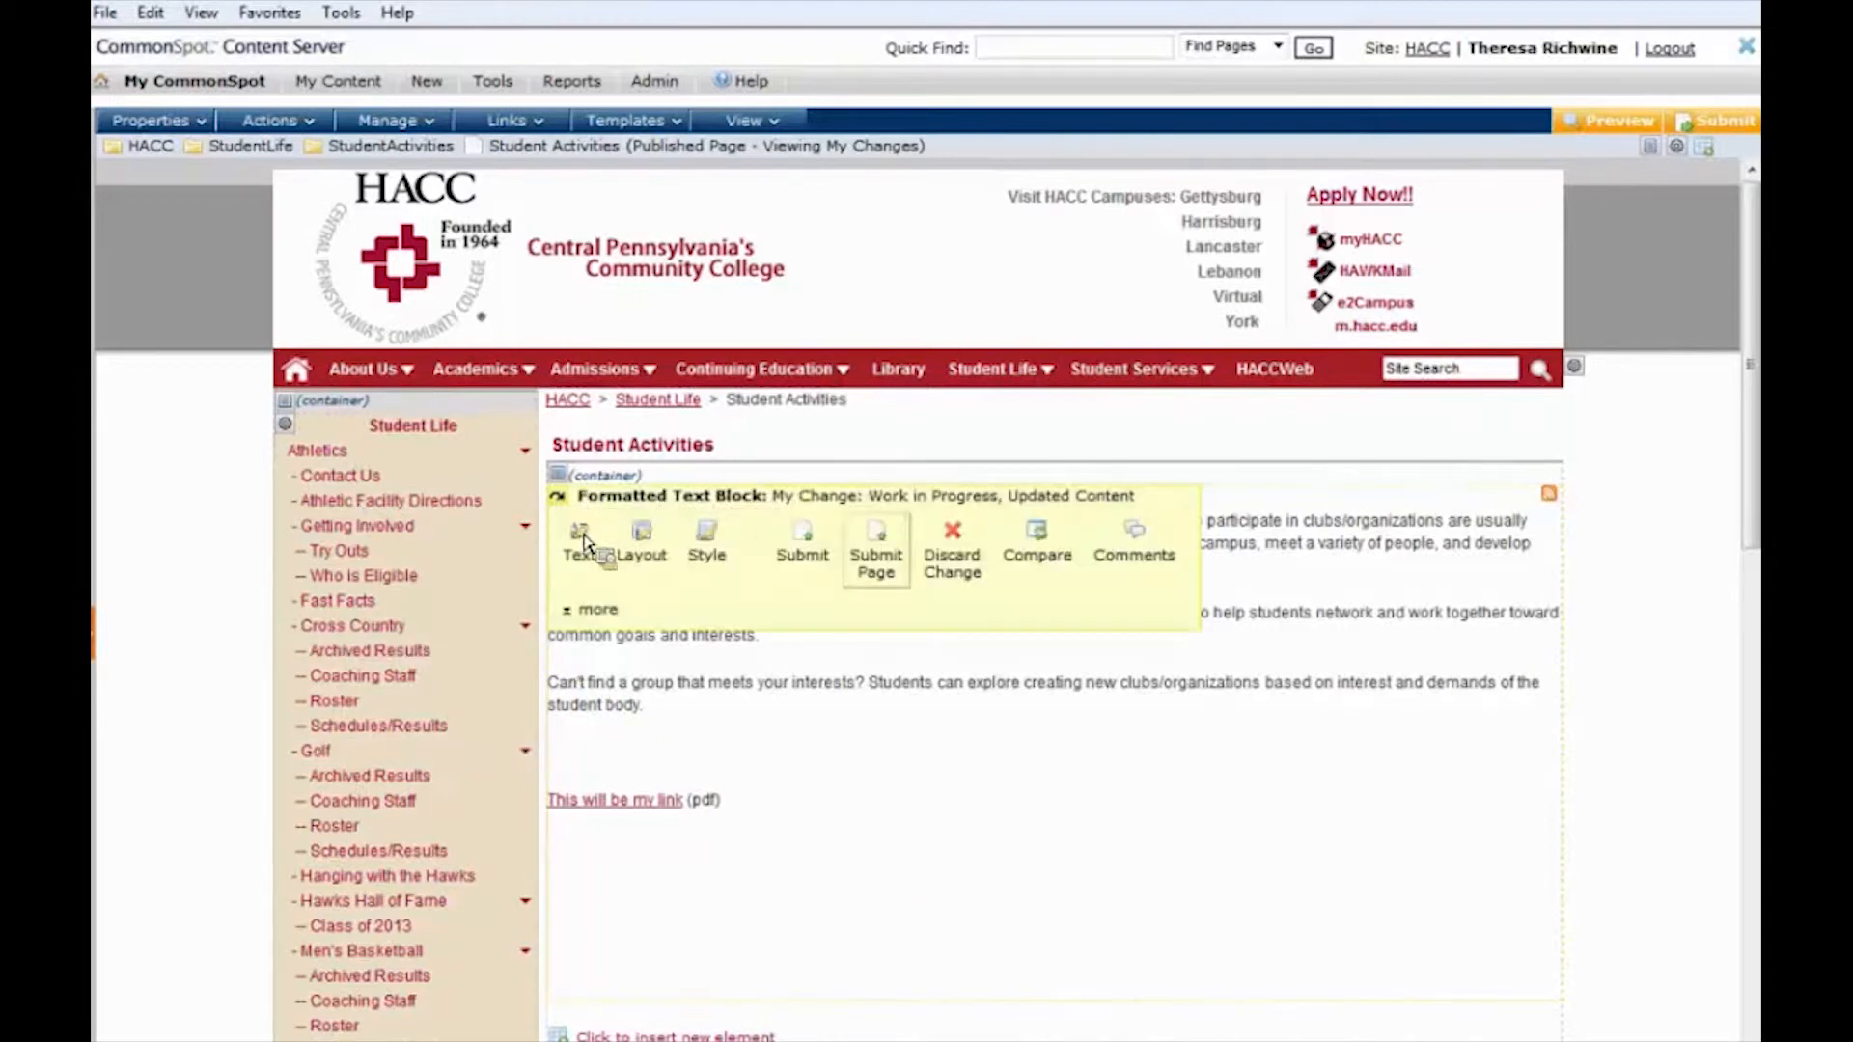
mouse_move(877, 539)
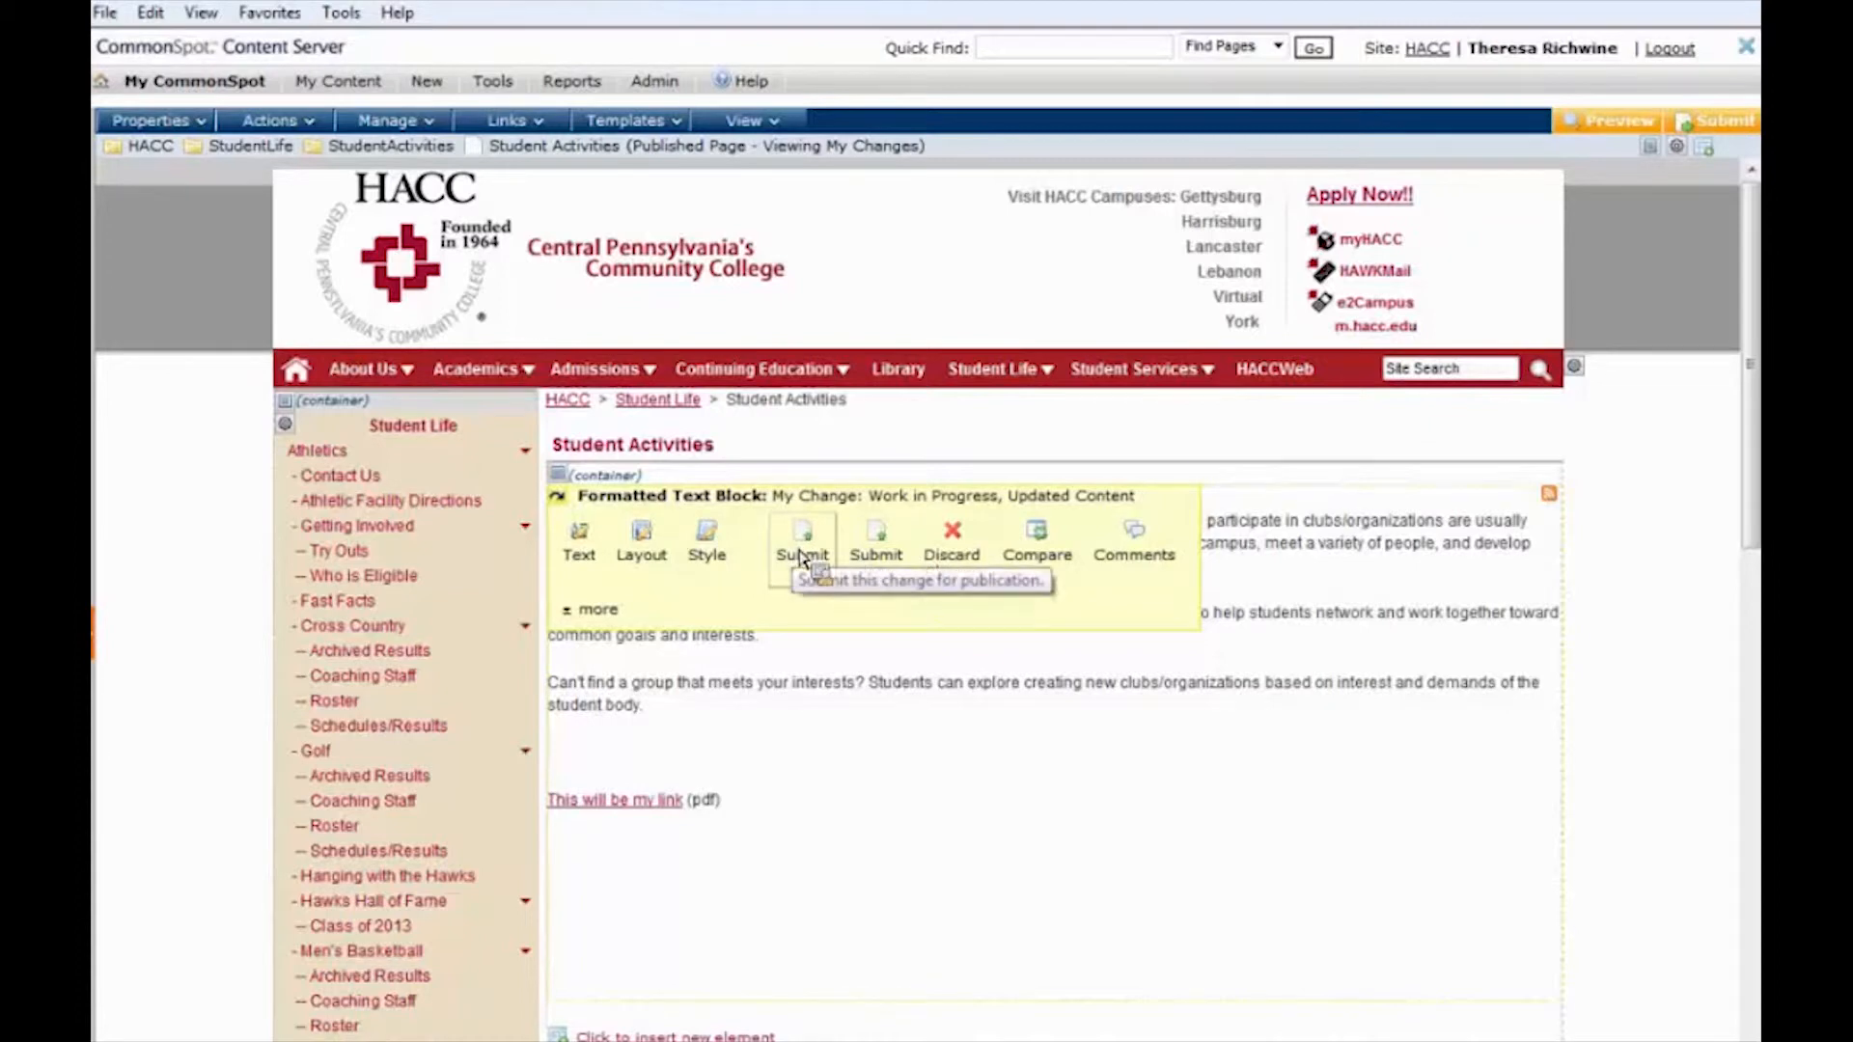
mouse_move(880, 545)
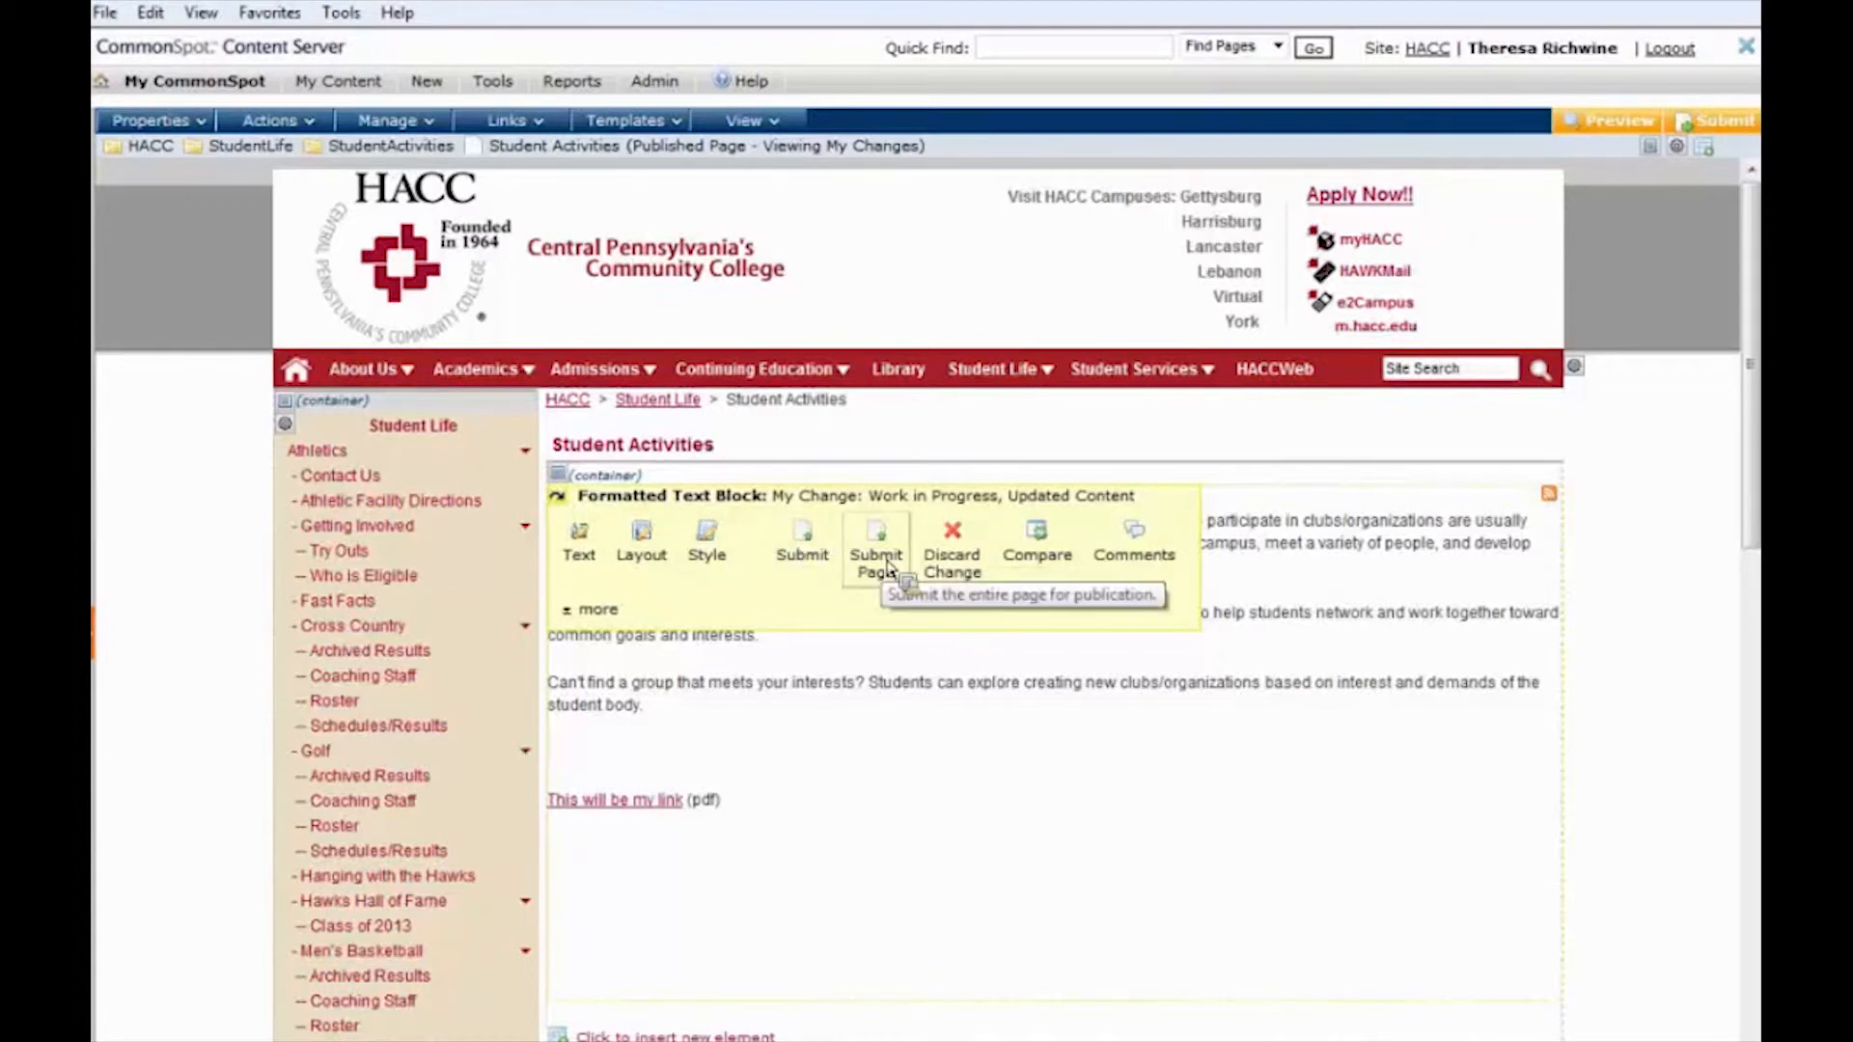
mouse_move(803, 563)
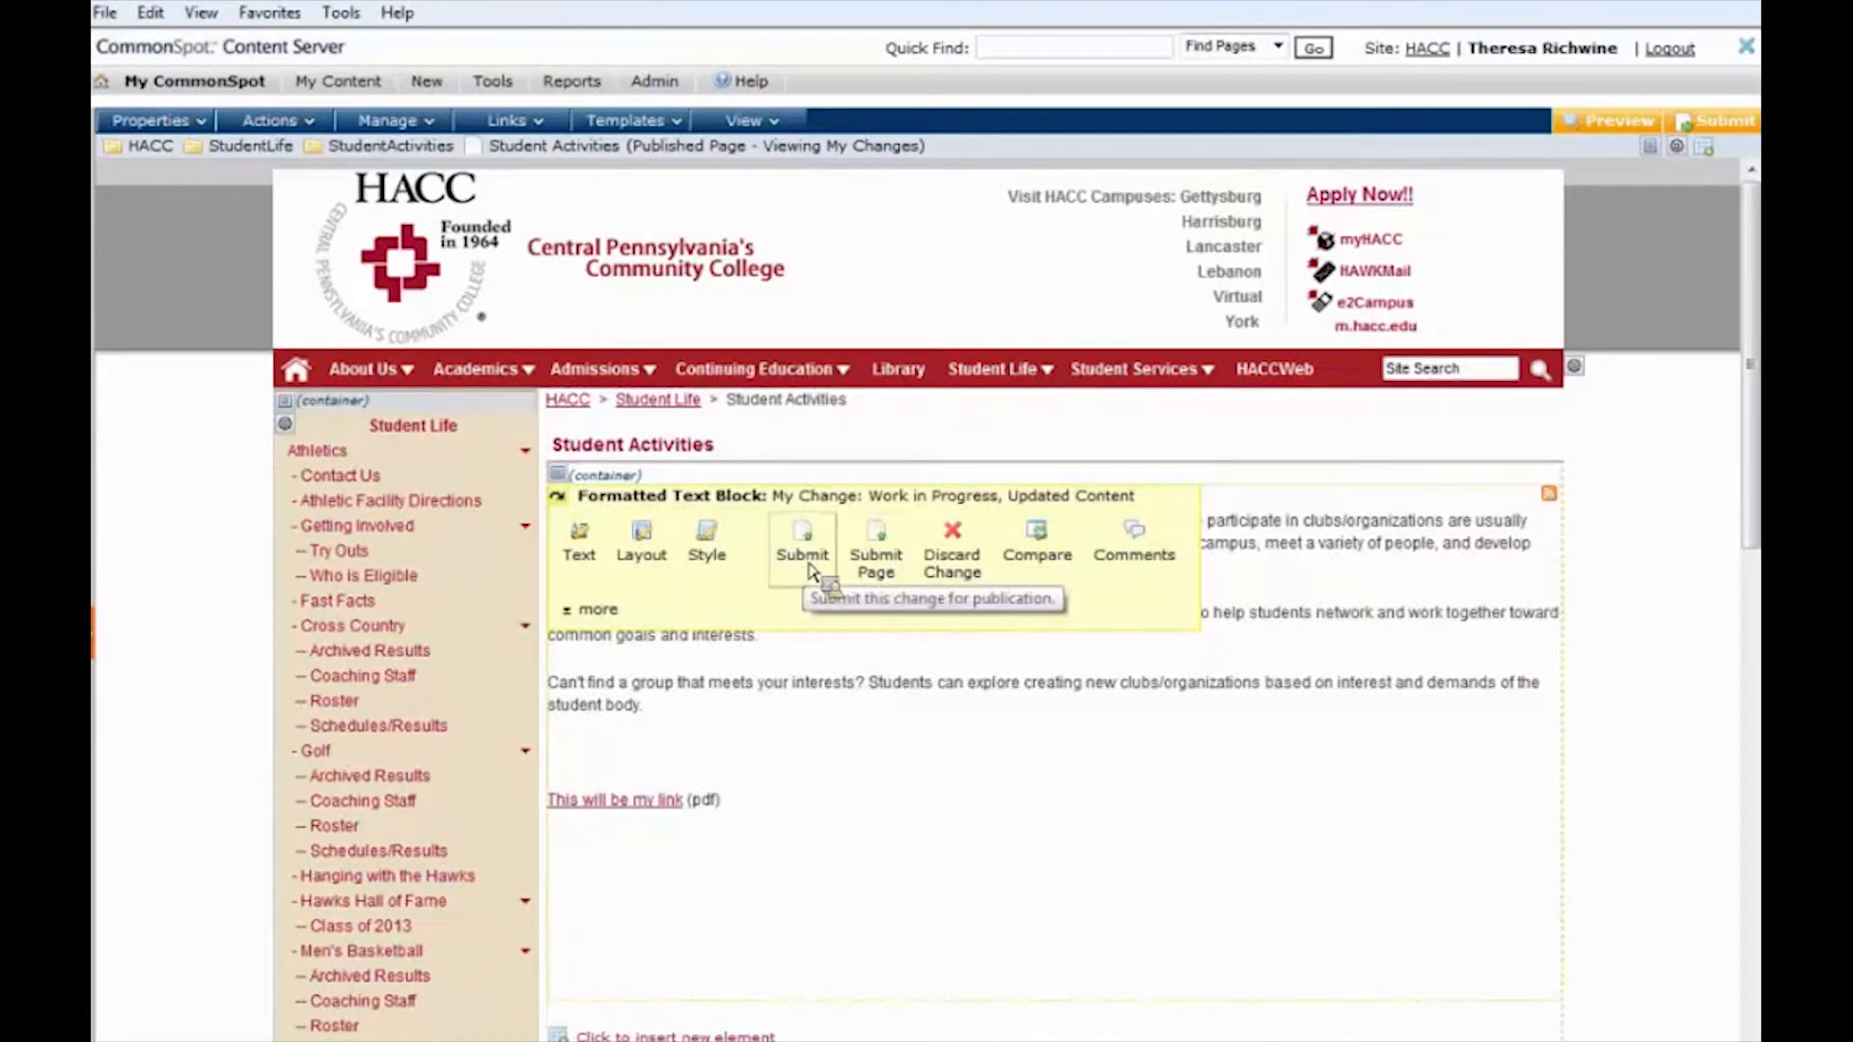
click(803, 541)
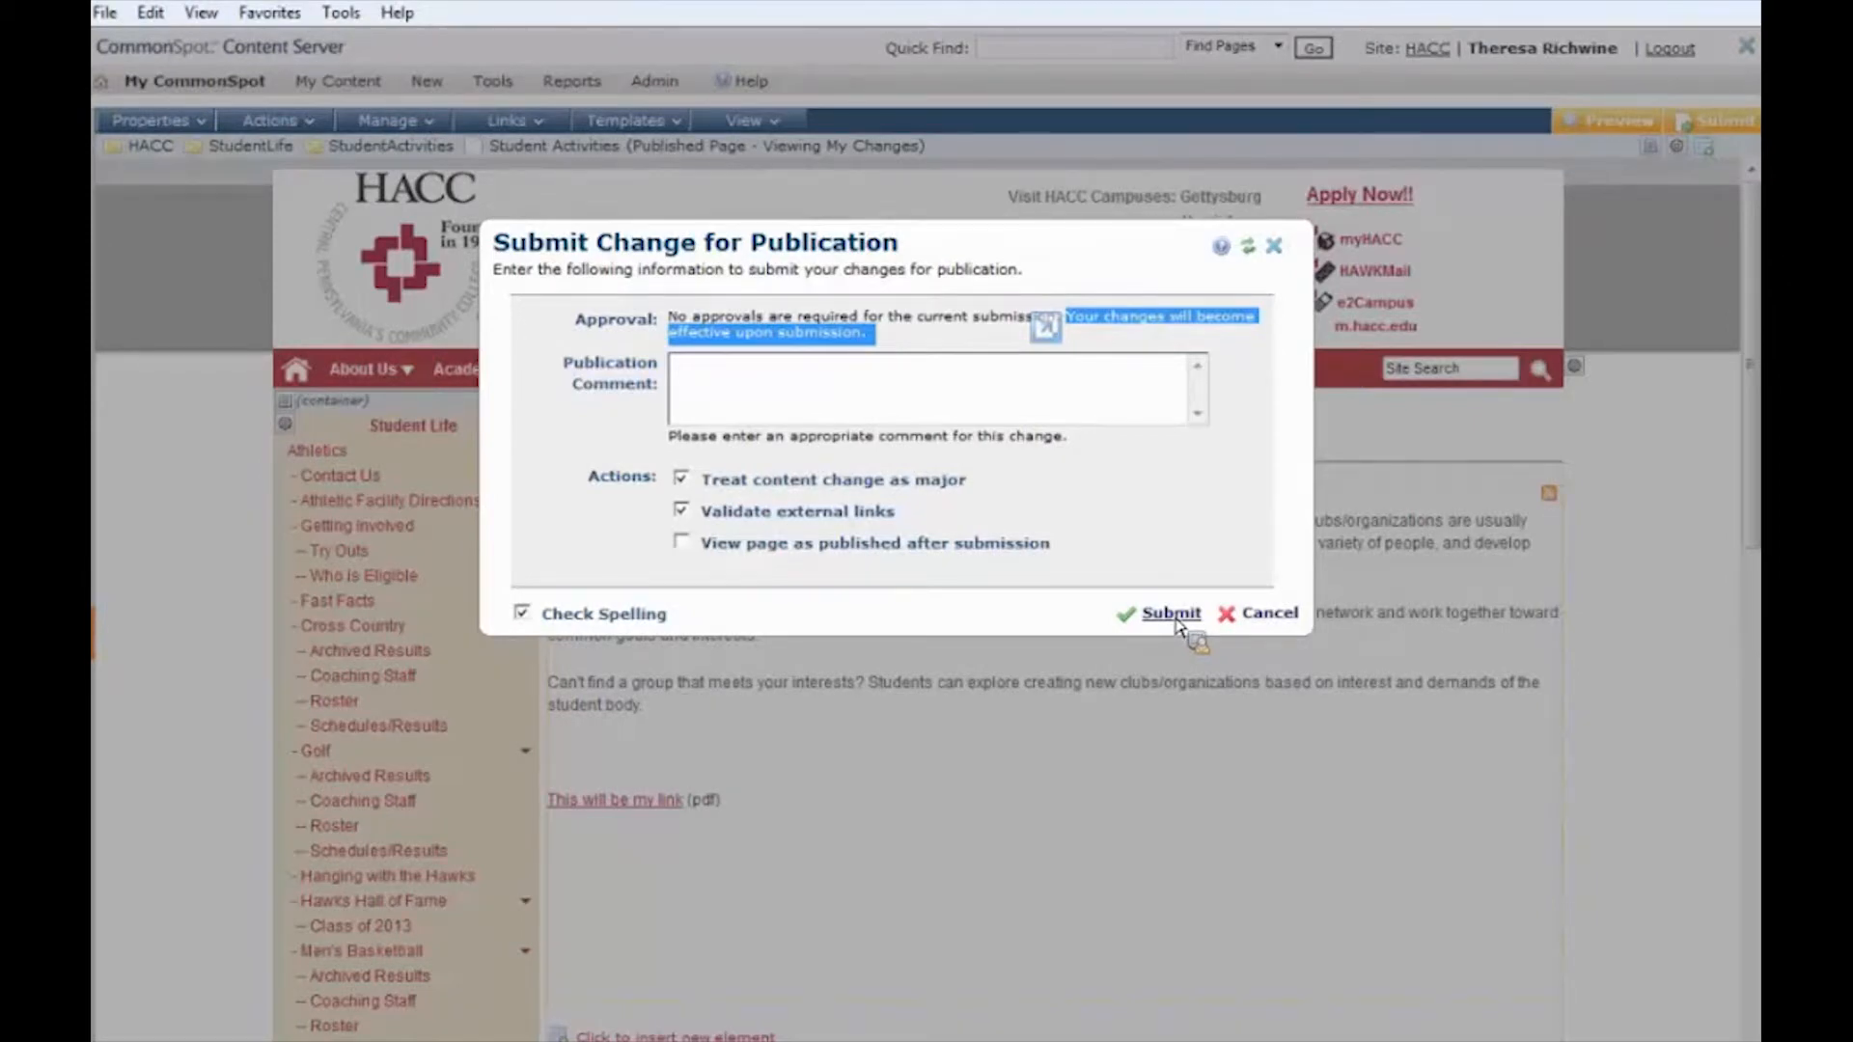
click(1172, 614)
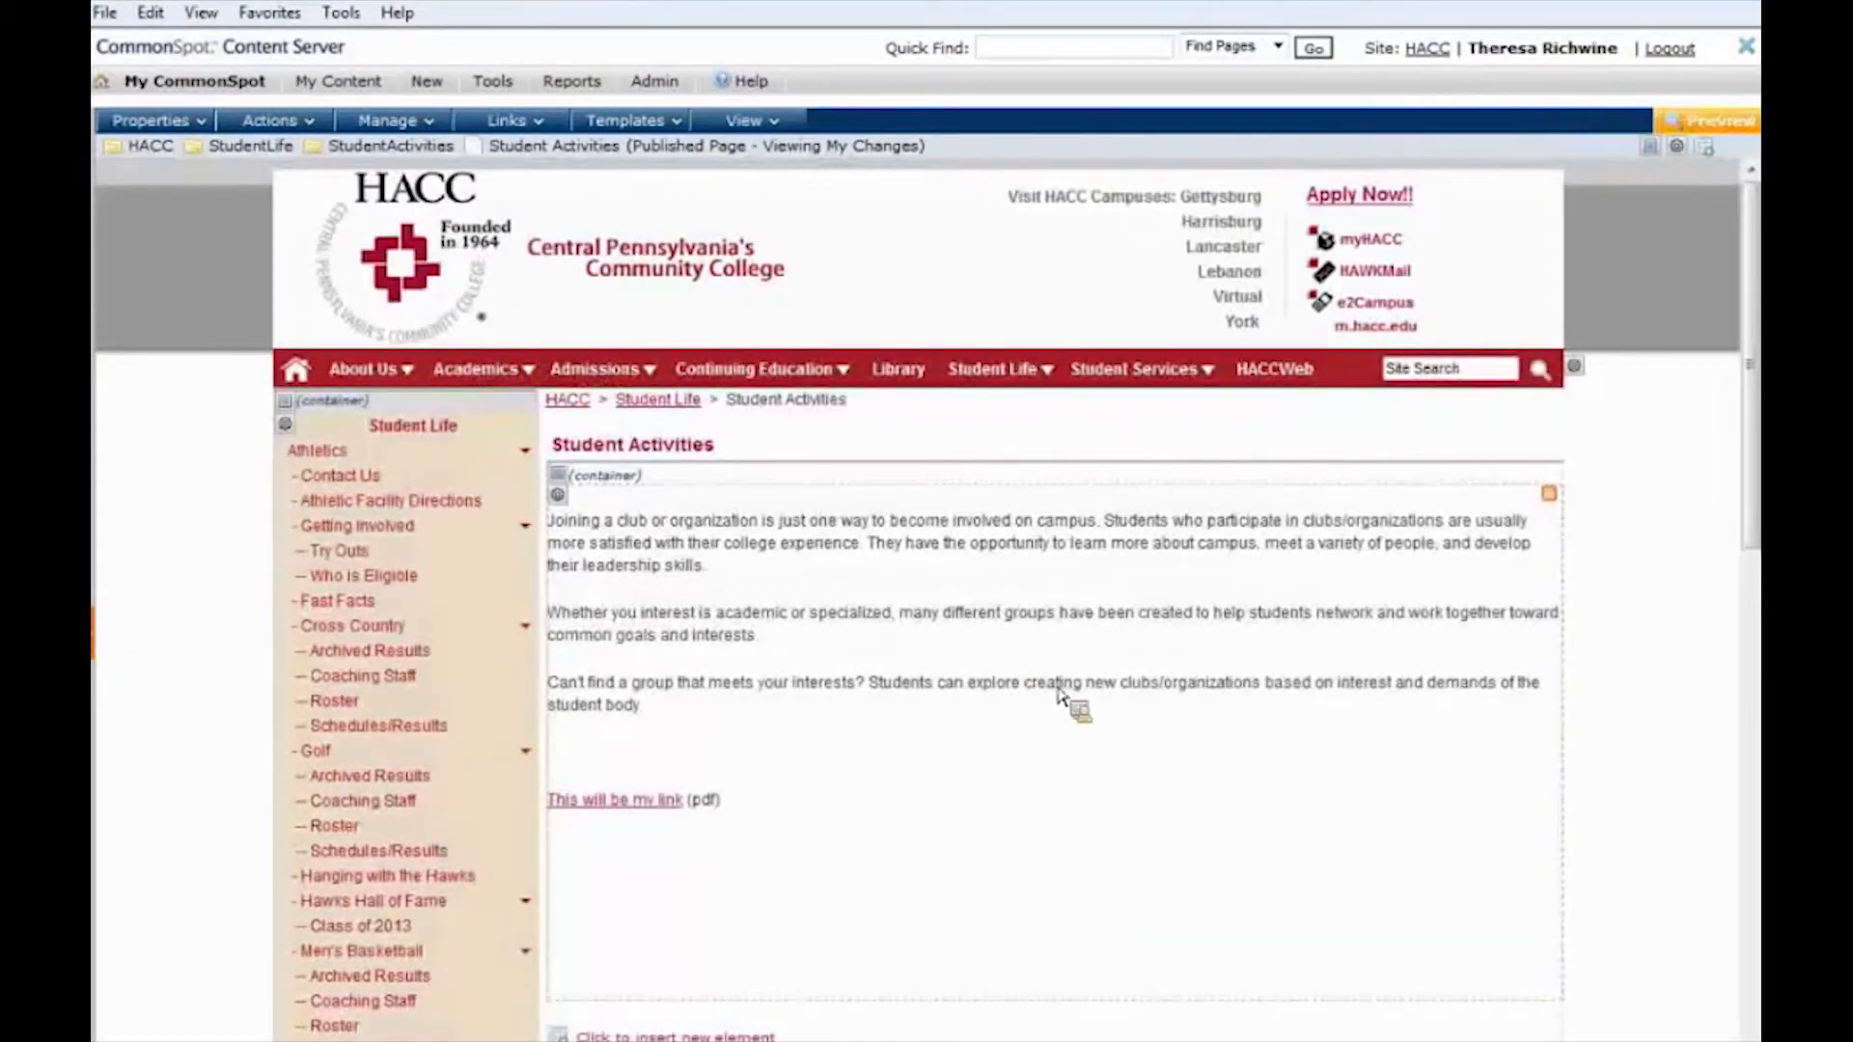
mouse_move(625, 809)
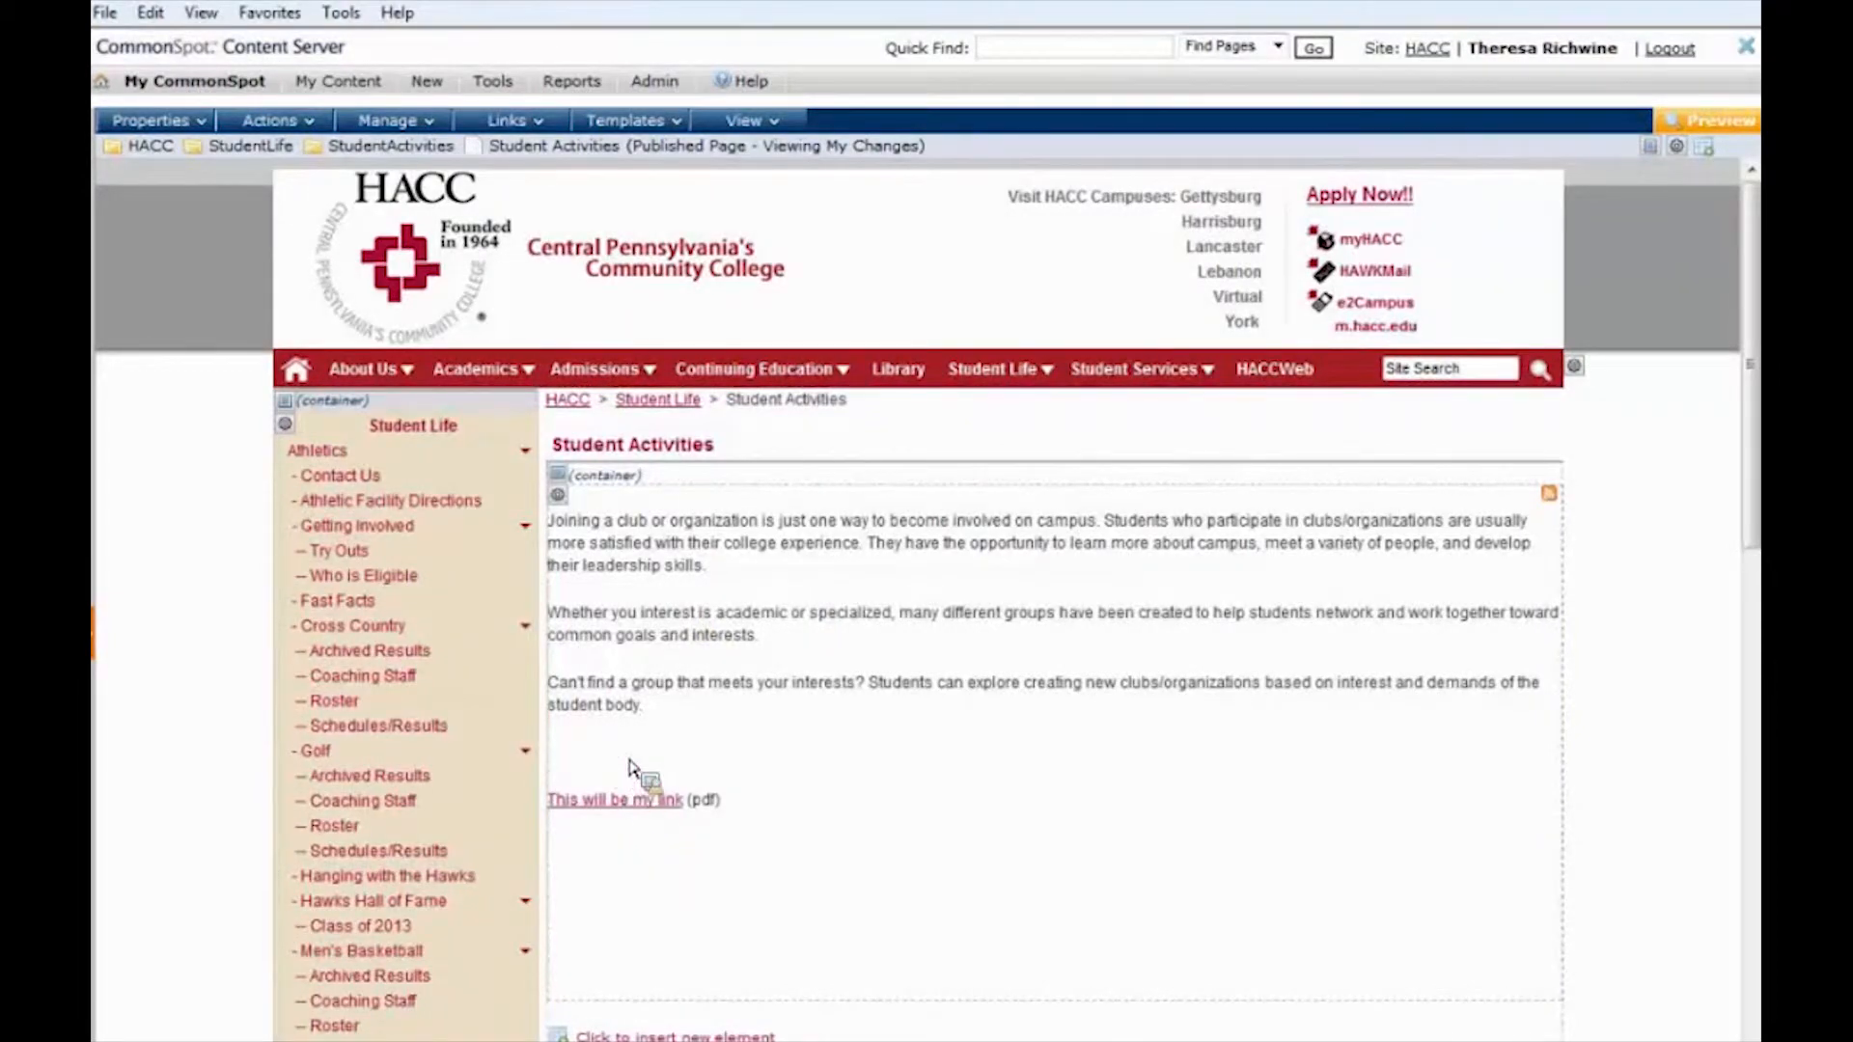
mouse_move(774, 809)
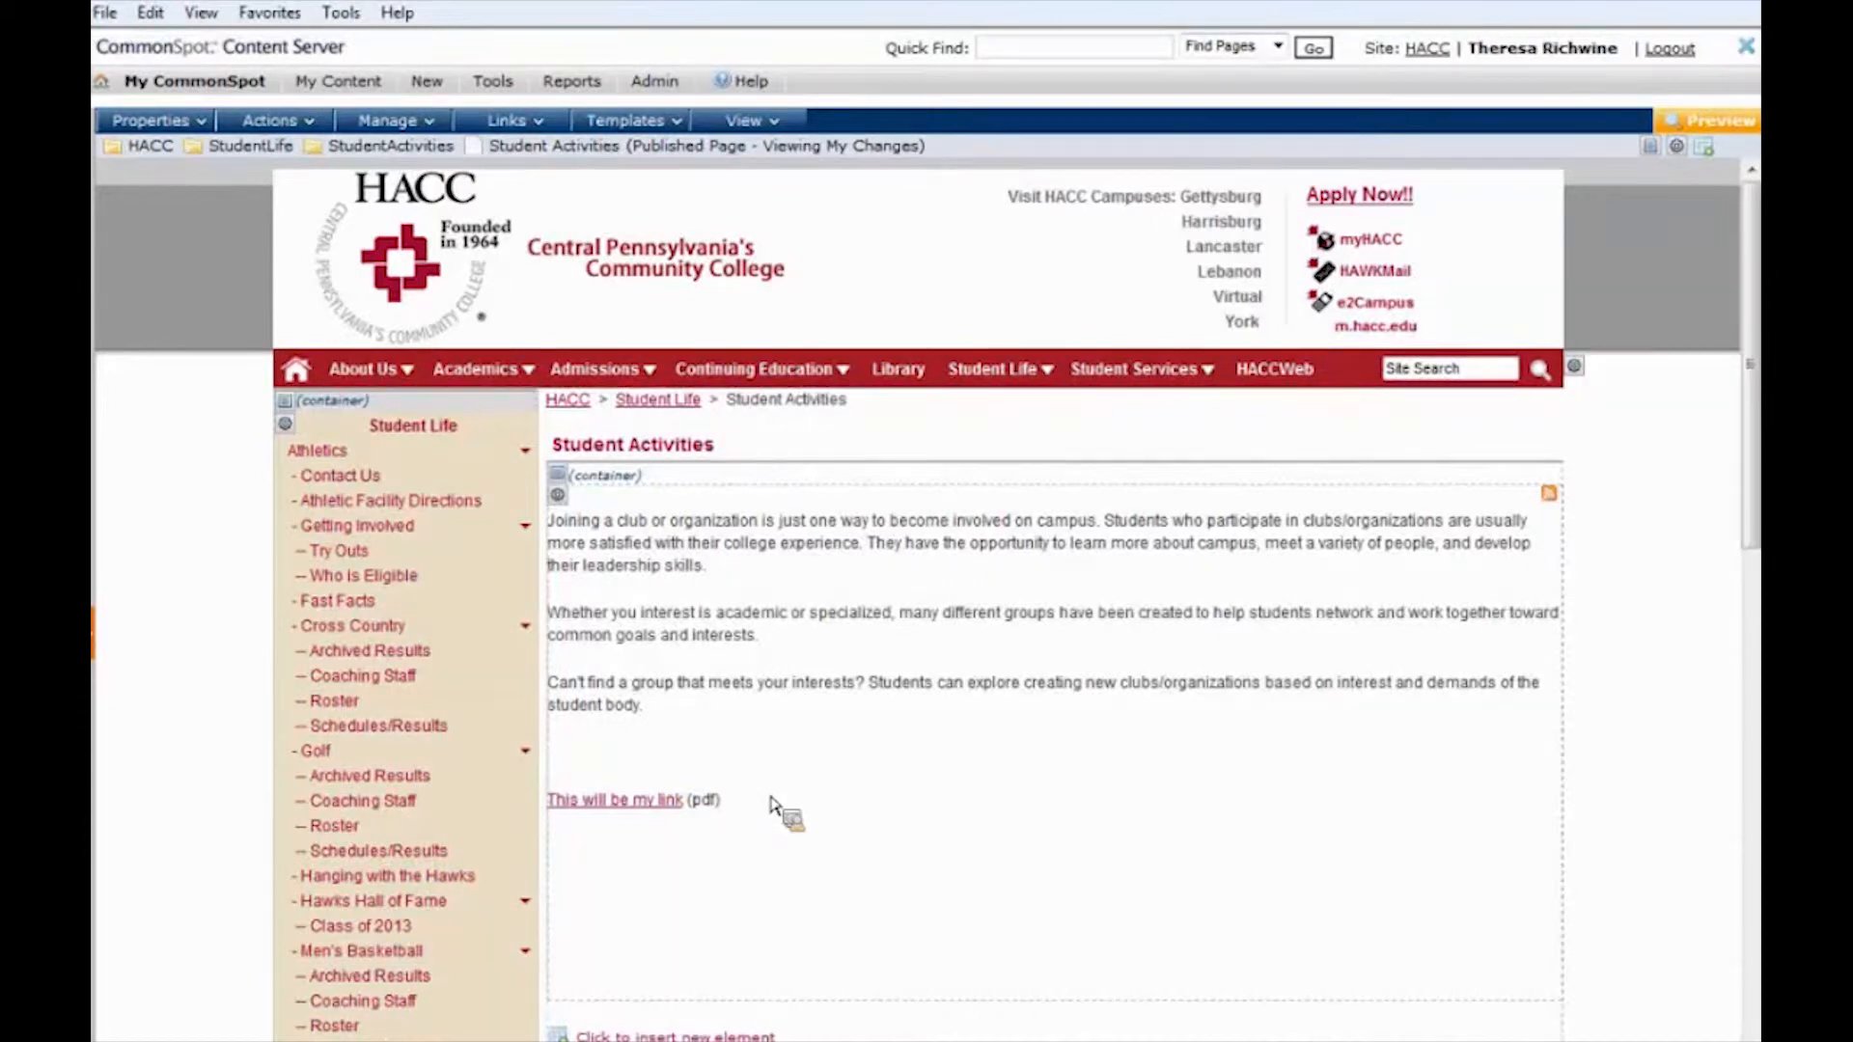
mouse_move(940, 807)
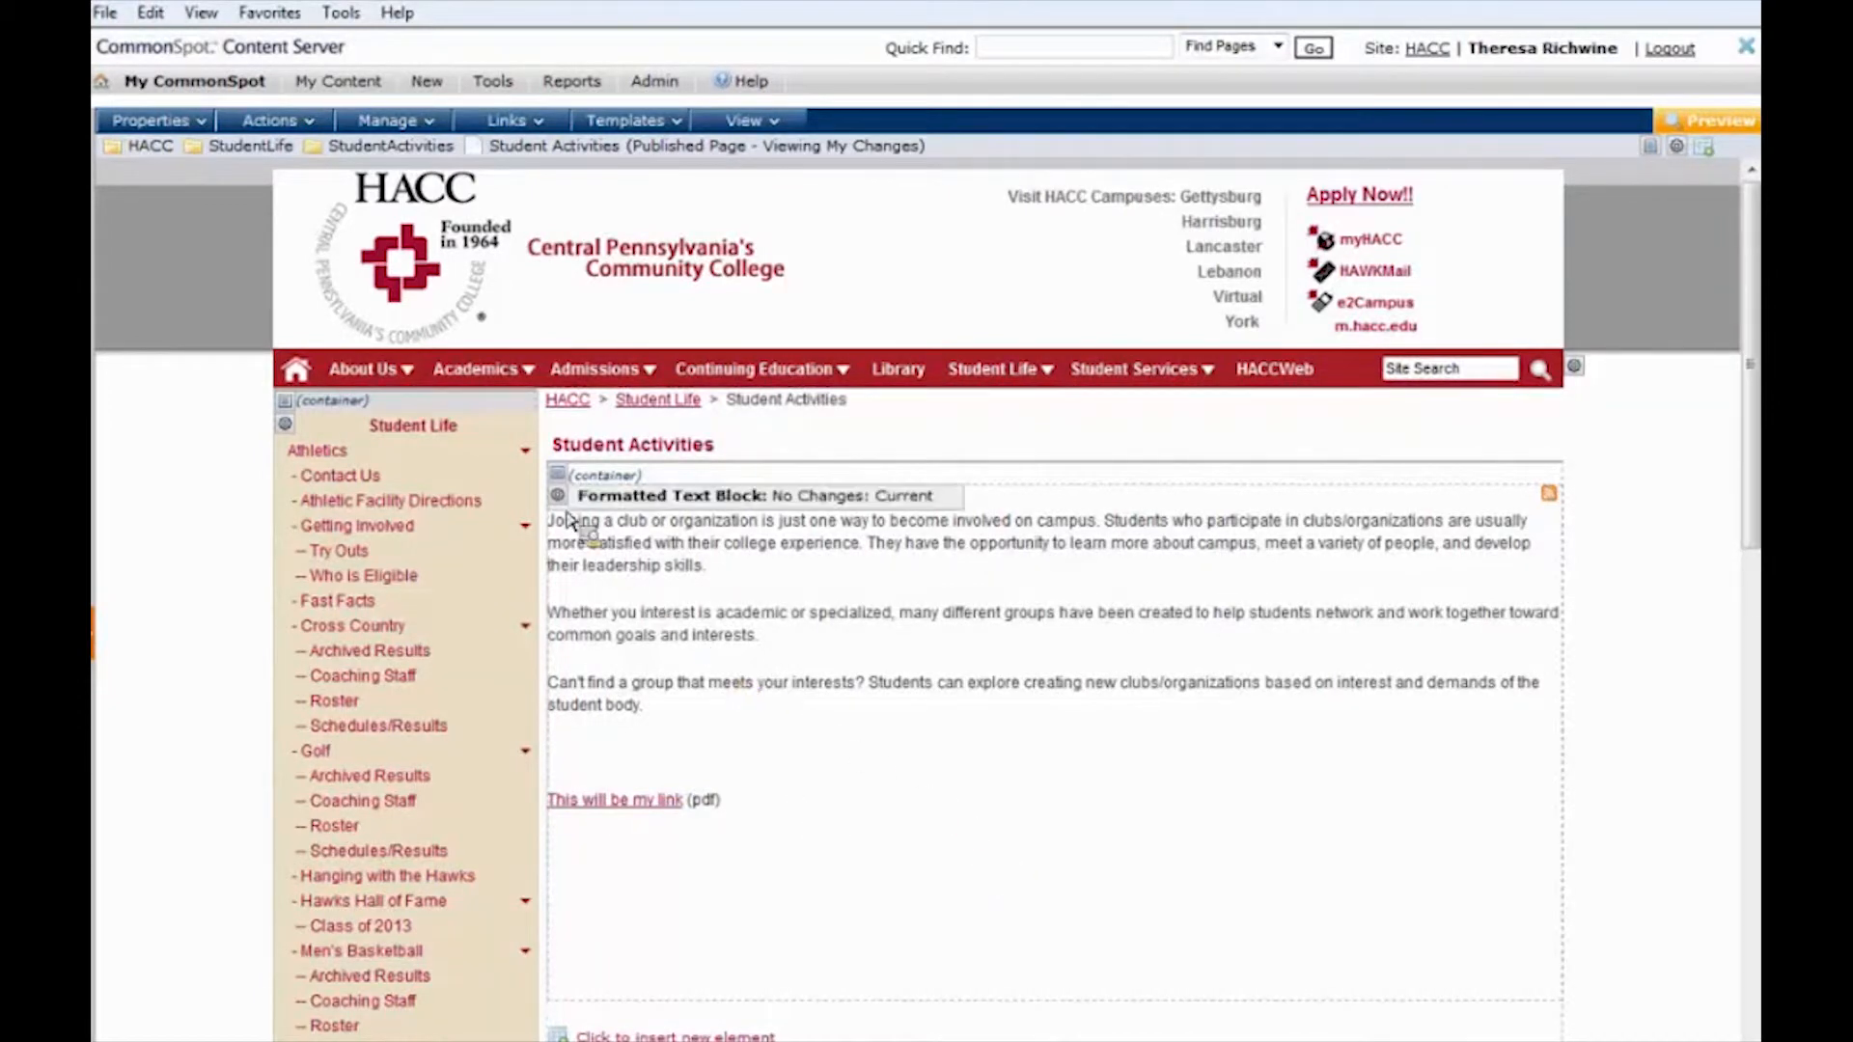
Reopen the text block editor, select 'This will be my link', and bring up its link settings
click(583, 545)
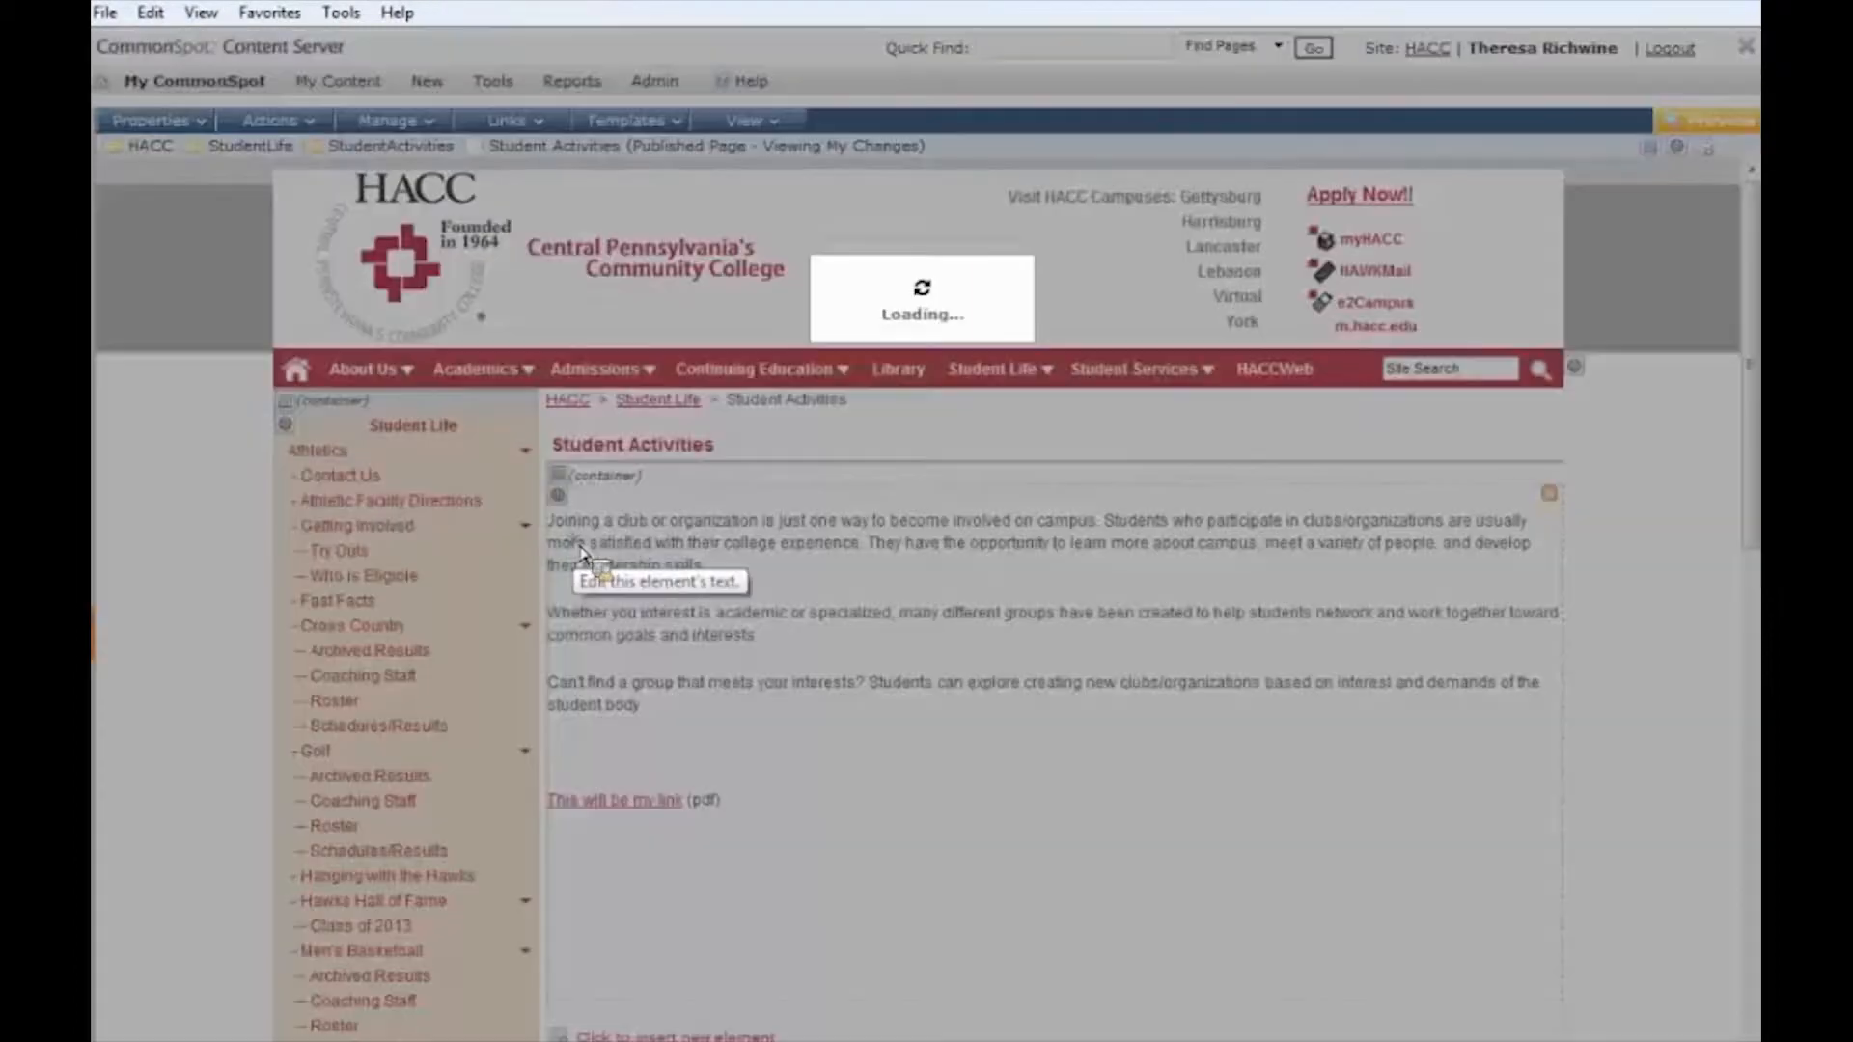
click(581, 552)
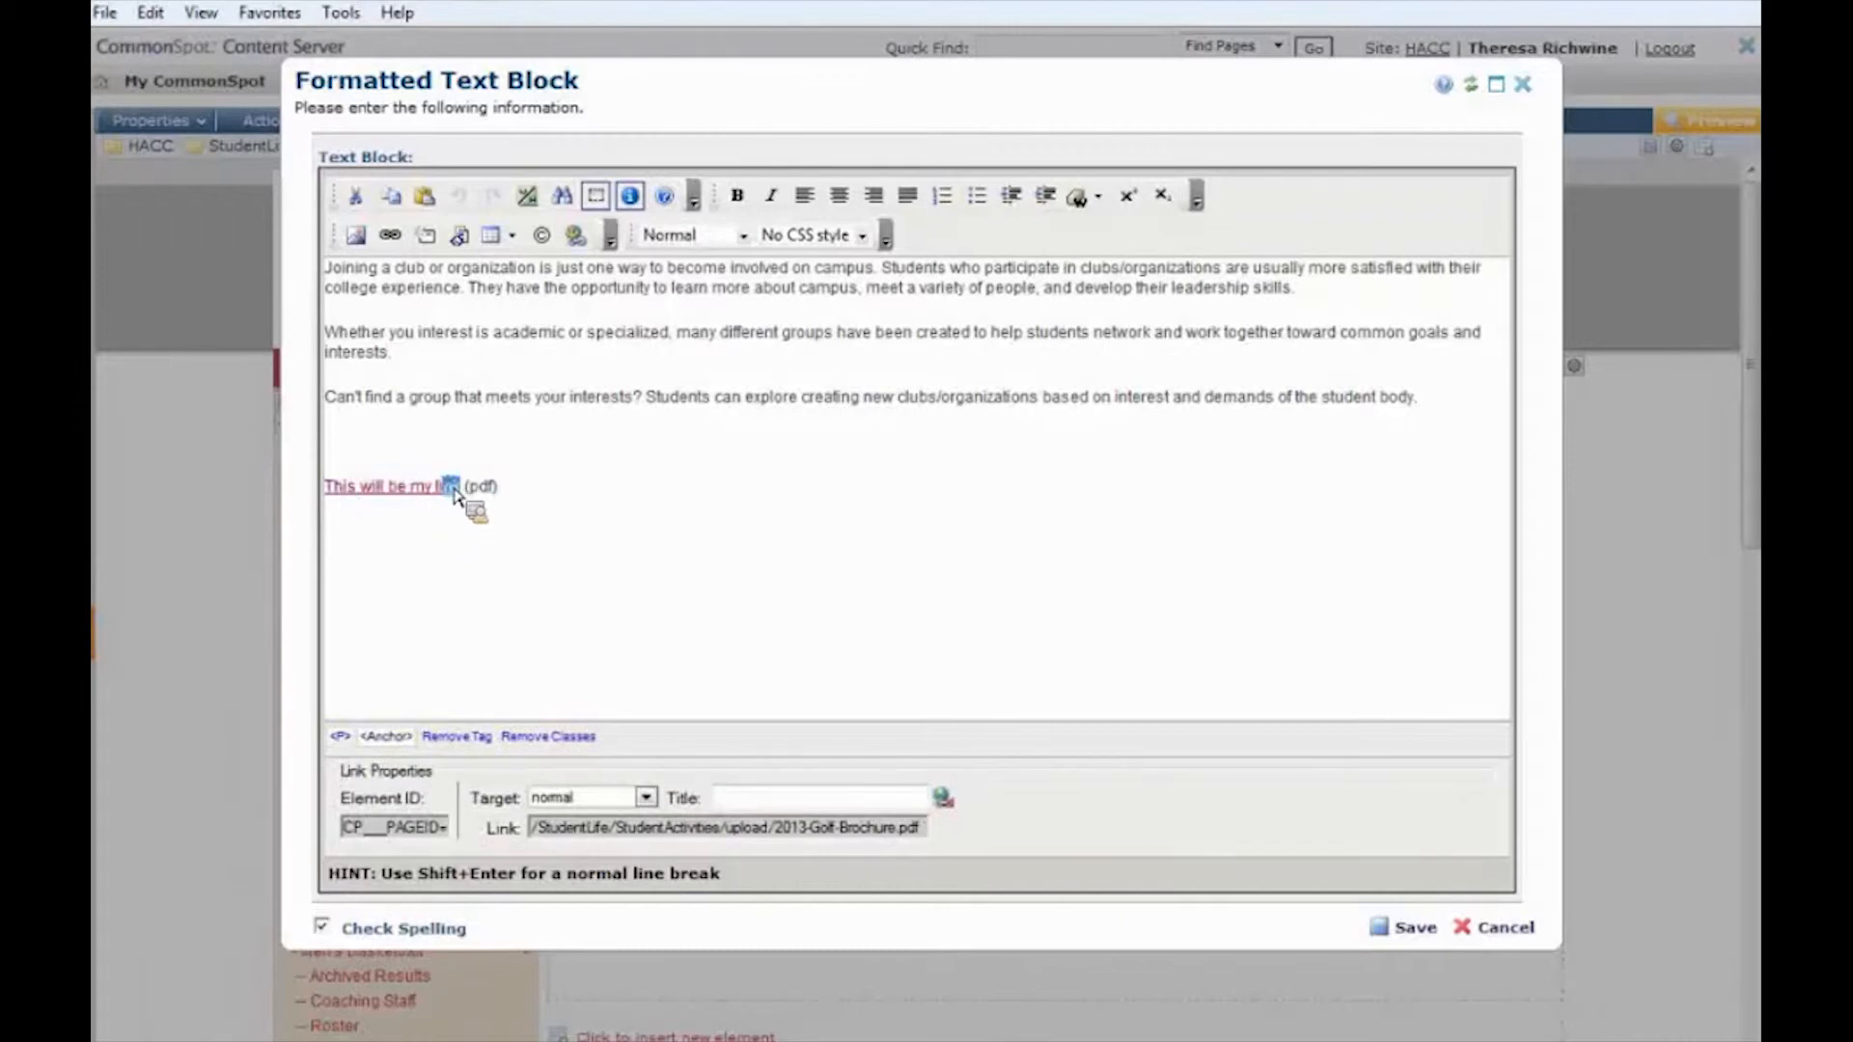
double_click(384, 486)
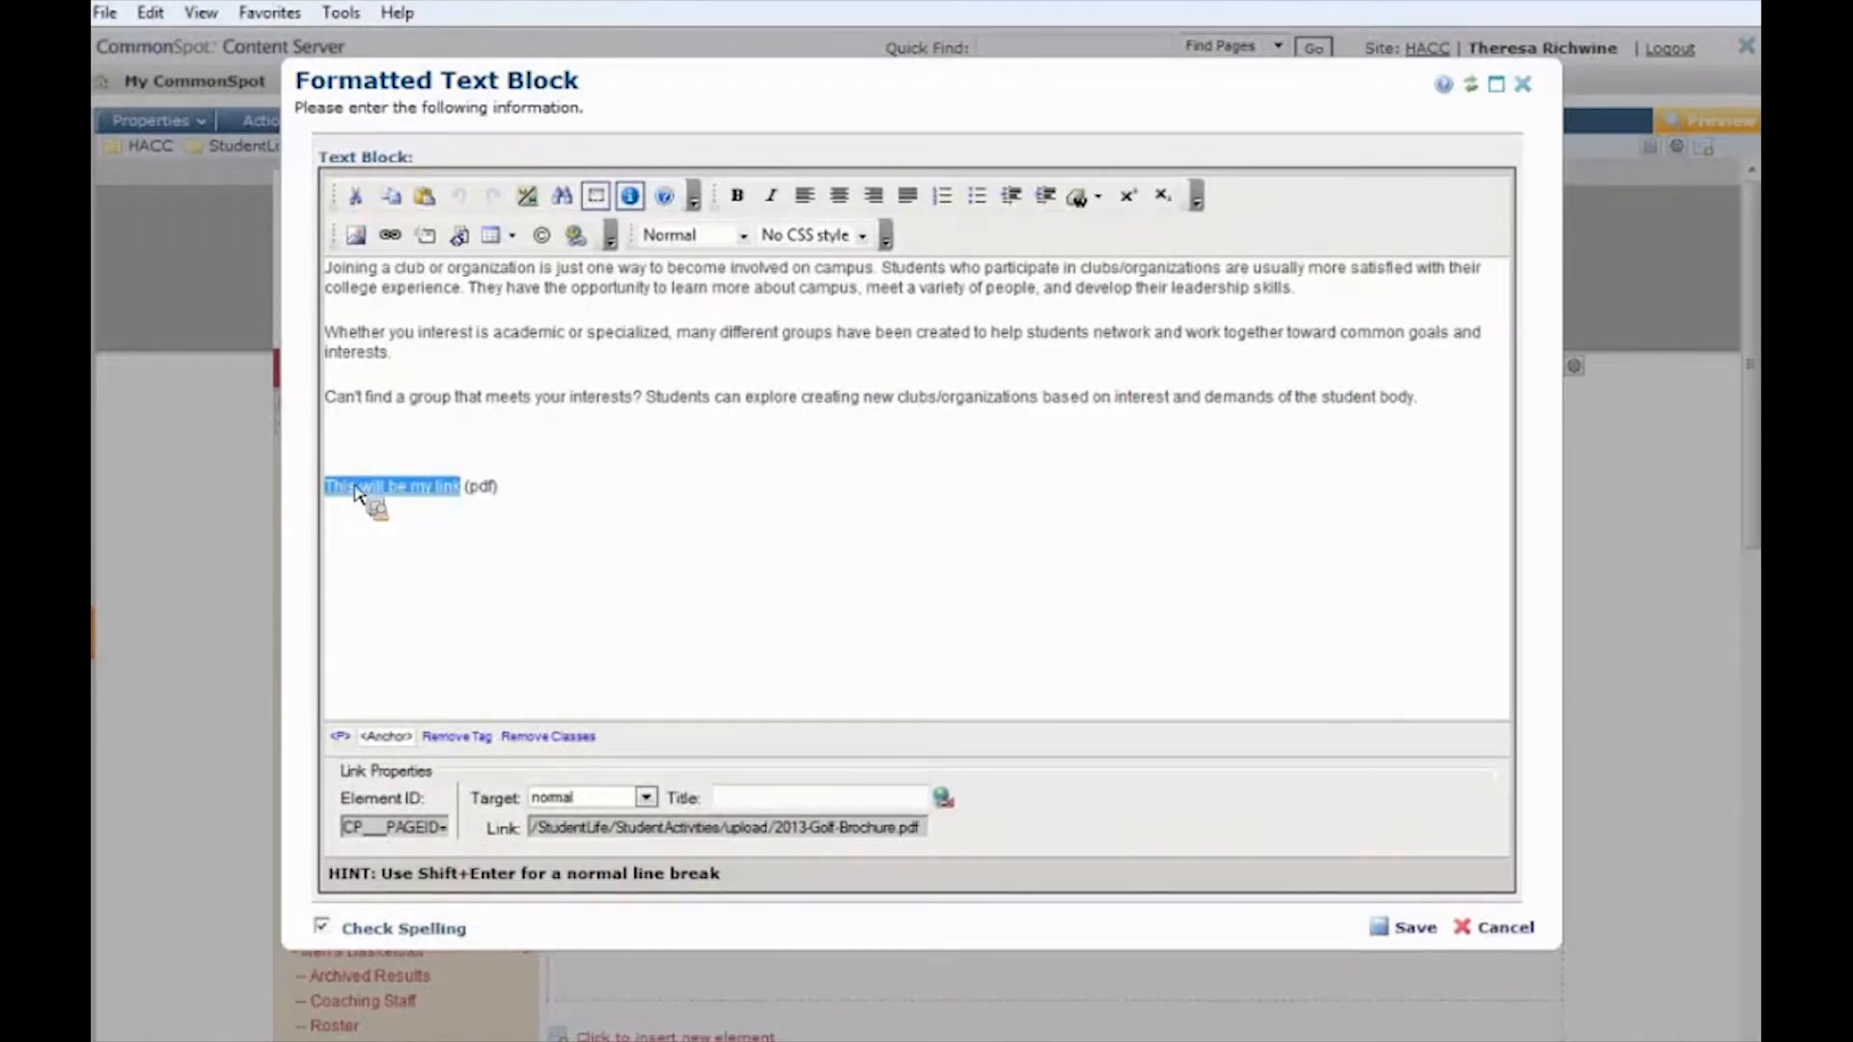
mouse_move(428, 502)
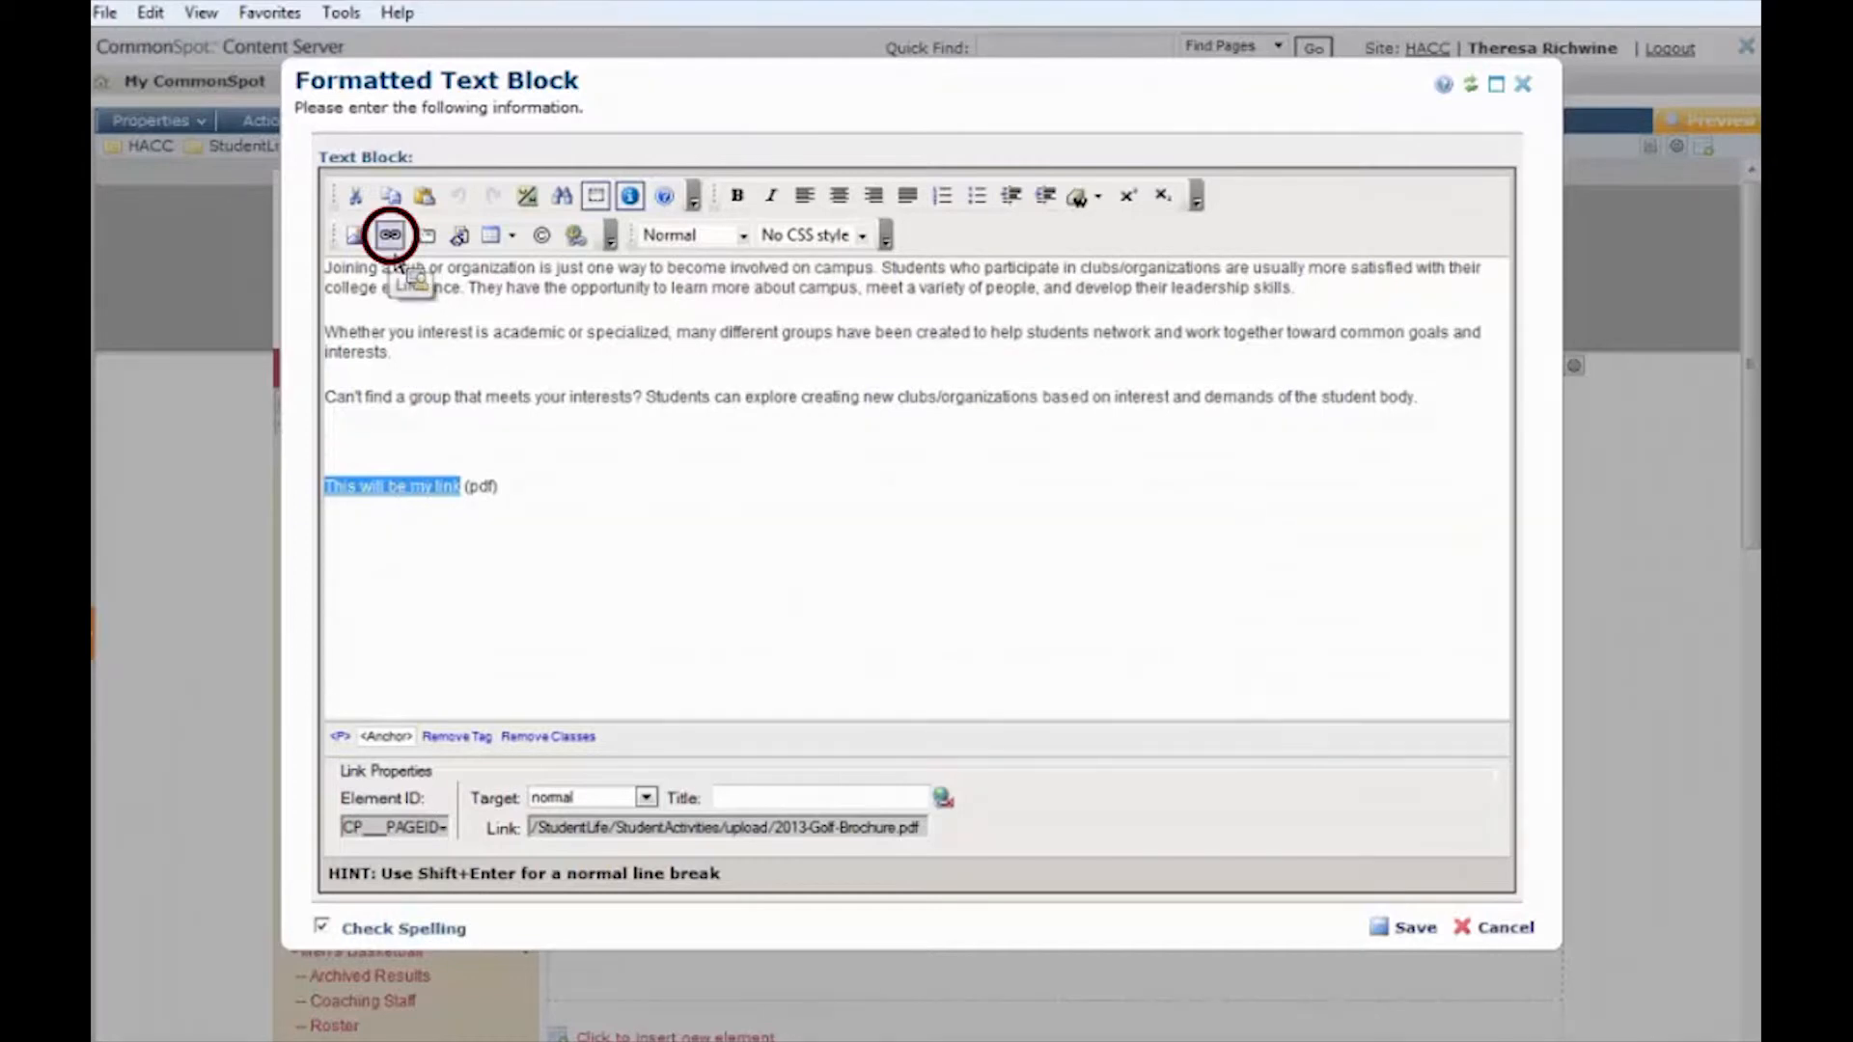
click(390, 233)
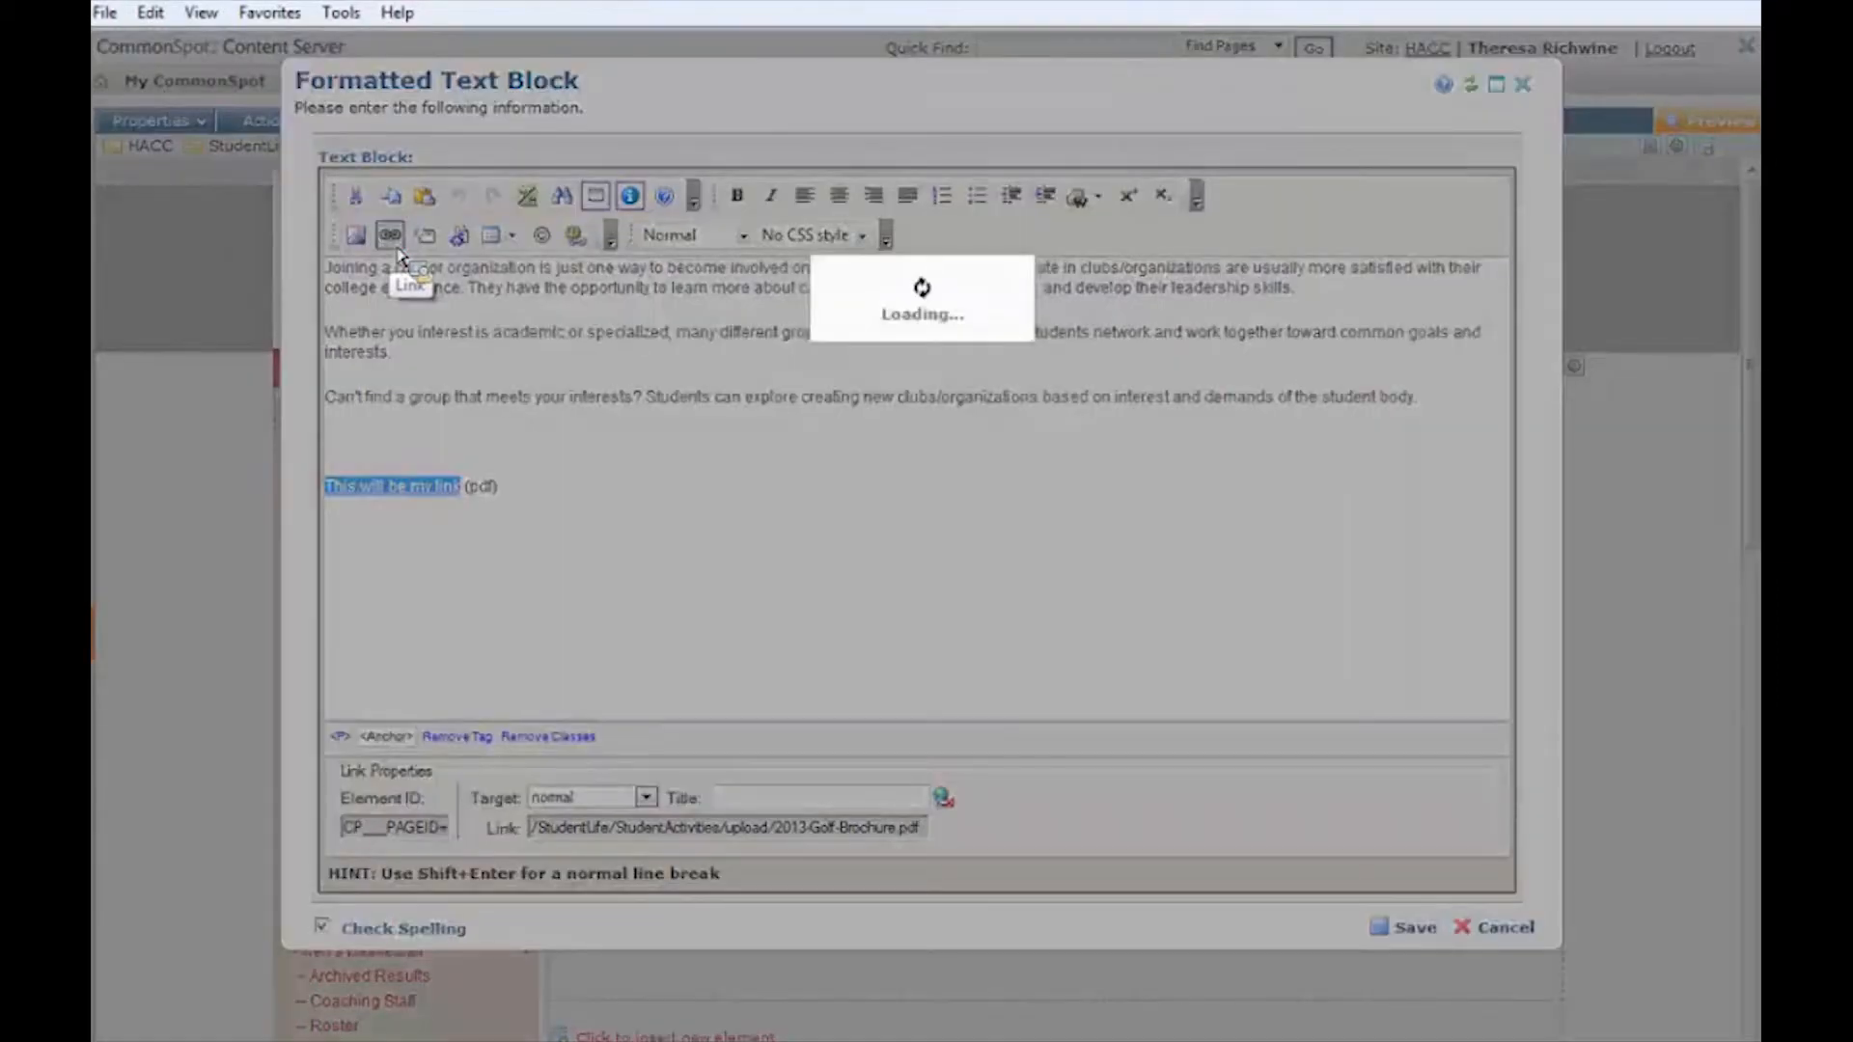
Change the link type to New Document Version for the Golf Tournament 2013 Brochure and continue
click(390, 233)
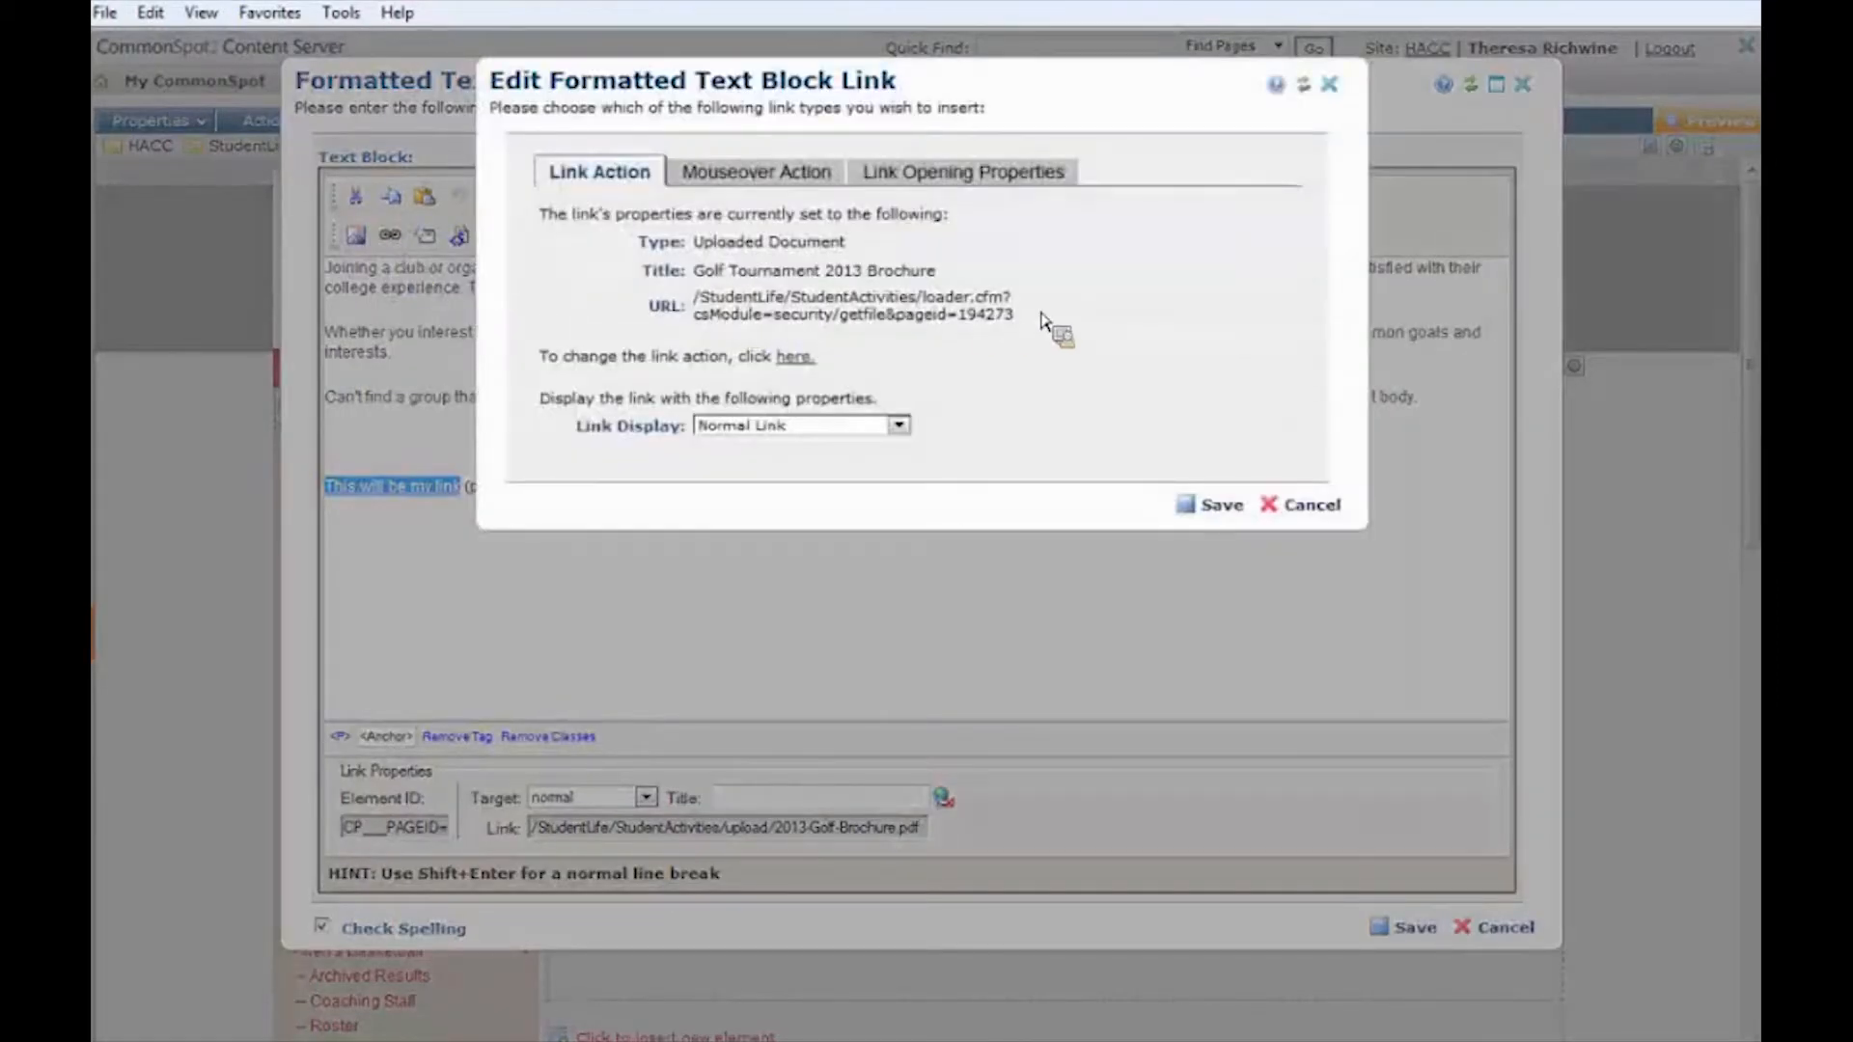
mouse_move(687, 286)
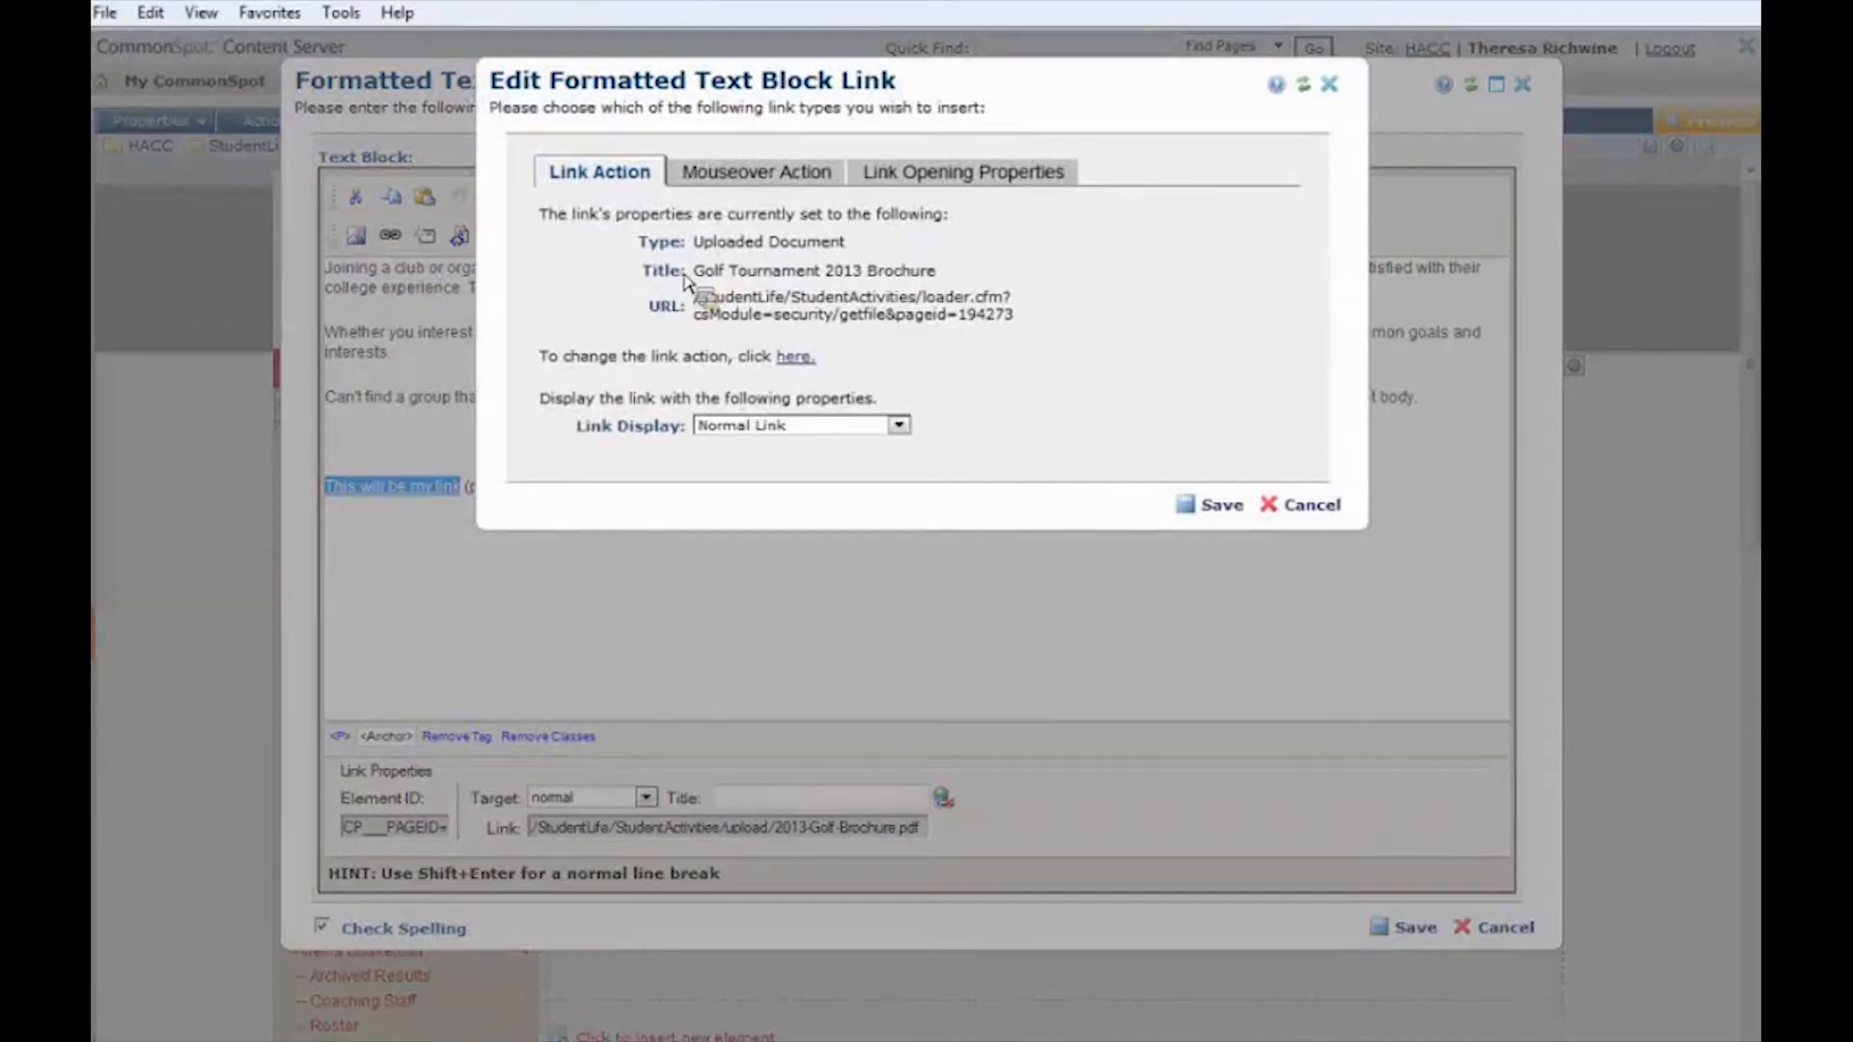
mouse_move(780, 309)
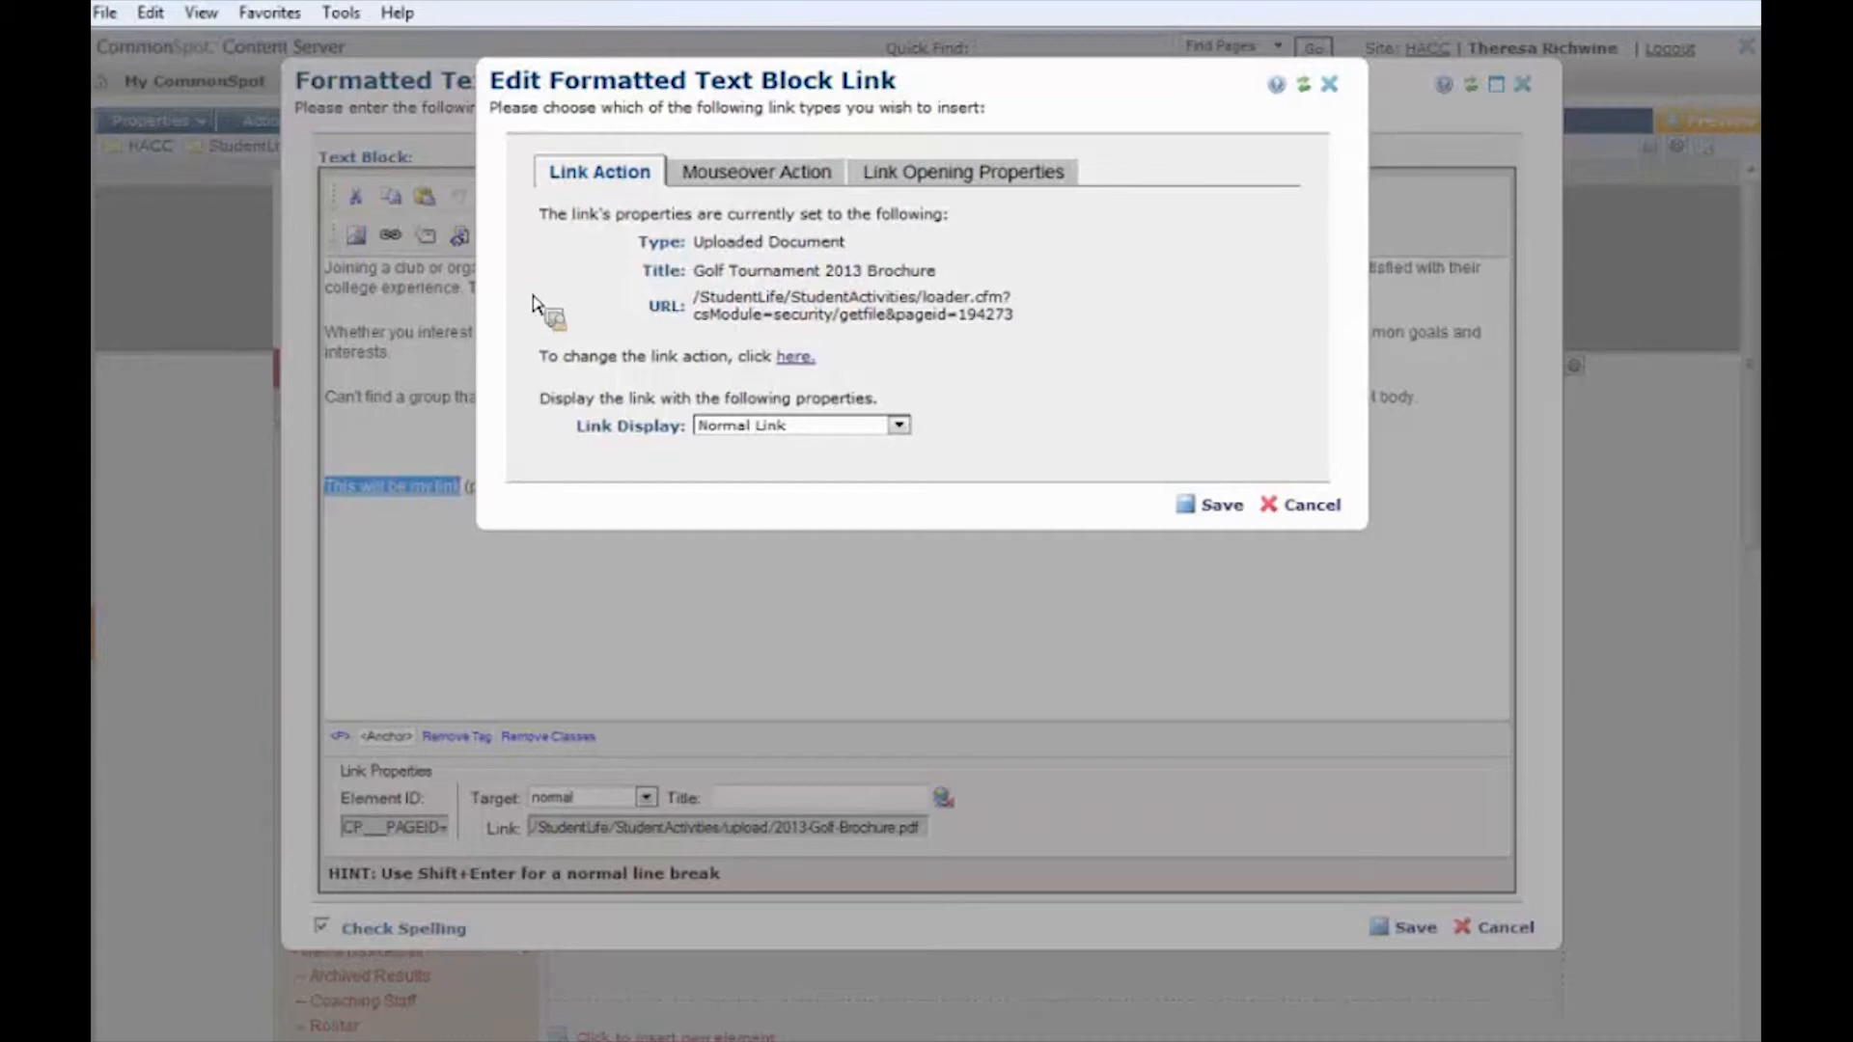
mouse_move(604, 375)
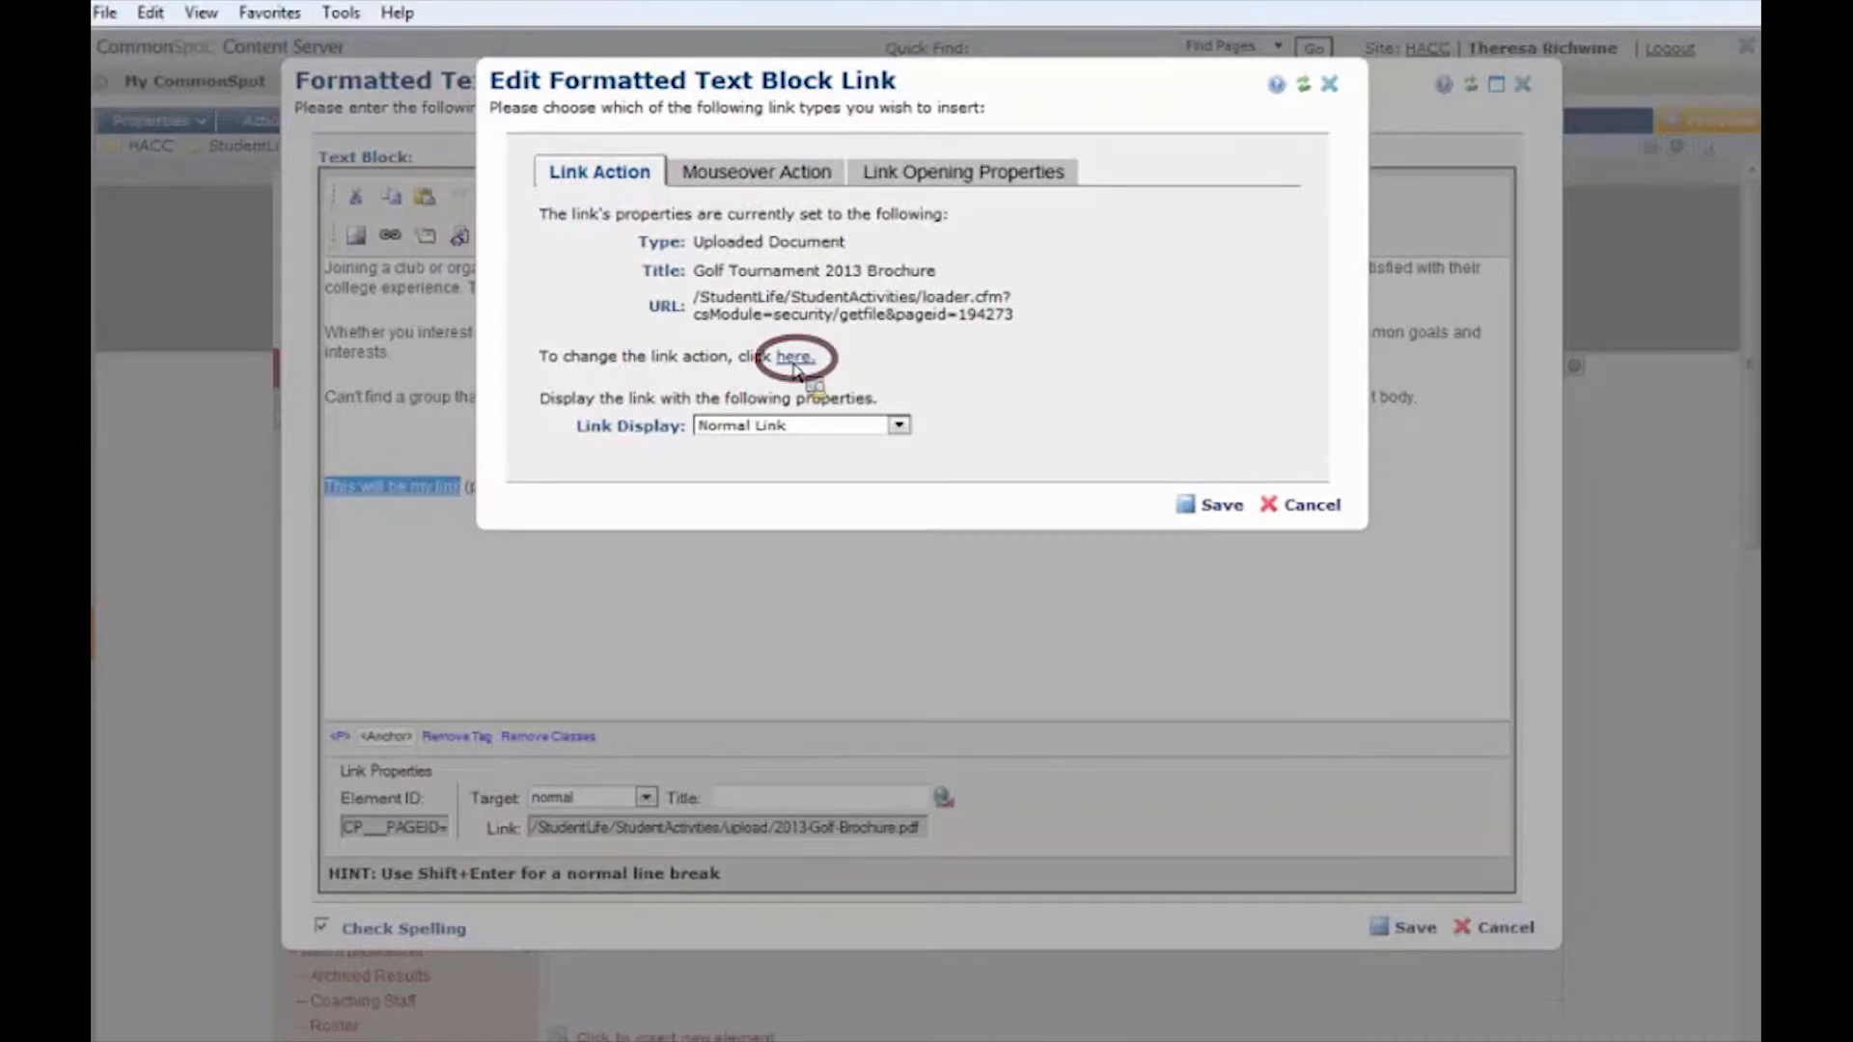
click(795, 355)
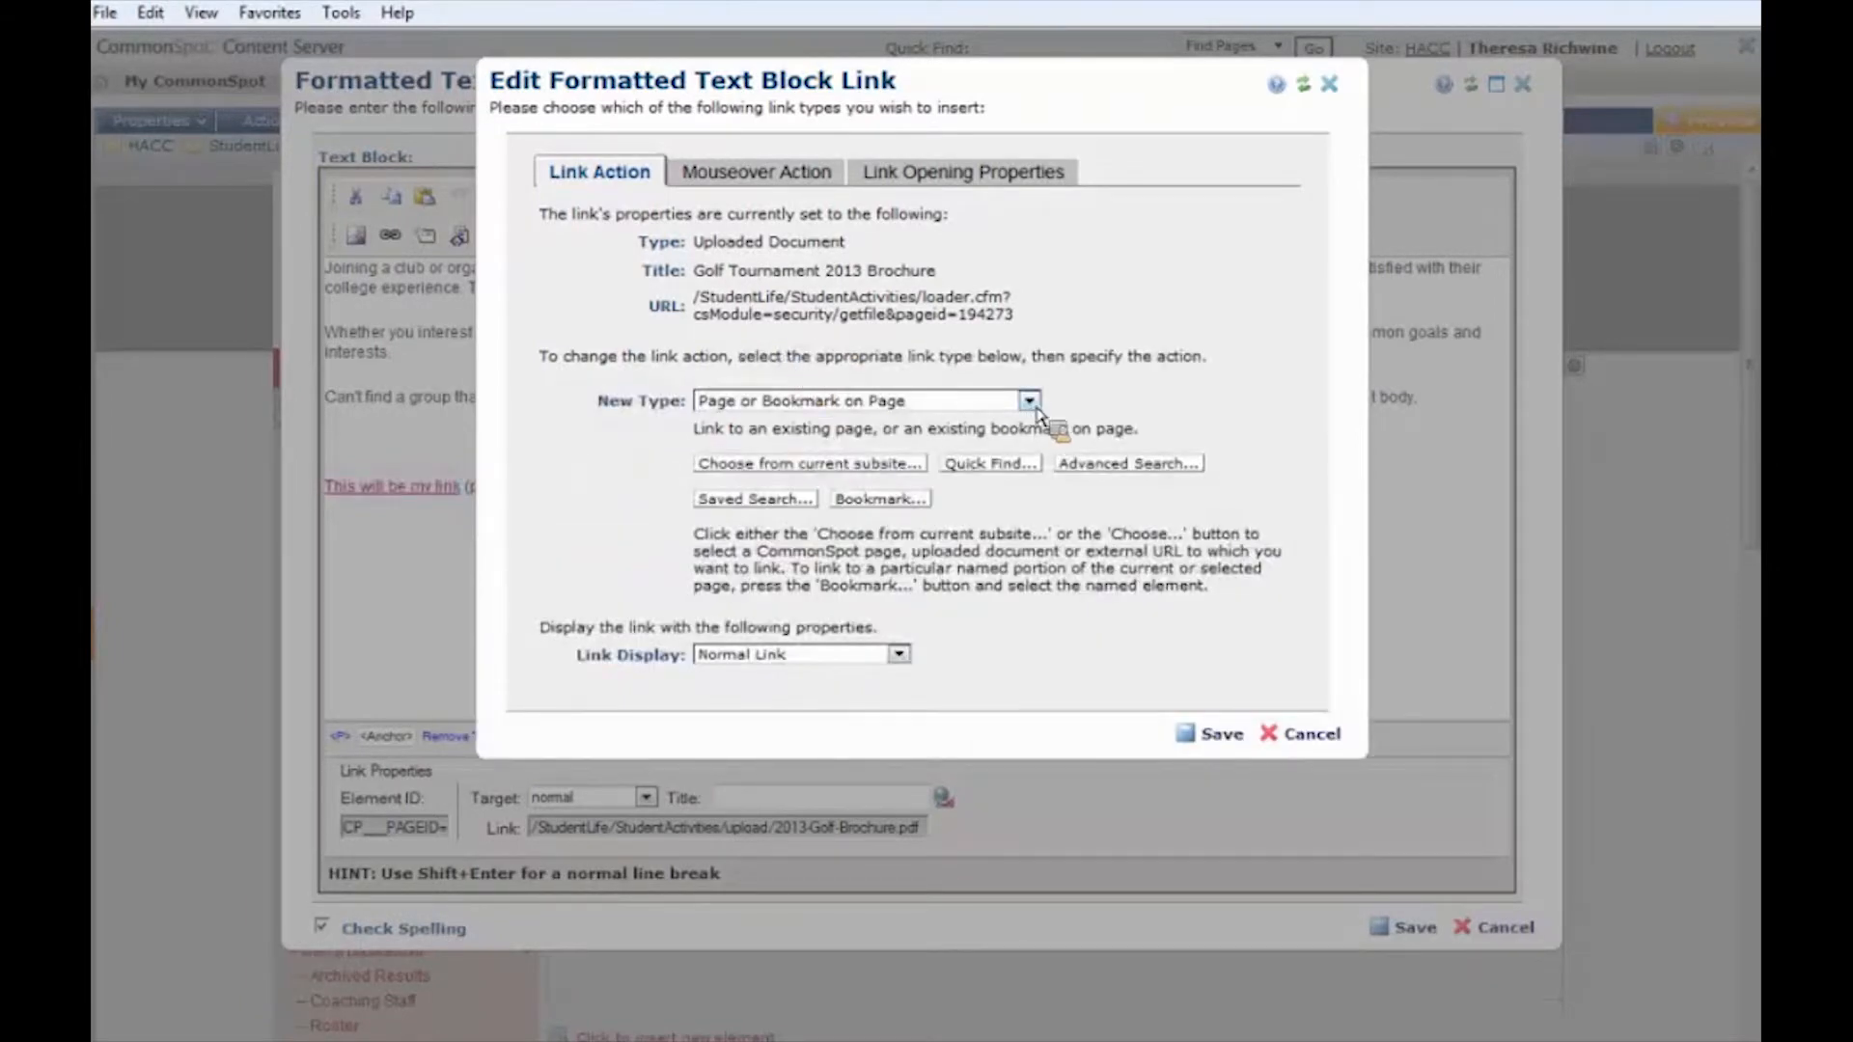
click(1028, 401)
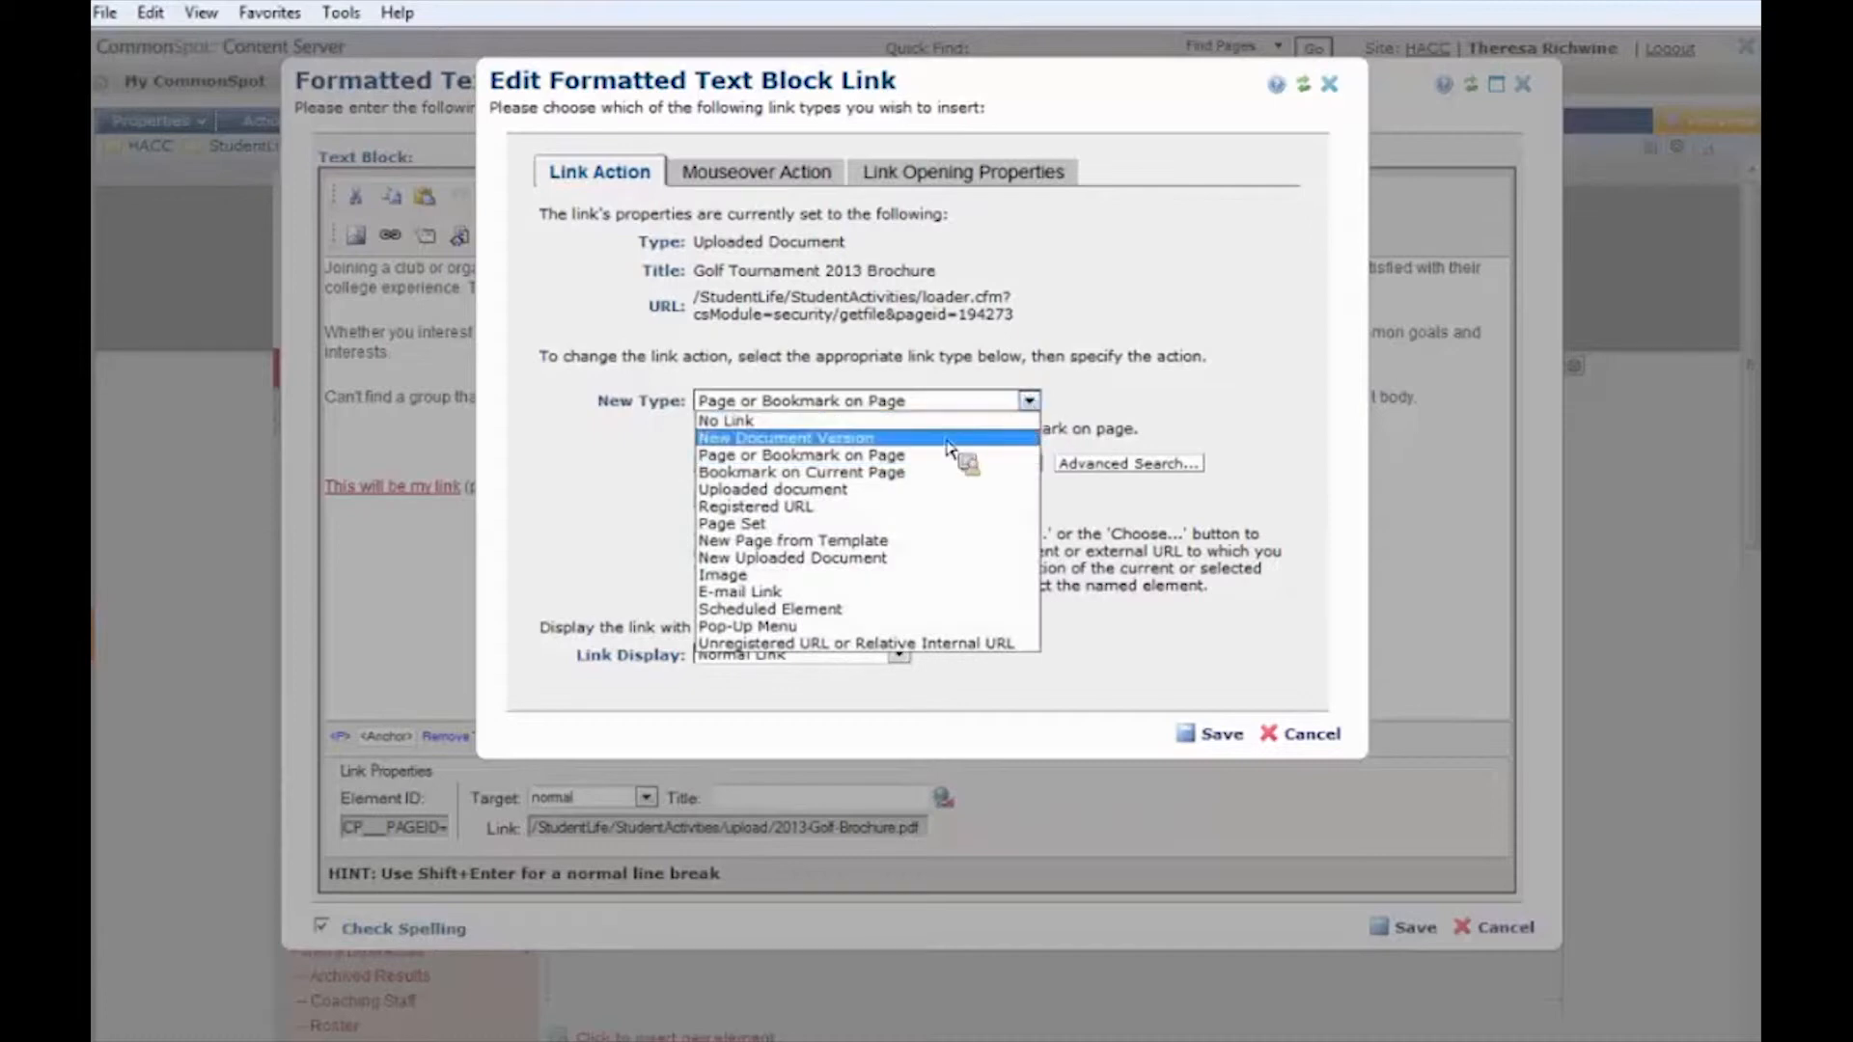
mouse_move(772, 454)
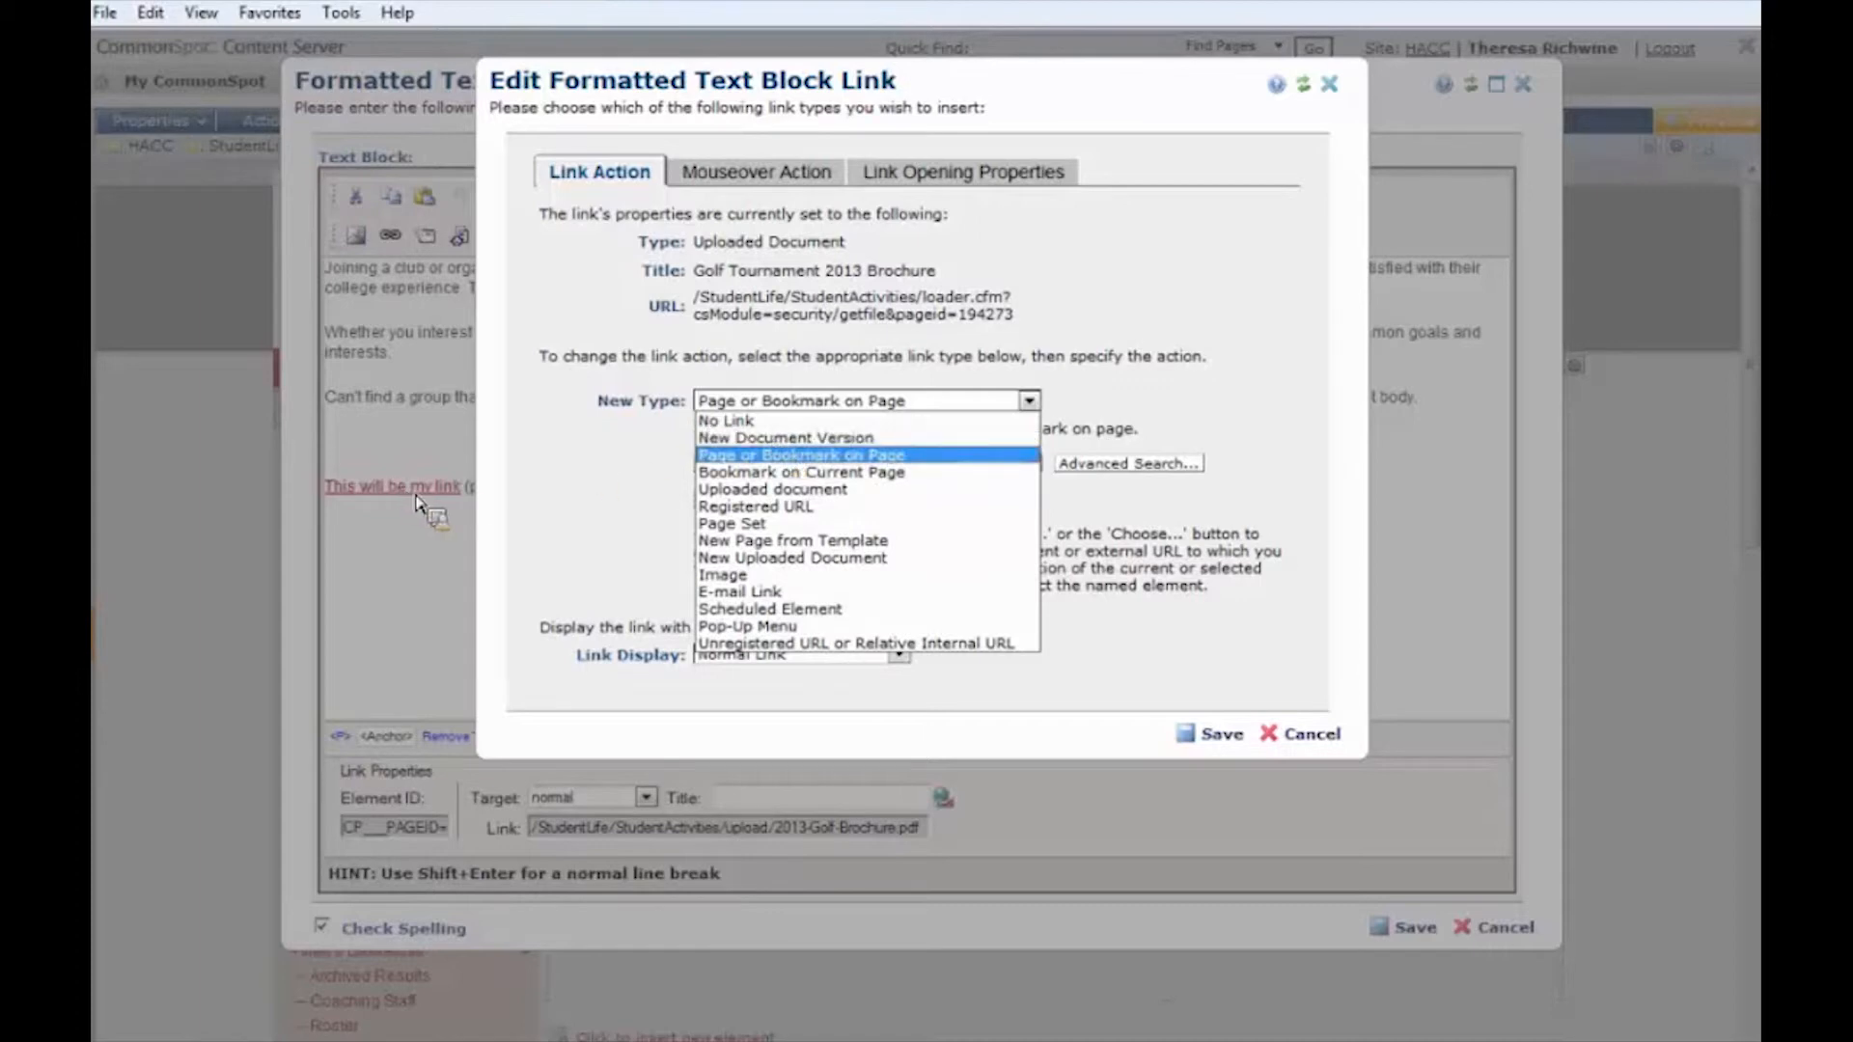
mouse_move(382, 508)
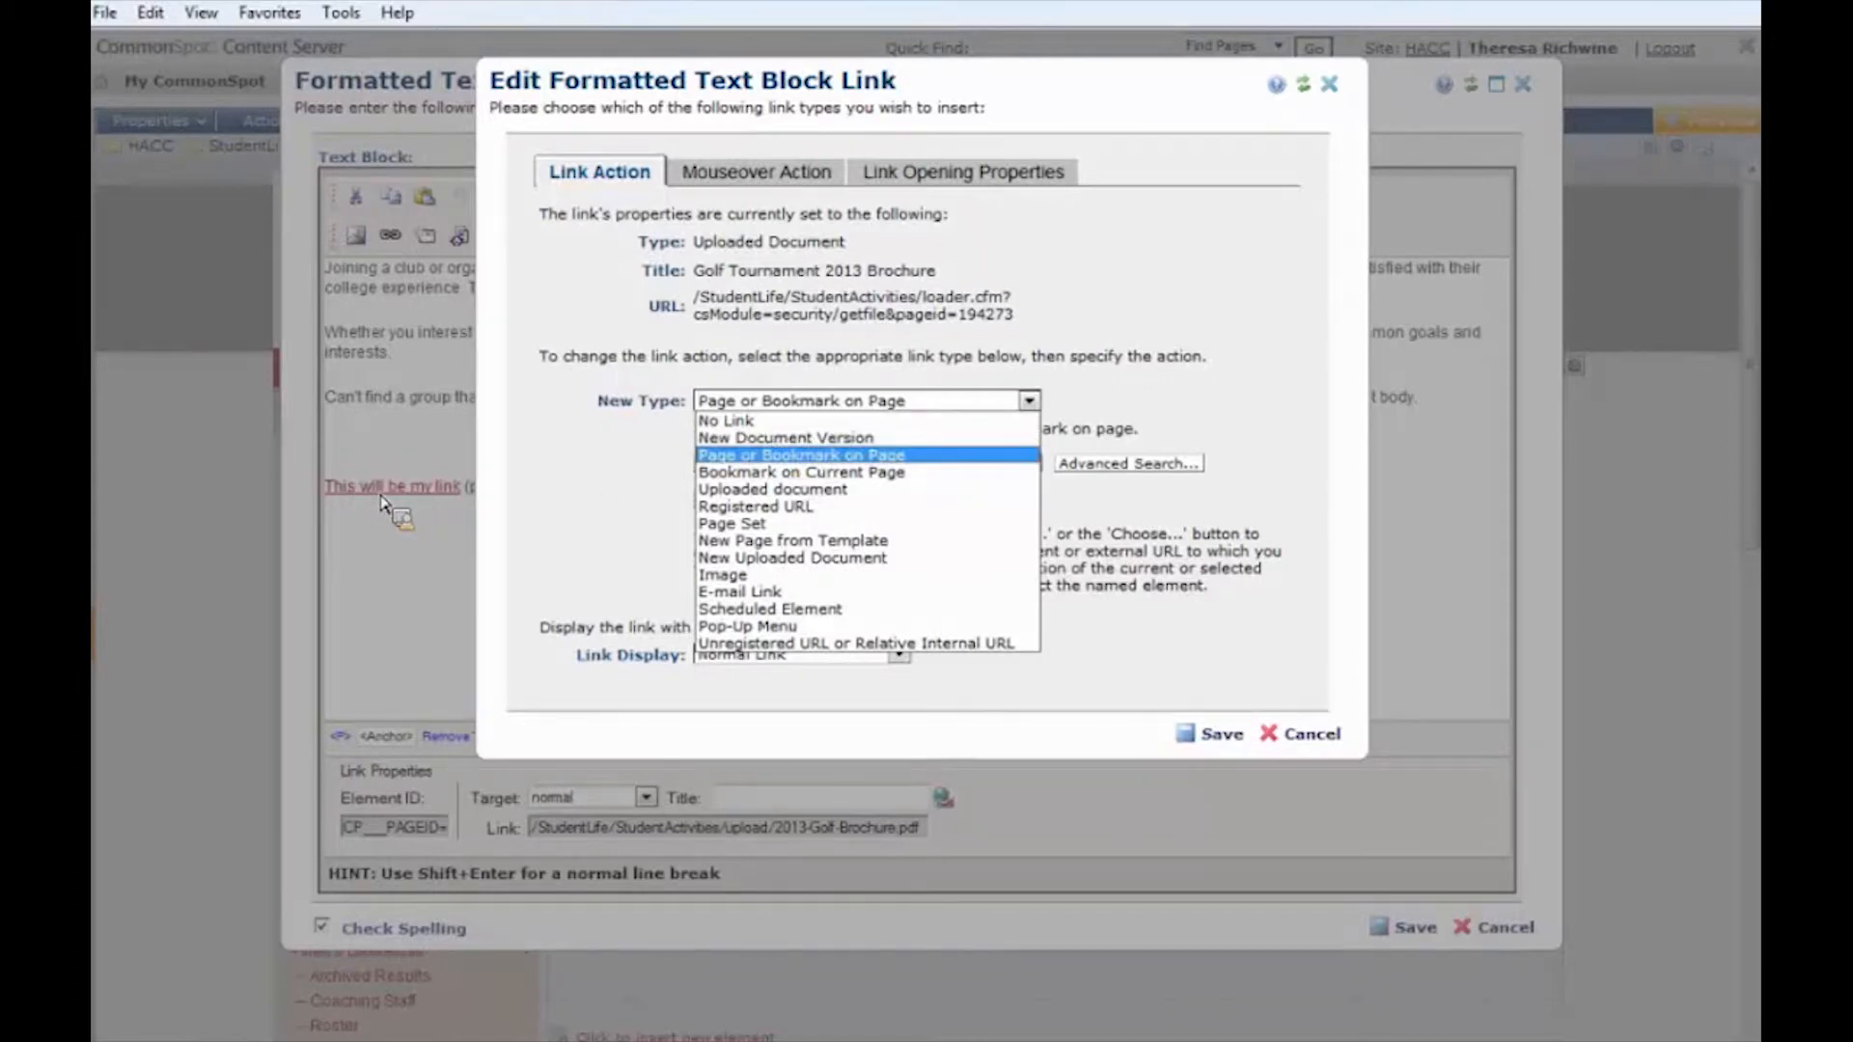
mouse_move(783, 436)
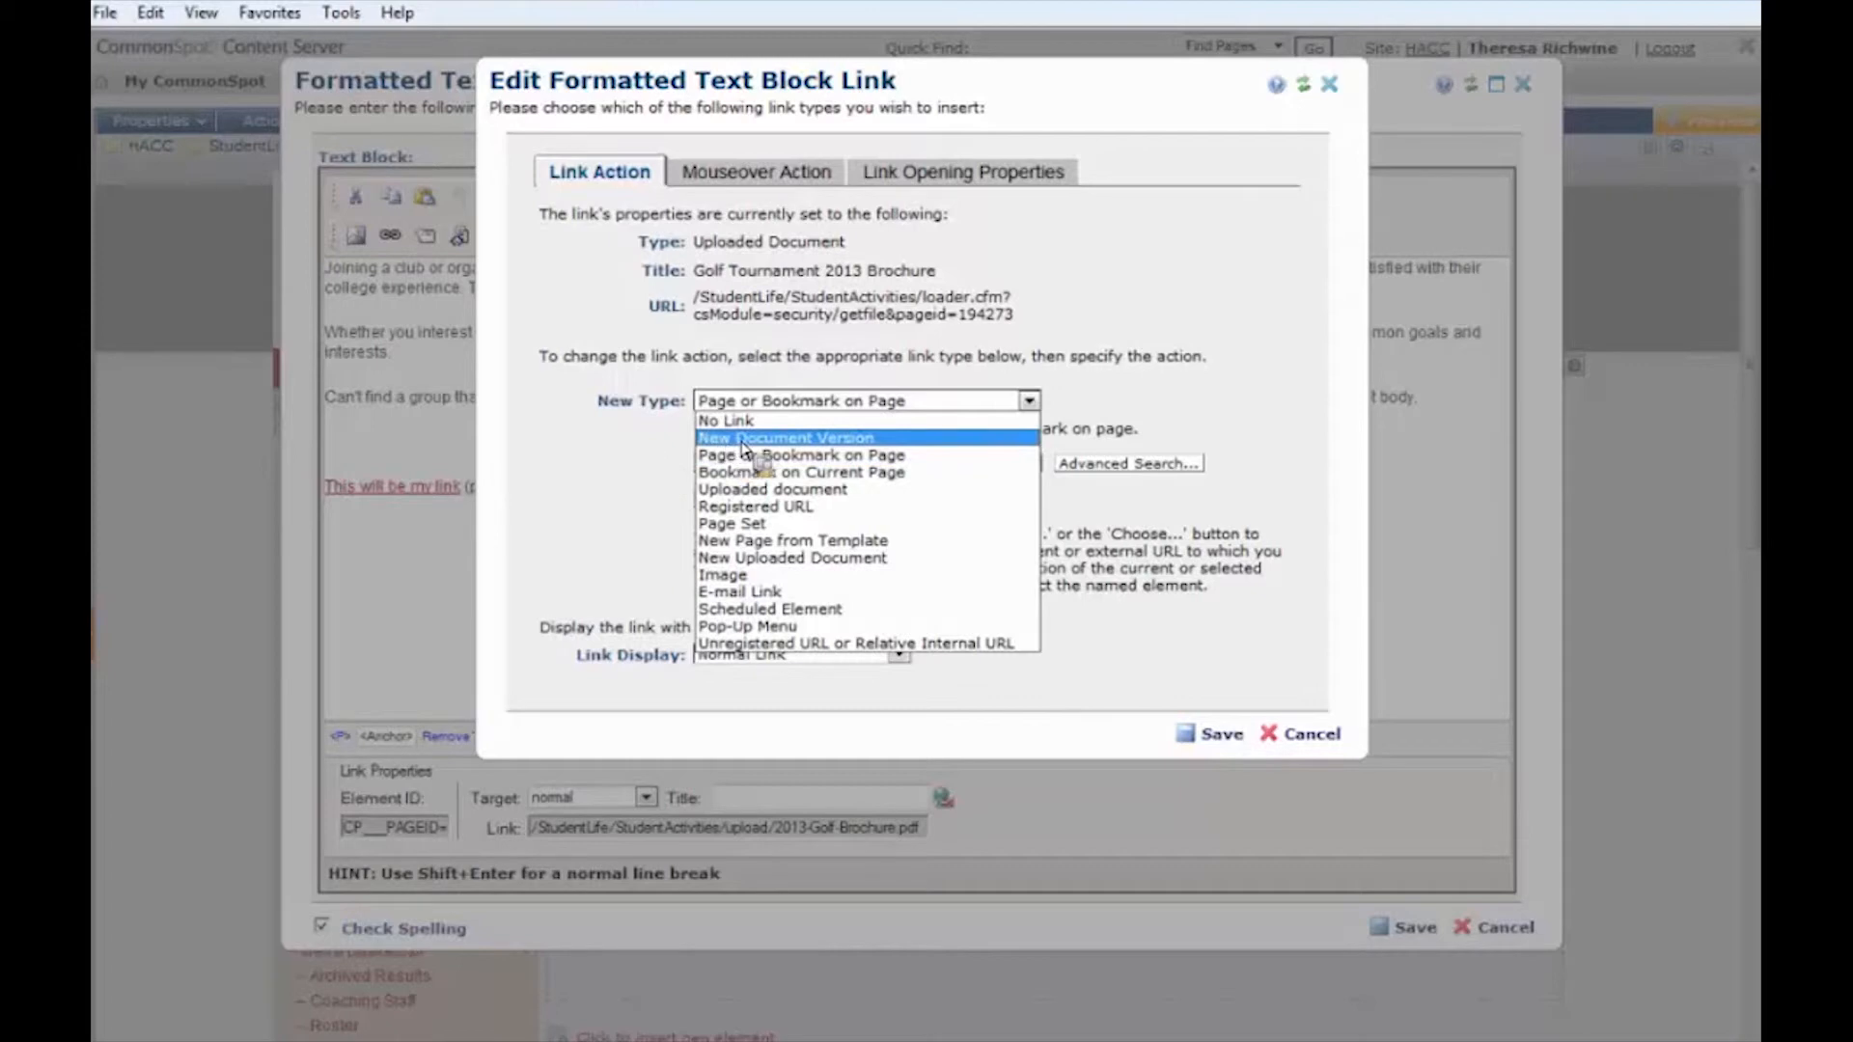
mouse_move(780, 575)
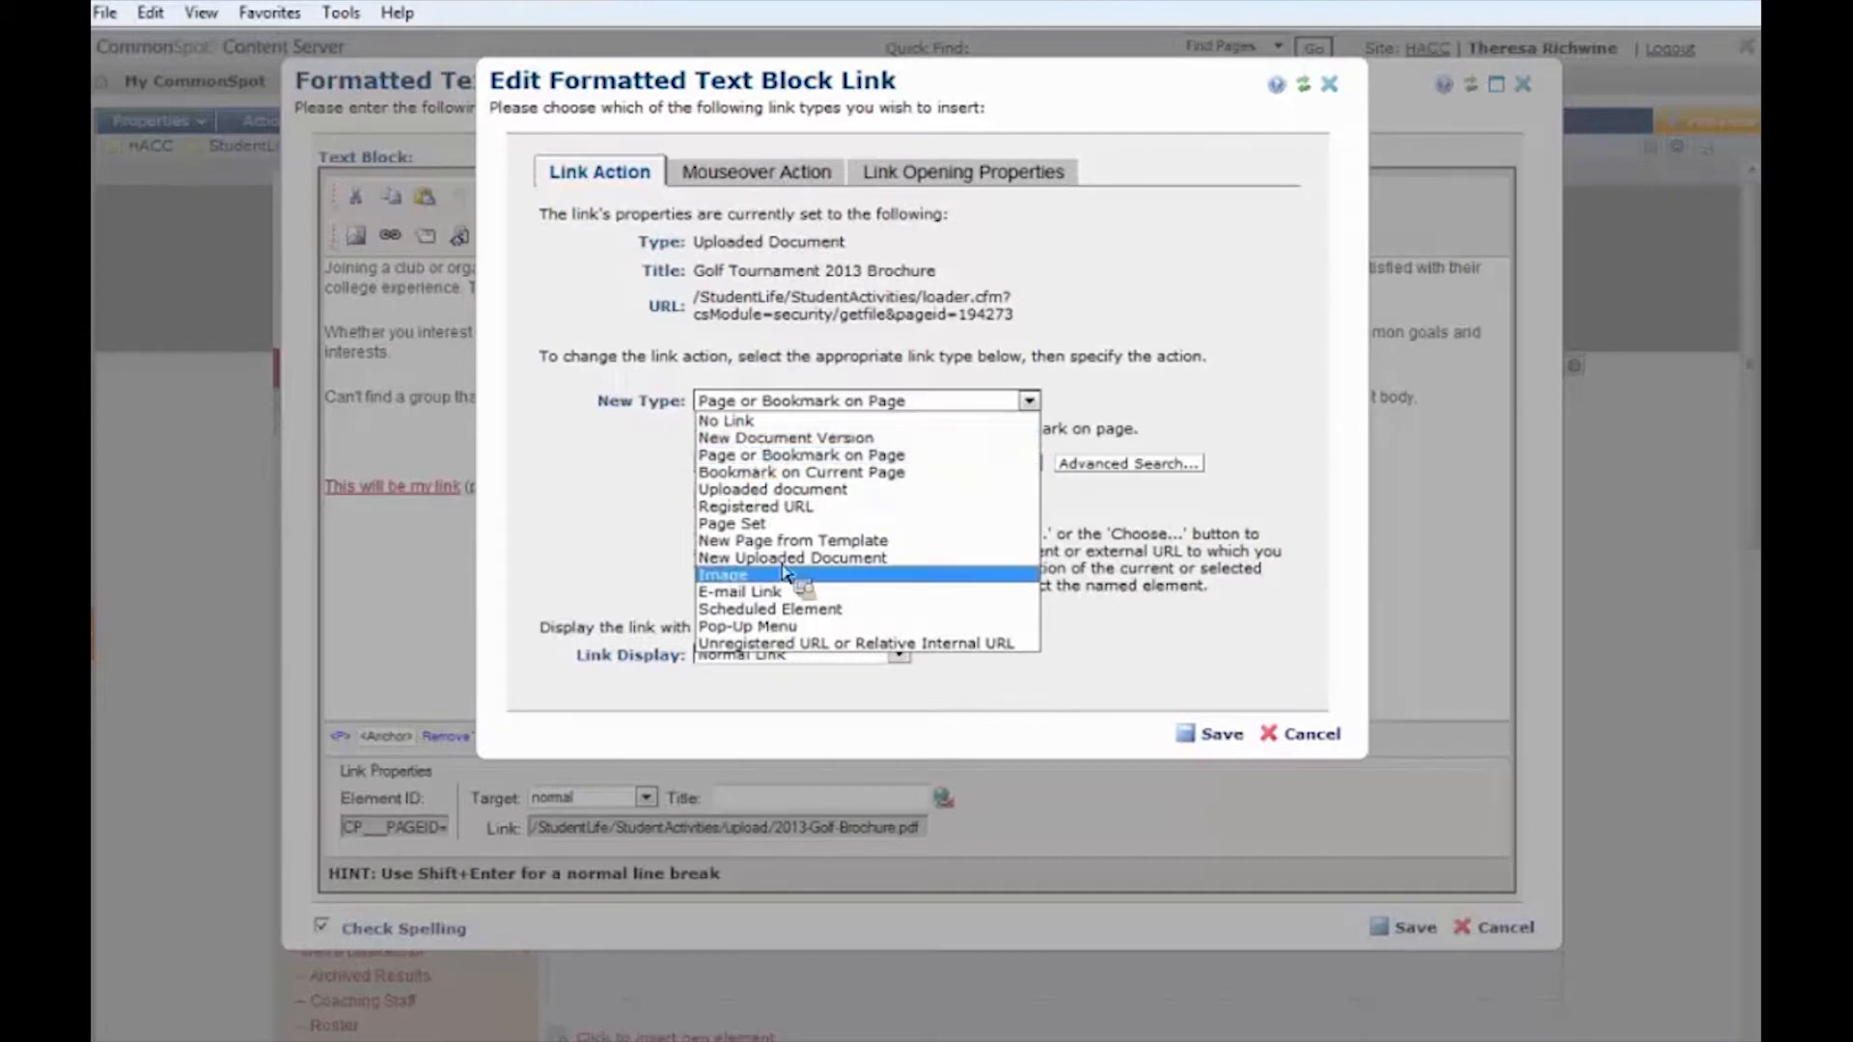
mouse_move(801, 562)
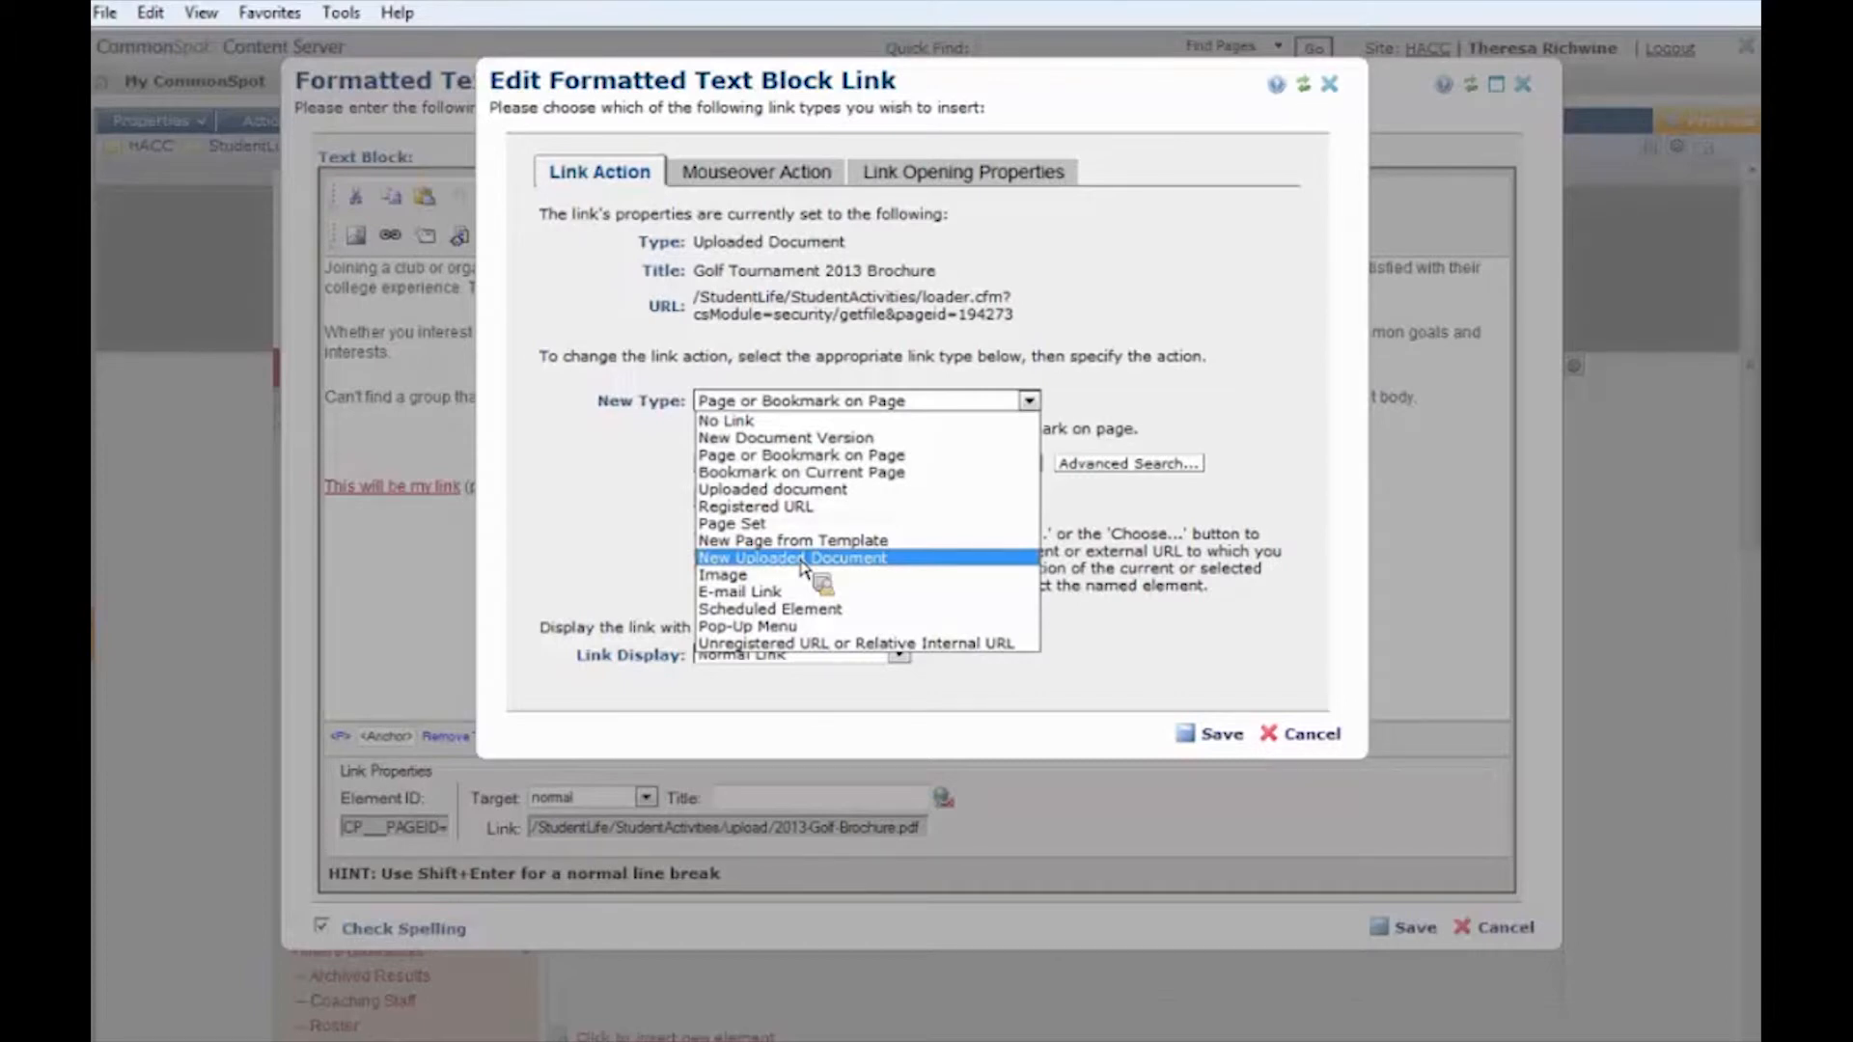
mouse_move(370, 511)
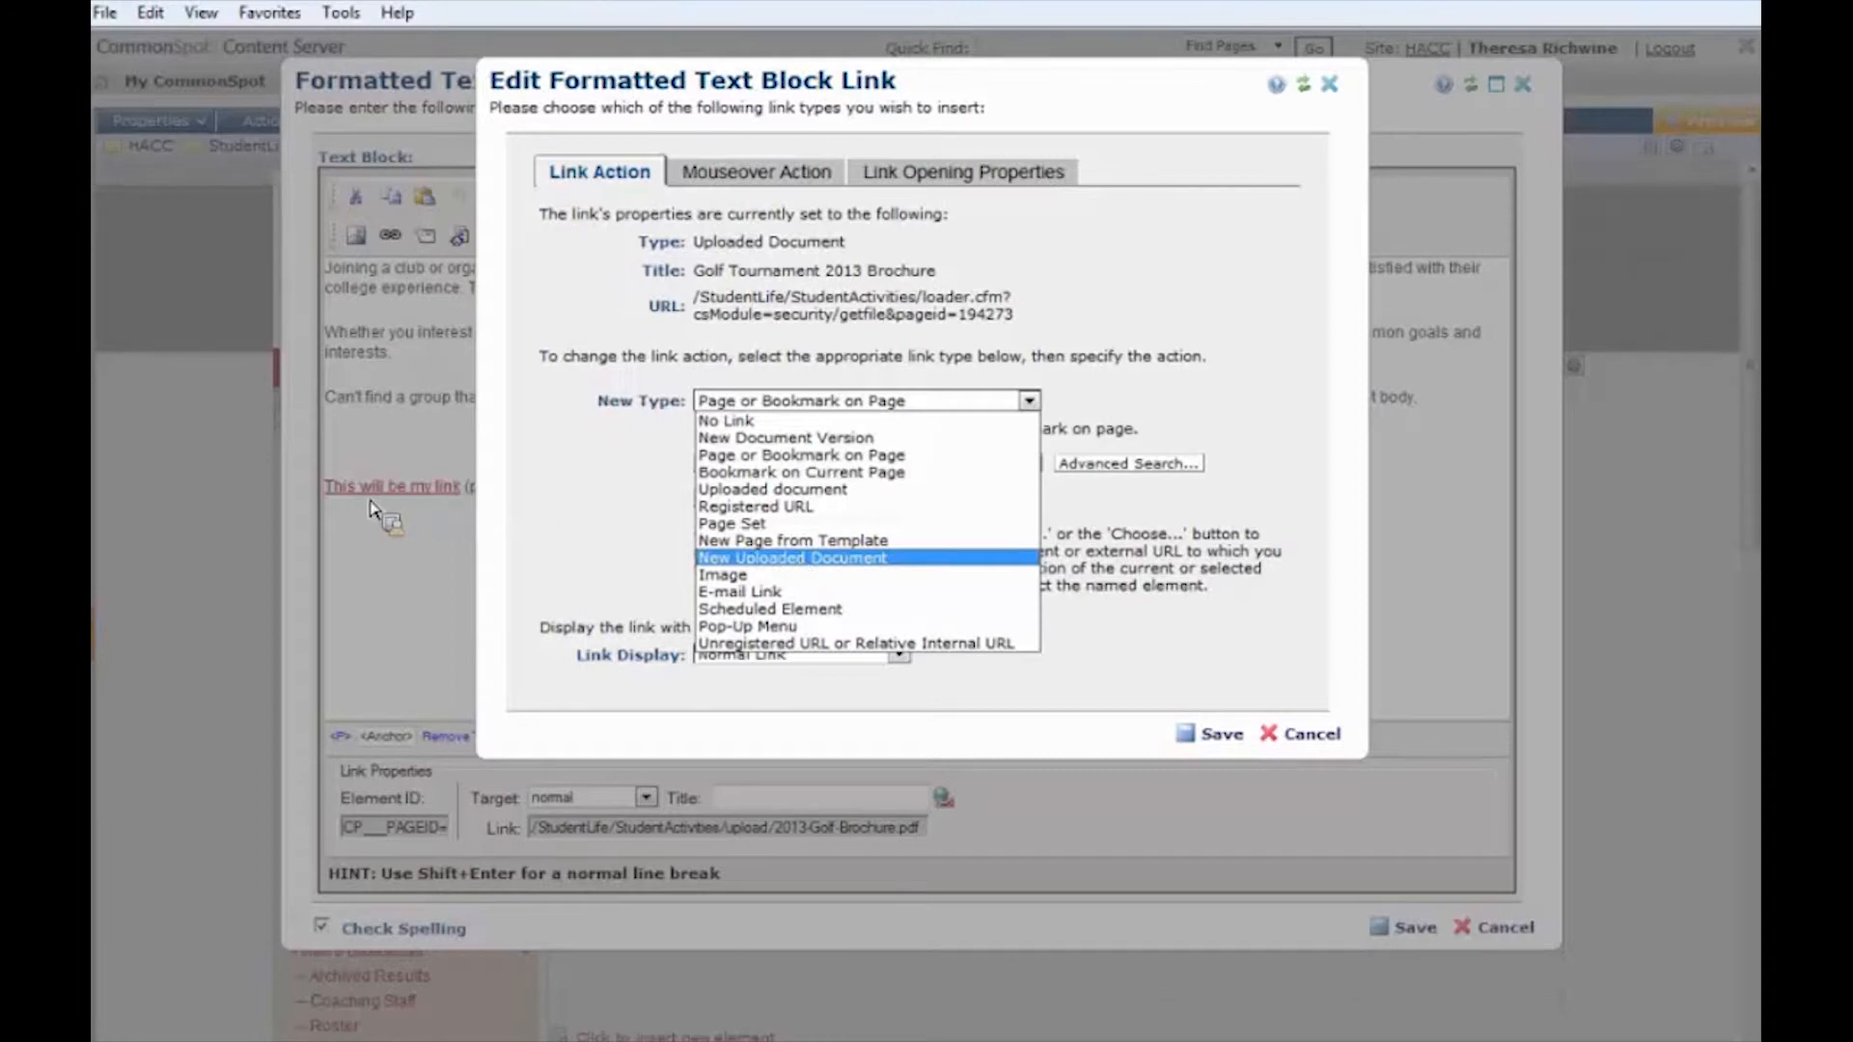
mouse_move(784, 442)
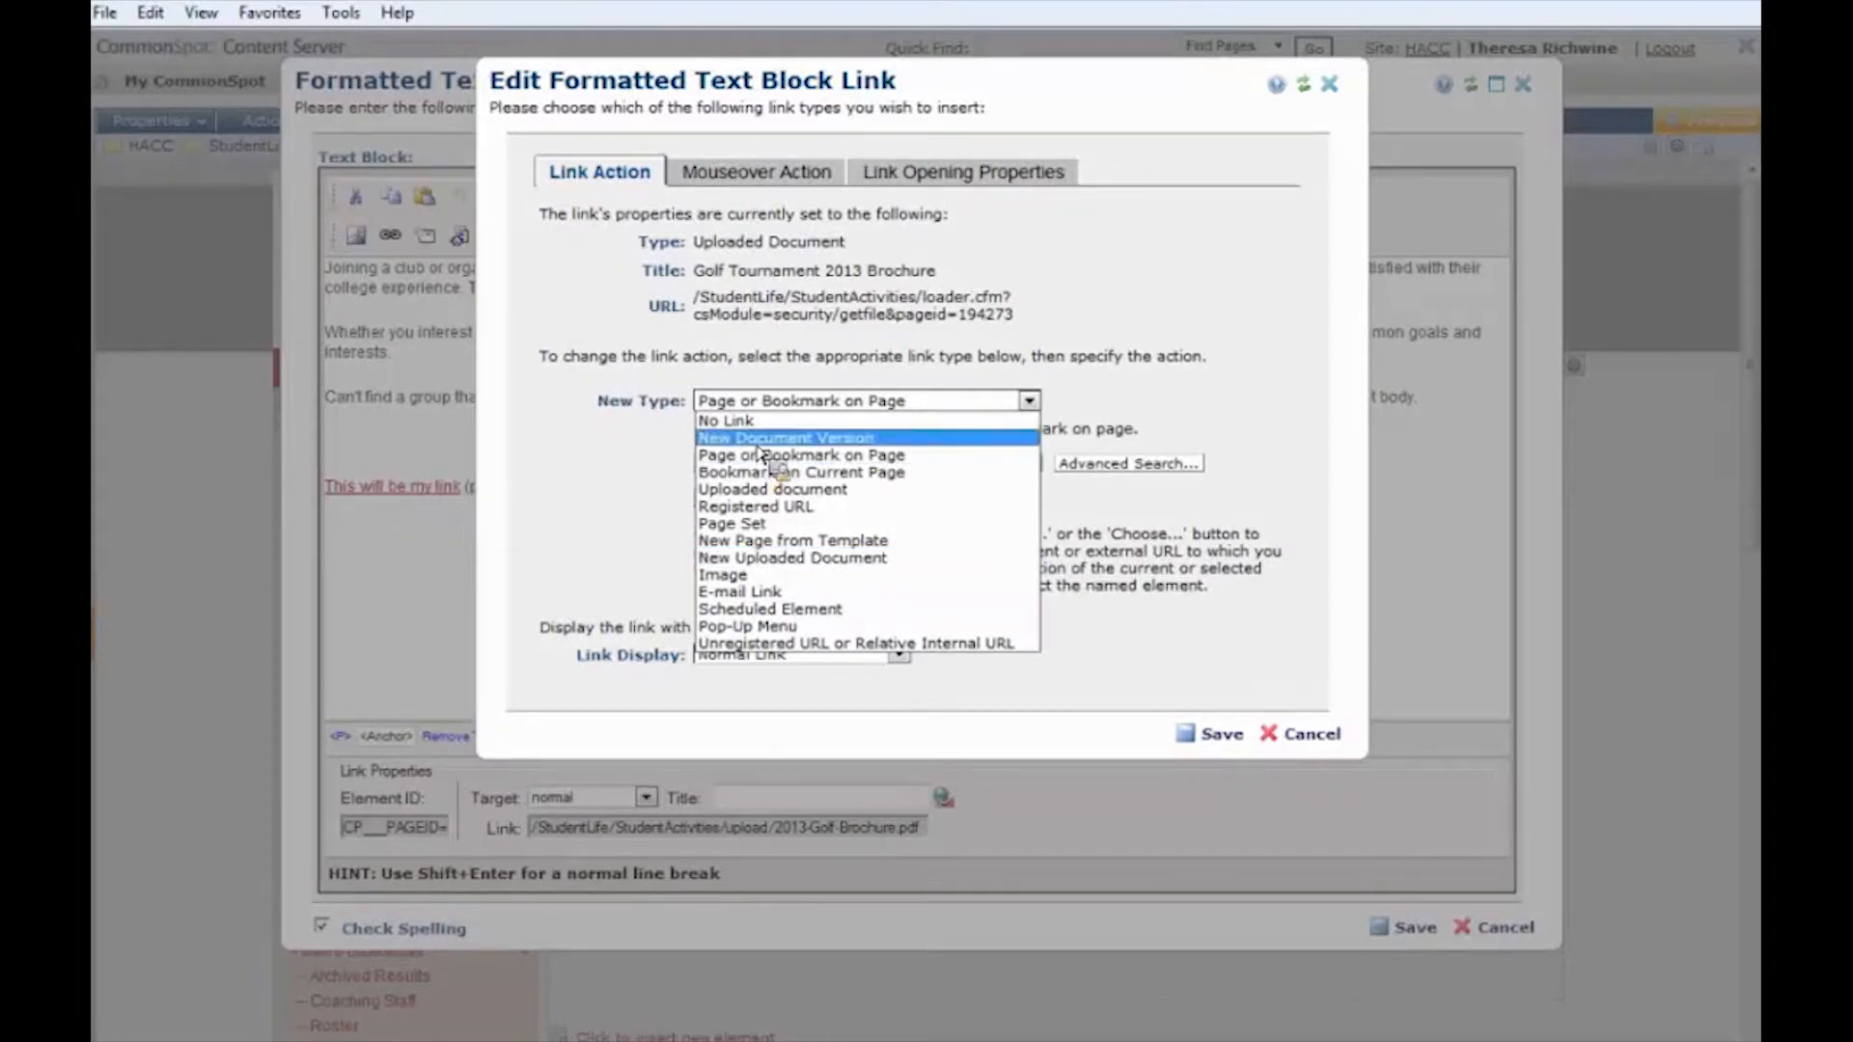
click(784, 436)
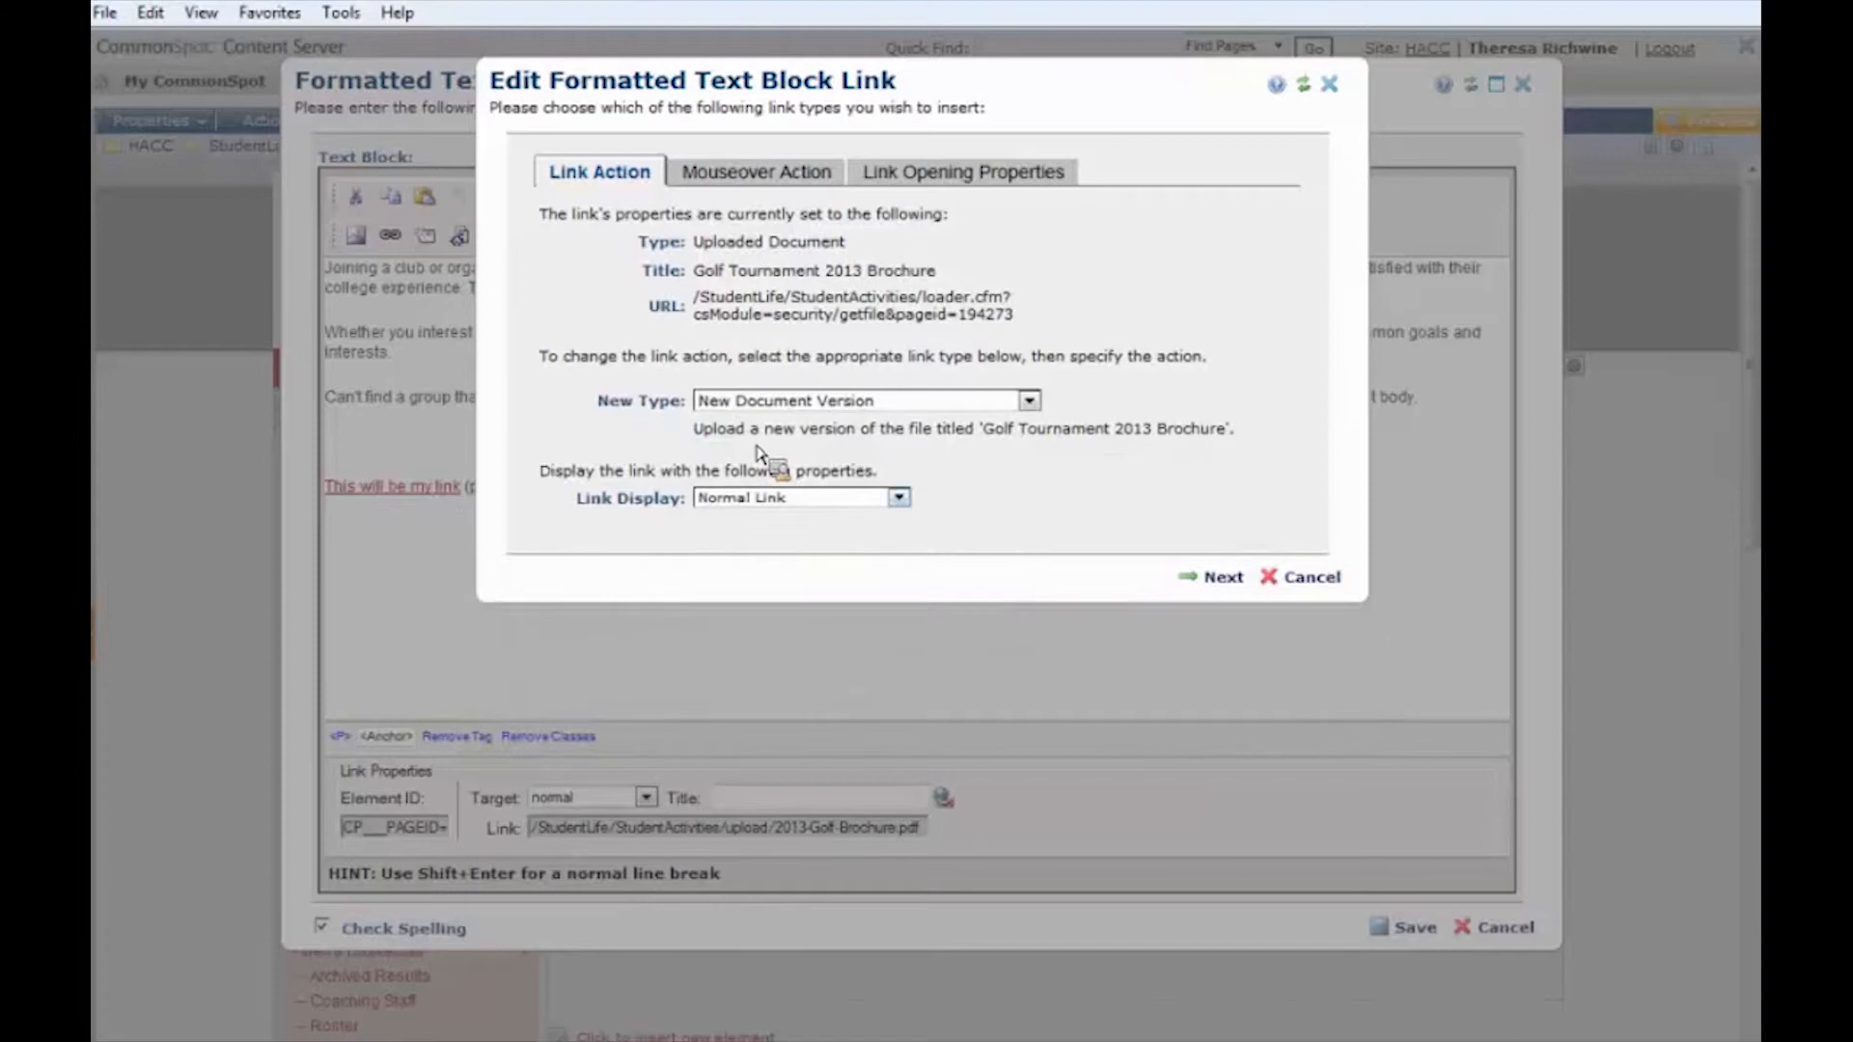
click(789, 498)
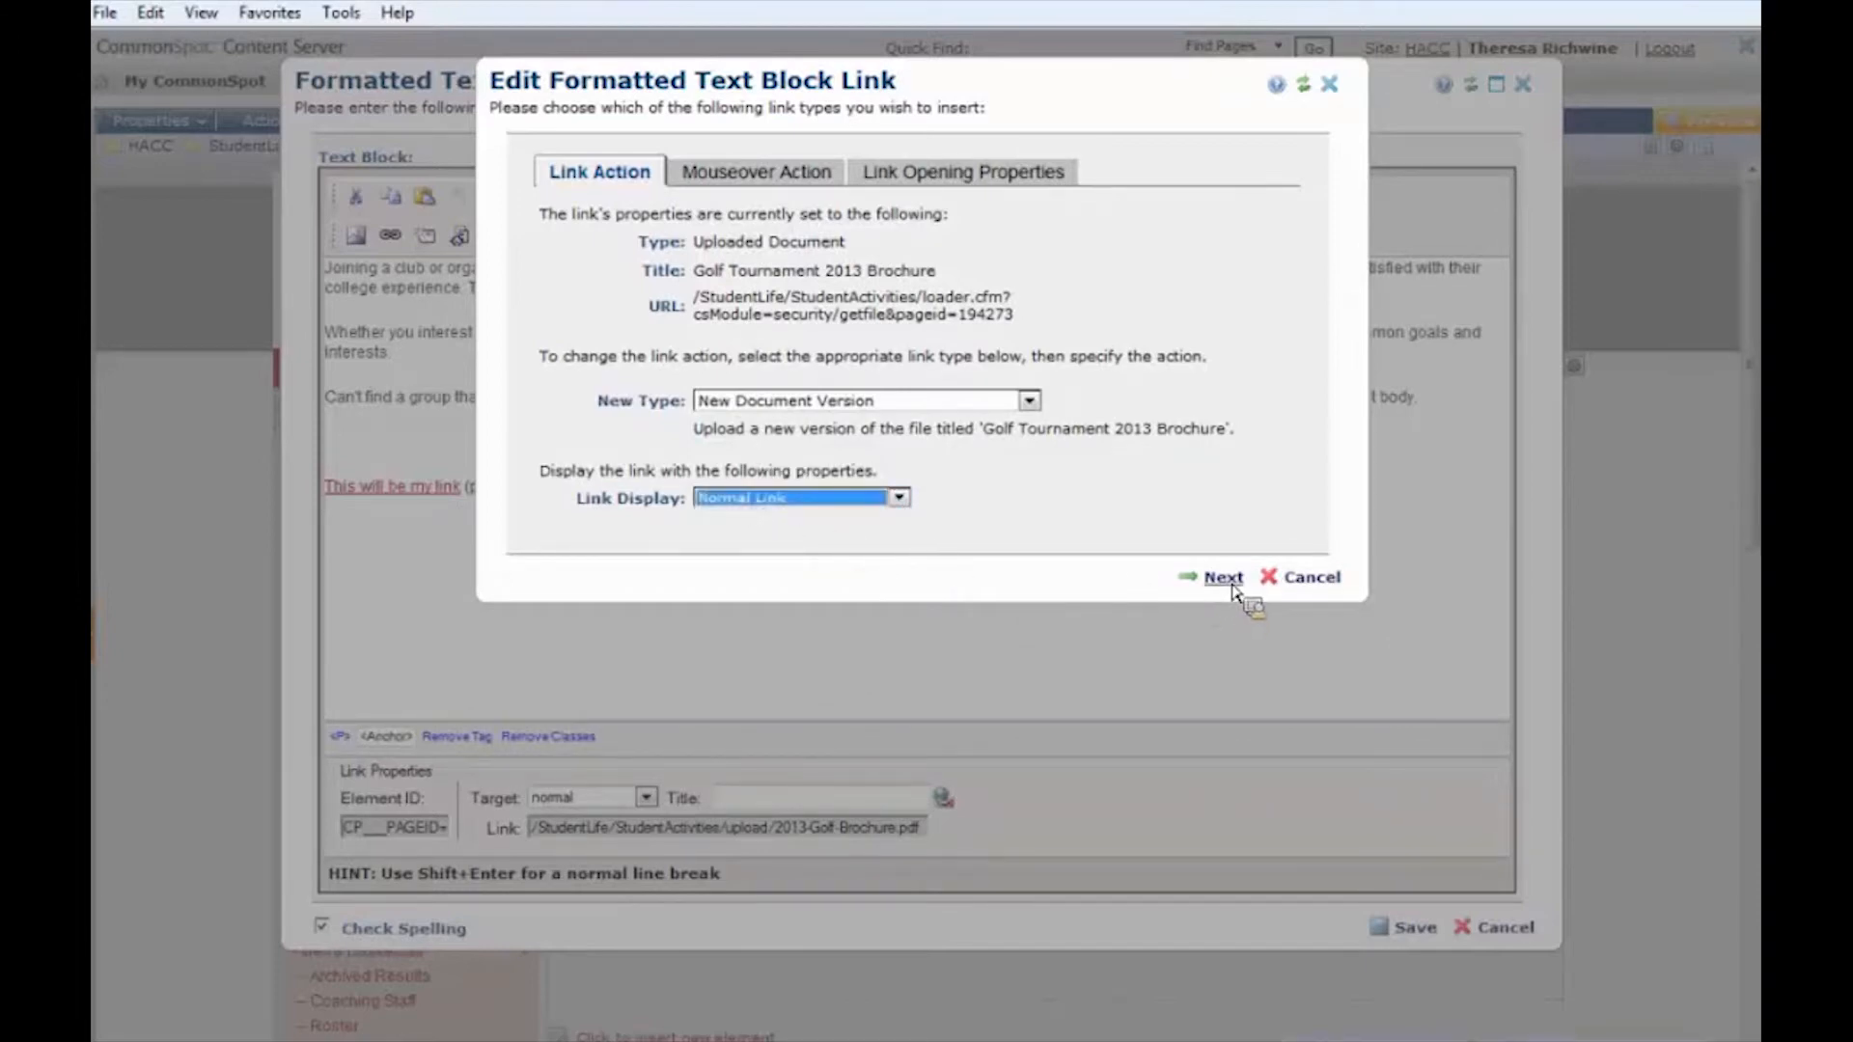
click(1224, 577)
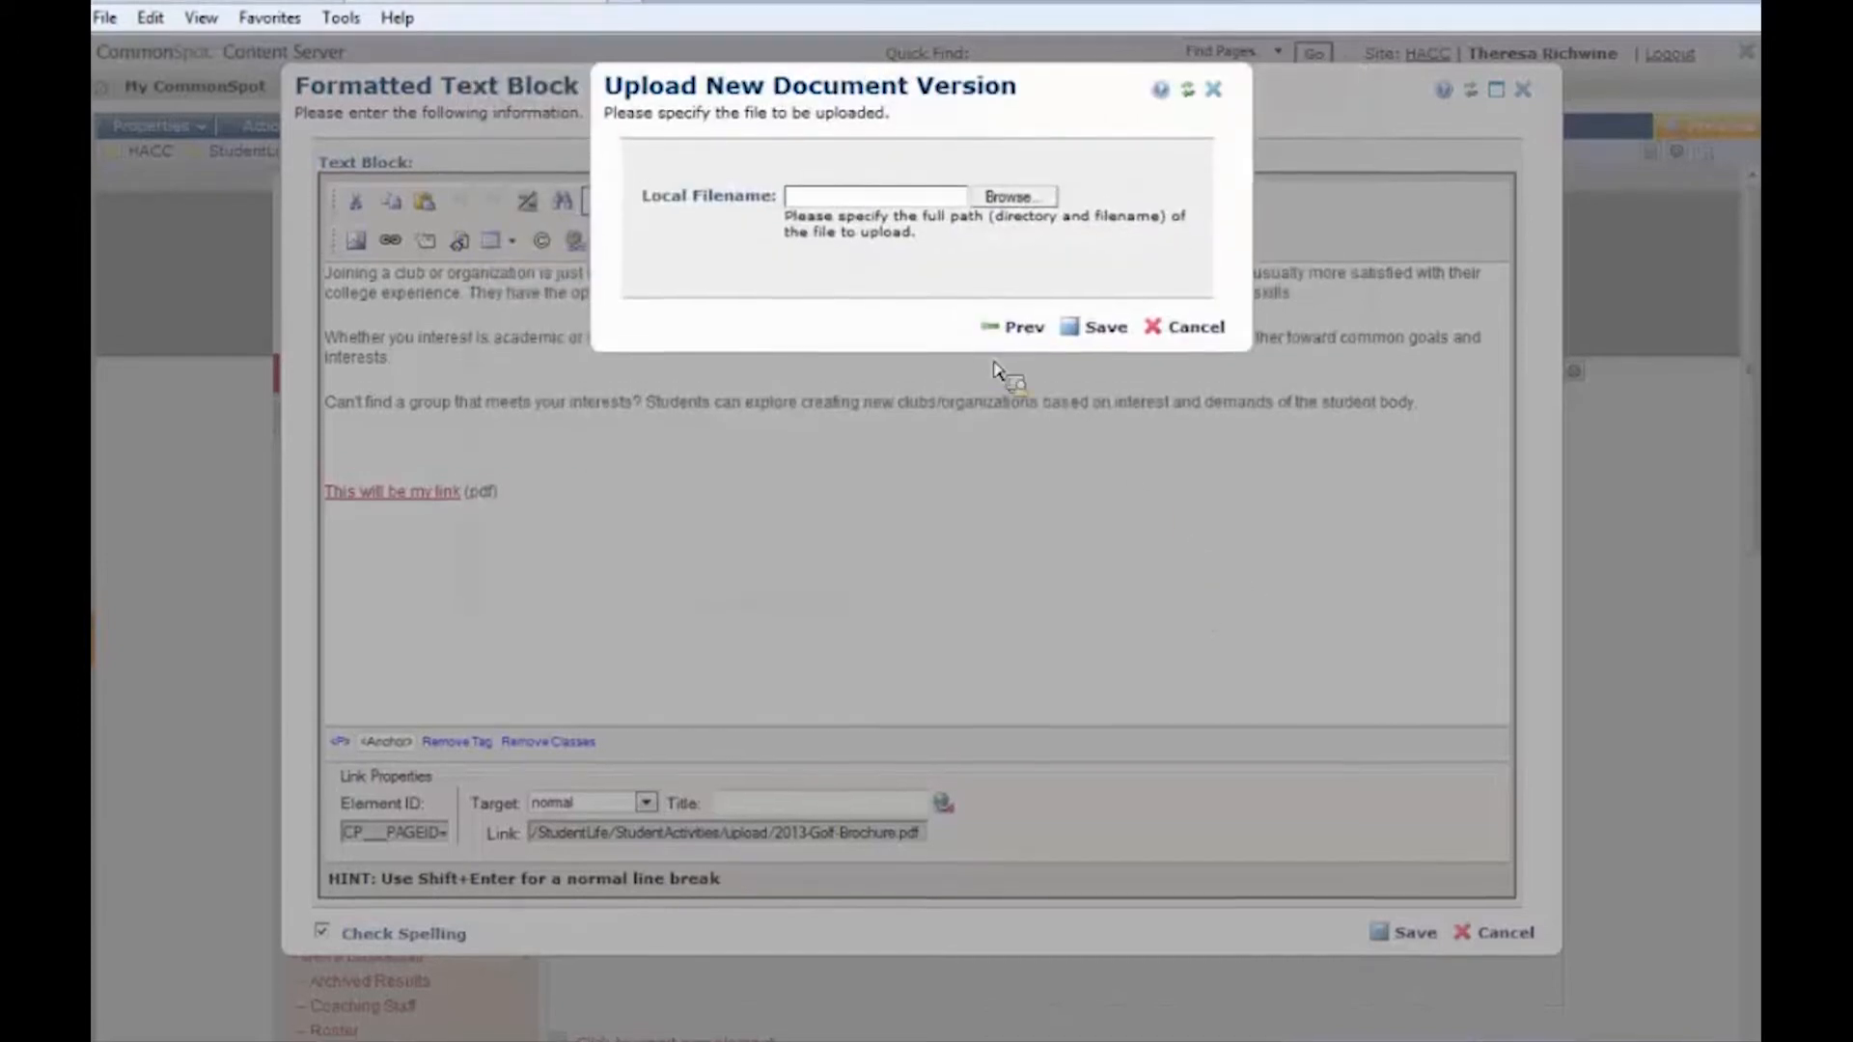
Upload the 2013 Golf Brochure Reader Spreads file as the new document version
click(1011, 197)
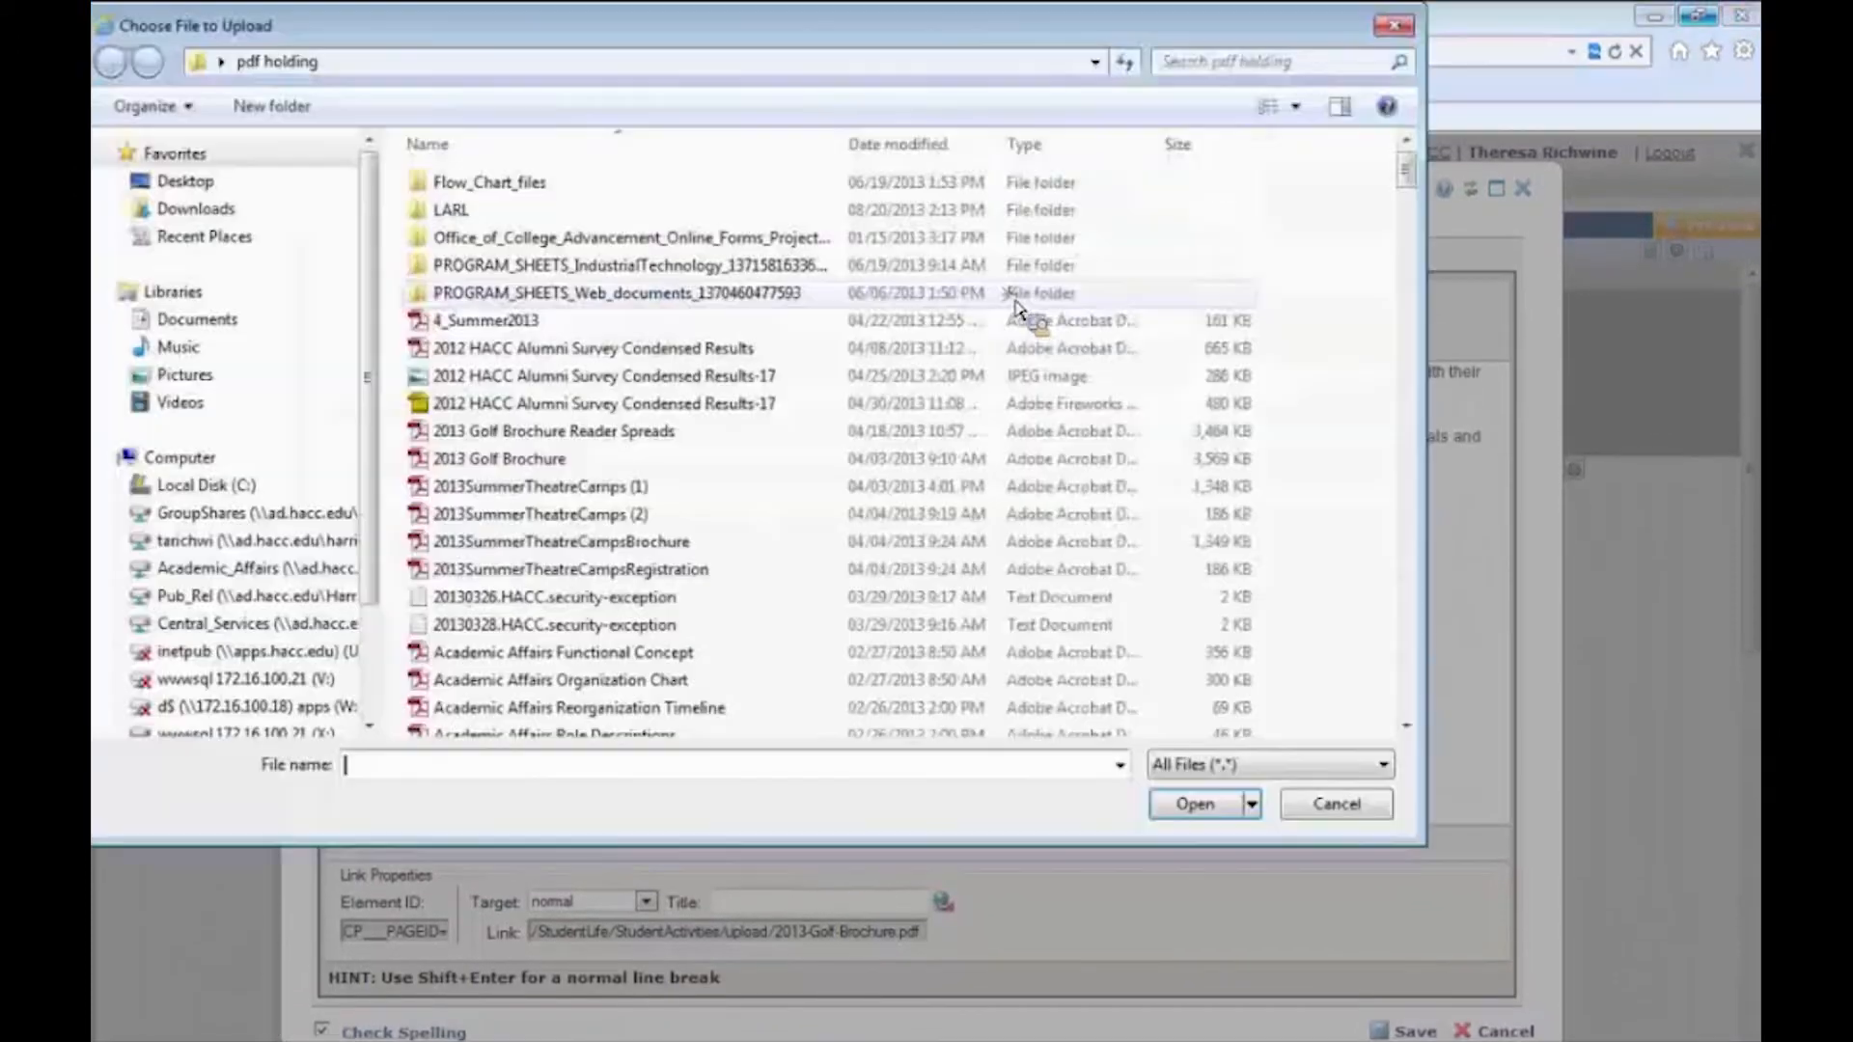
click(545, 432)
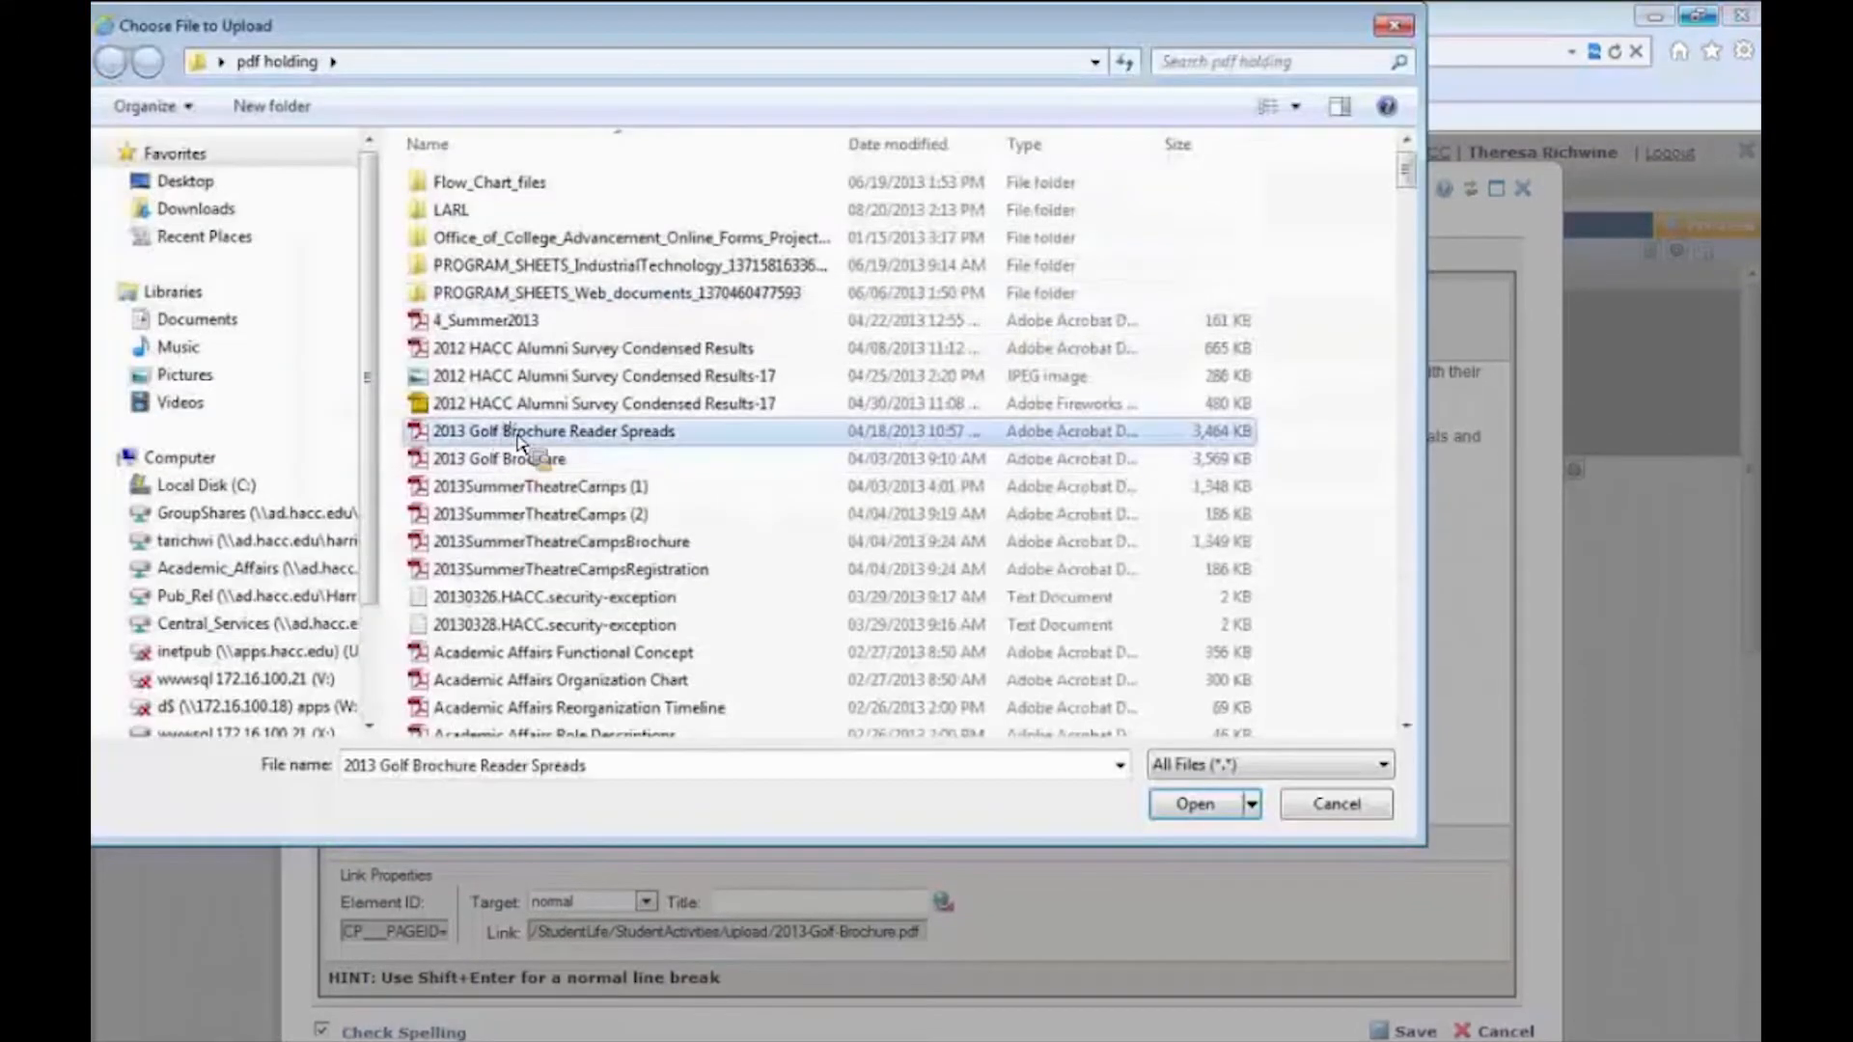
click(1193, 803)
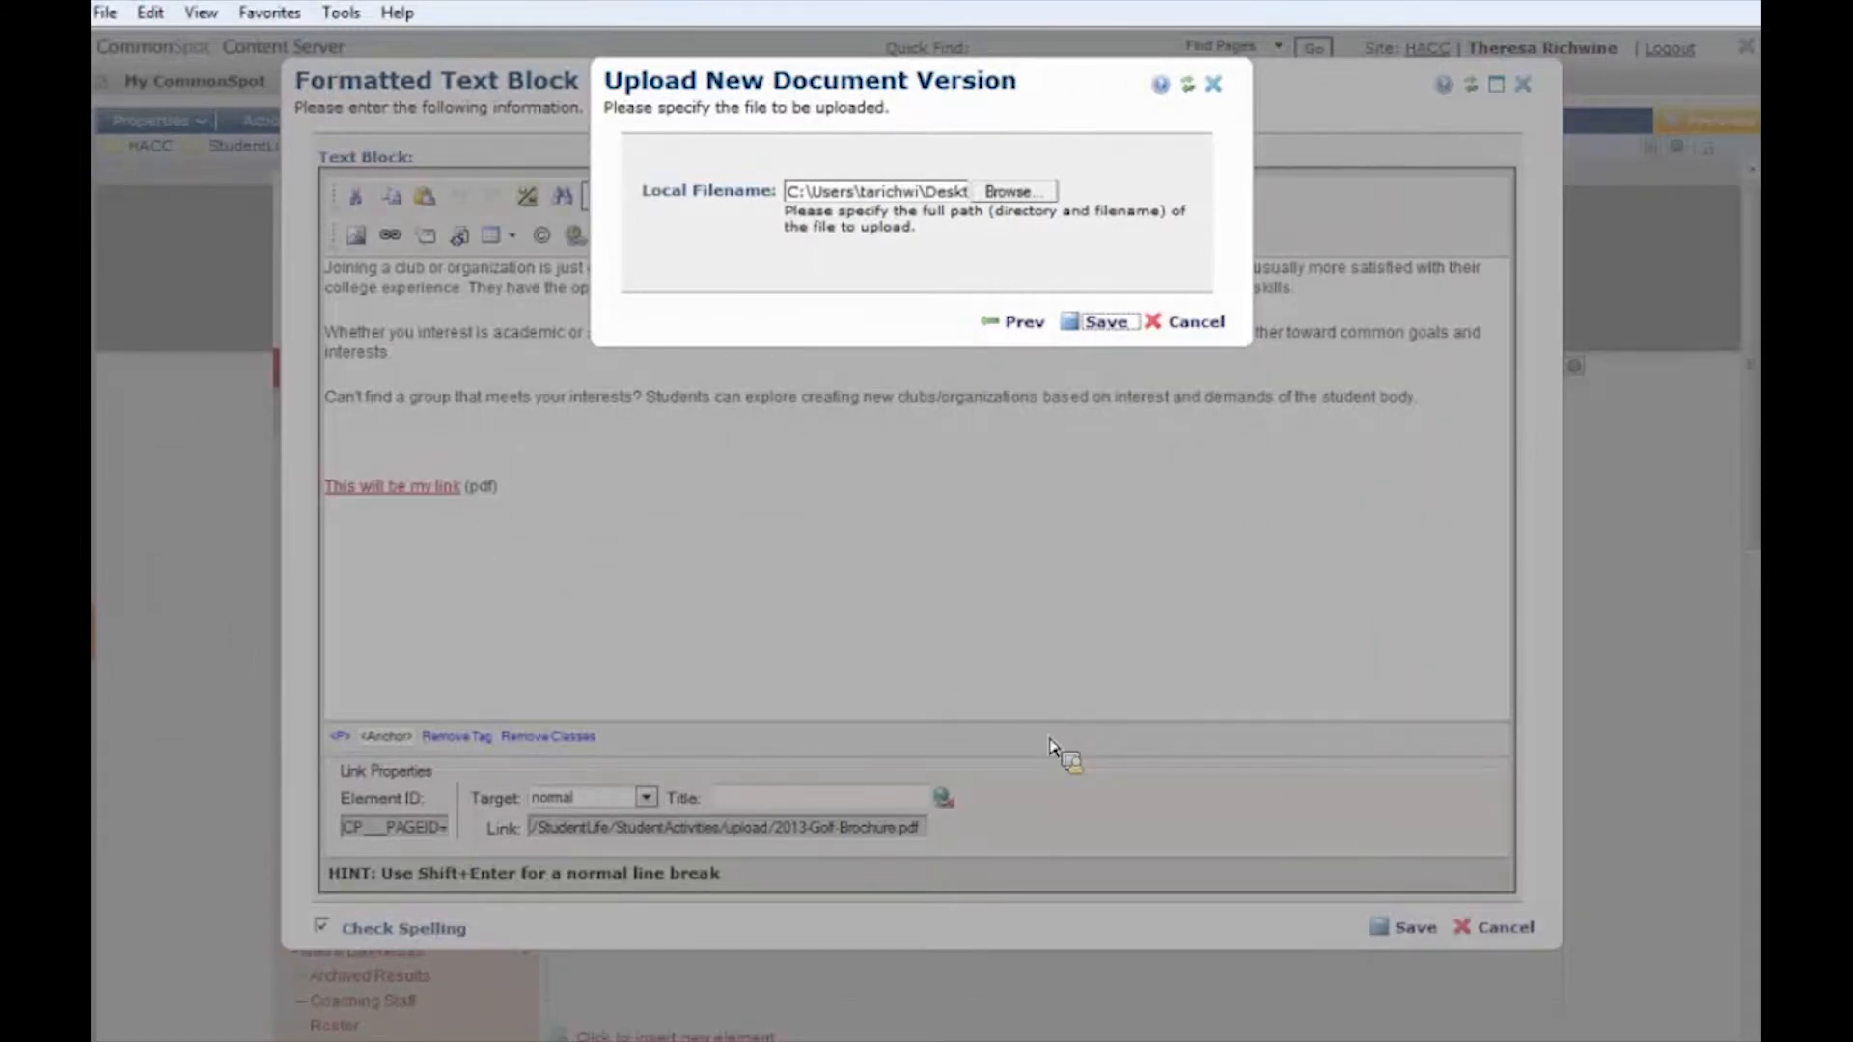
click(1098, 320)
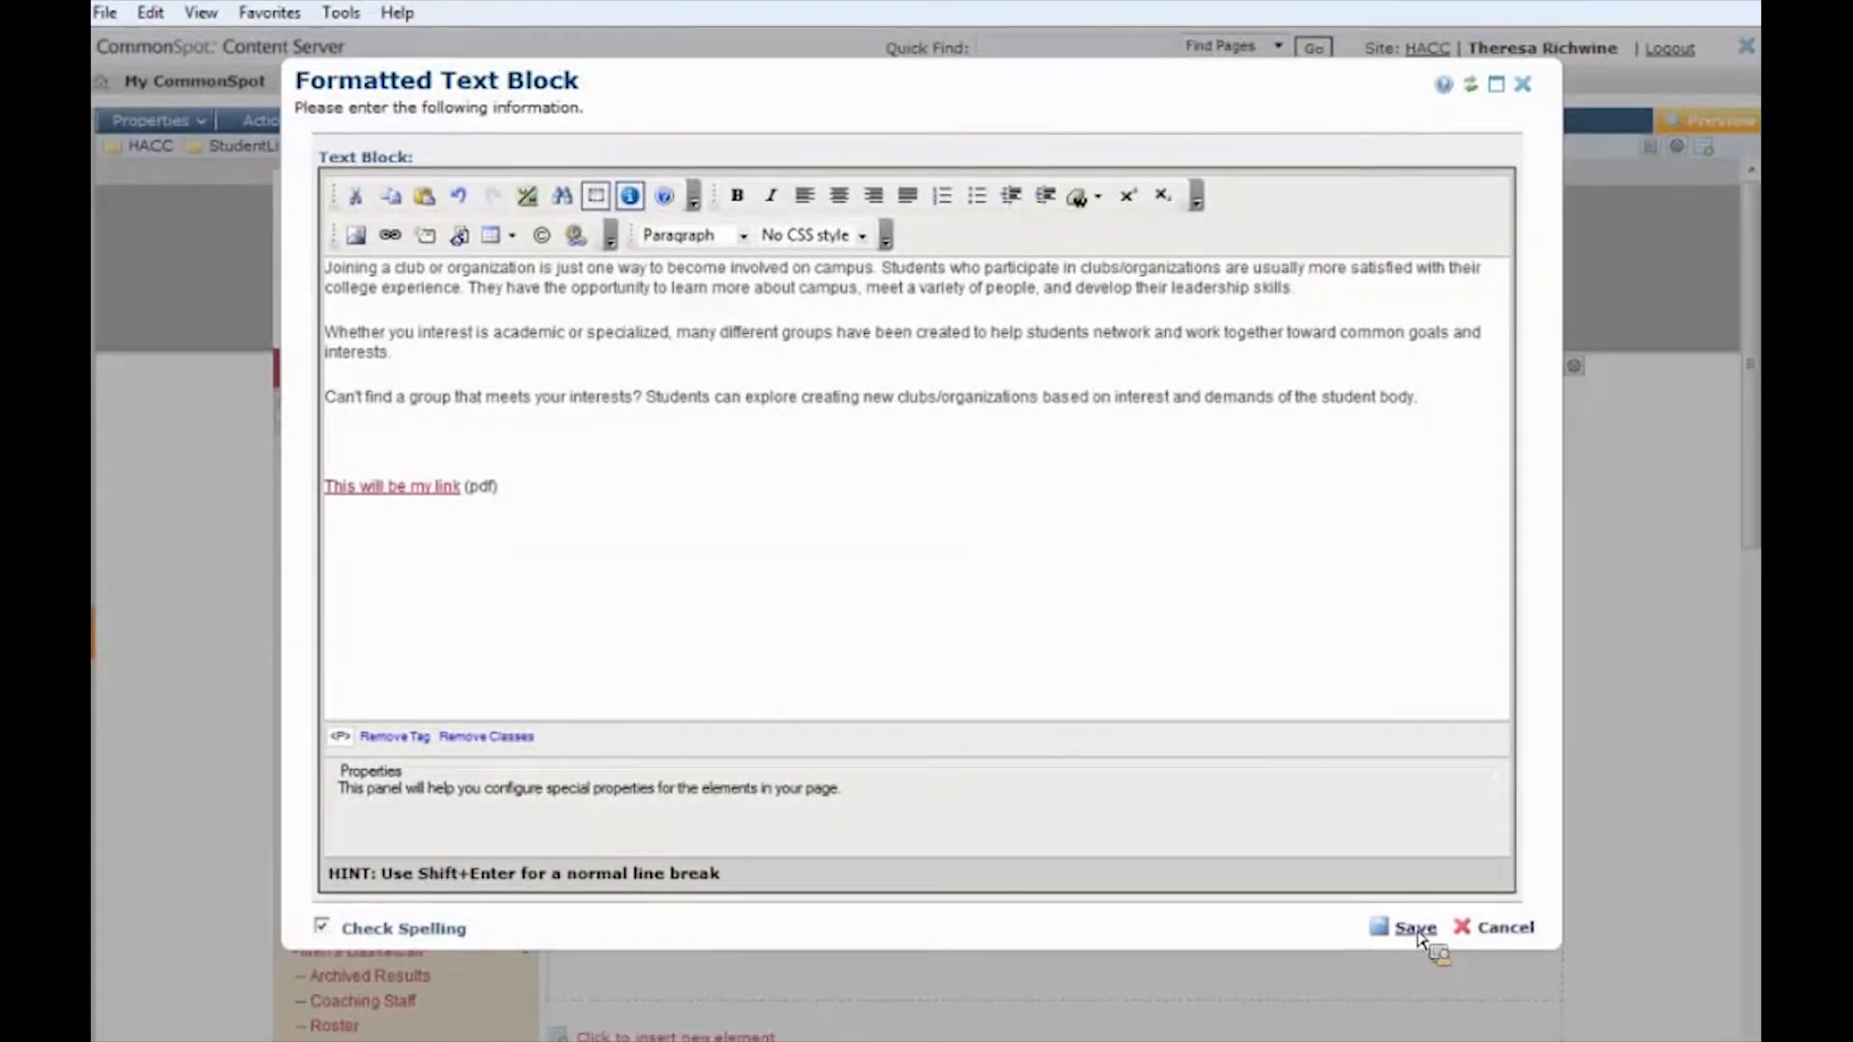
Save the text block with the brochure link and submit the change for publication
click(1415, 926)
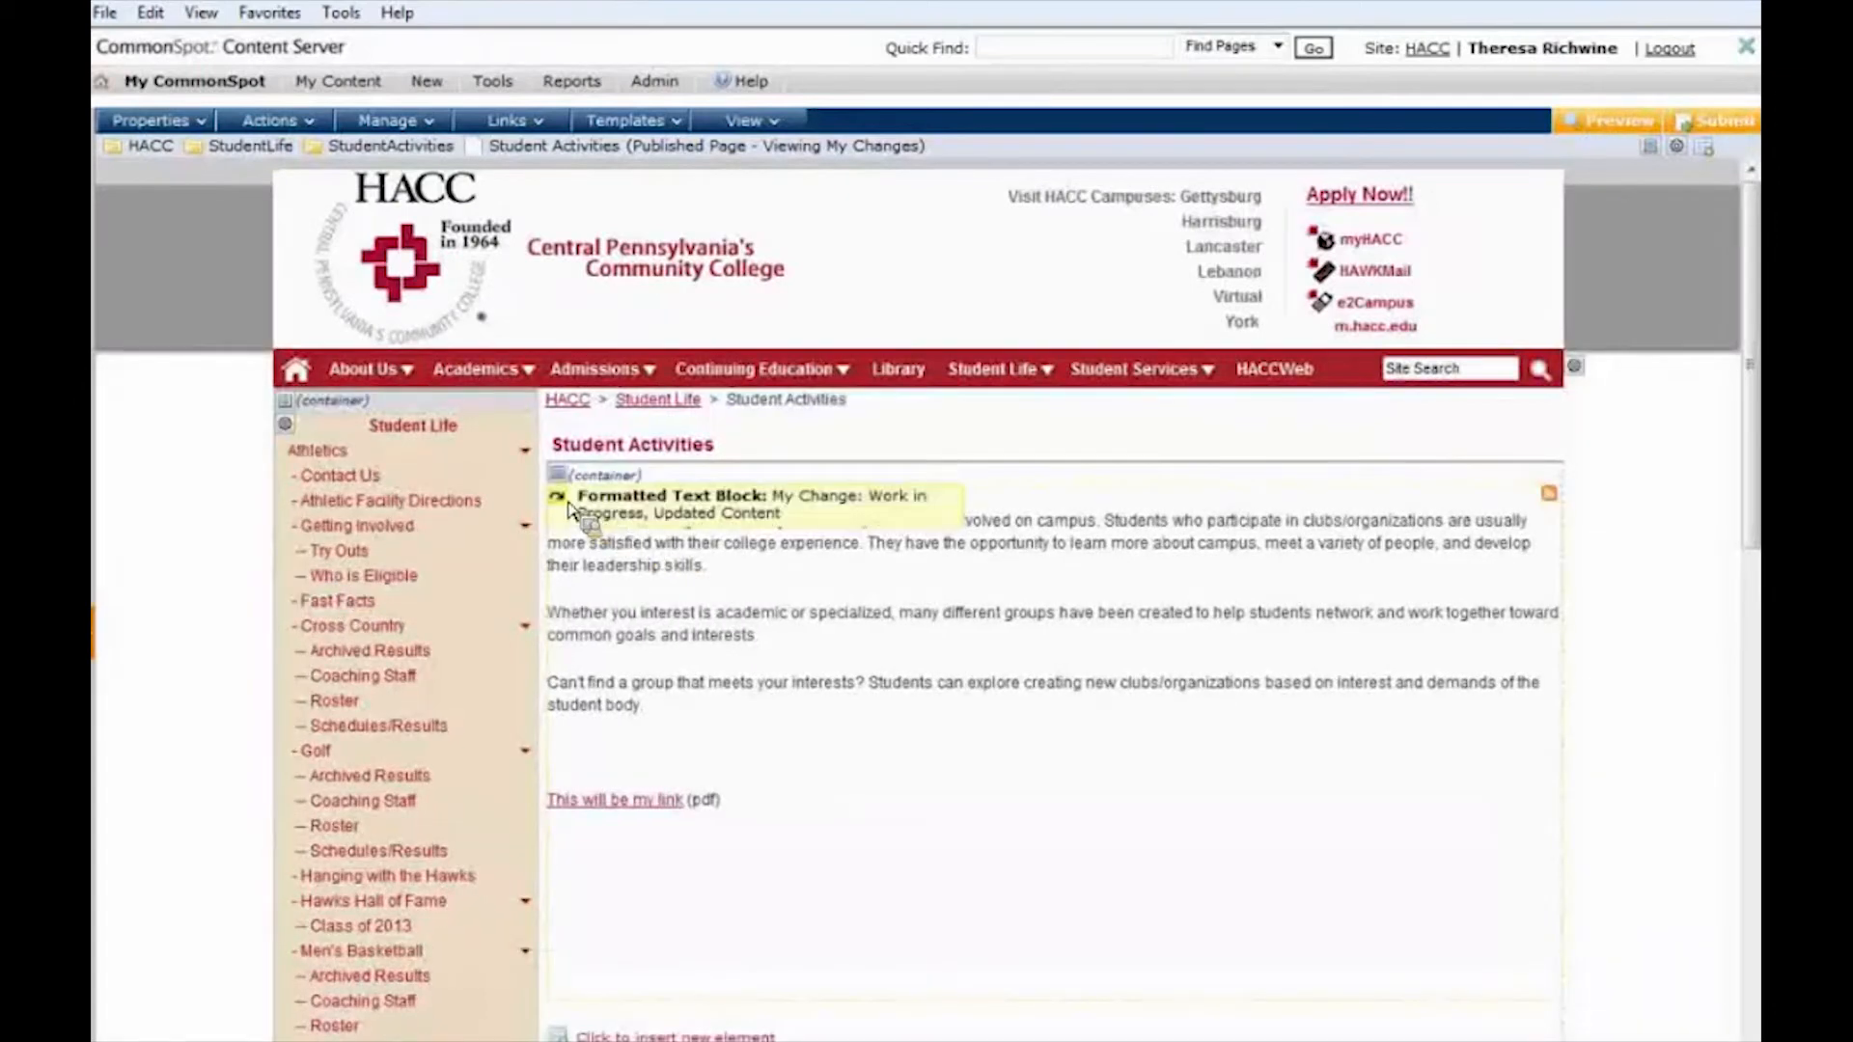
click(556, 494)
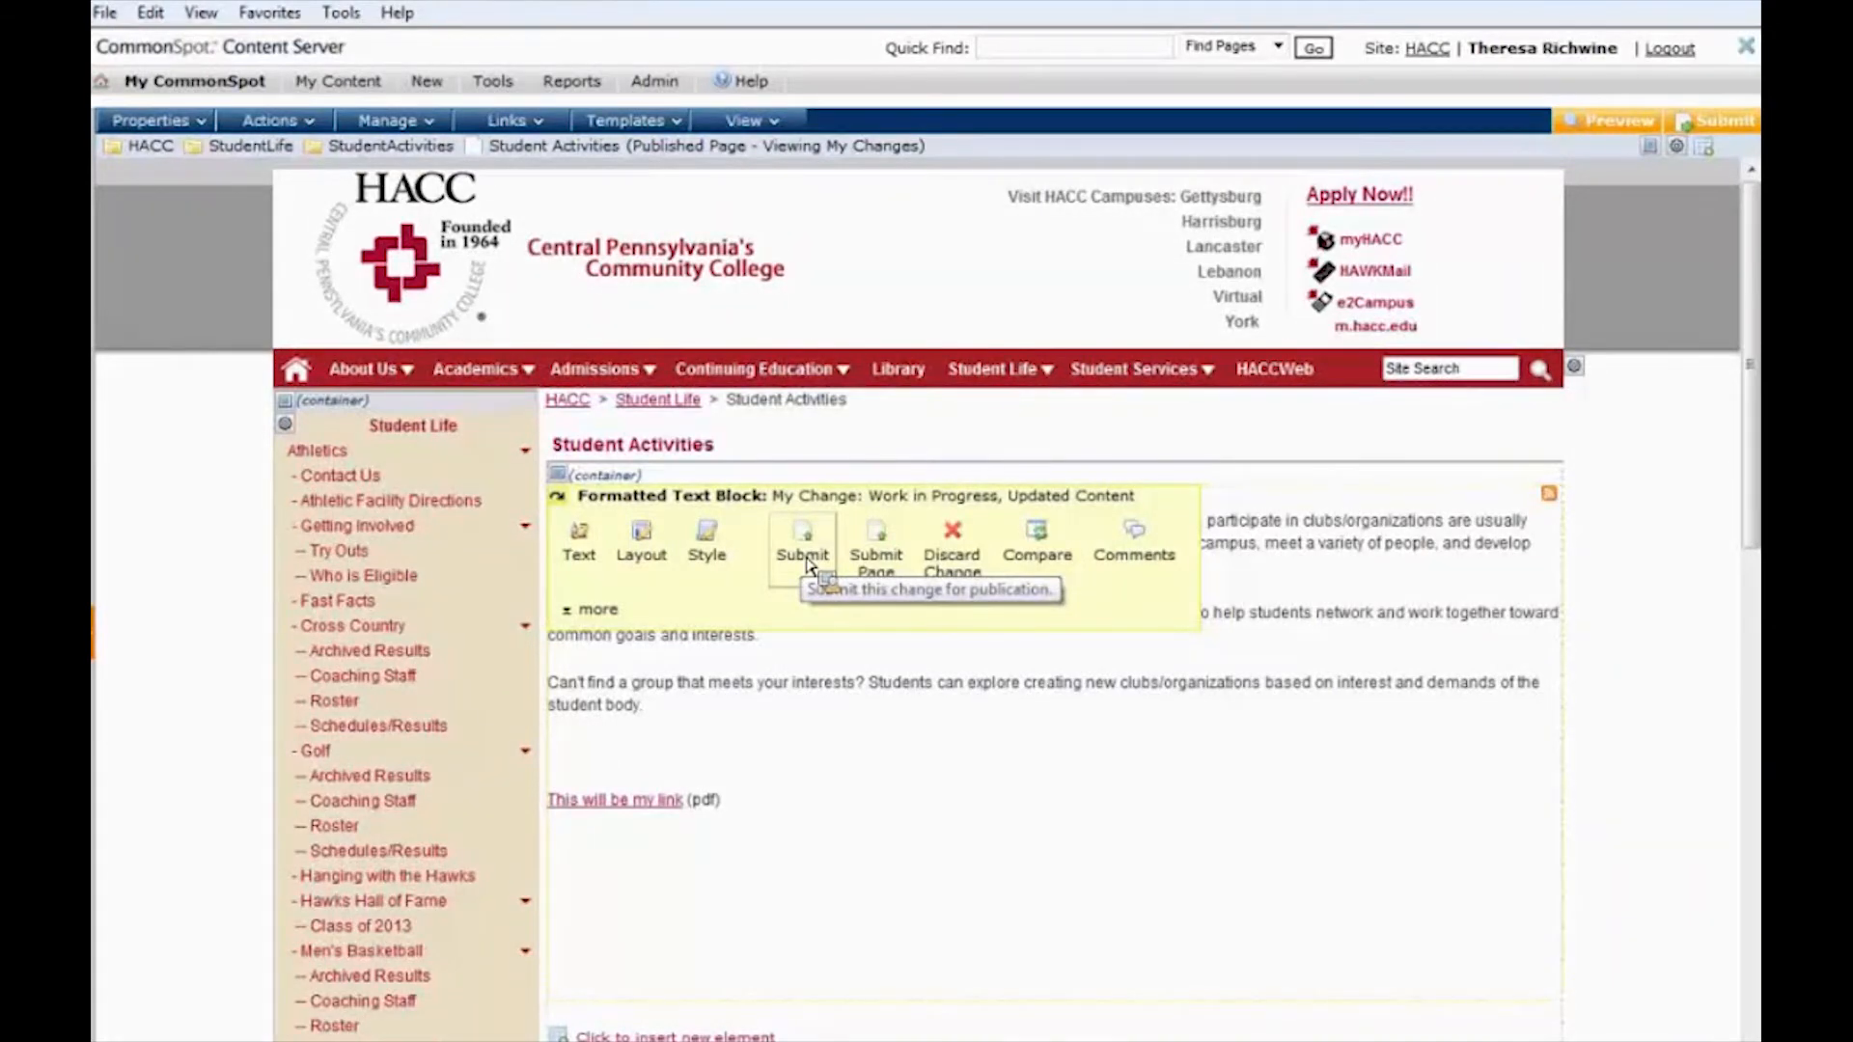
click(803, 538)
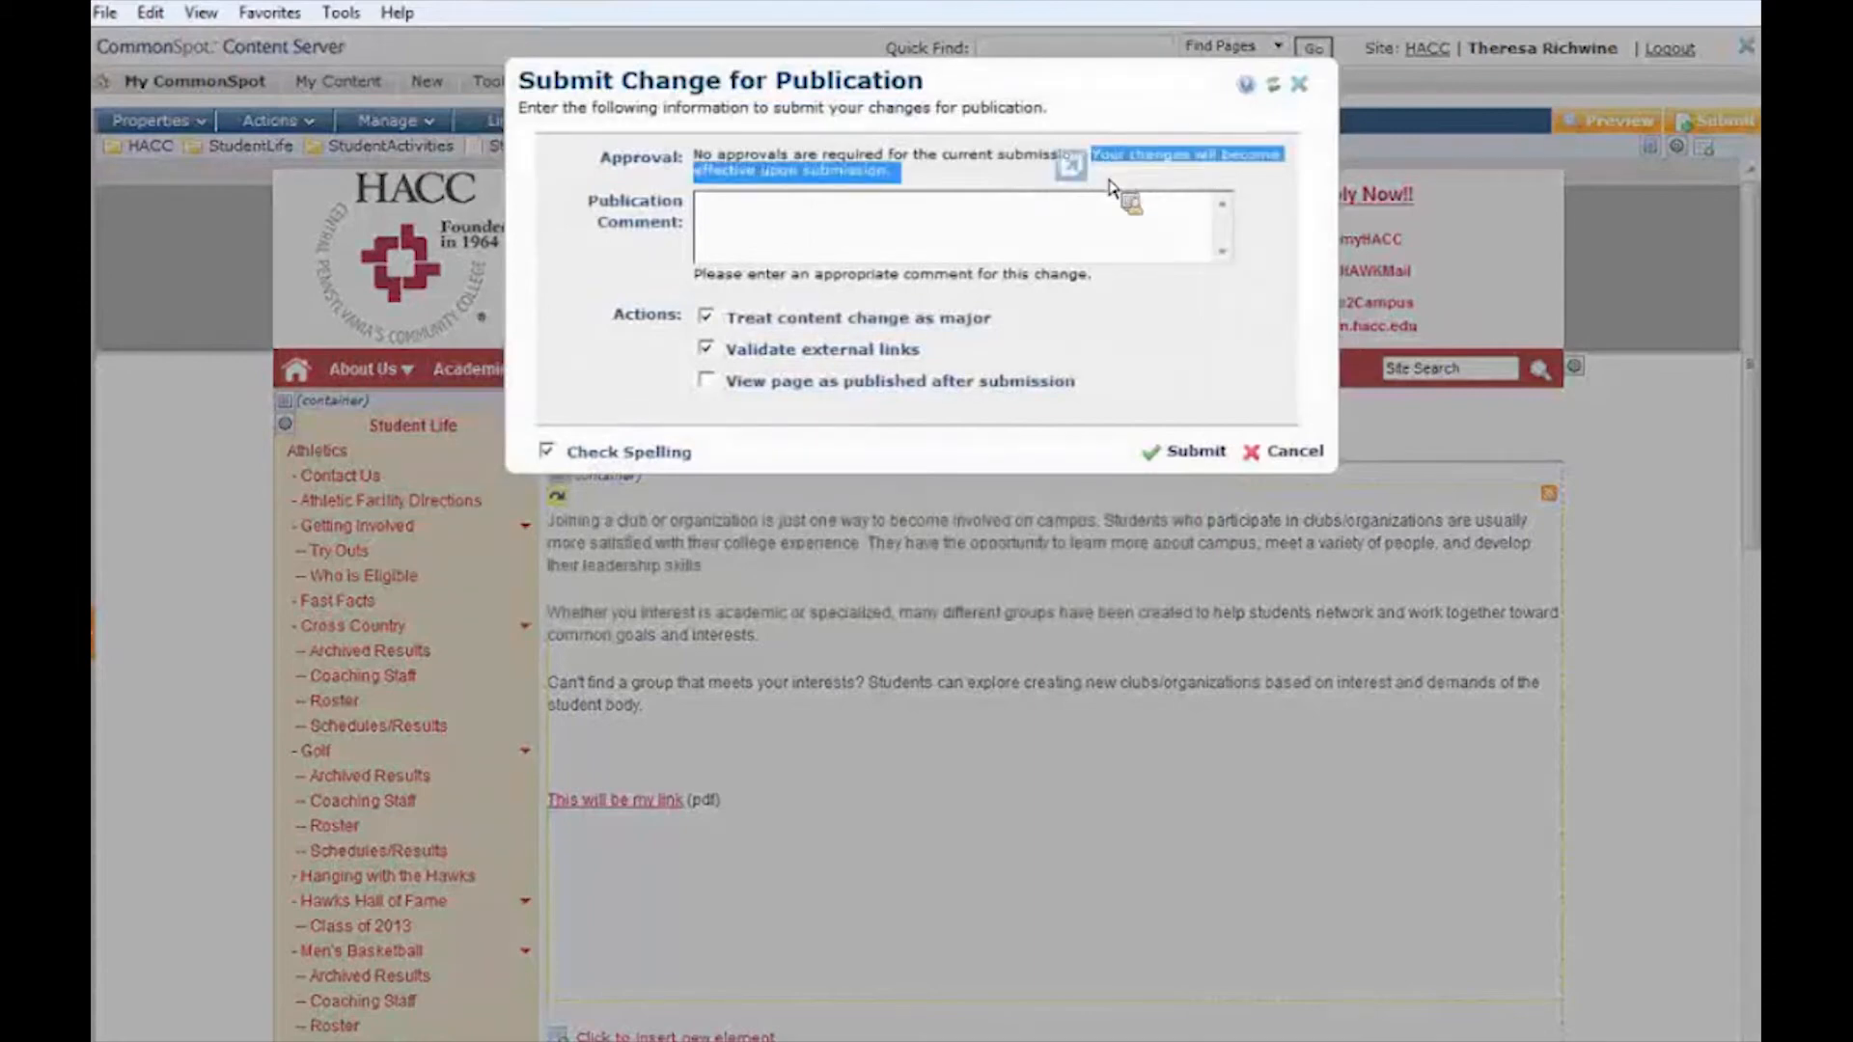
click(1196, 452)
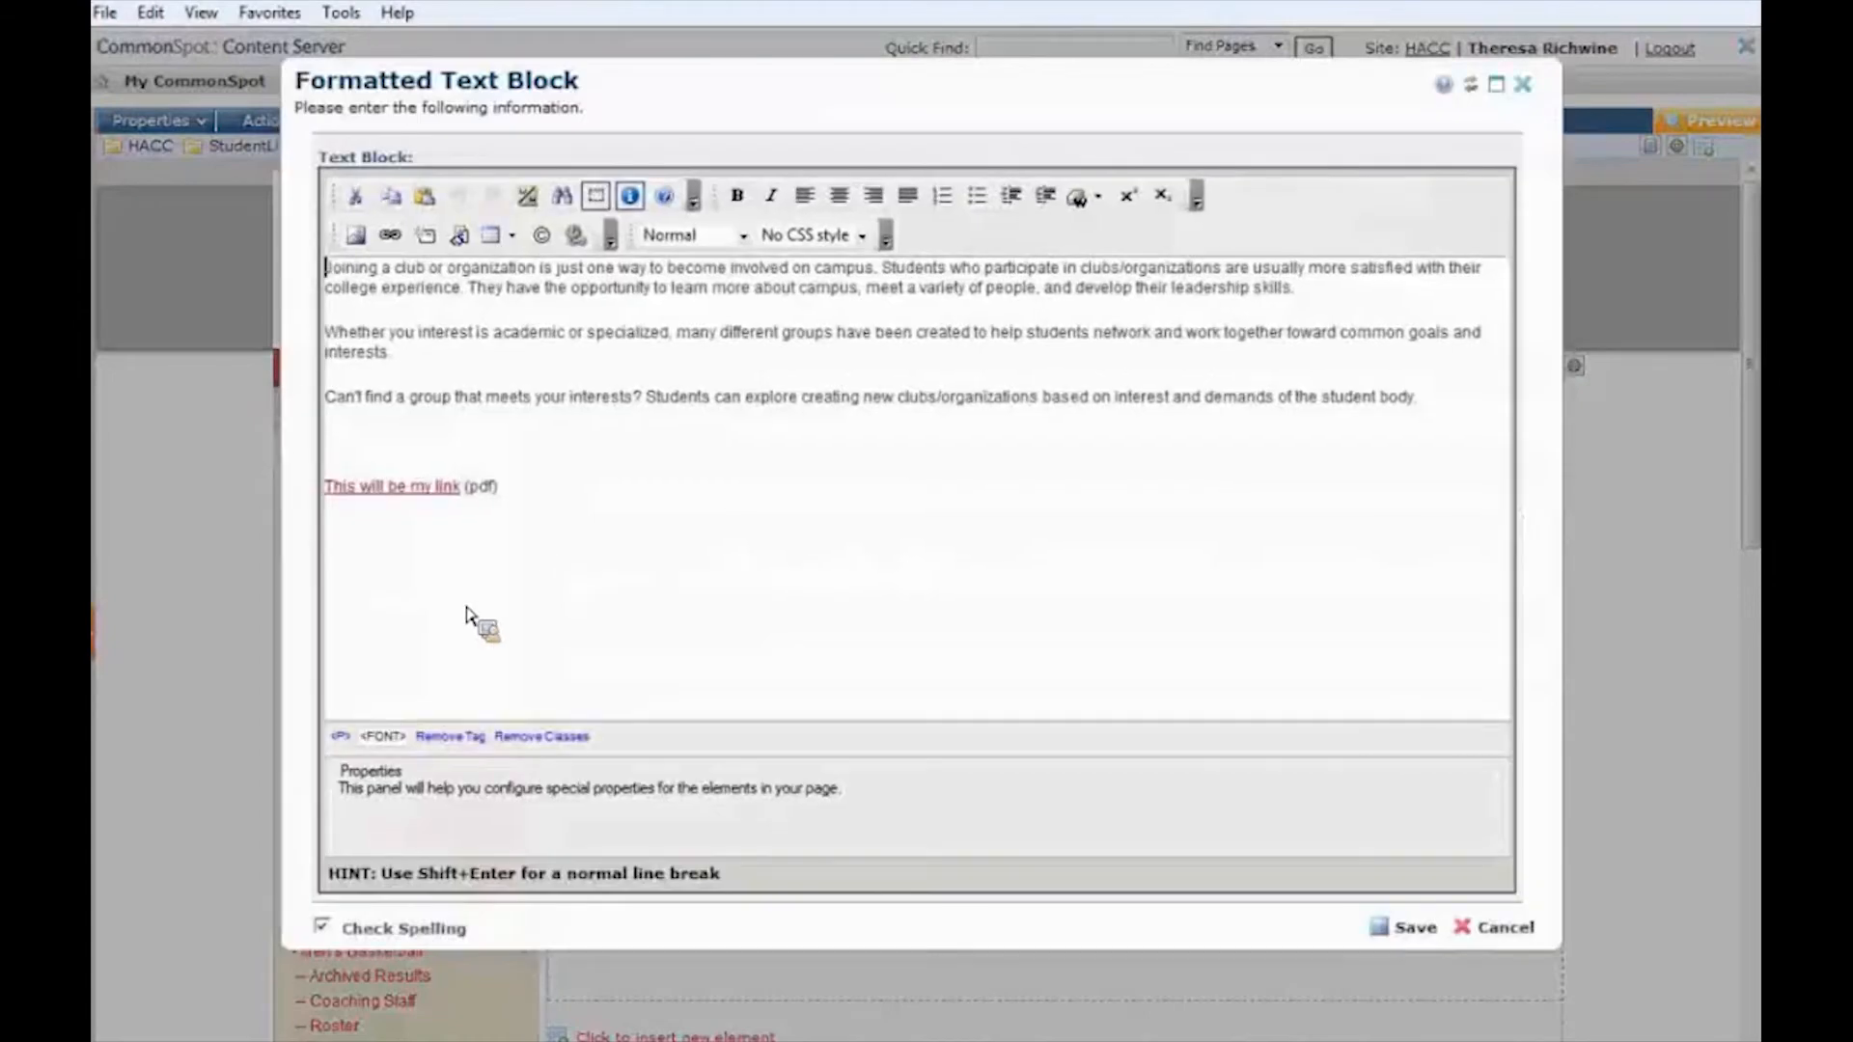
Replace the pdf link line with 'Student Activities Facebook' and begin linking it
drag(440, 487, 501, 487)
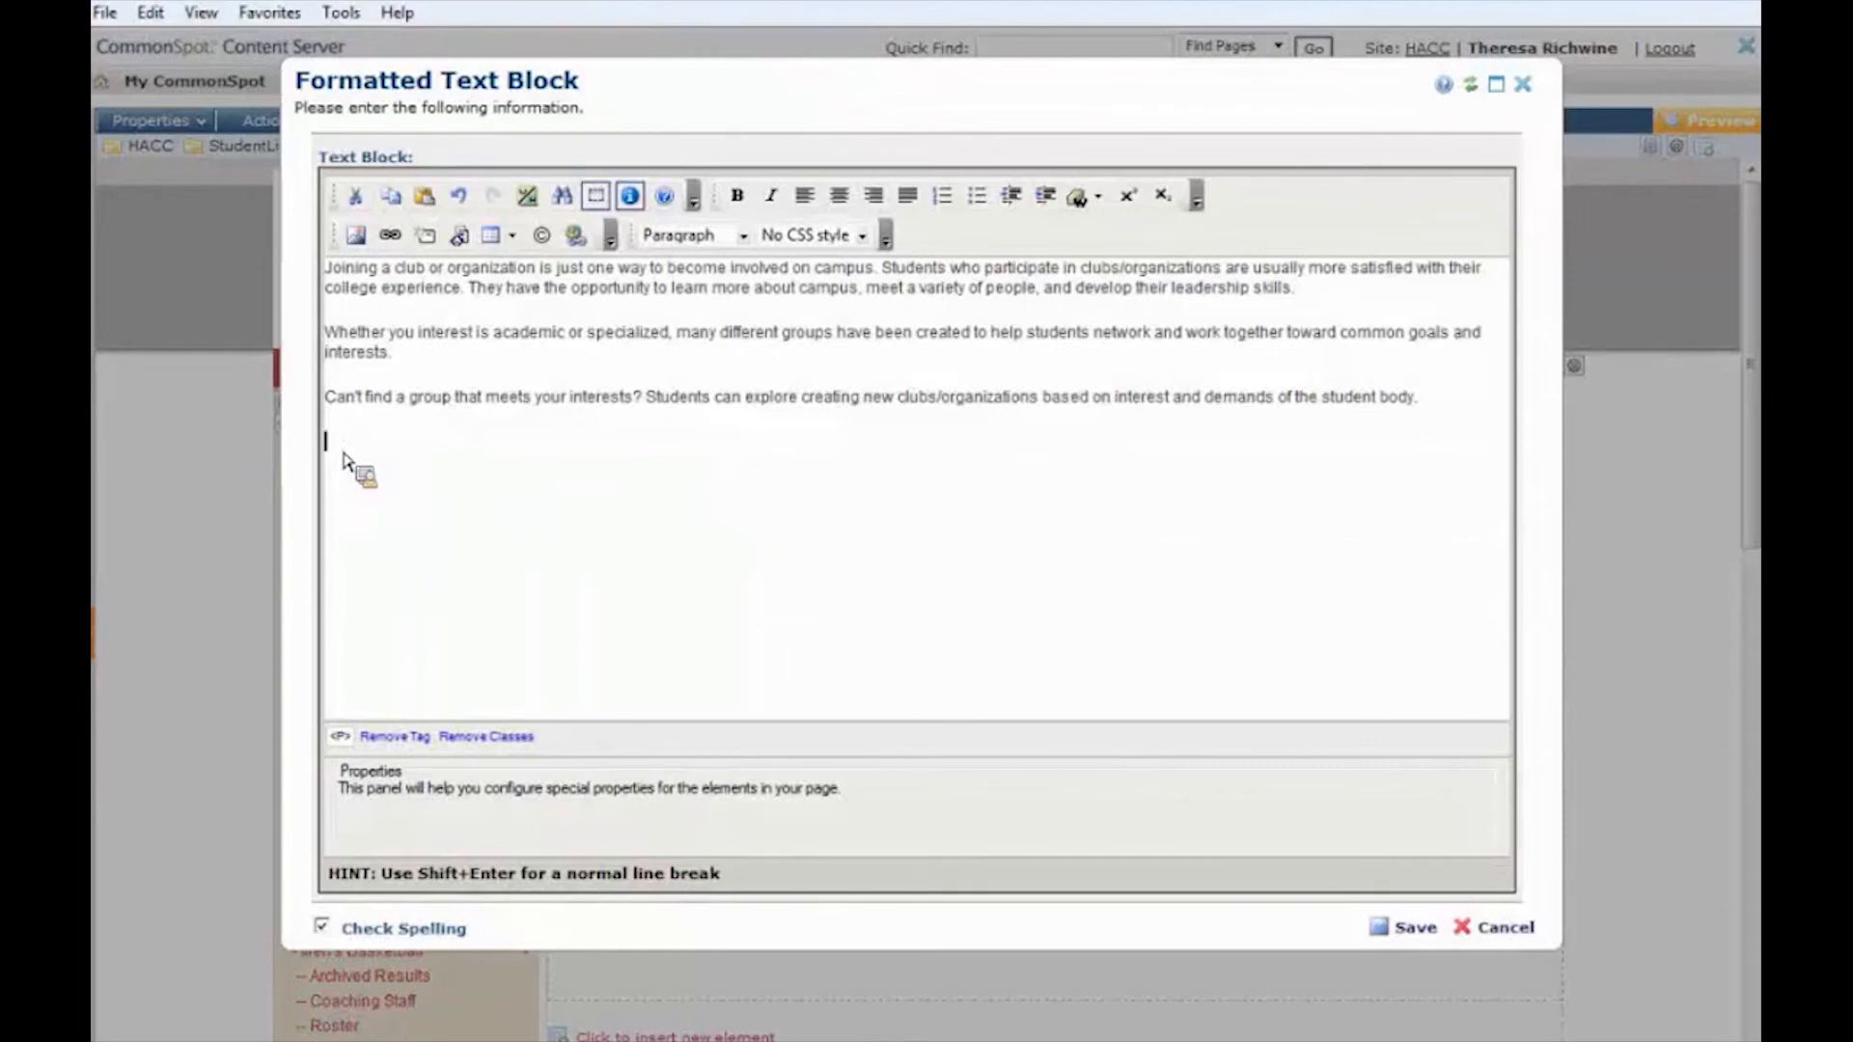
text(This link will go to facebook. Student Activities)
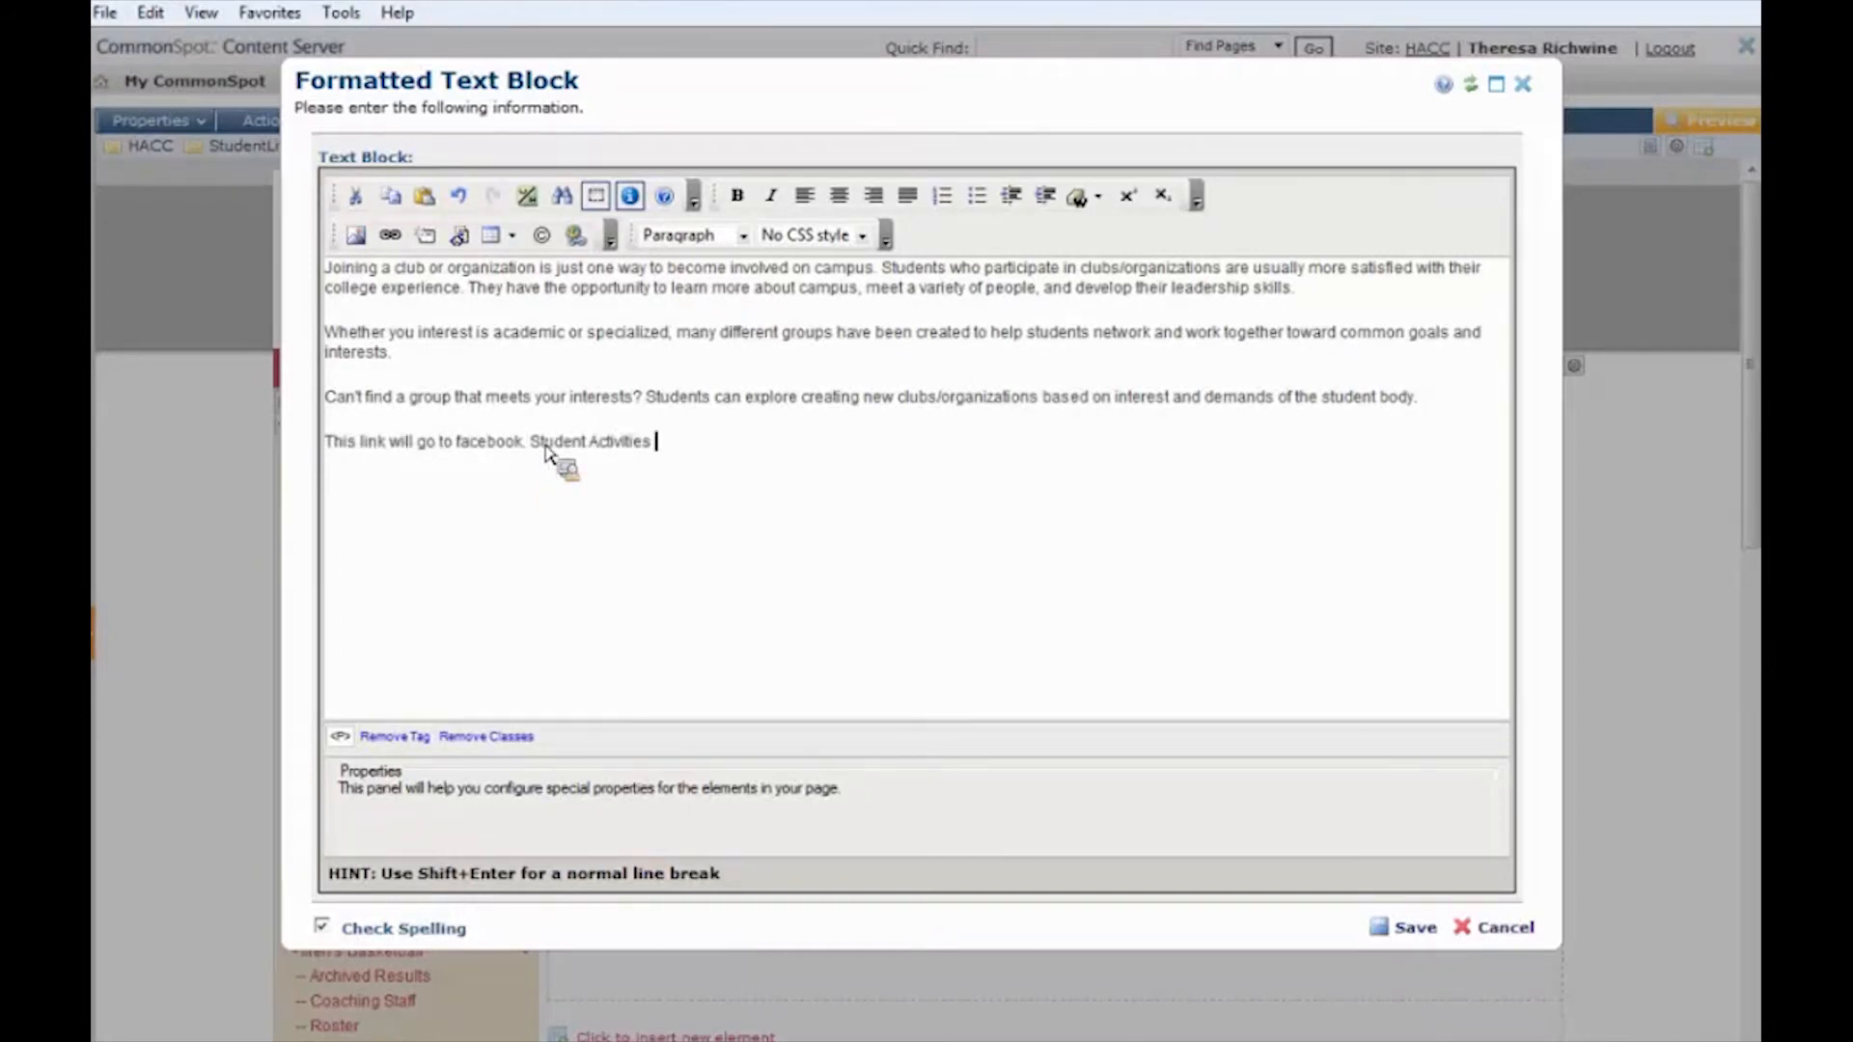
text(Facebook.)
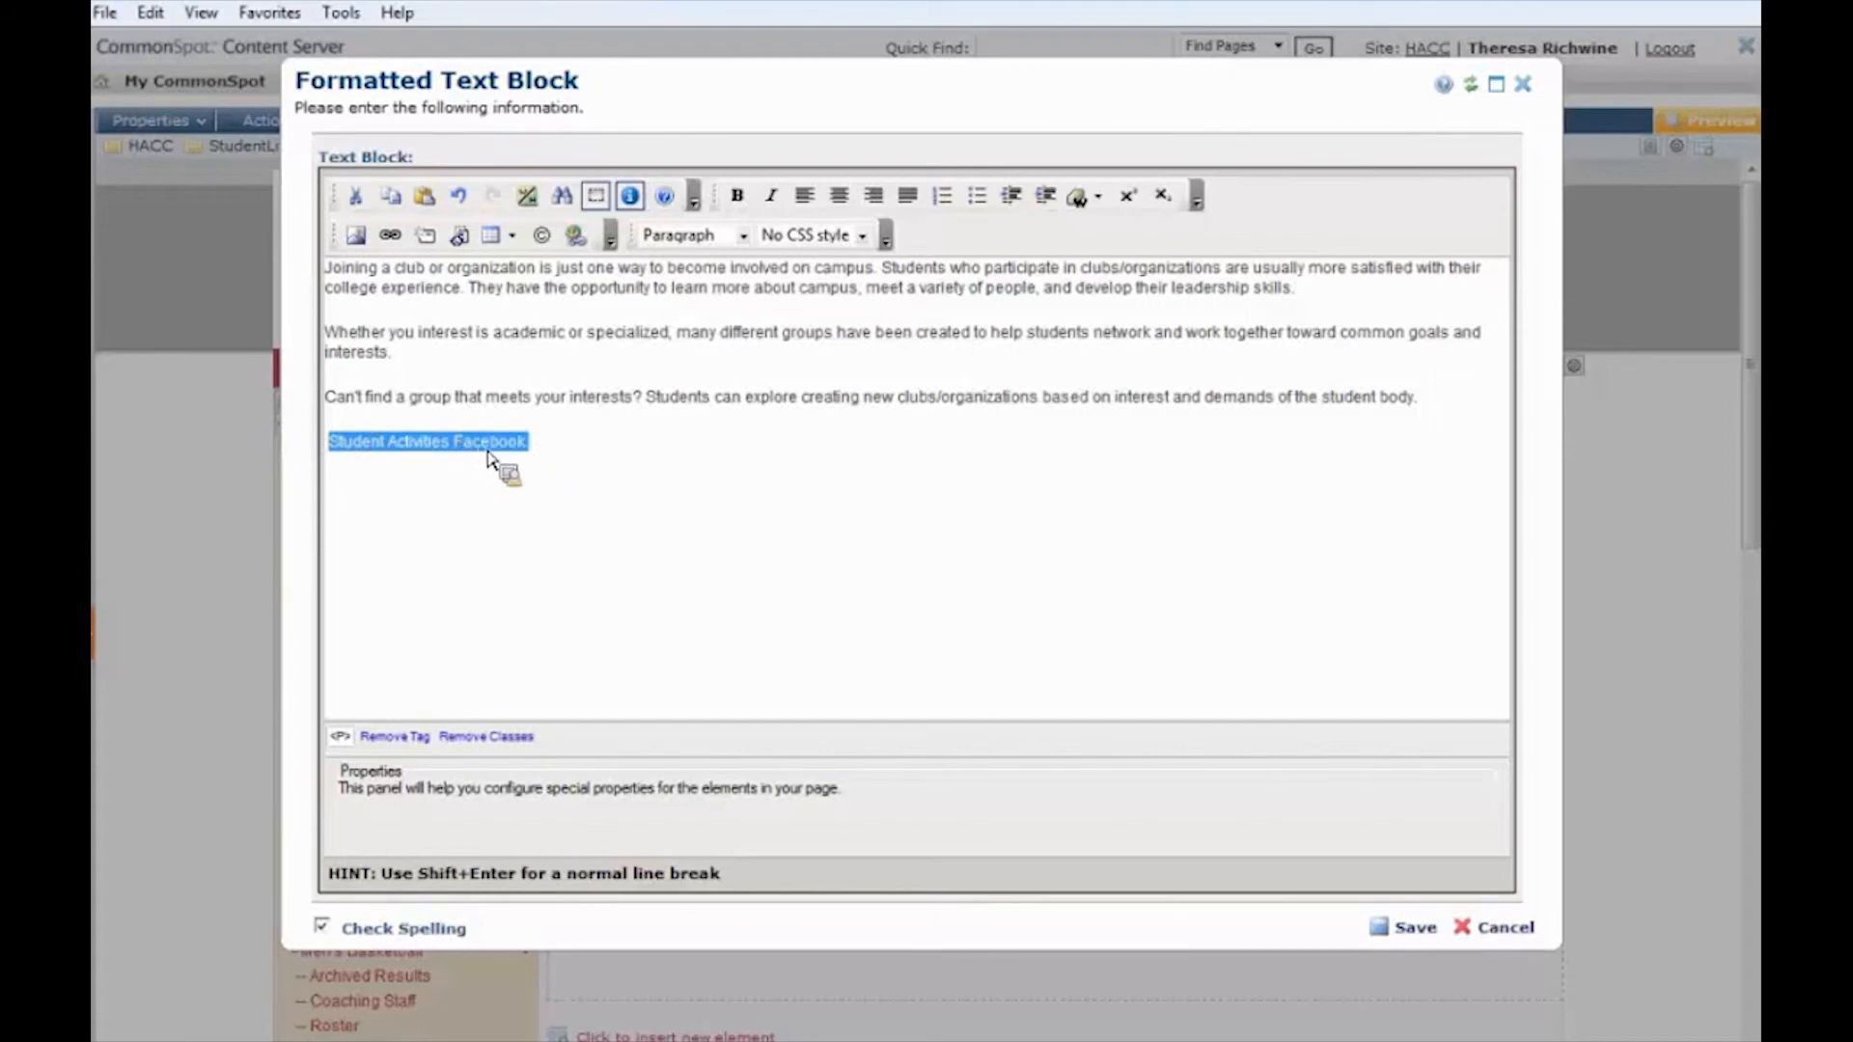
click(390, 233)
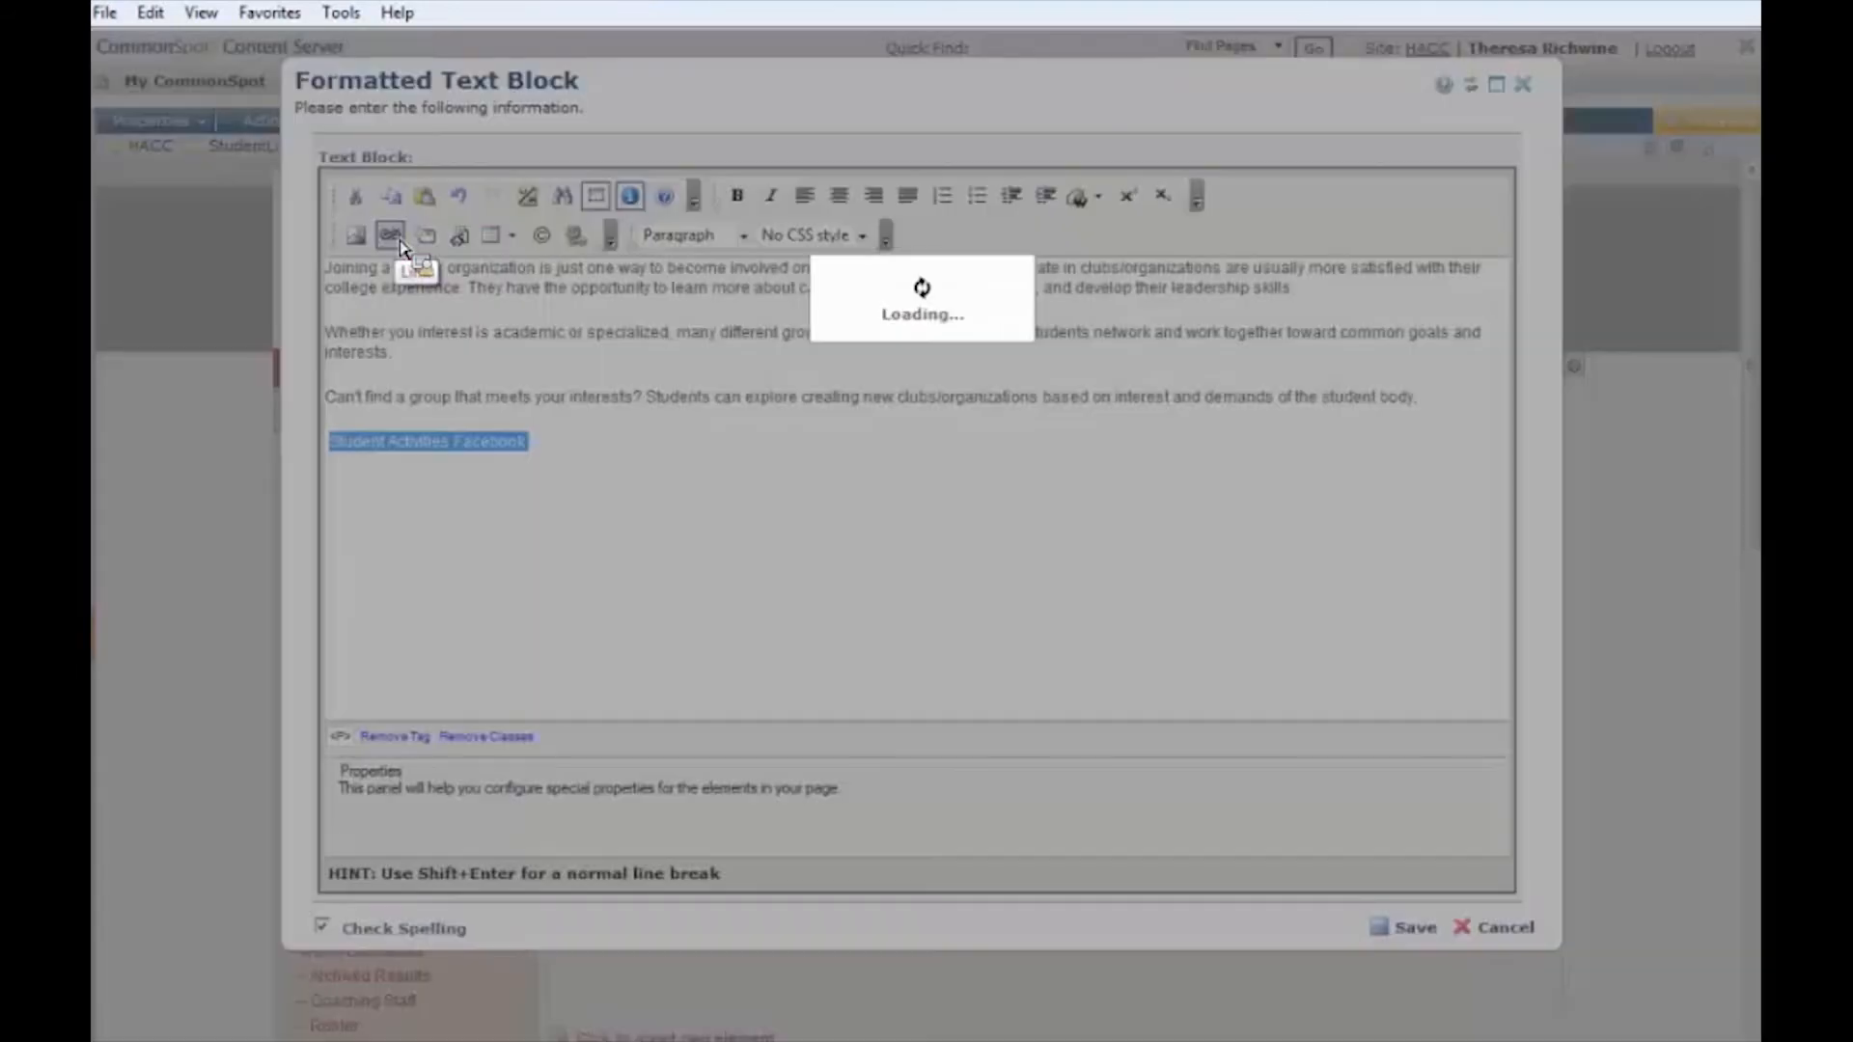
click(390, 234)
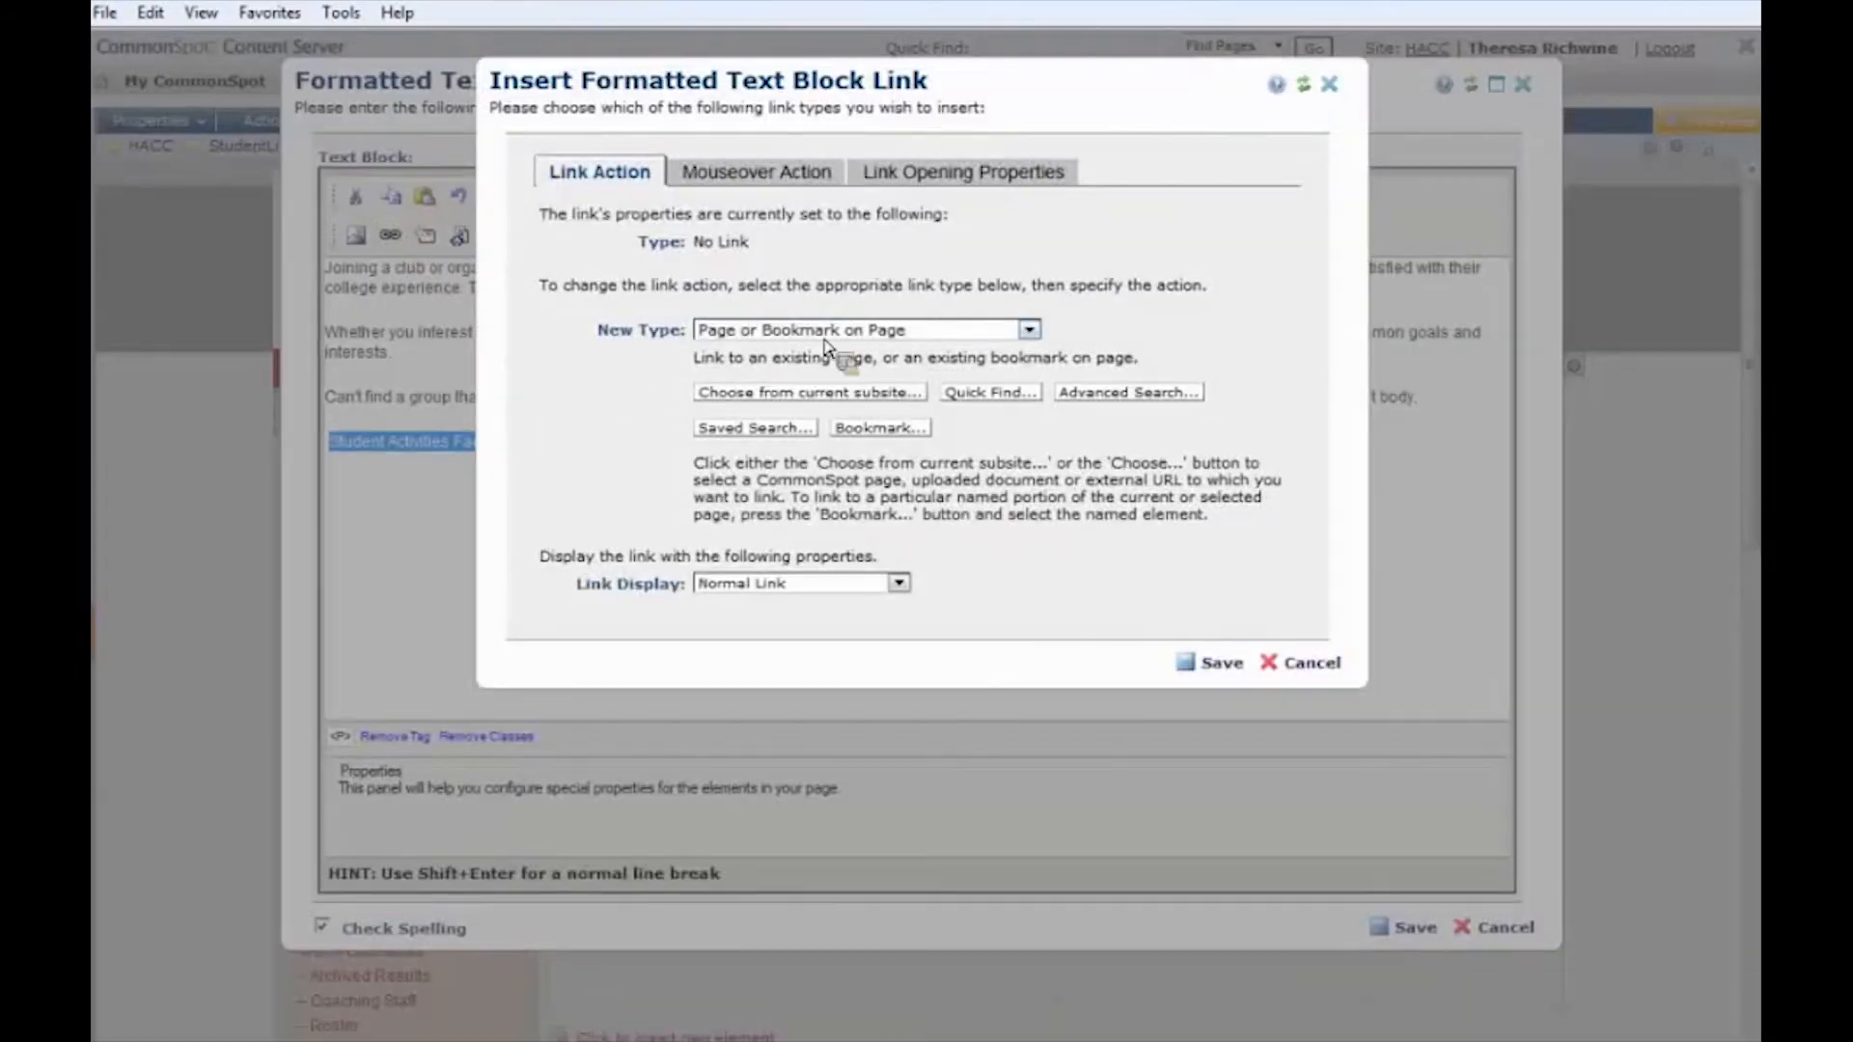
click(1028, 328)
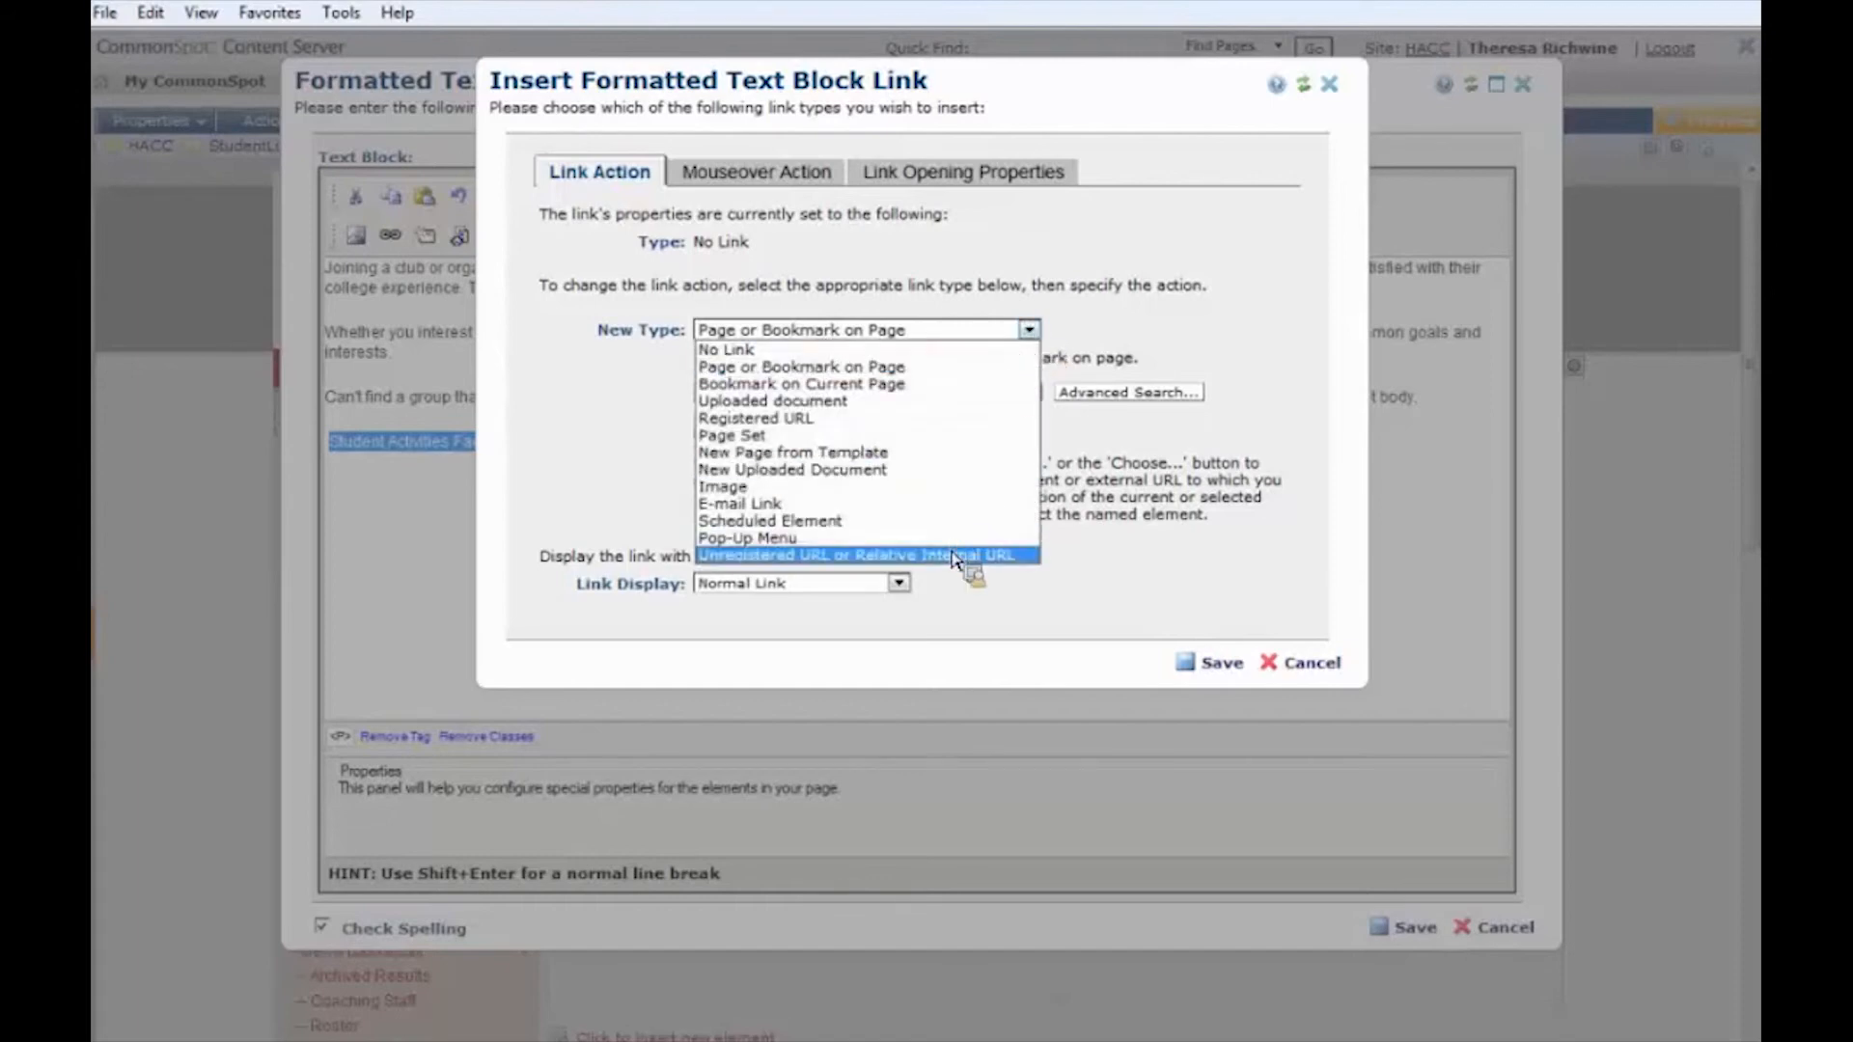
mouse_move(865, 568)
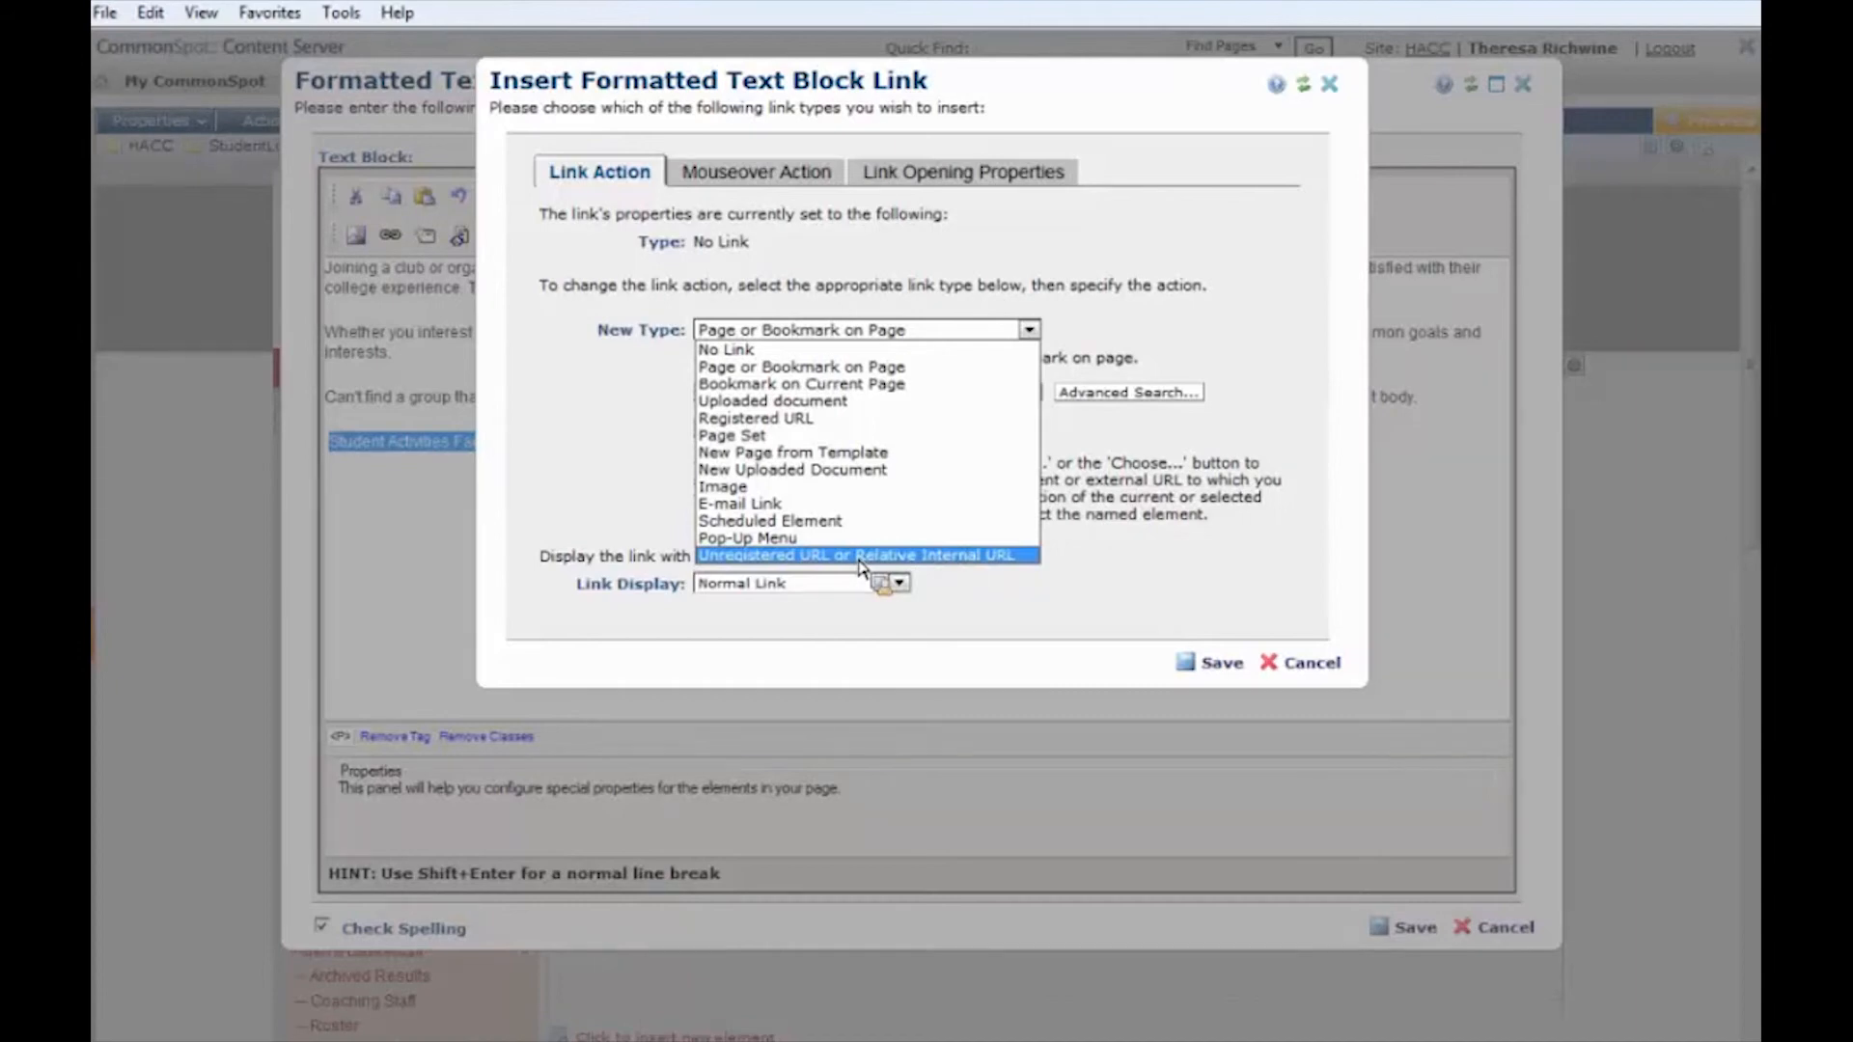
click(865, 556)
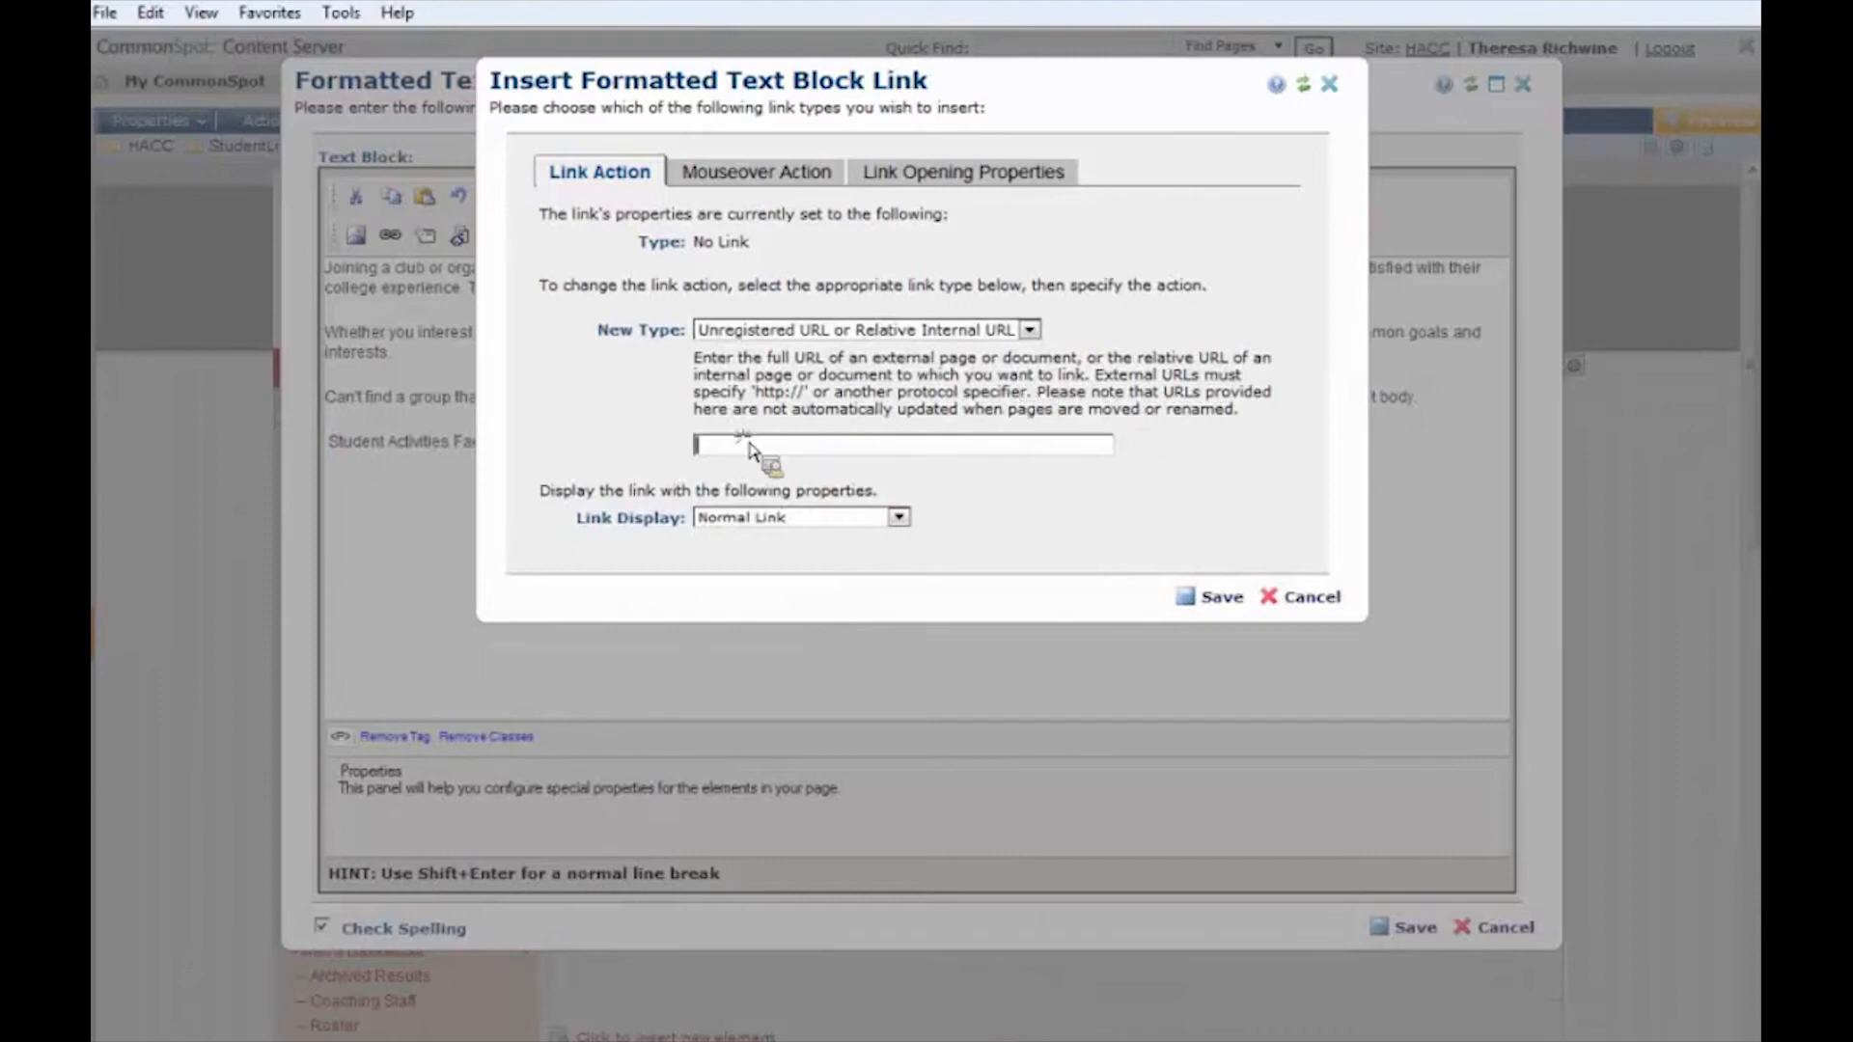
text(http://)
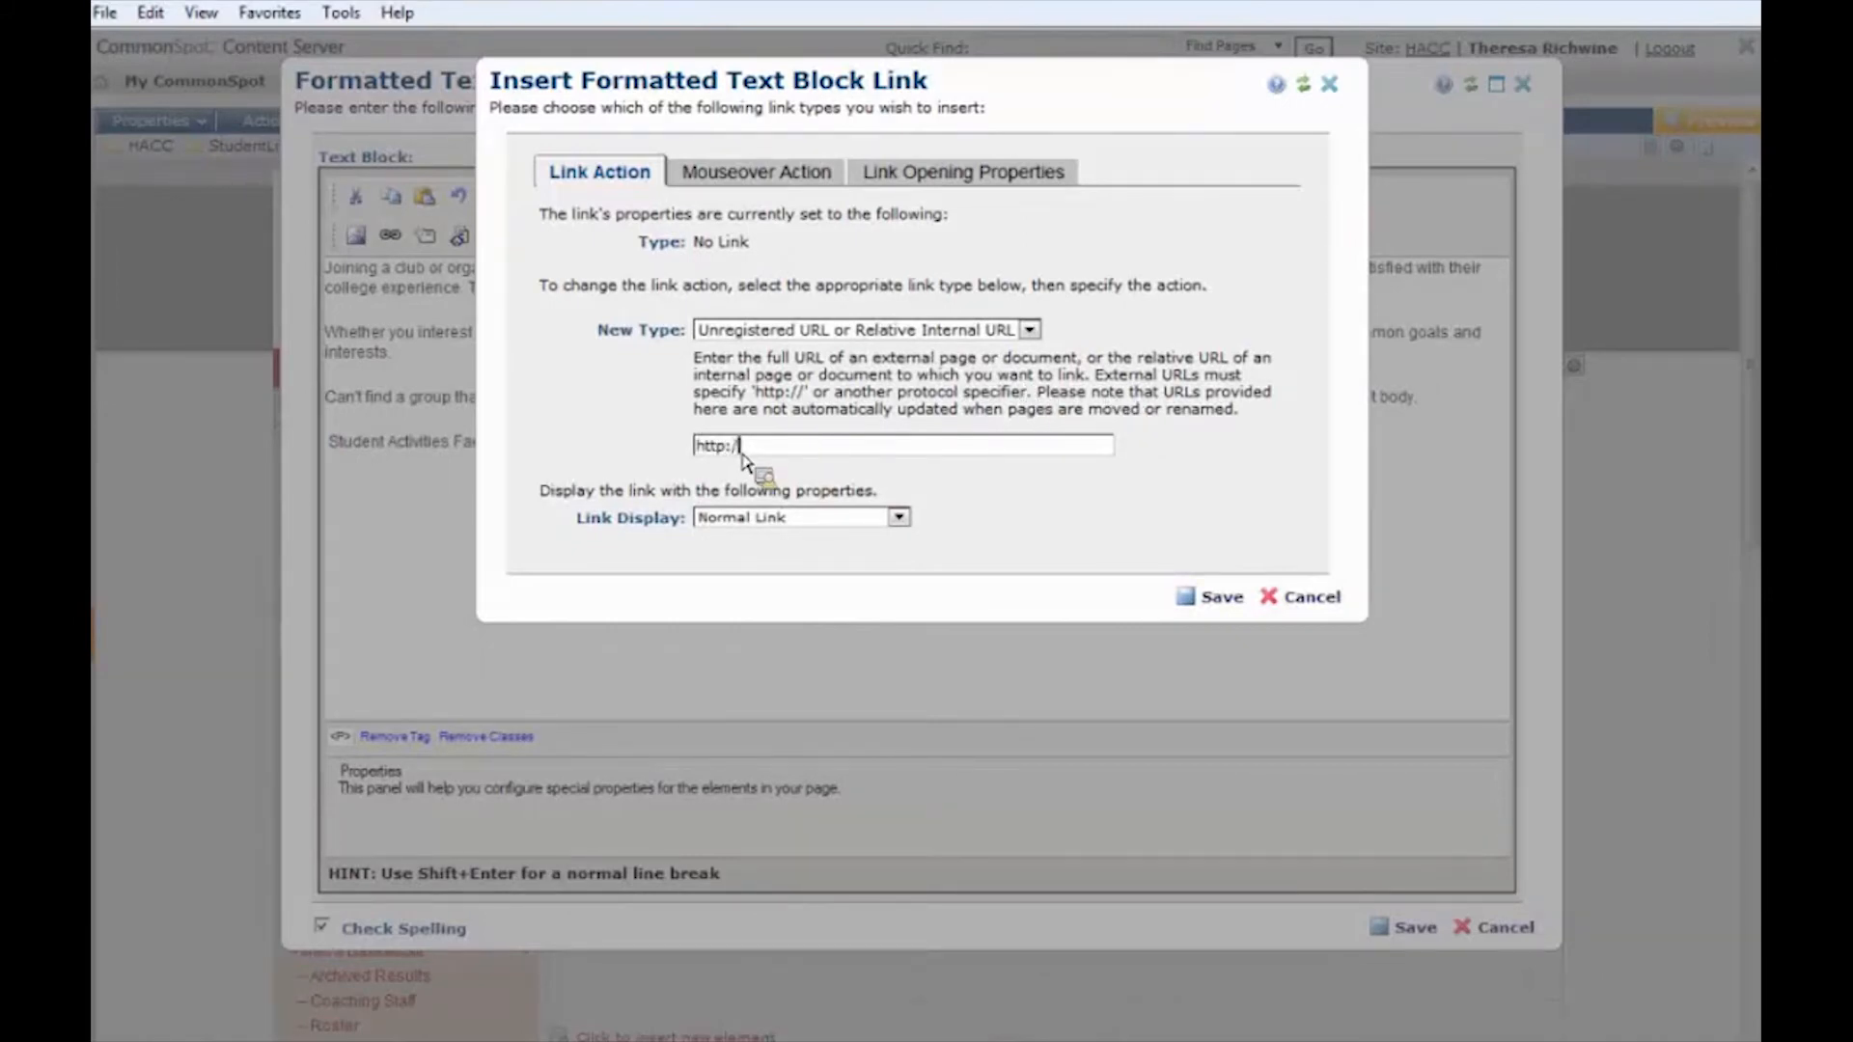
text(www.facebook.com)
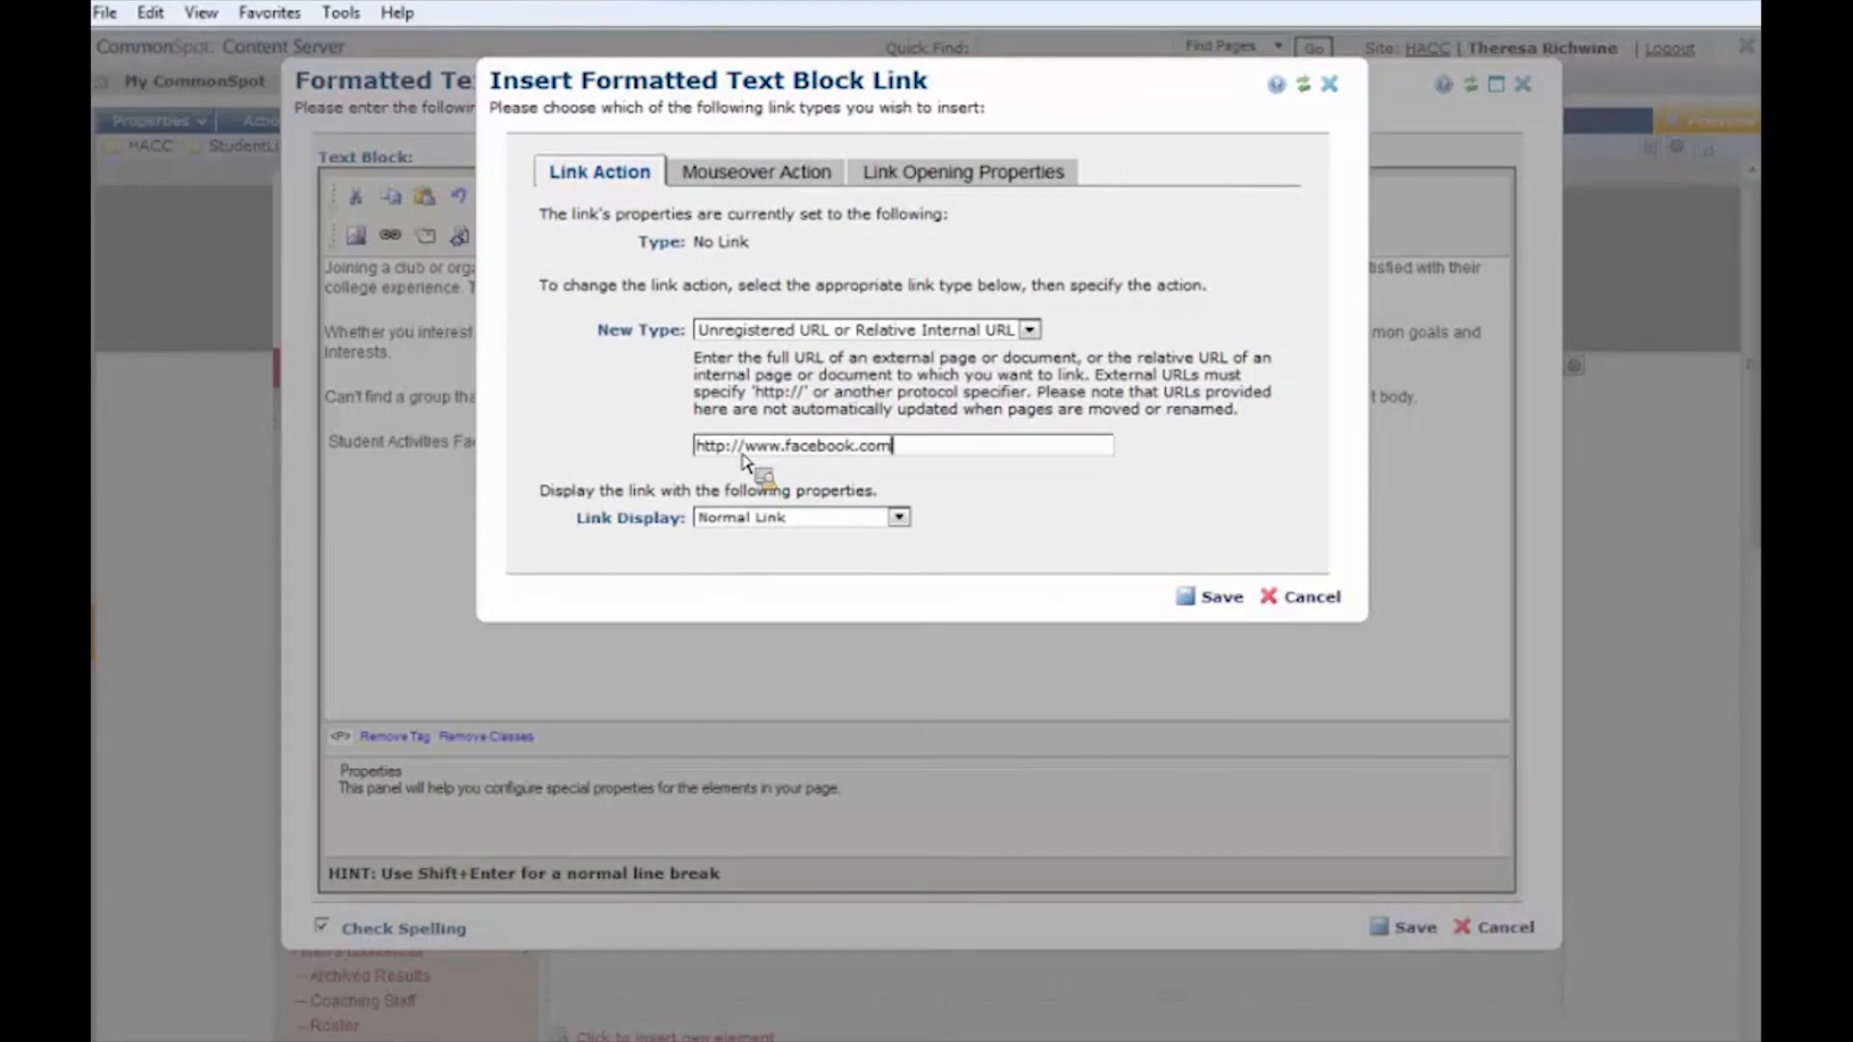
text(/)
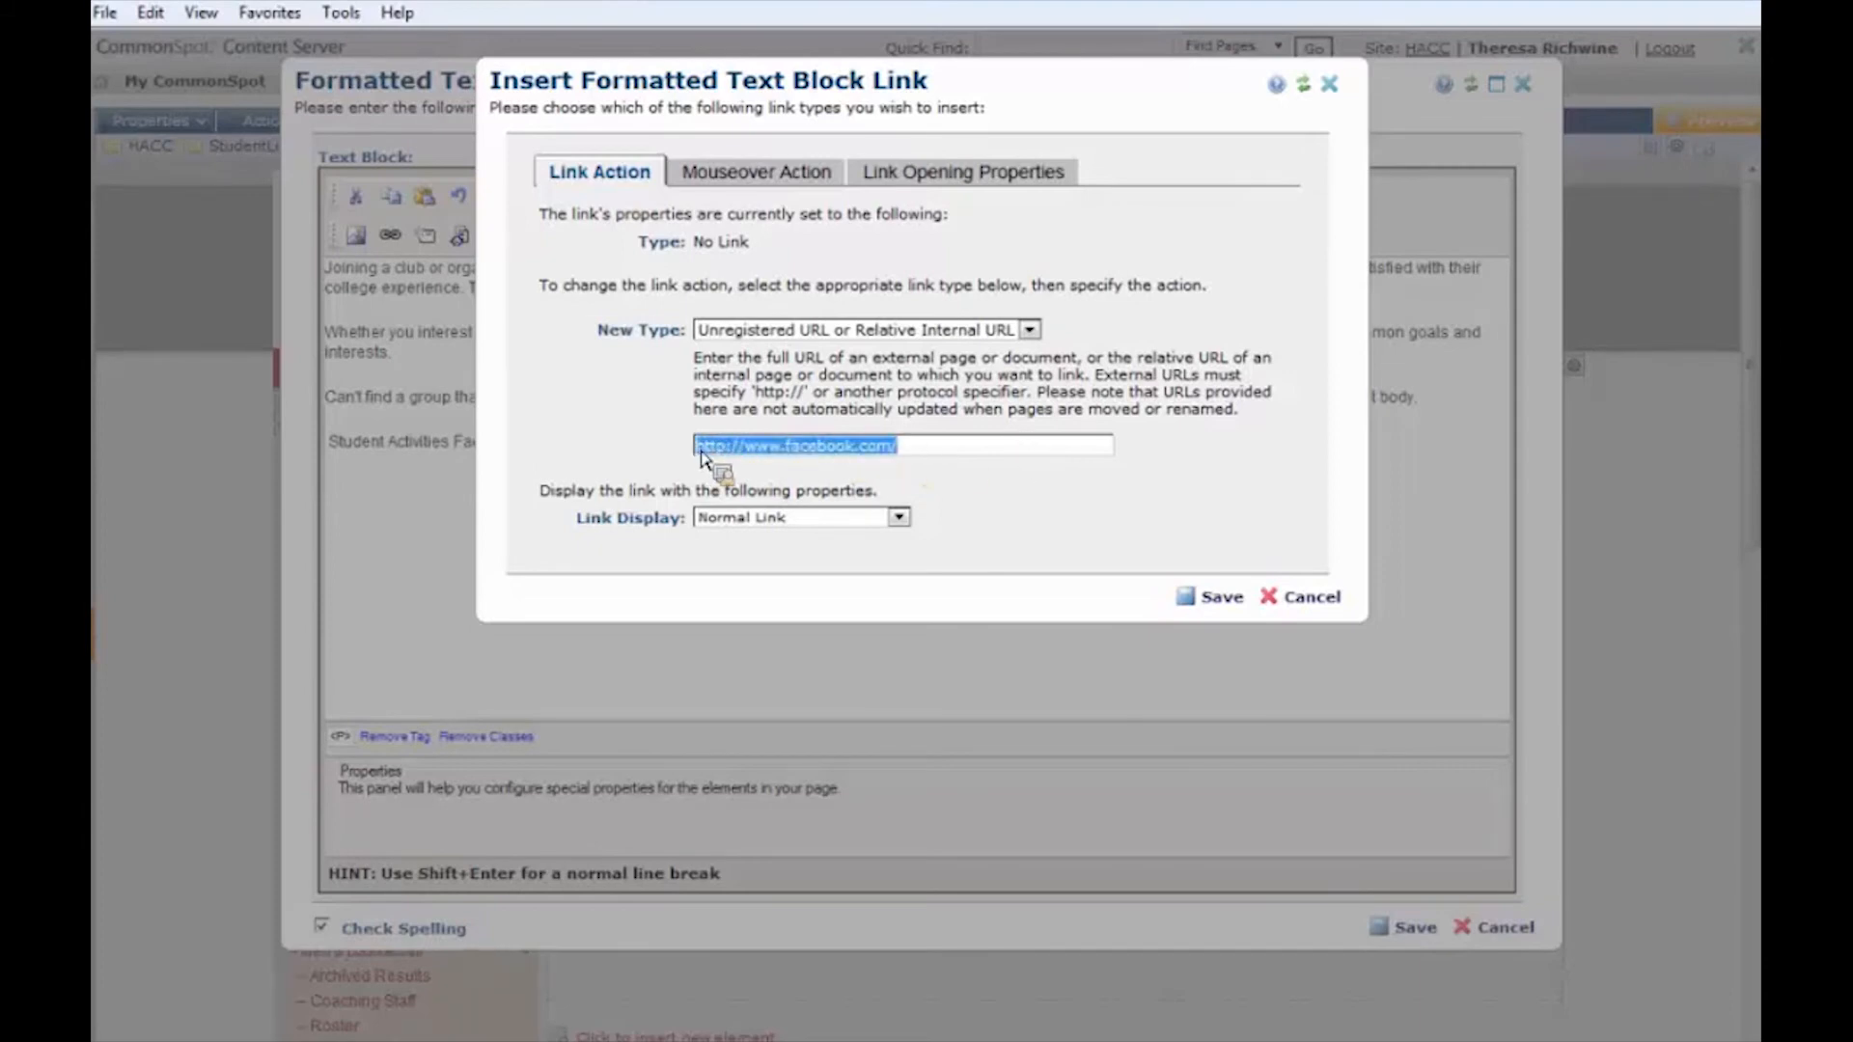
click(923, 443)
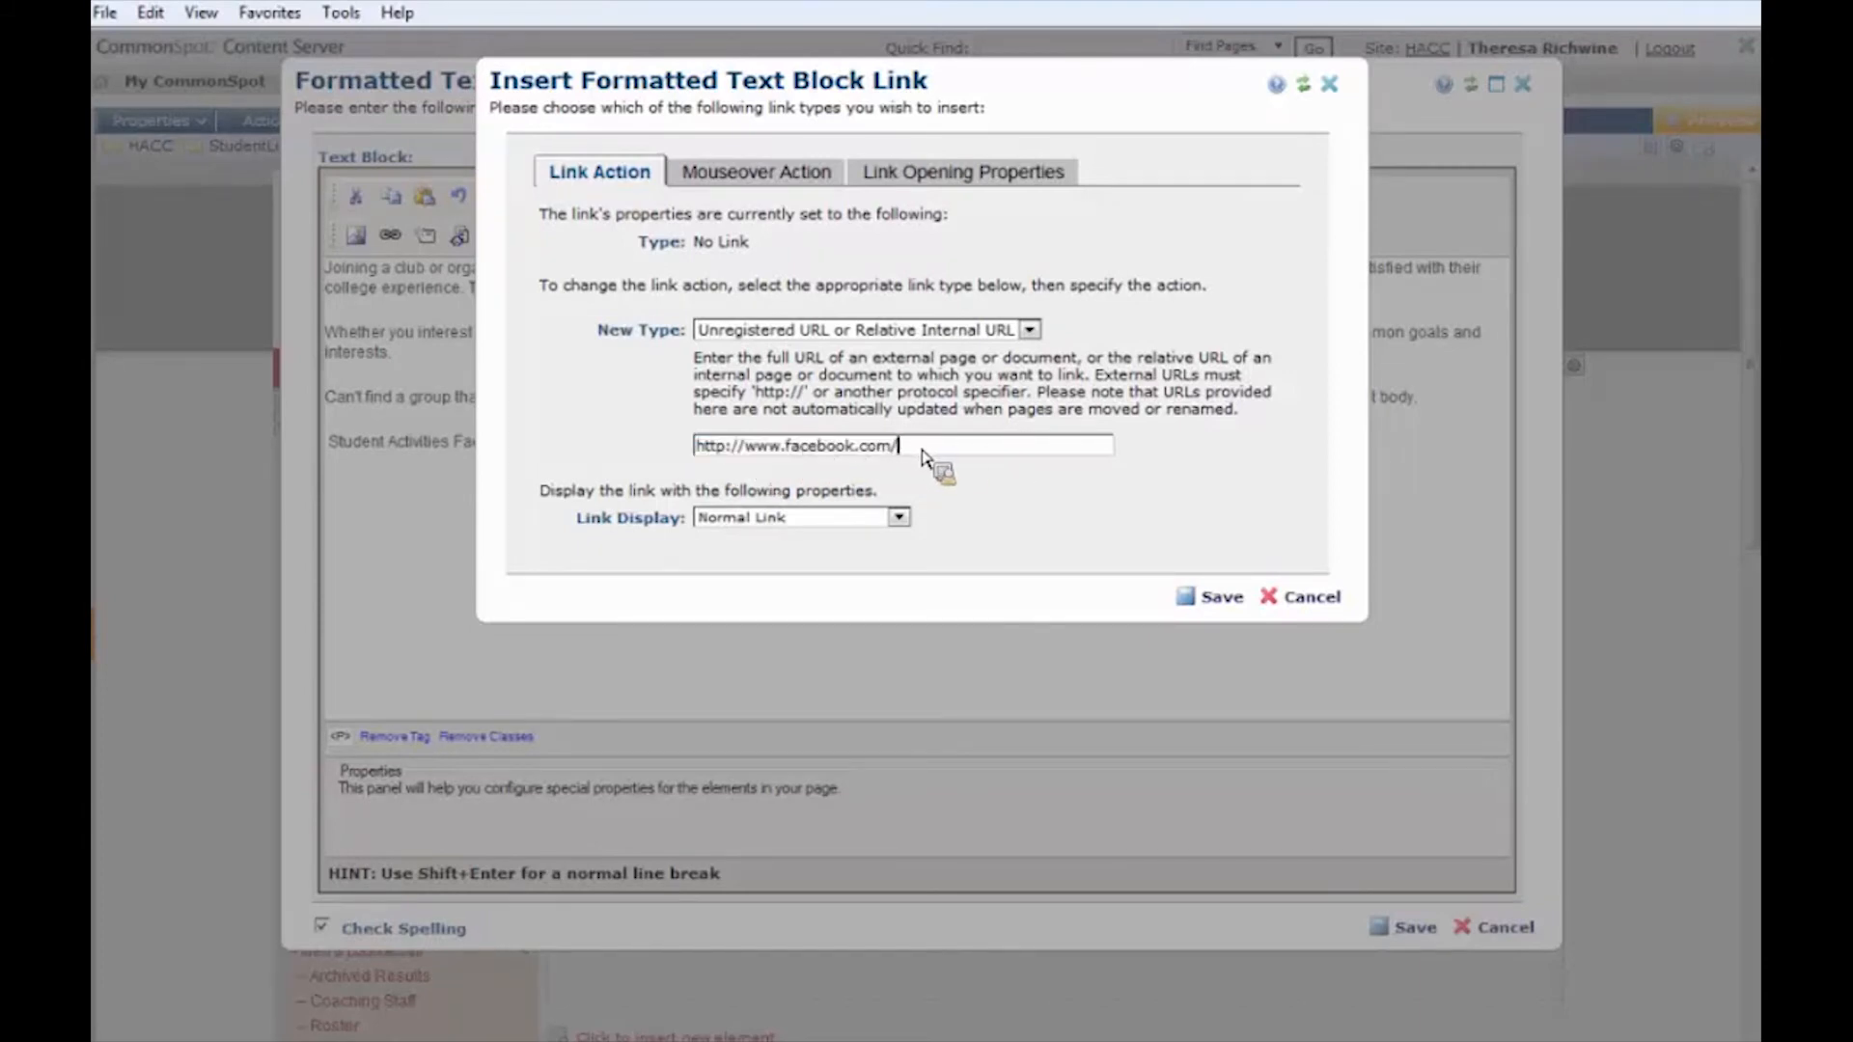
mouse_move(868, 459)
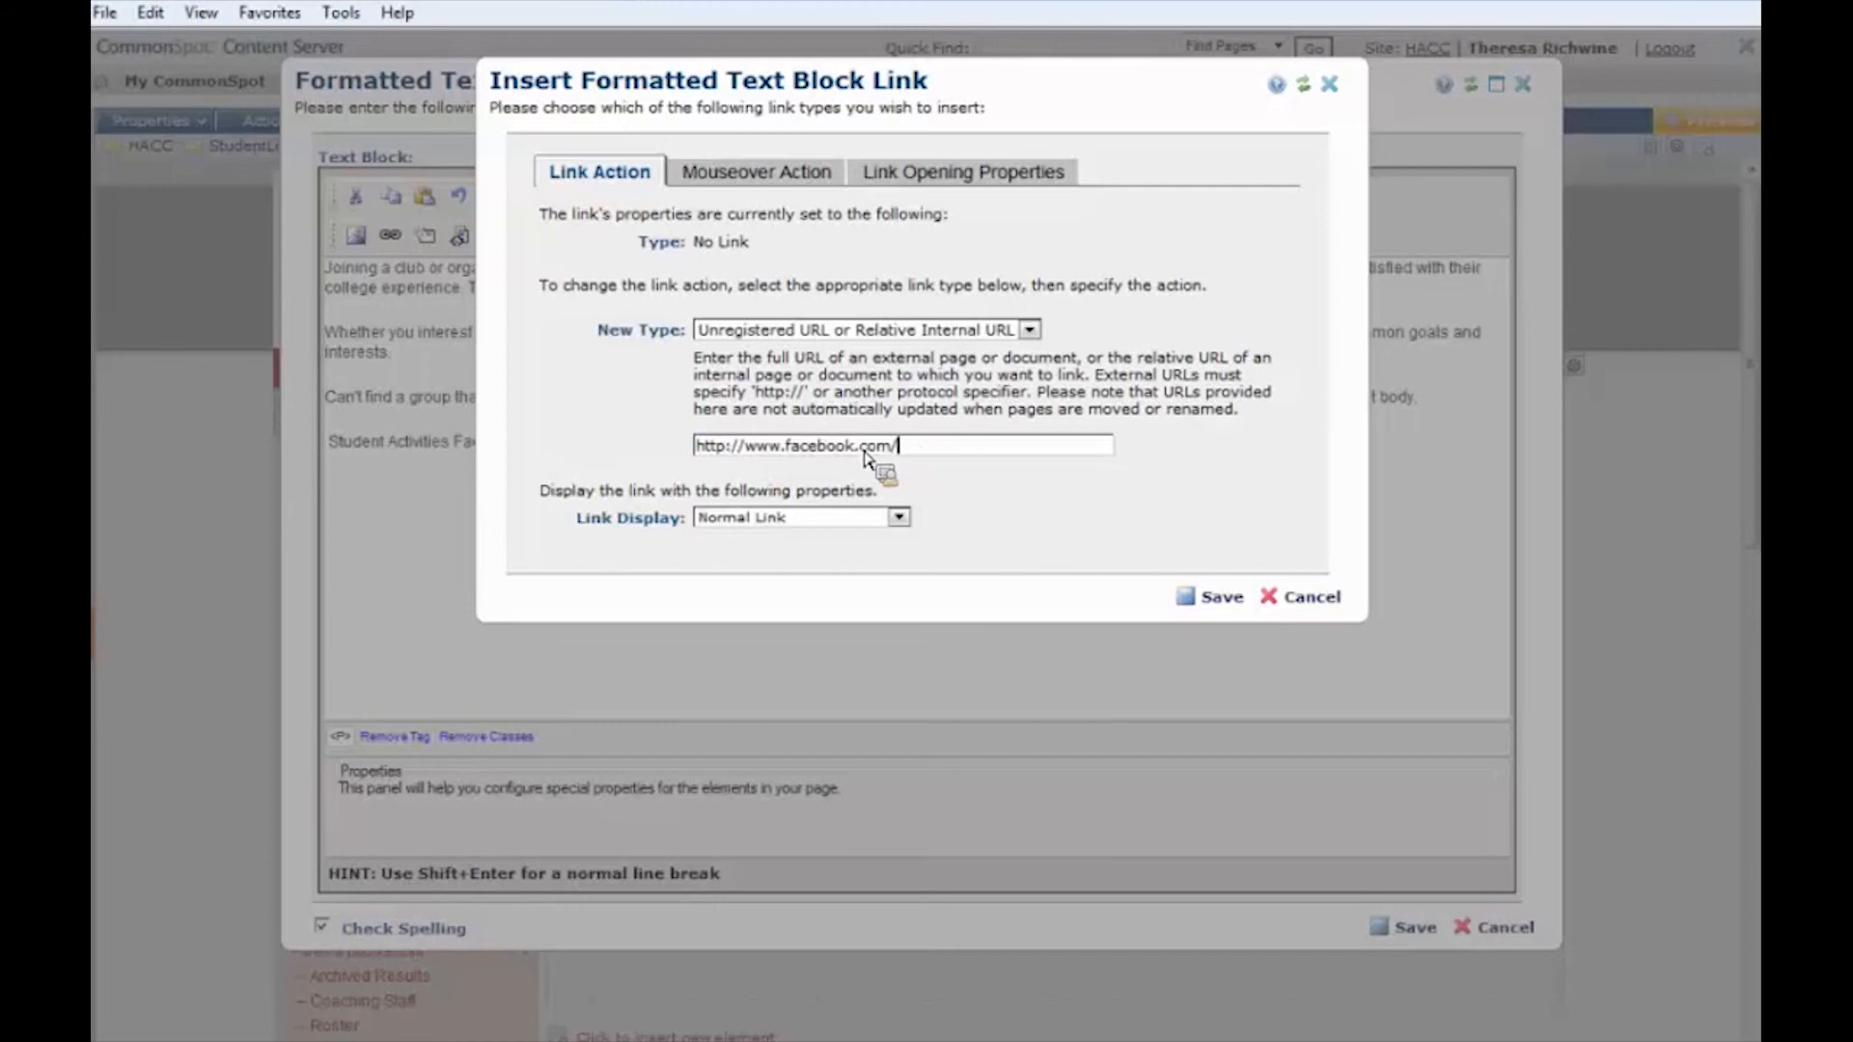
Keep the Normal Link display style and save the Facebook link
click(899, 517)
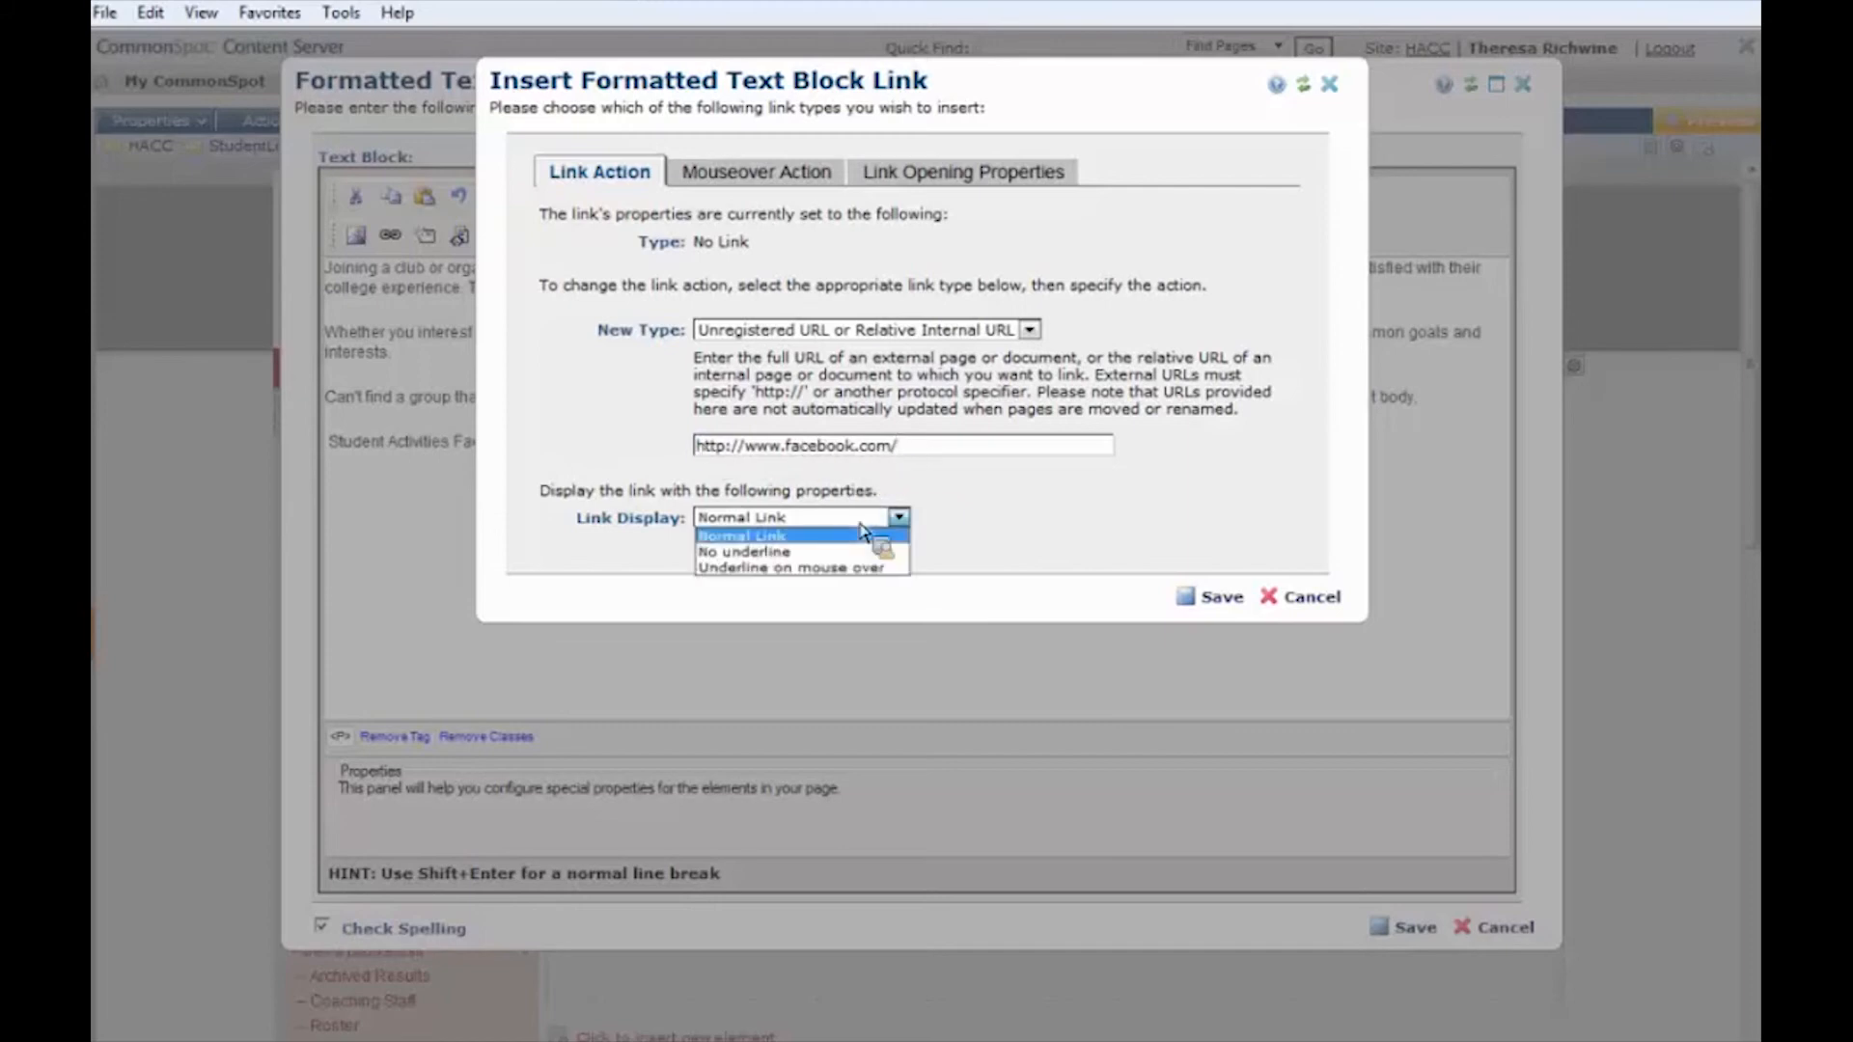
click(741, 534)
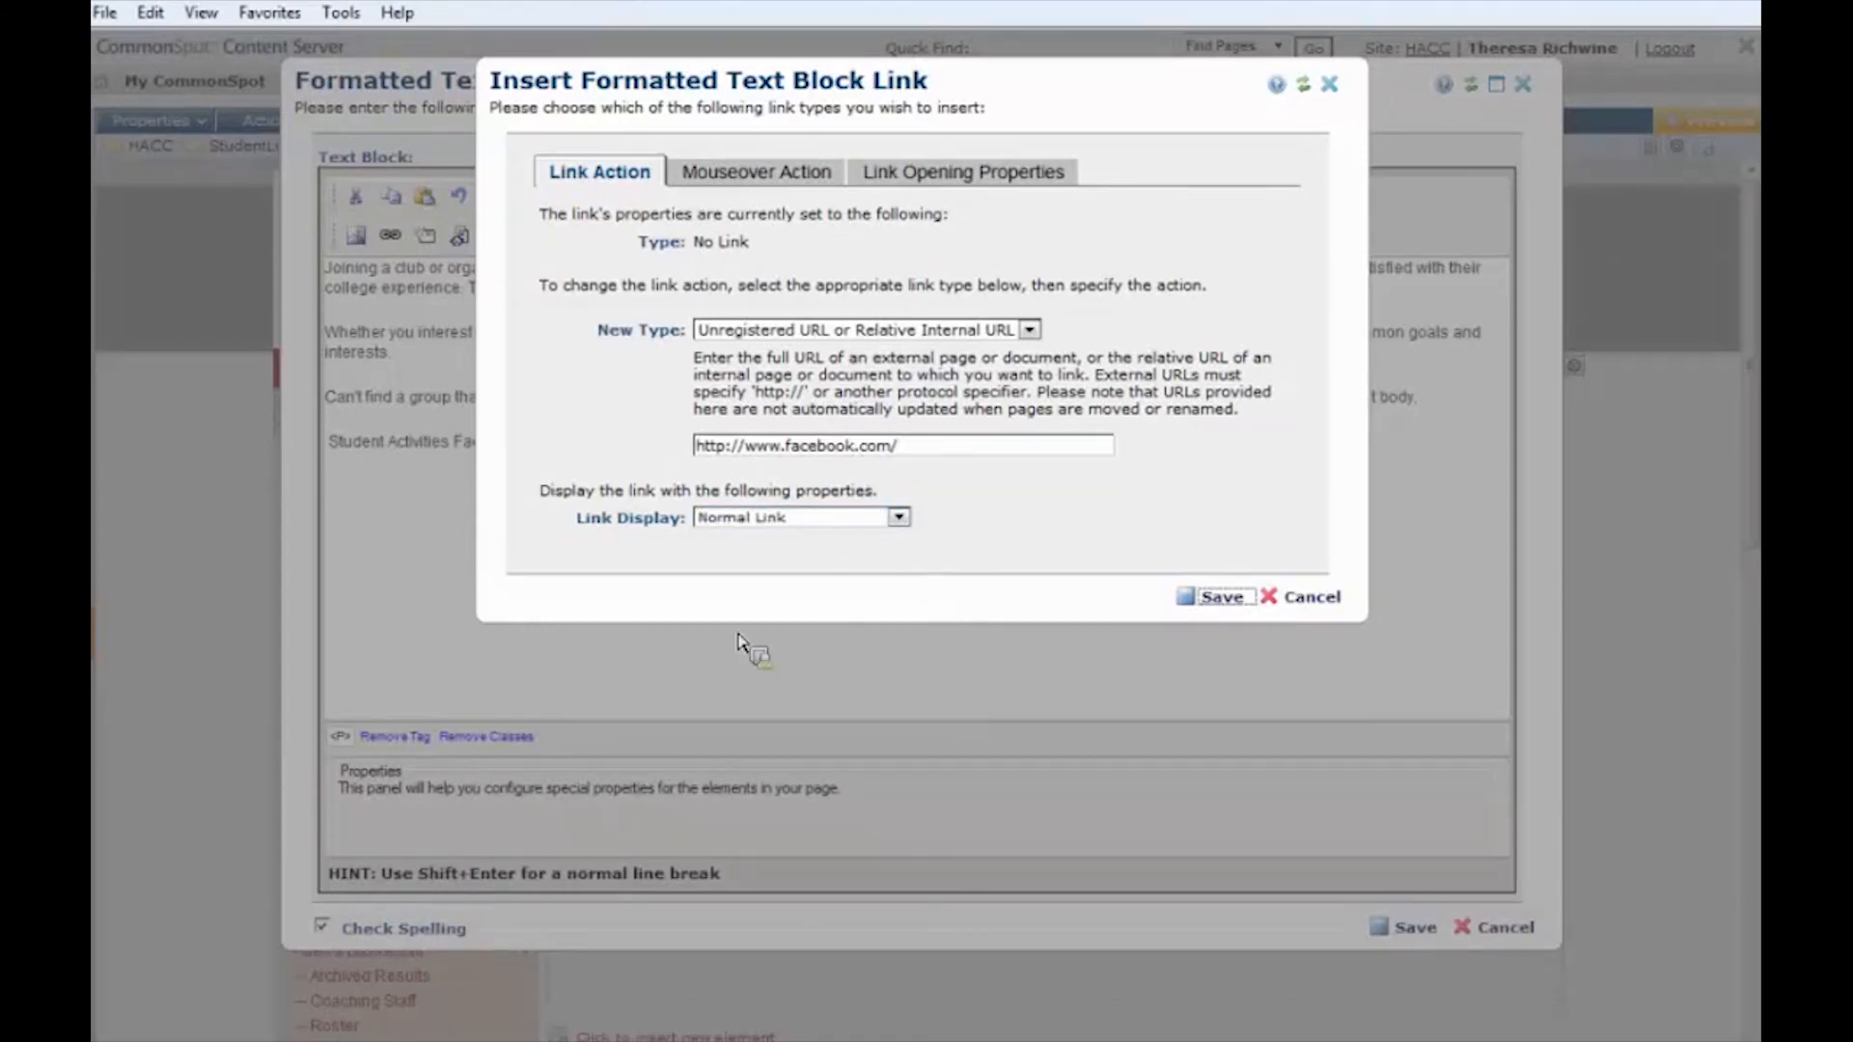
click(1222, 597)
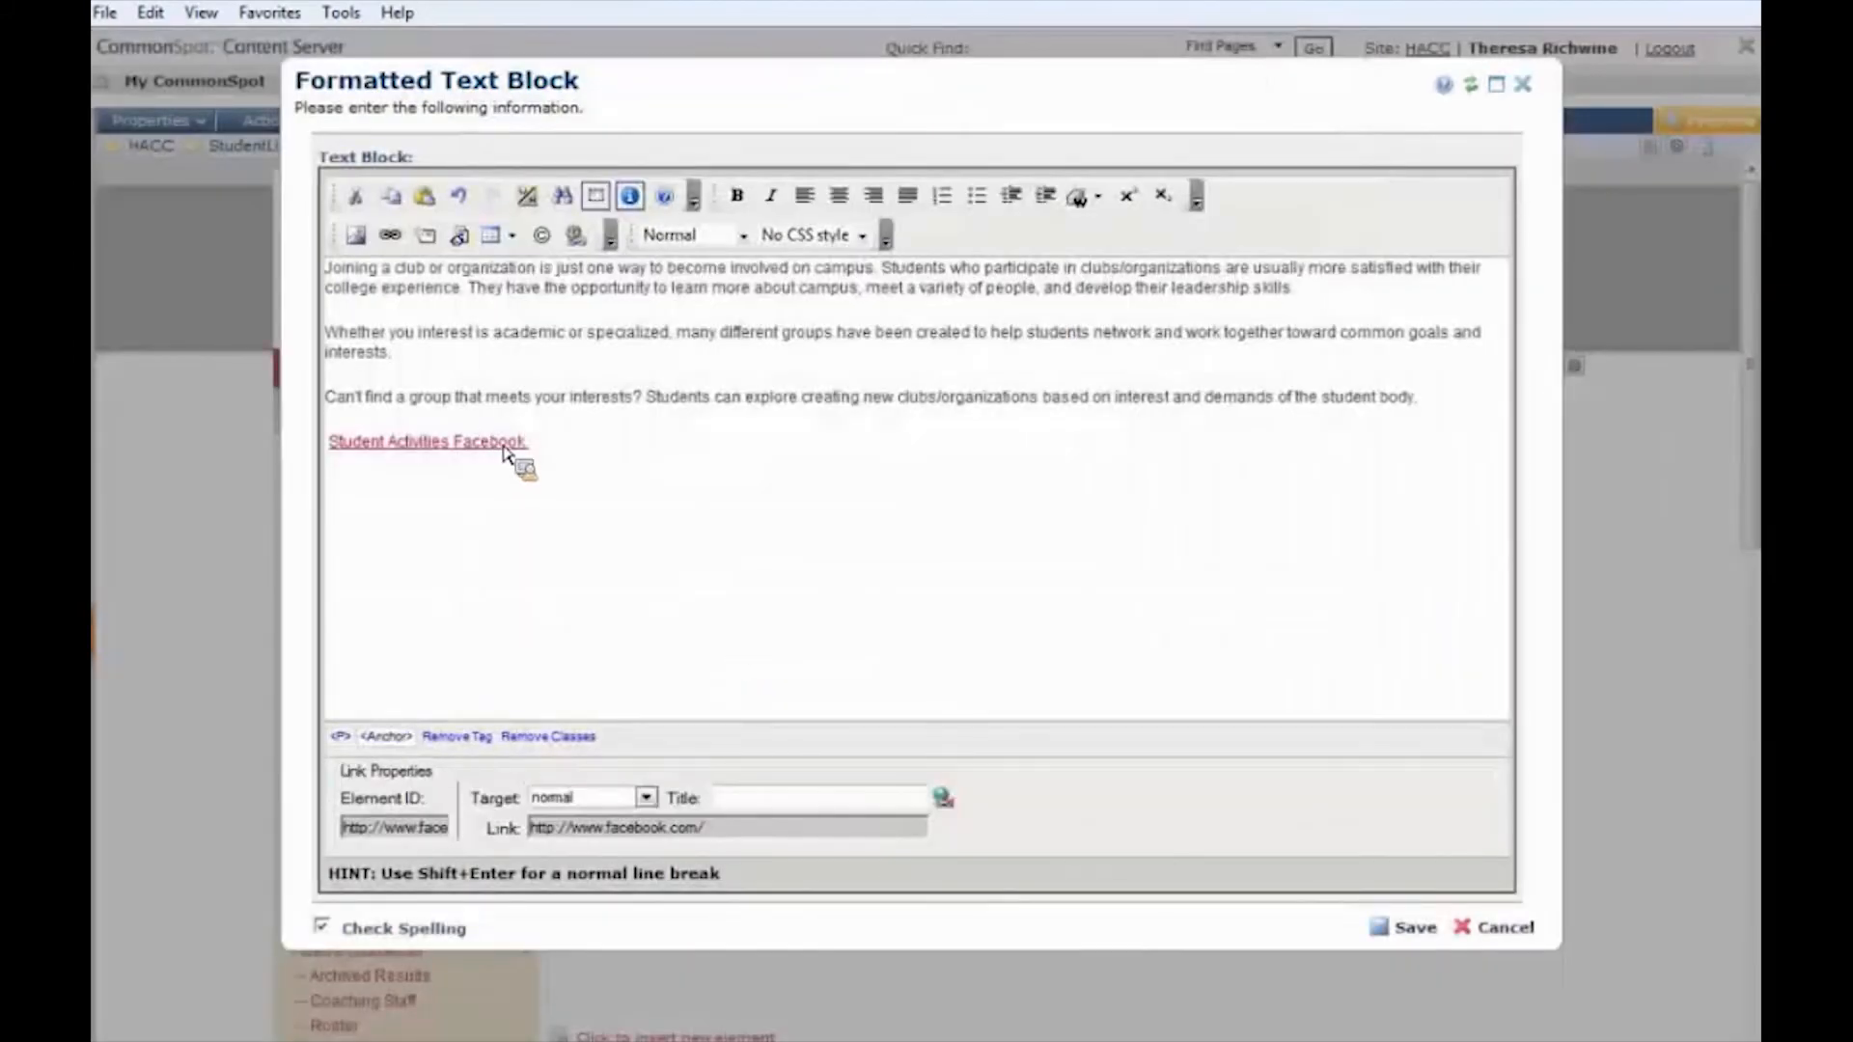
Delete the Facebook link line, save the text block and submit it for publication
click(544, 544)
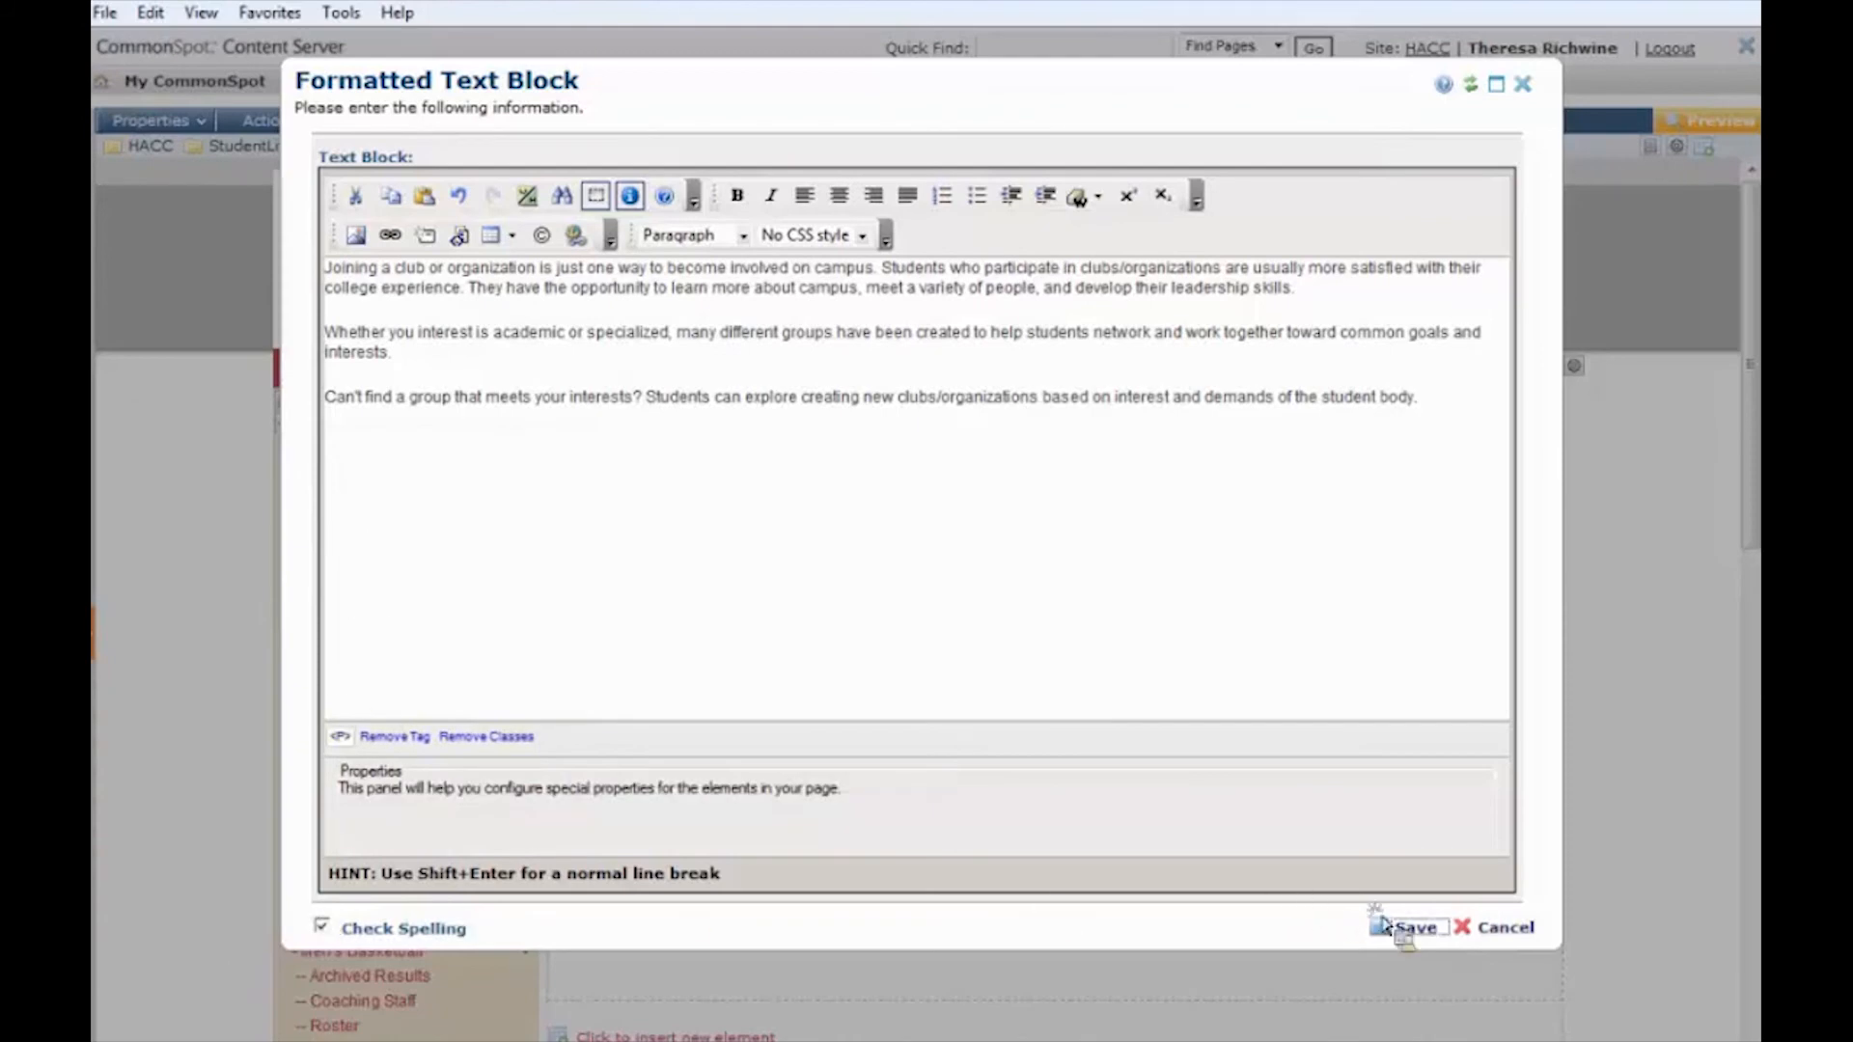
click(1410, 926)
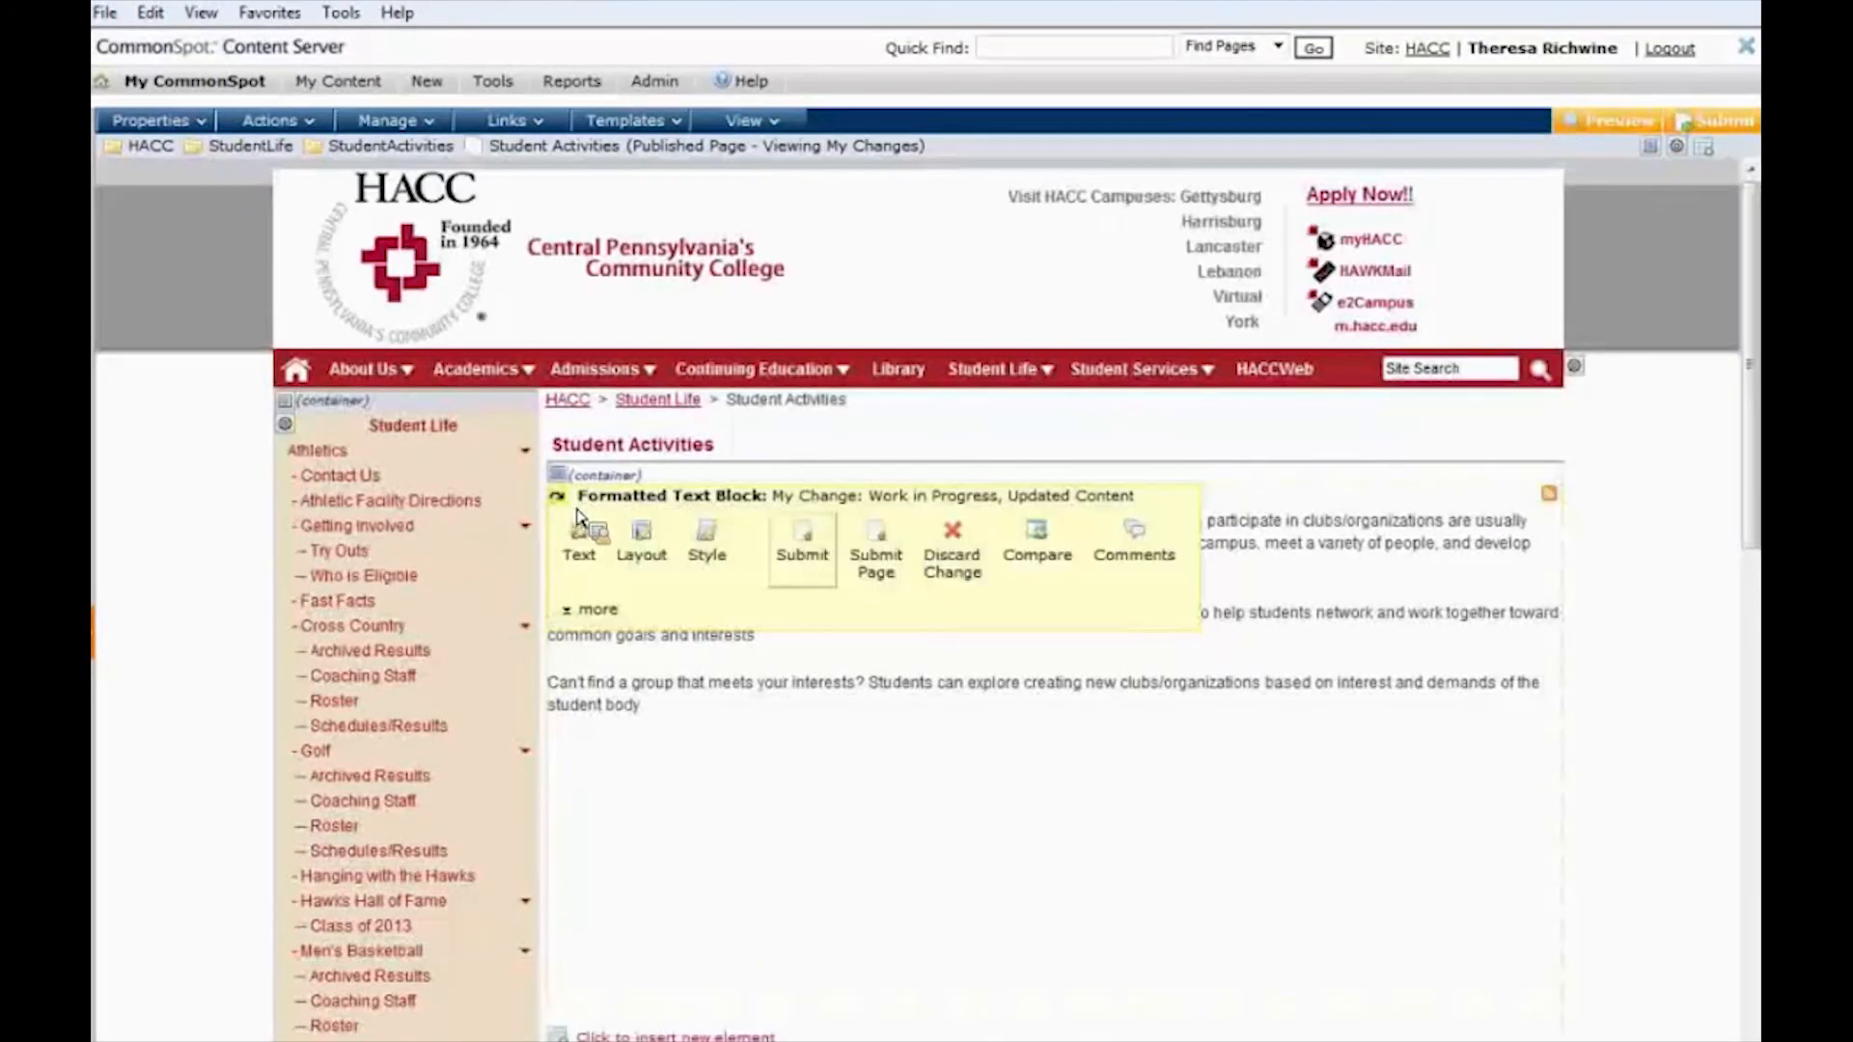
click(803, 544)
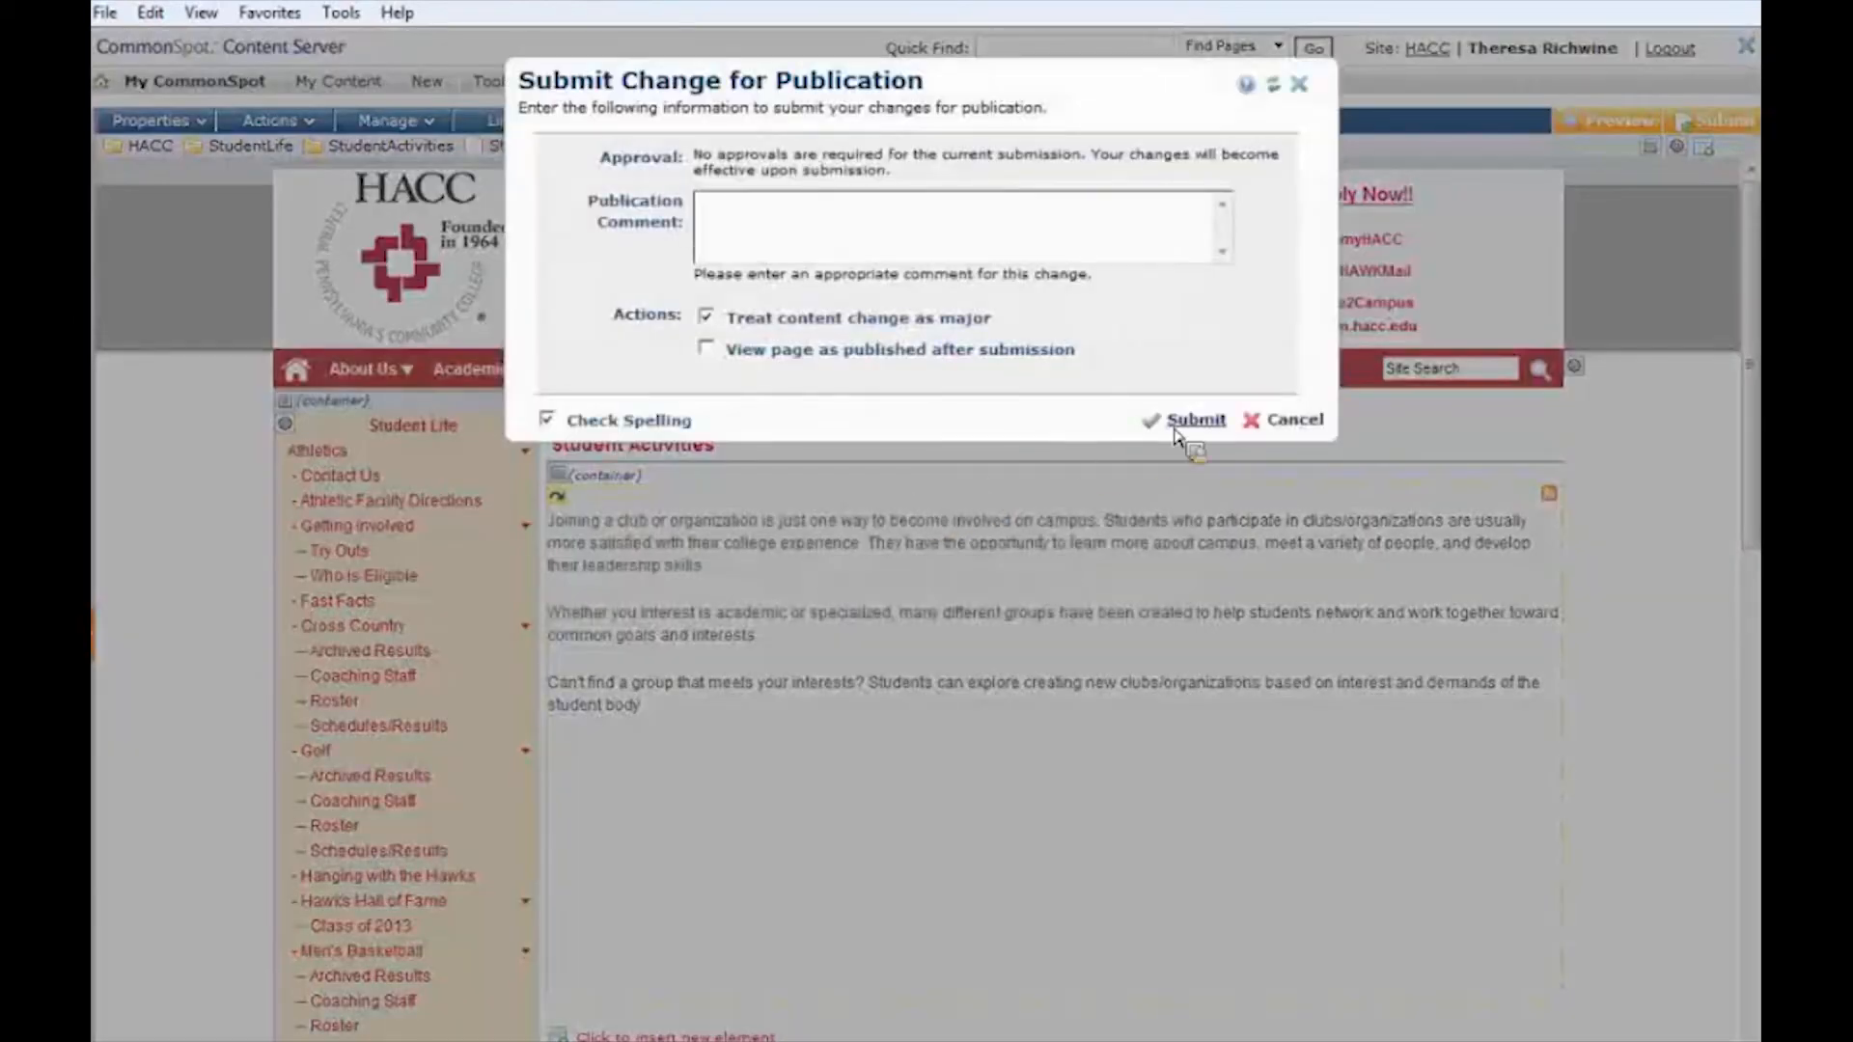
click(1197, 419)
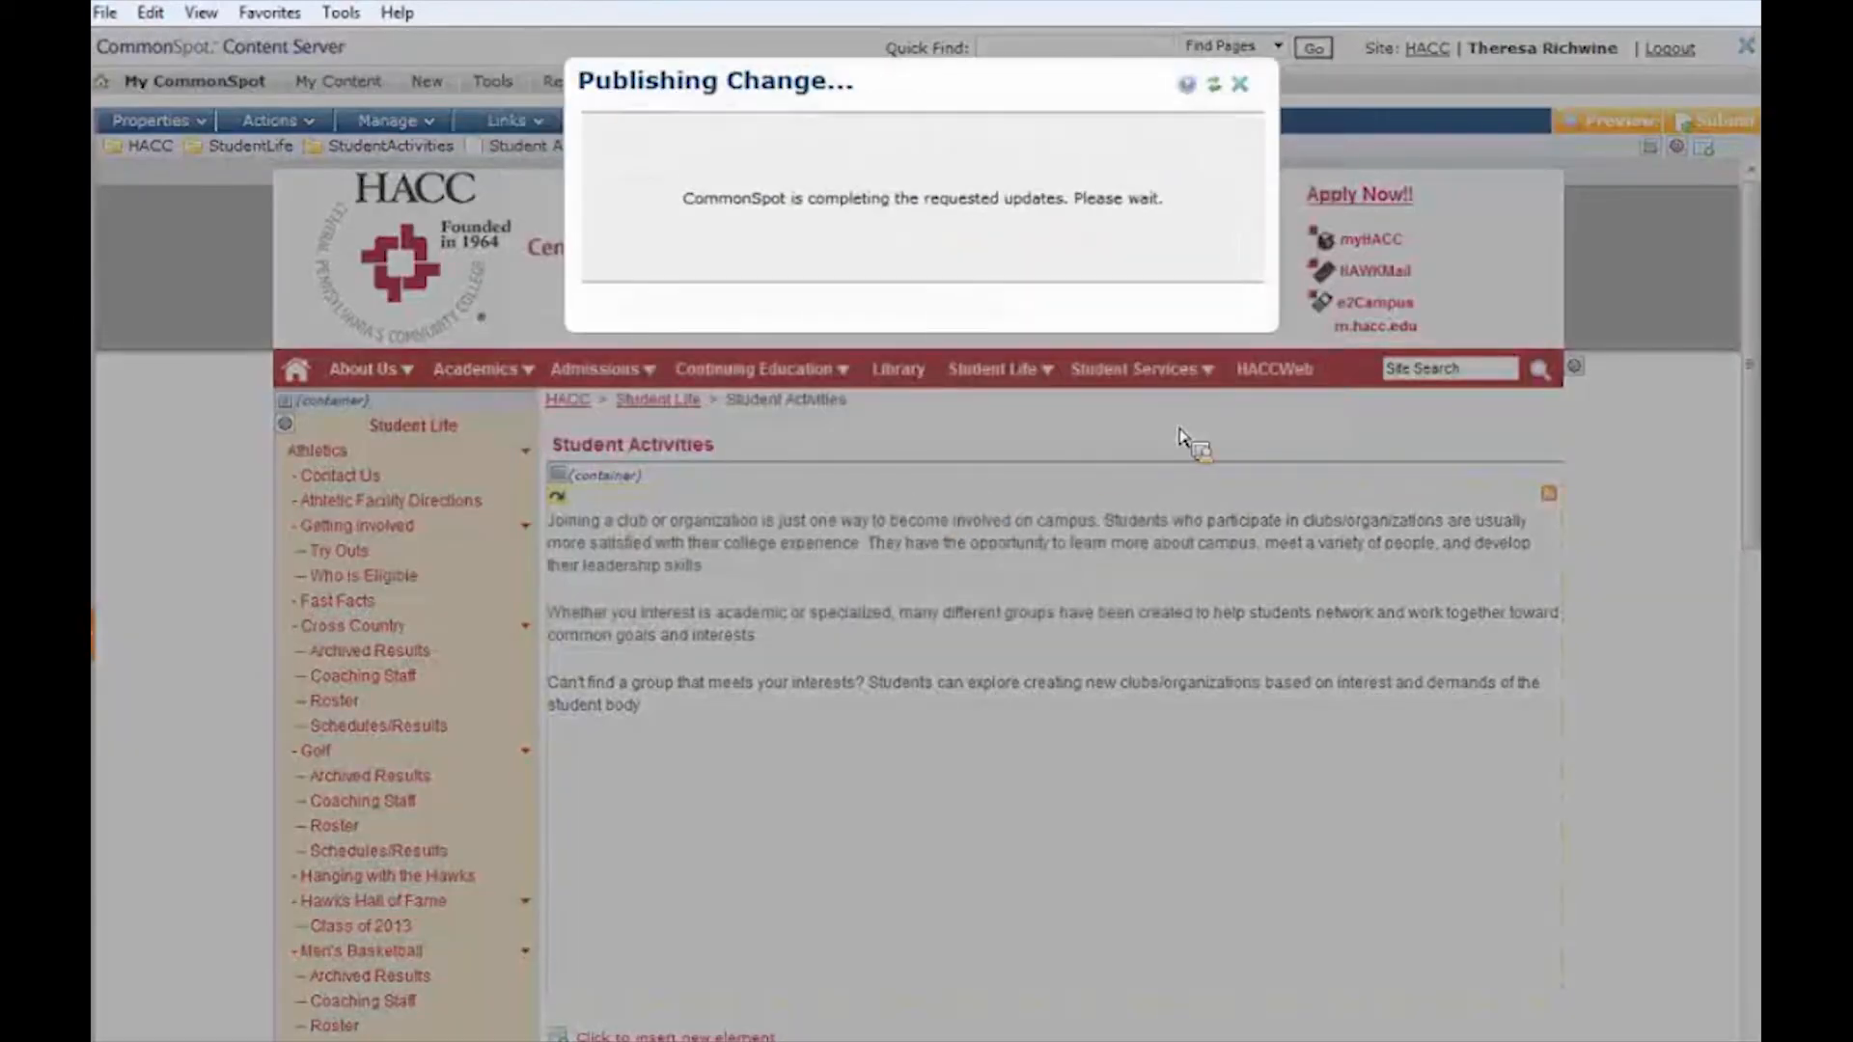